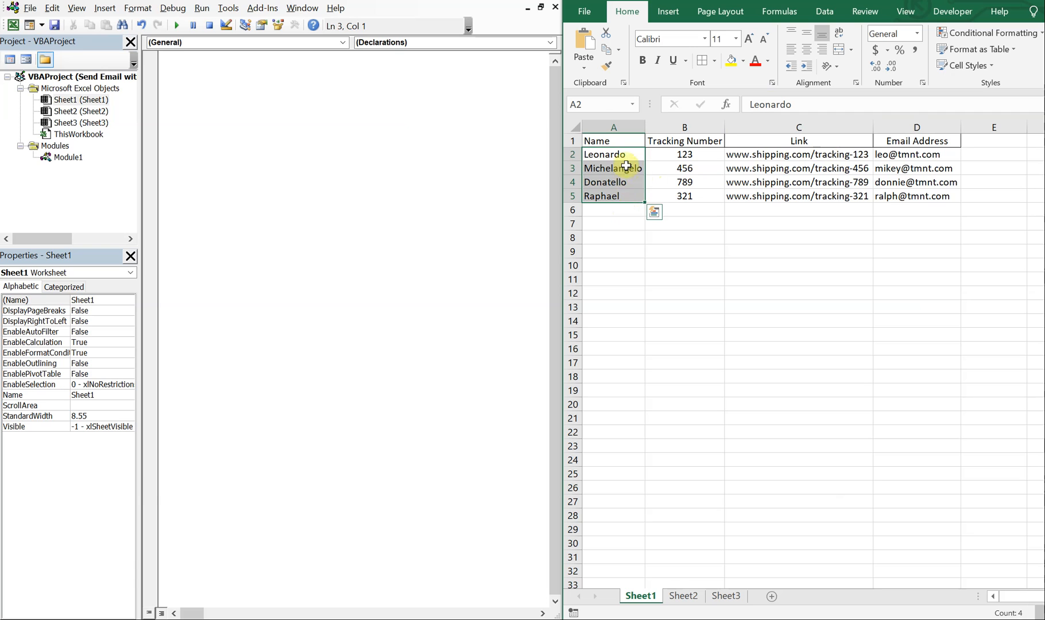
{"action": "mouse_move", "coordinate": [624, 207]}
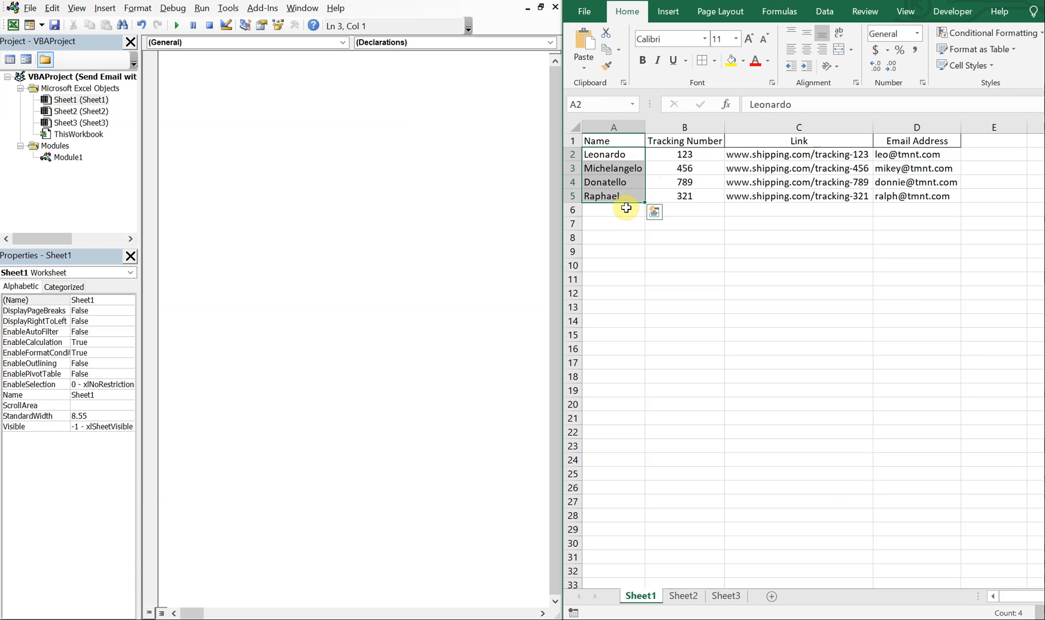
Review the tracking numbers, link formulas and email addresses in the worksheet table
{"action": "left_click", "coordinate": [798, 209]}
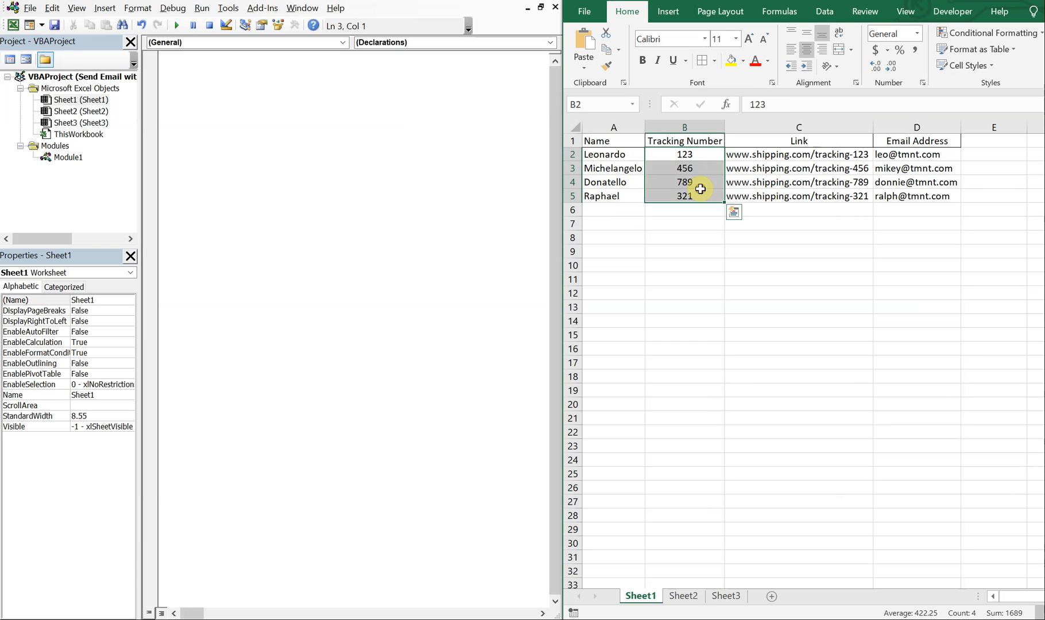
{"action": "left_click", "coordinate": [798, 154]}
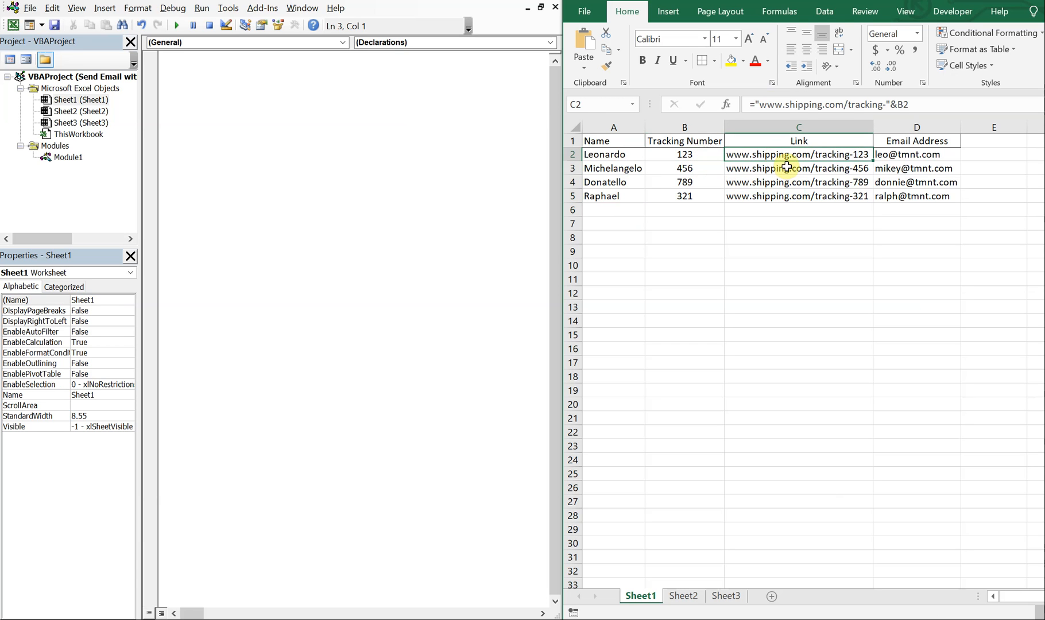
{"action": "mouse_move", "coordinate": [827, 184]}
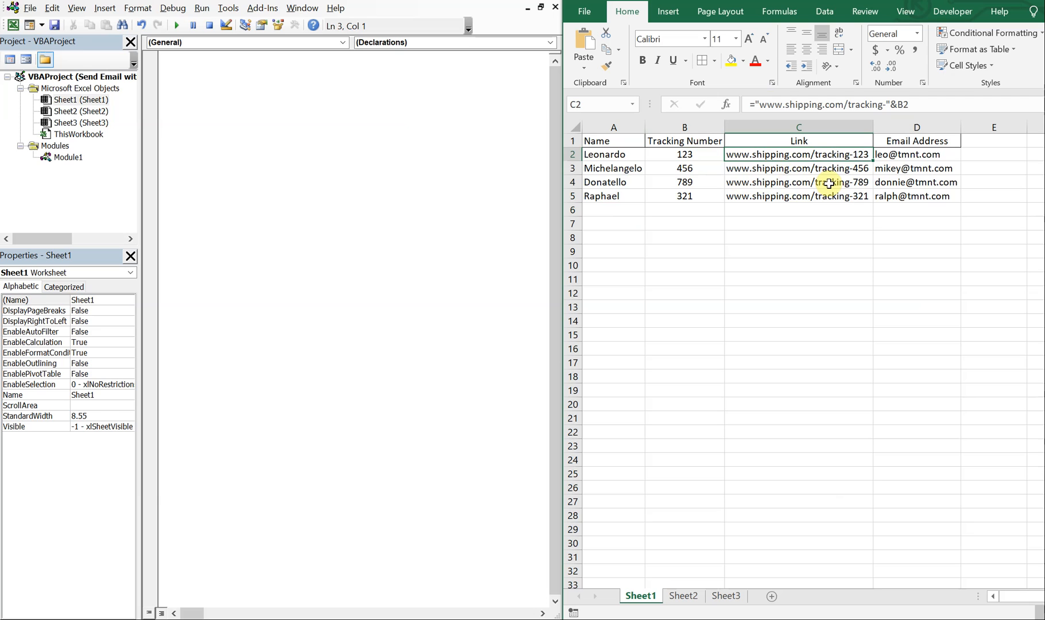
{"action": "mouse_move", "coordinate": [793, 153]}
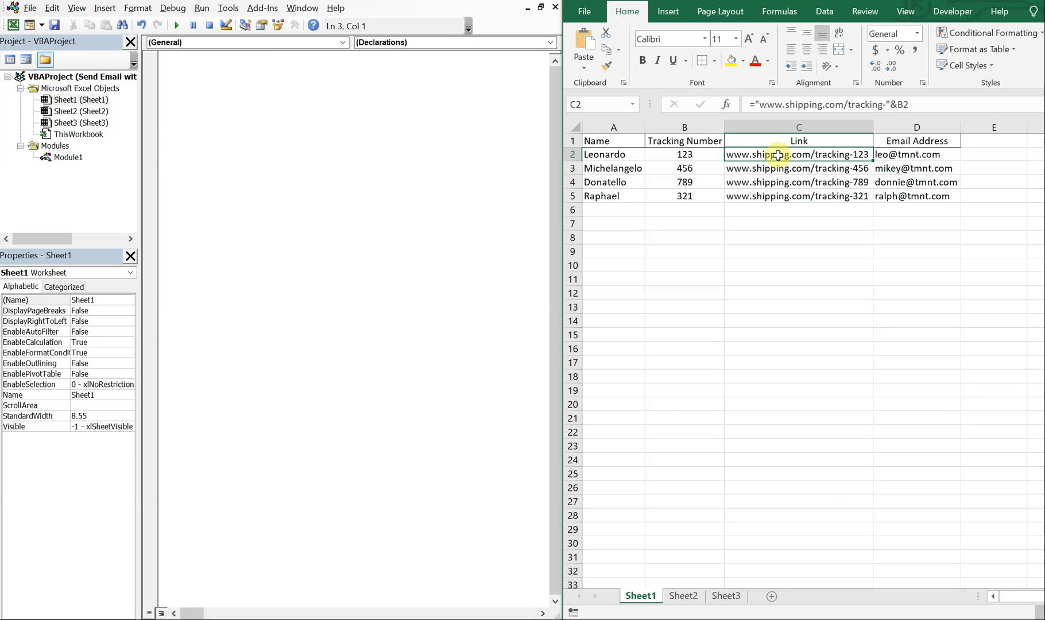
{"action": "mouse_move", "coordinate": [780, 163]}
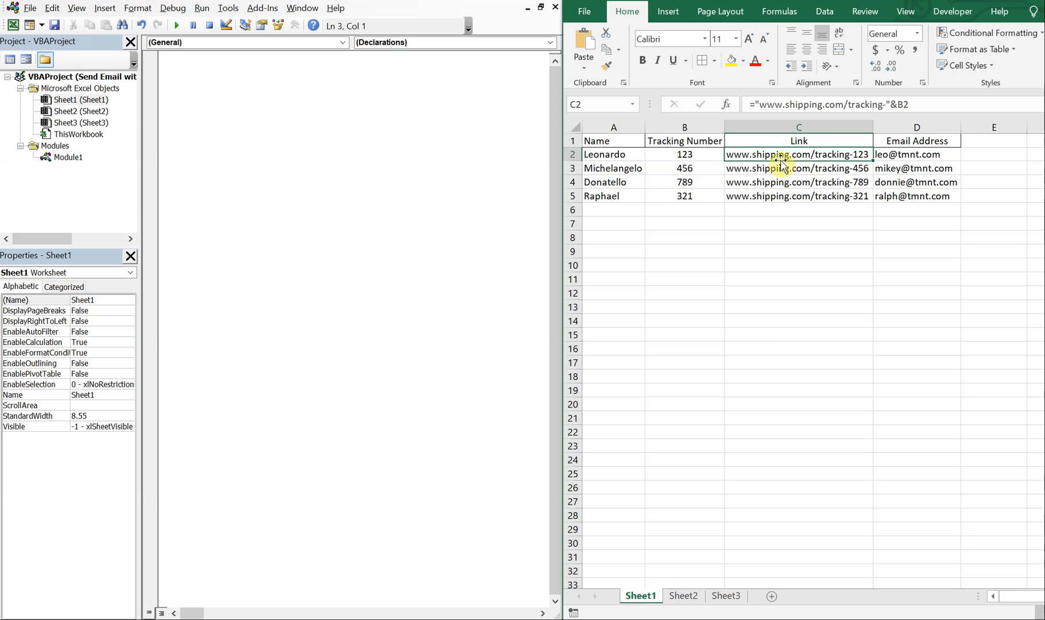
{"action": "mouse_move", "coordinate": [864, 168]}
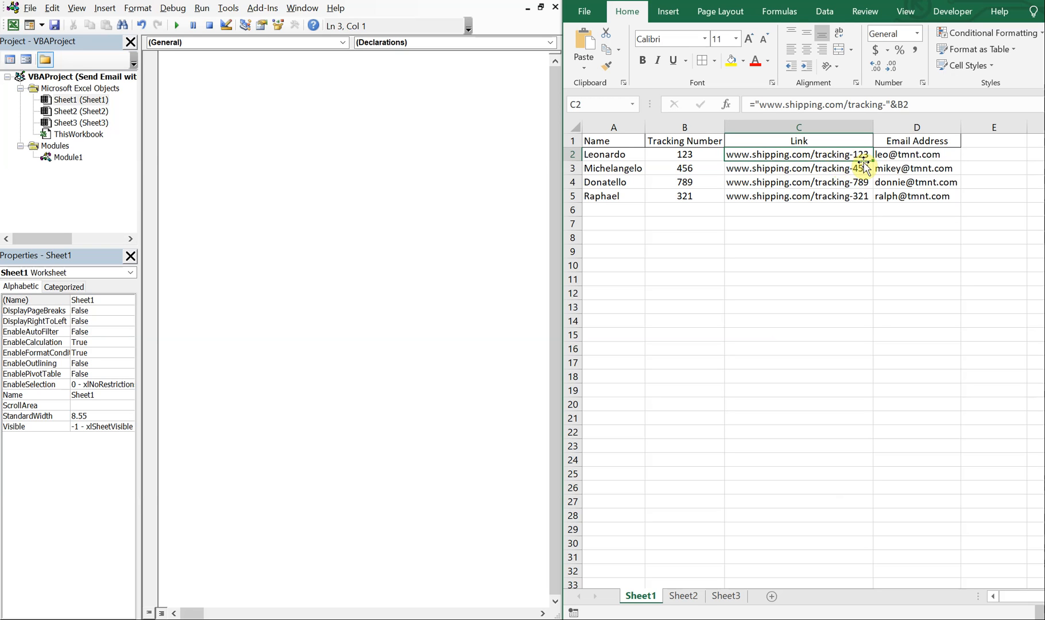
{"action": "left_click", "coordinate": [798, 195]}
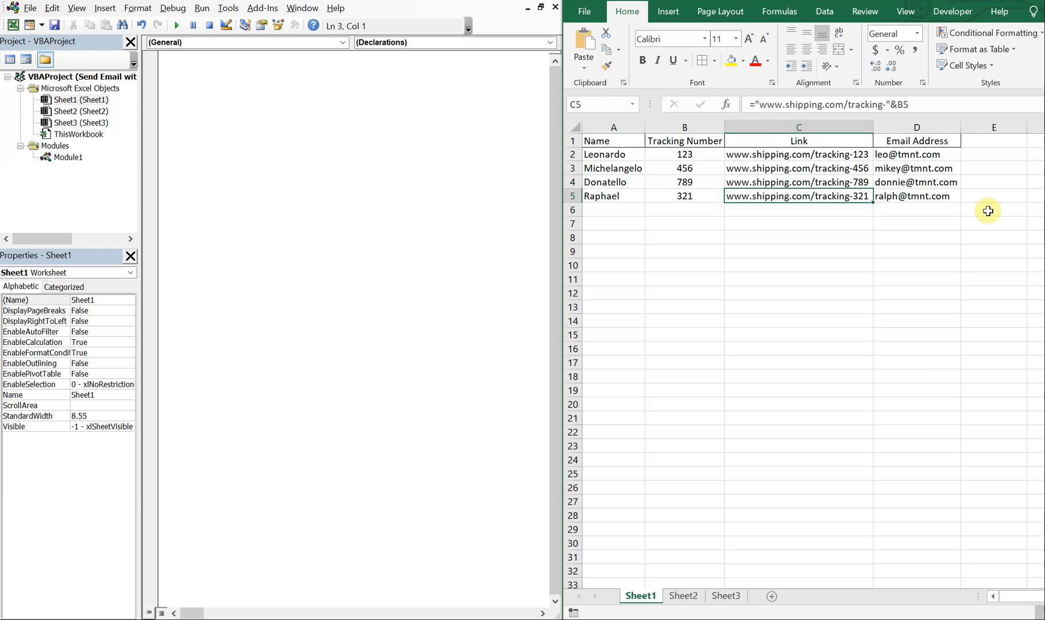
{"action": "left_click", "coordinate": [798, 168]}
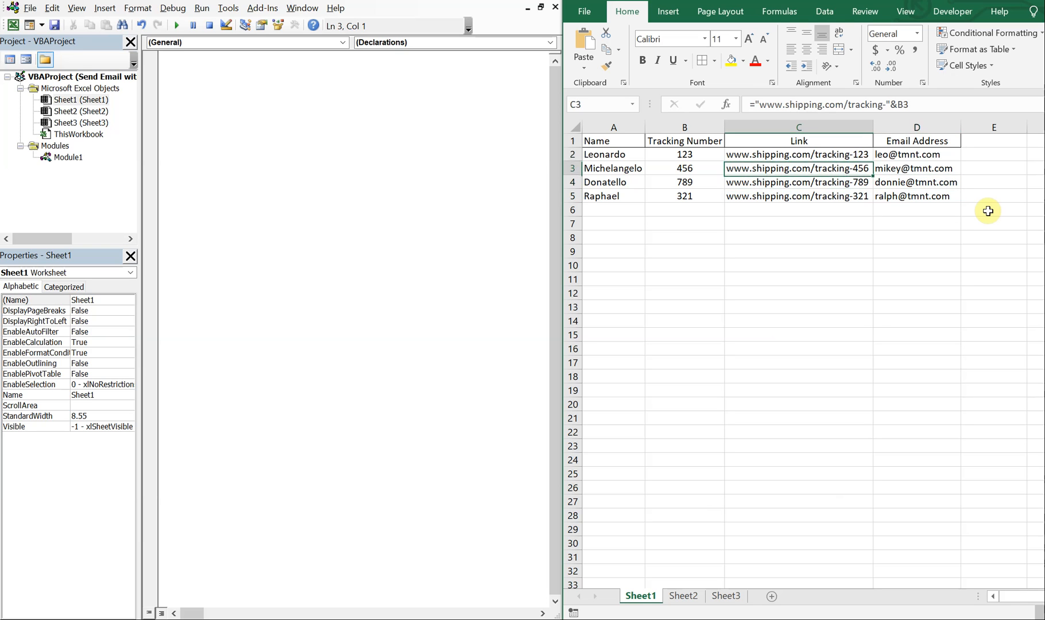
{"action": "left_click", "coordinate": [917, 181]}
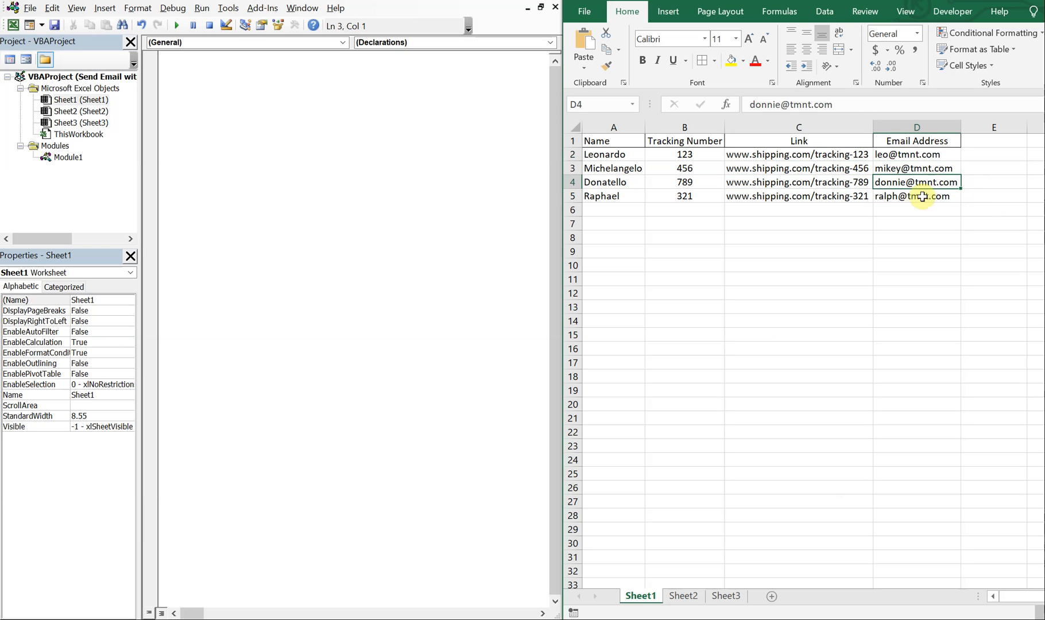
{"action": "mouse_move", "coordinate": [915, 208]}
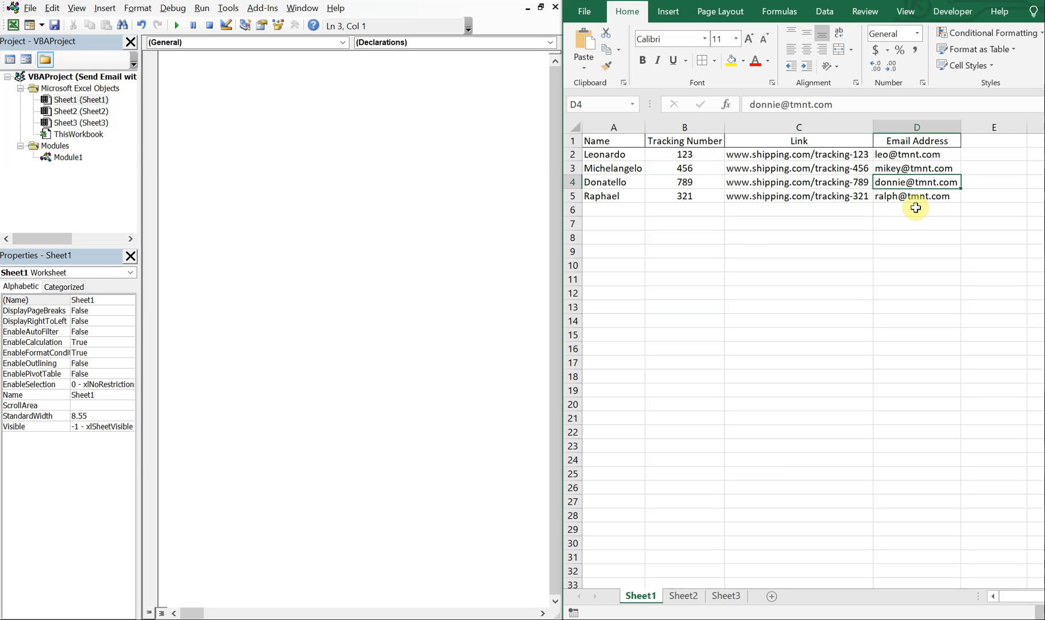
{"action": "mouse_move", "coordinate": [196, 104]}
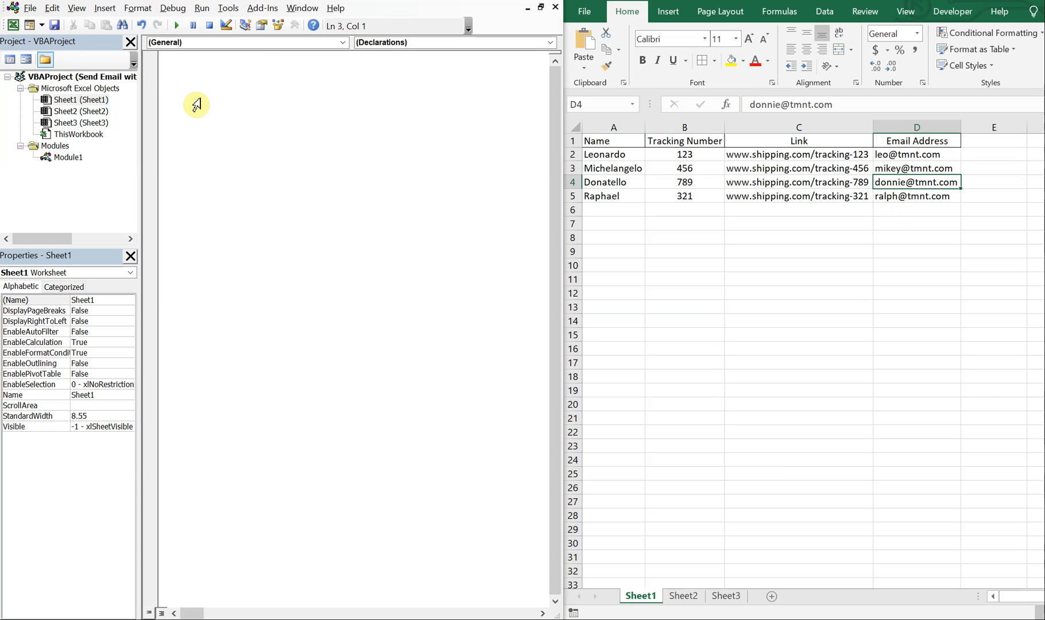
Create an empty Sub send_hyperlink_with_variable in Module1
{"action": "left_click", "coordinate": [66, 156]}
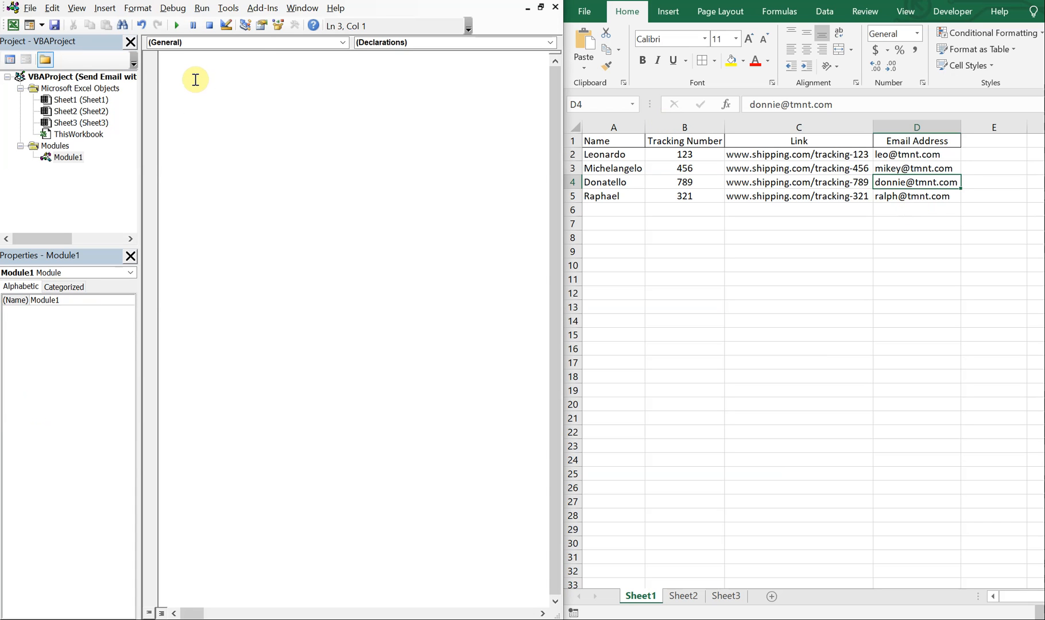
{"action": "type", "text": "sub s"}
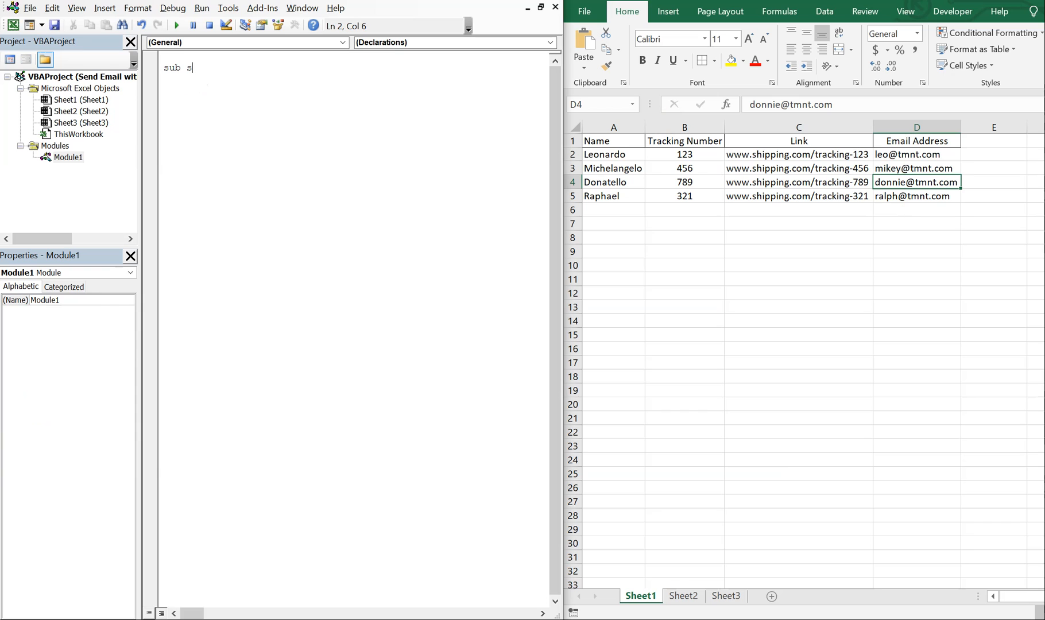
{"action": "type", "text": "end_hyper"}
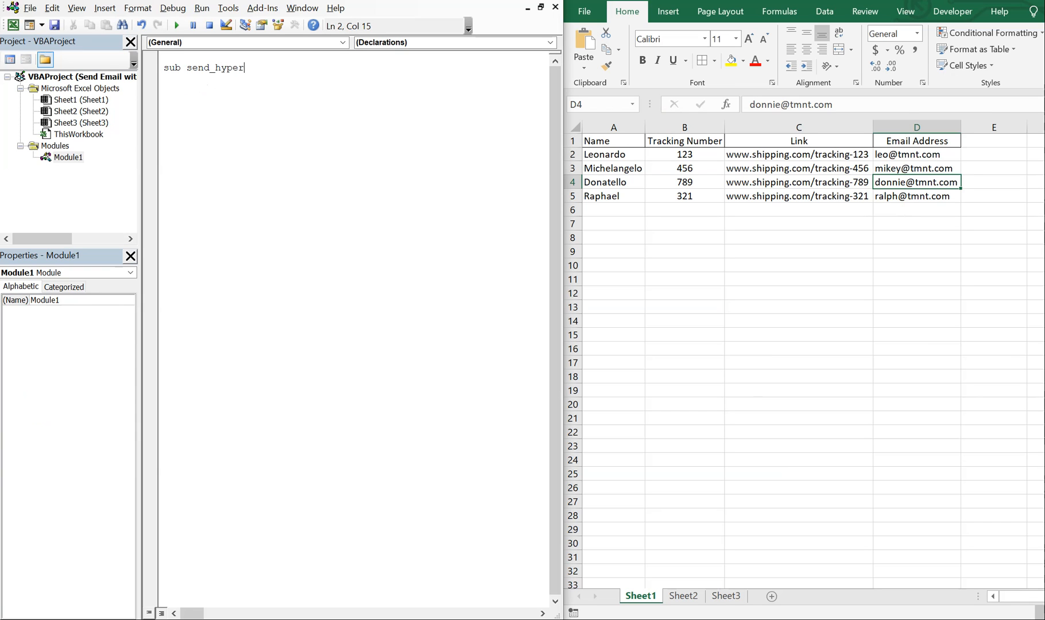
{"action": "type", "text": "link_with"}
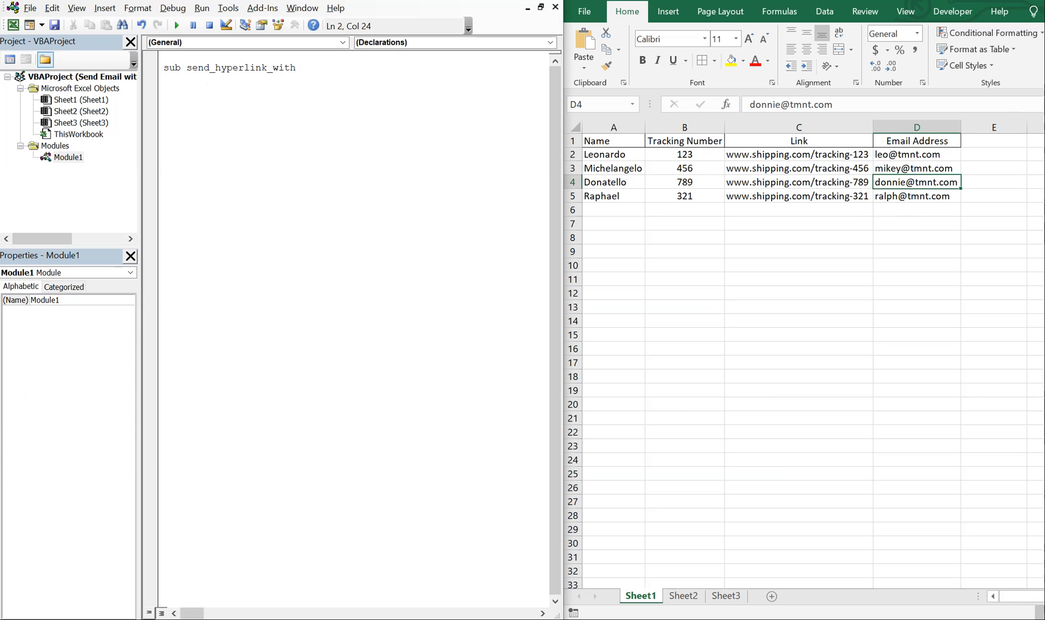
{"action": "type", "text": "_variable("}
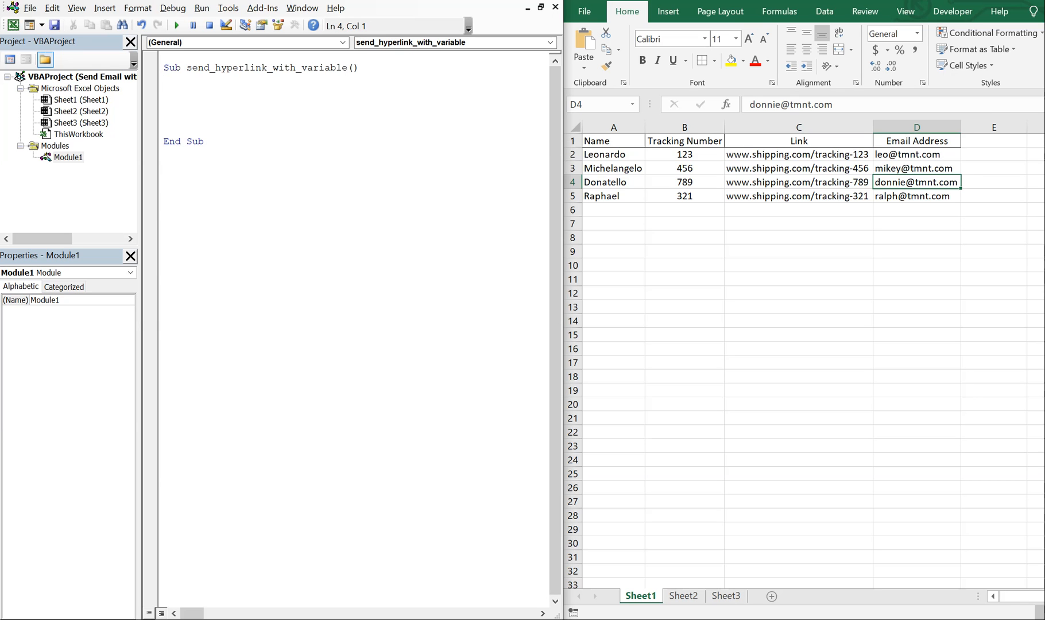
Declare OutApp and Outmail As Object
{"action": "type", "text": "Dim"}
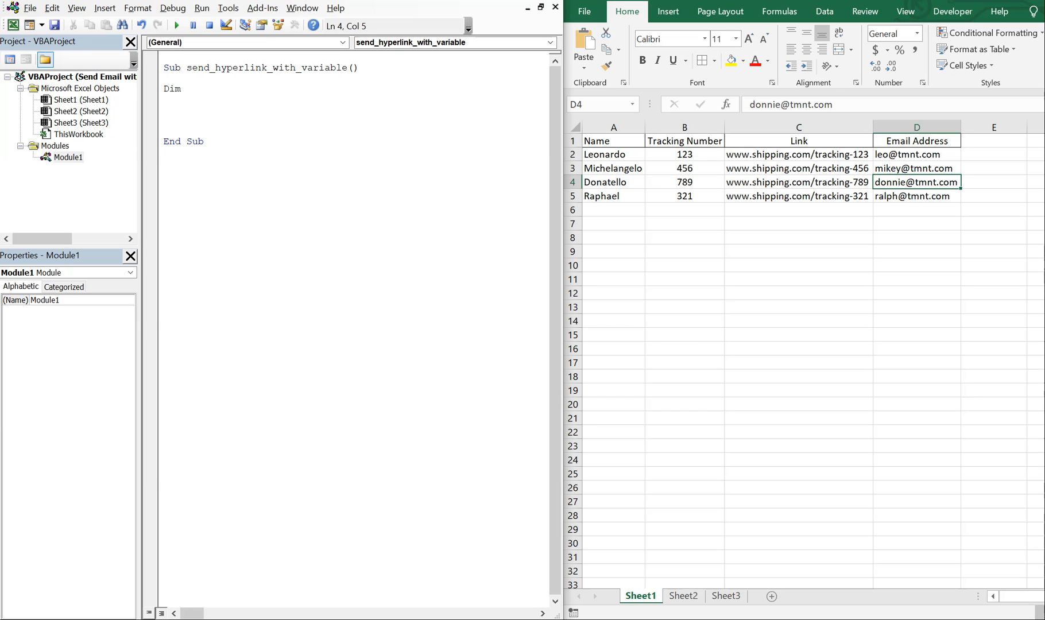
{"action": "type", "text": "OutApp a"}
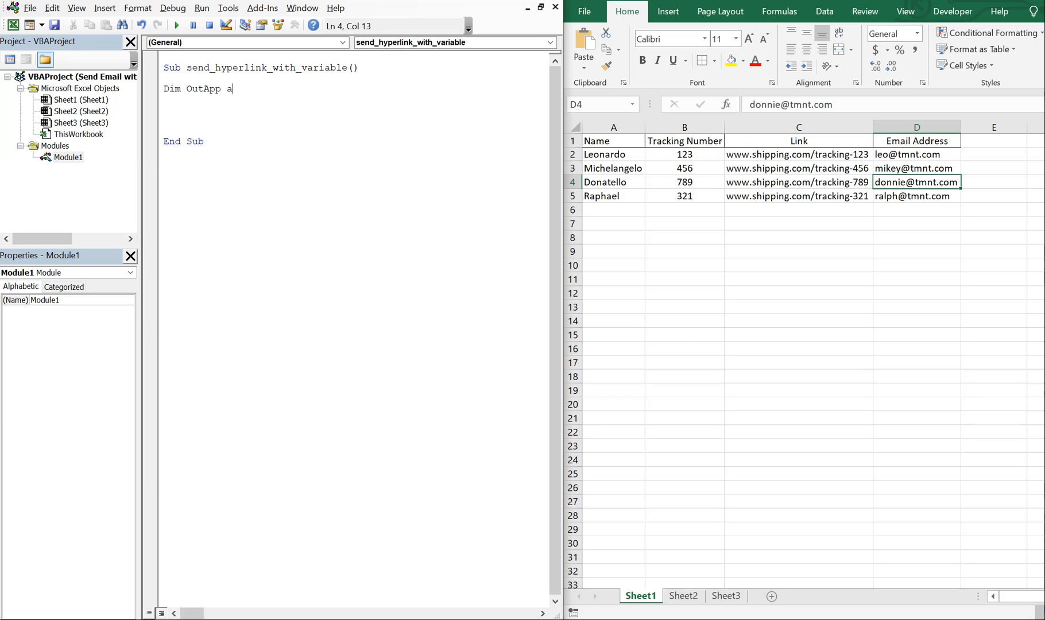
{"action": "type", "text": "As object"}
{"action": "type", "text": "Dim Outmail"}
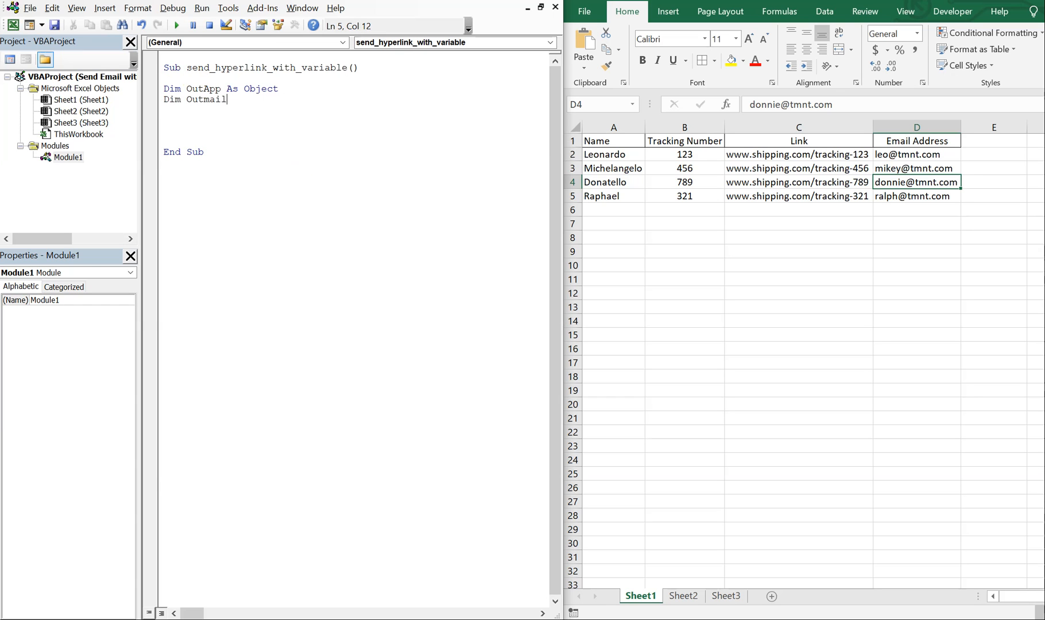
{"action": "type", "text": "as"}
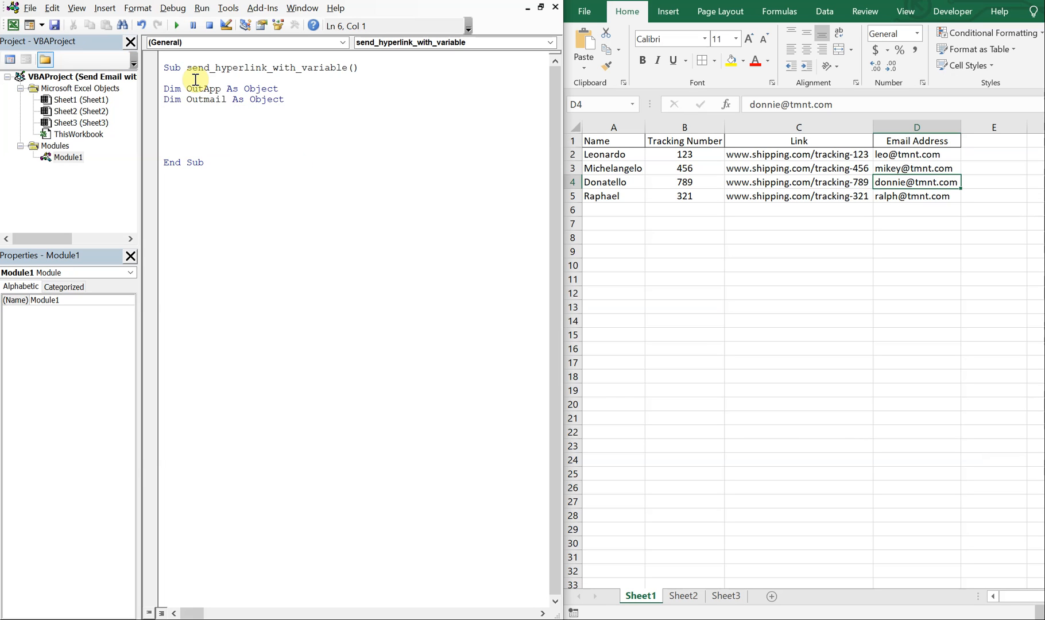
Declare strbody, name, link and email As String
{"action": "type", "text": "Dim"}
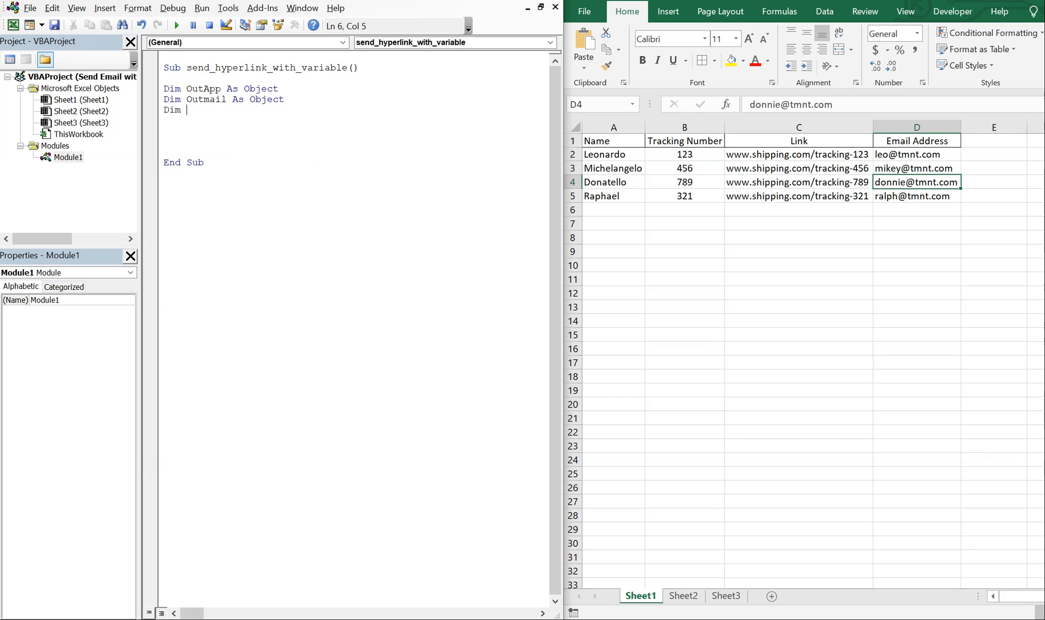
{"action": "type", "text": "strbody as"}
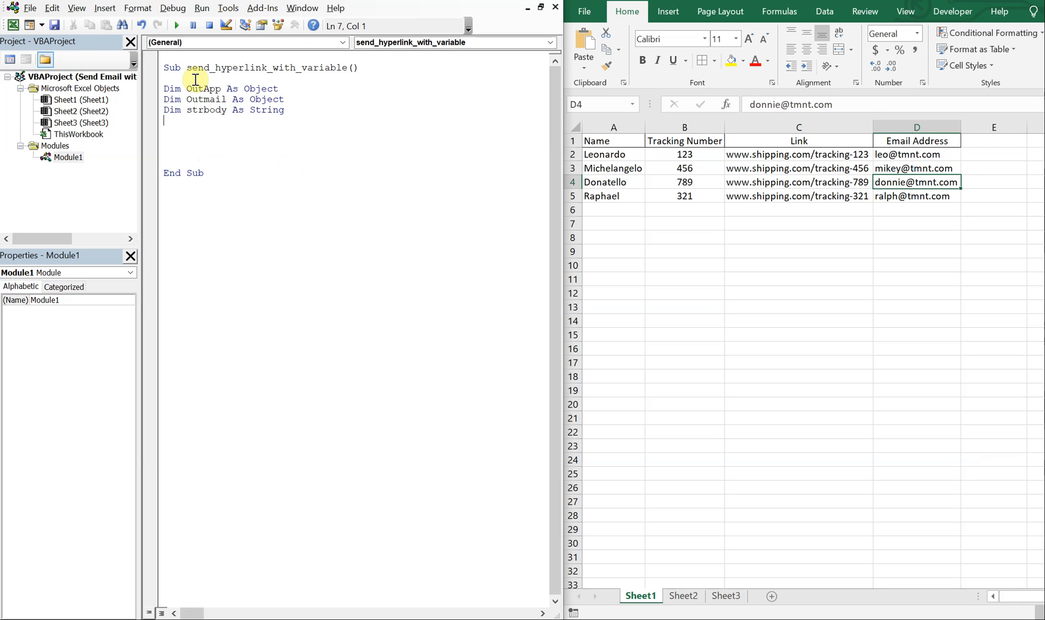
{"action": "type", "text": "Dim"}
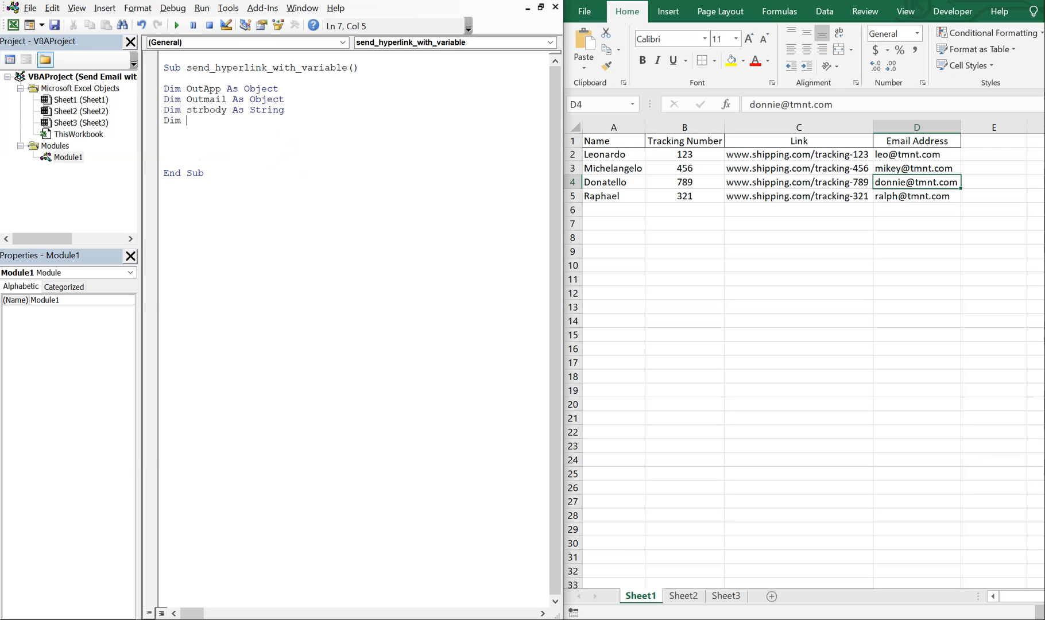
{"action": "type", "text": "name as"}
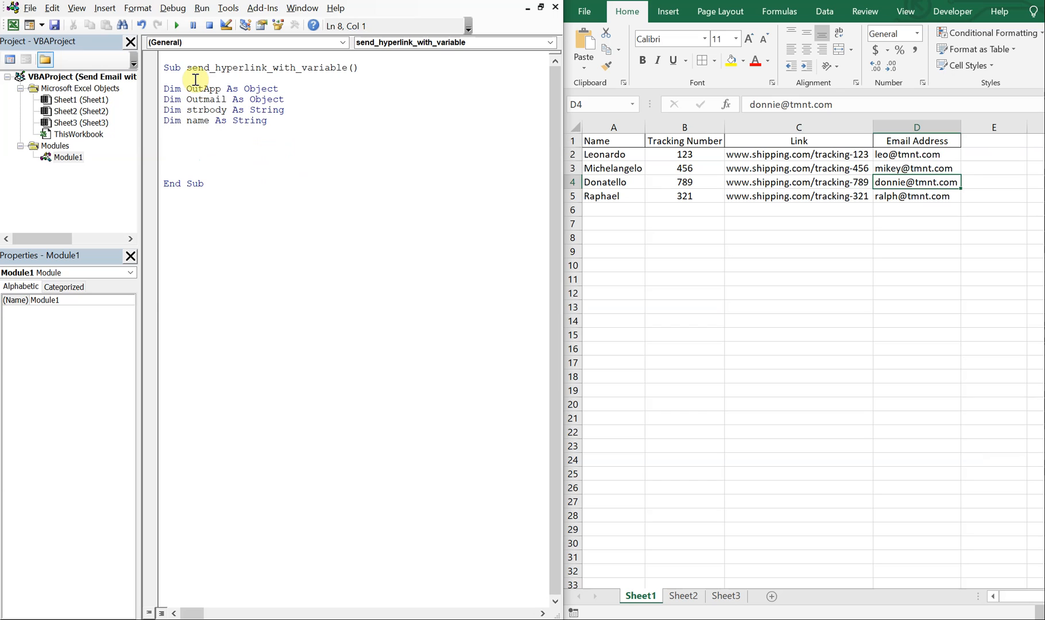
{"action": "type", "text": "Dim"}
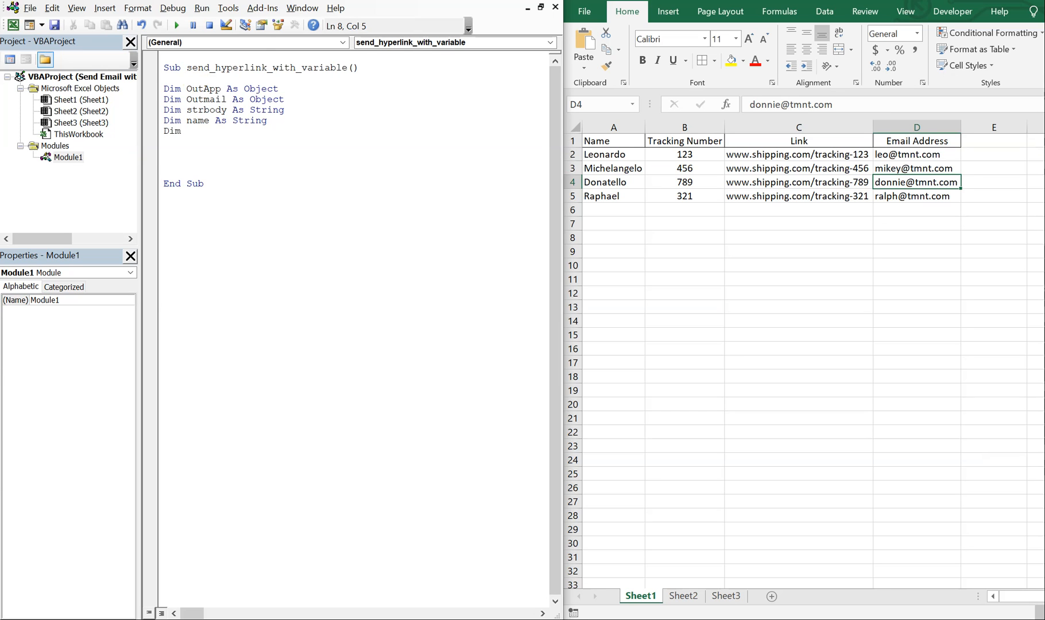
{"action": "type", "text": "link"}
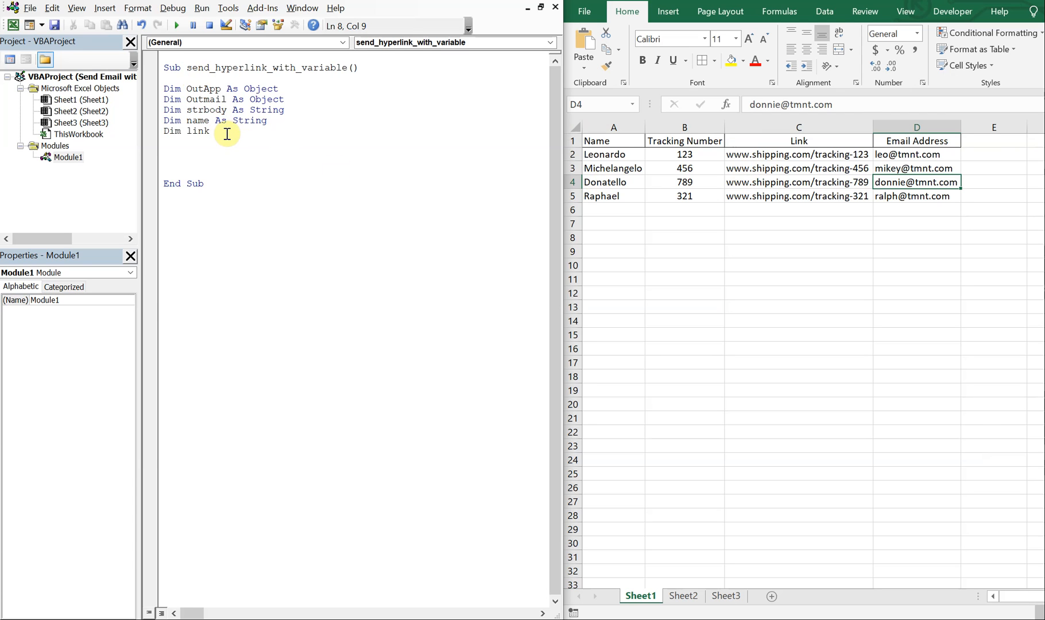
{"action": "type", "text": "as strong"}
{"action": "type", "text": "Dim email"}
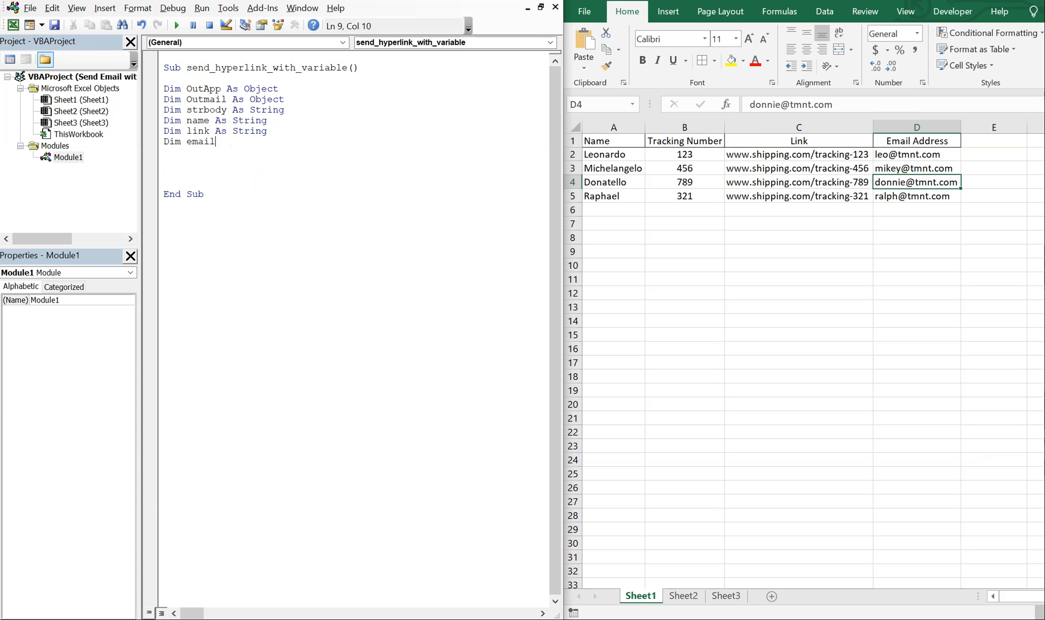
{"action": "type", "text": "as stri"}
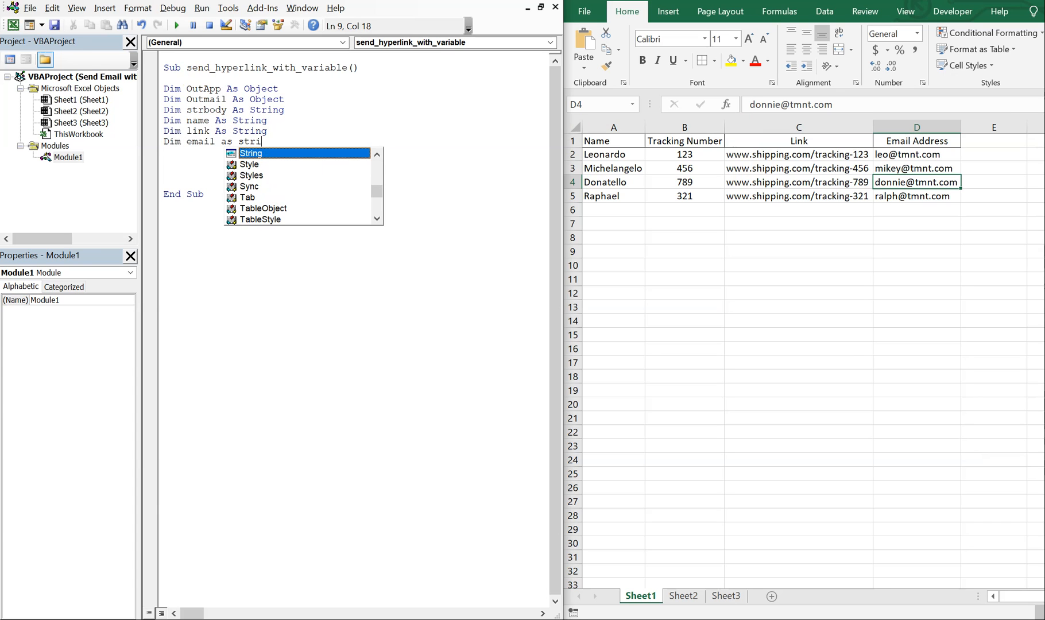
{"action": "type", "text": "ng"}
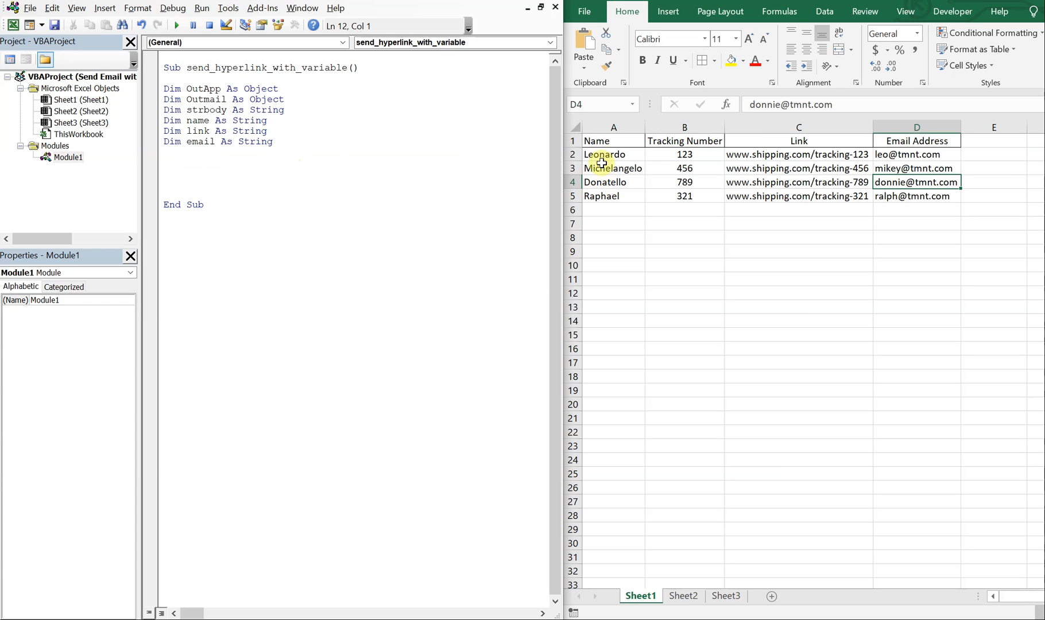
Make the blank first row above the headers taller and widen the table columns
{"action": "right_click", "coordinate": [612, 166]}
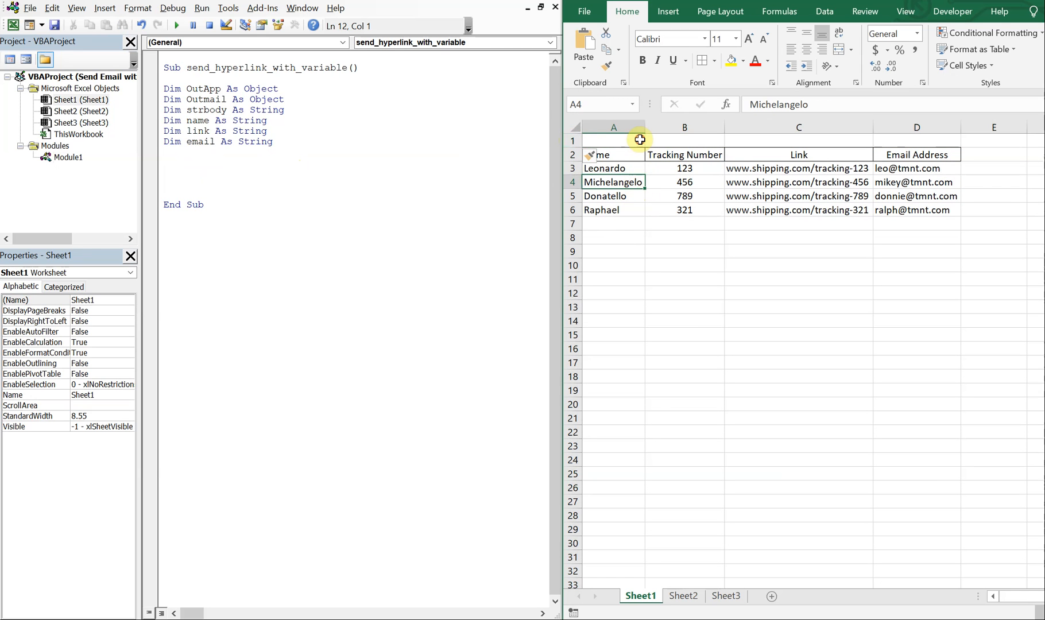
{"action": "left_click", "coordinate": [593, 155]}
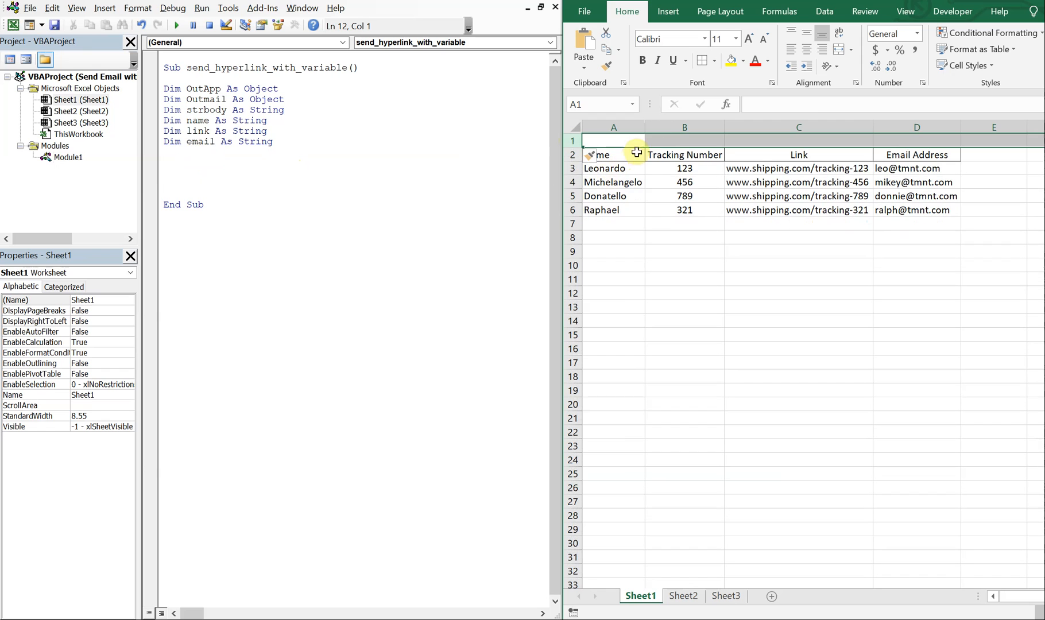
{"action": "left_click", "coordinate": [683, 138]}
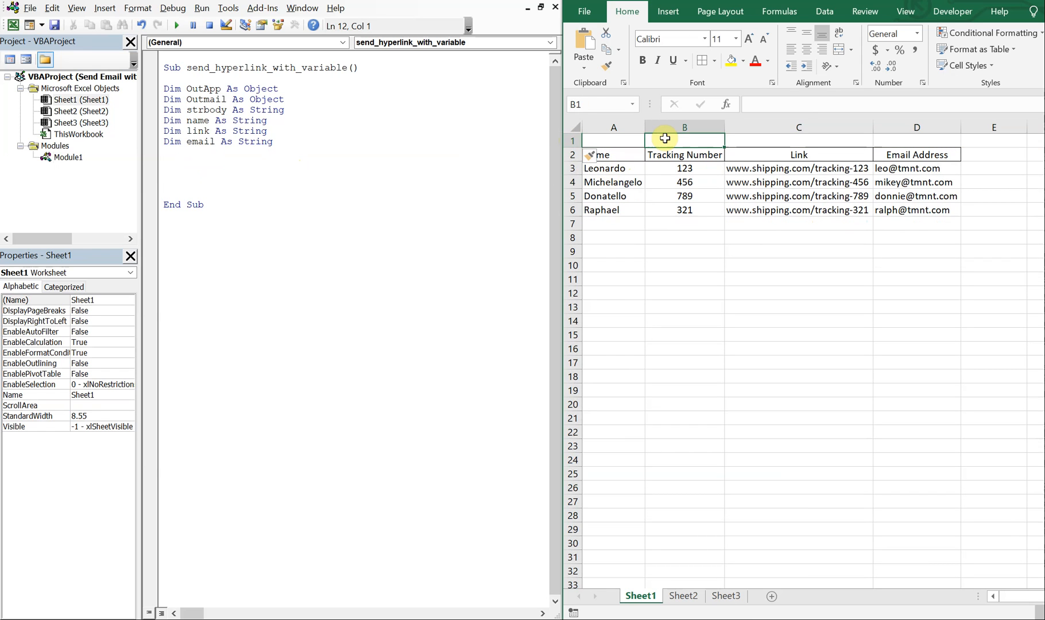
{"action": "left_click", "coordinate": [612, 140]}
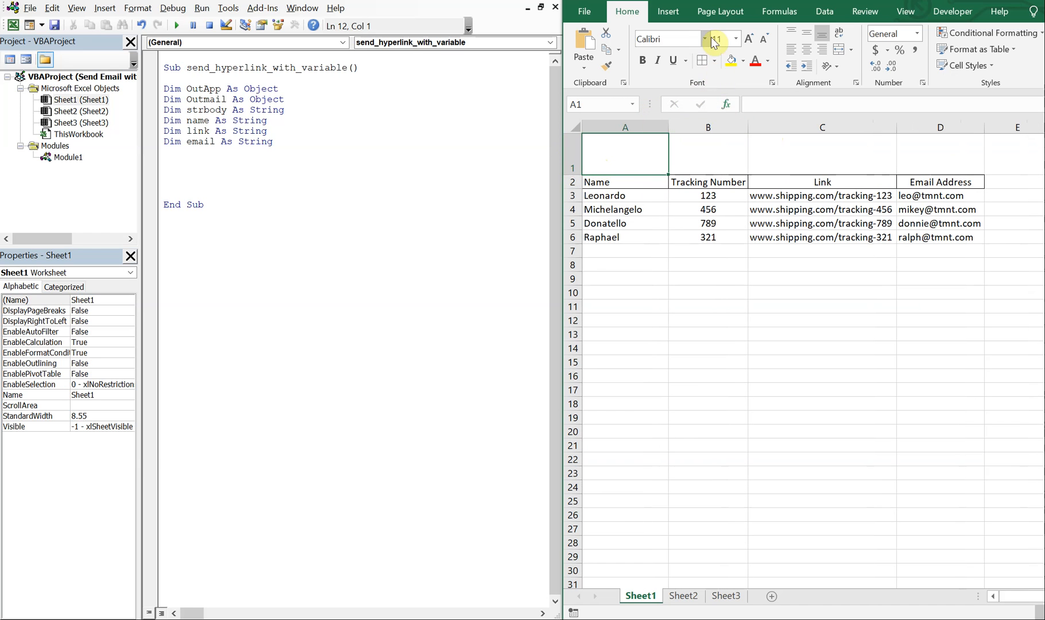
Insert the envelope 'mail' icon from the Icons library into the top row above Name
{"action": "left_click", "coordinate": [667, 12]}
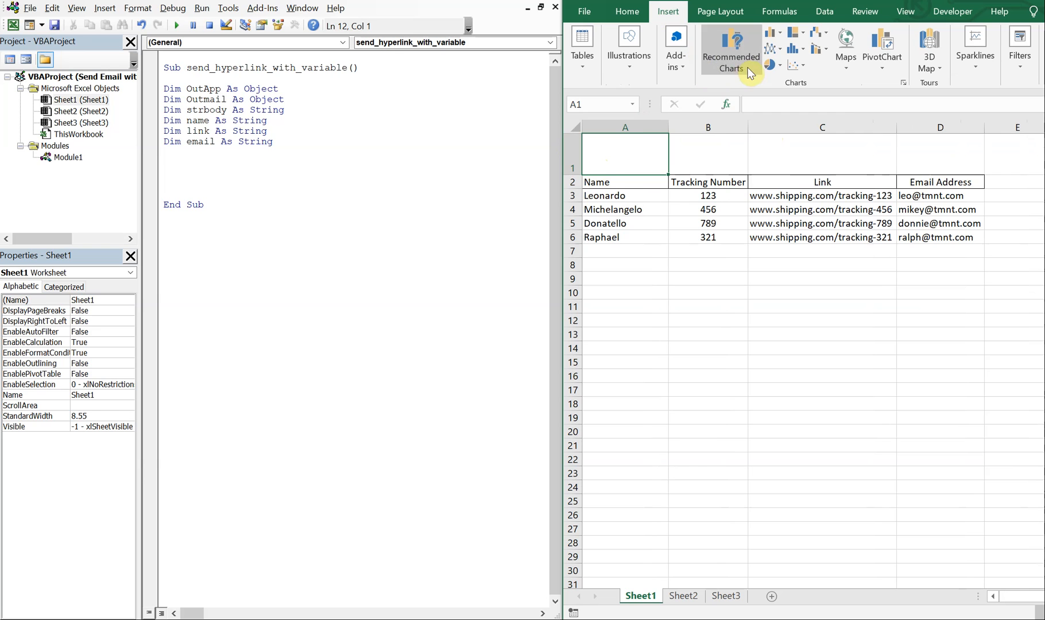
{"action": "left_click", "coordinate": [674, 48]}
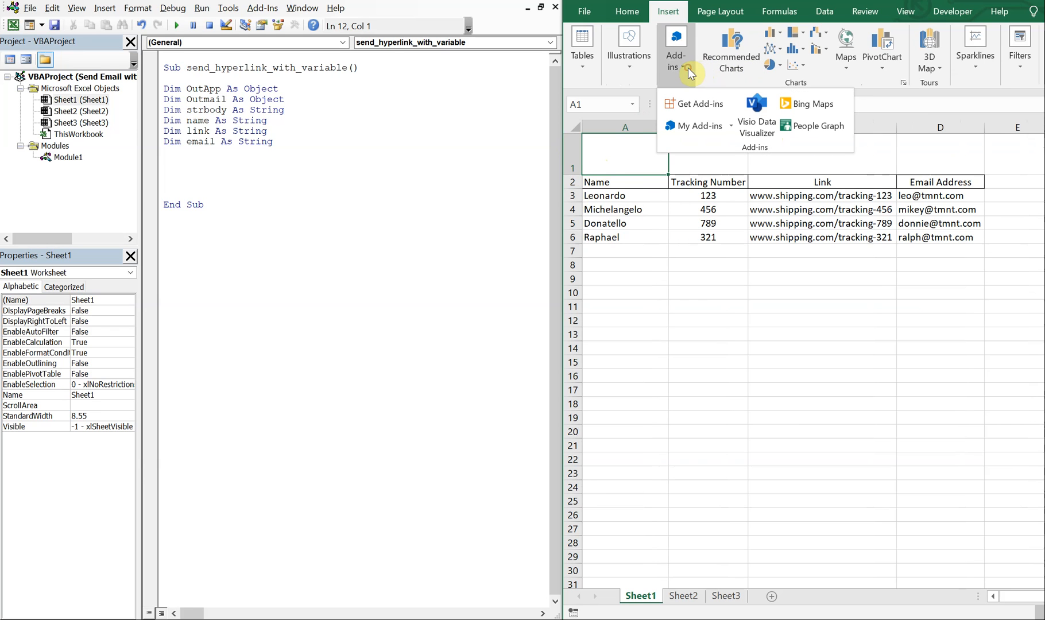
{"action": "mouse_move", "coordinate": [855, 71]}
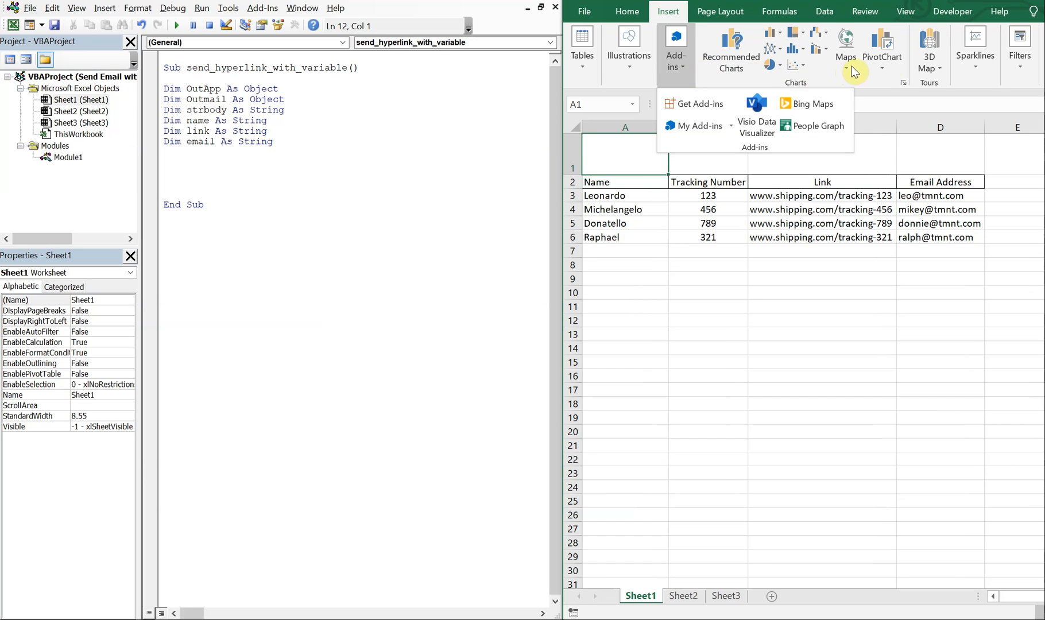
{"action": "mouse_move", "coordinate": [708, 74]}
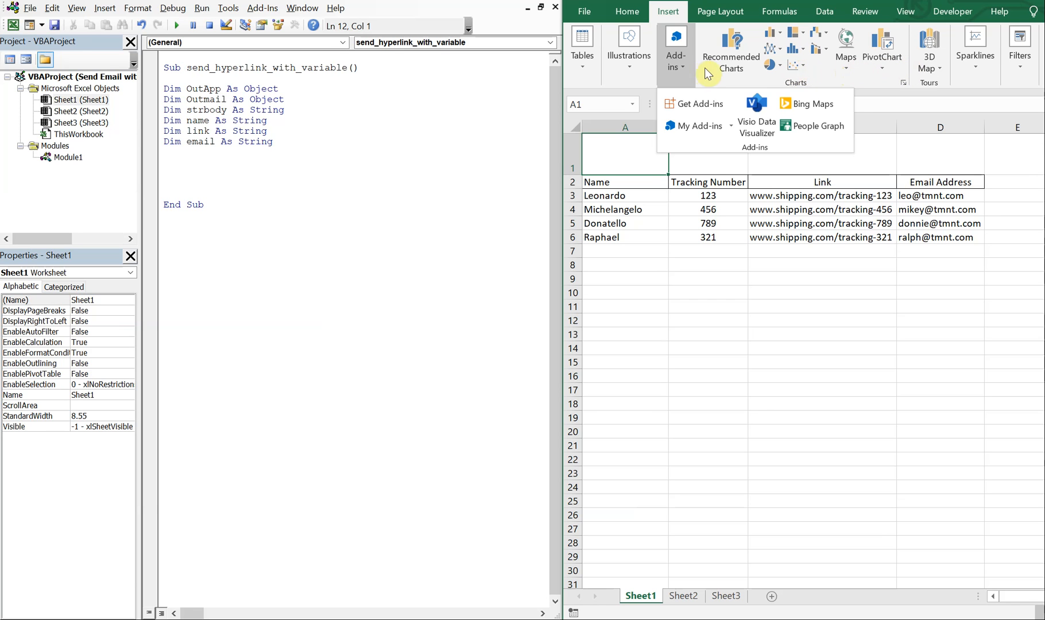
{"action": "left_click", "coordinate": [627, 48]}
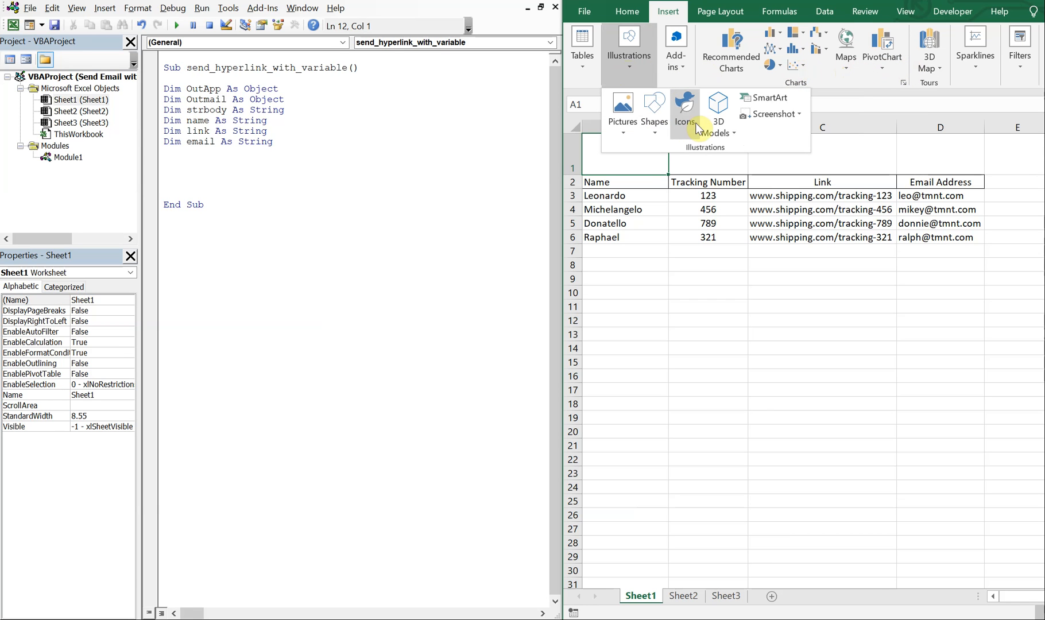
{"action": "left_click", "coordinate": [684, 110]}
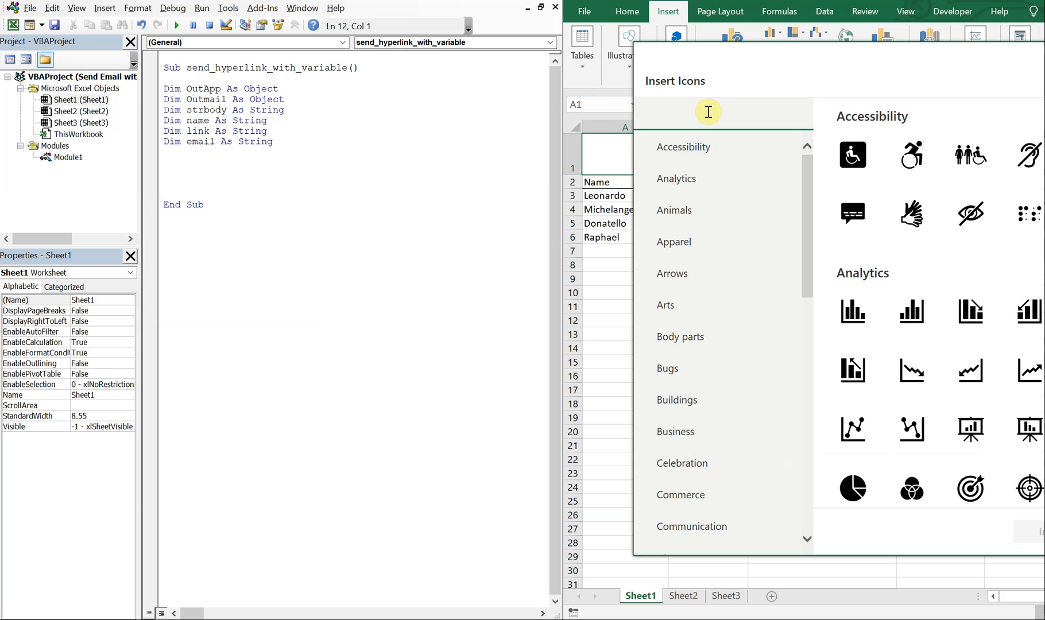
{"action": "type", "text": "mail"}
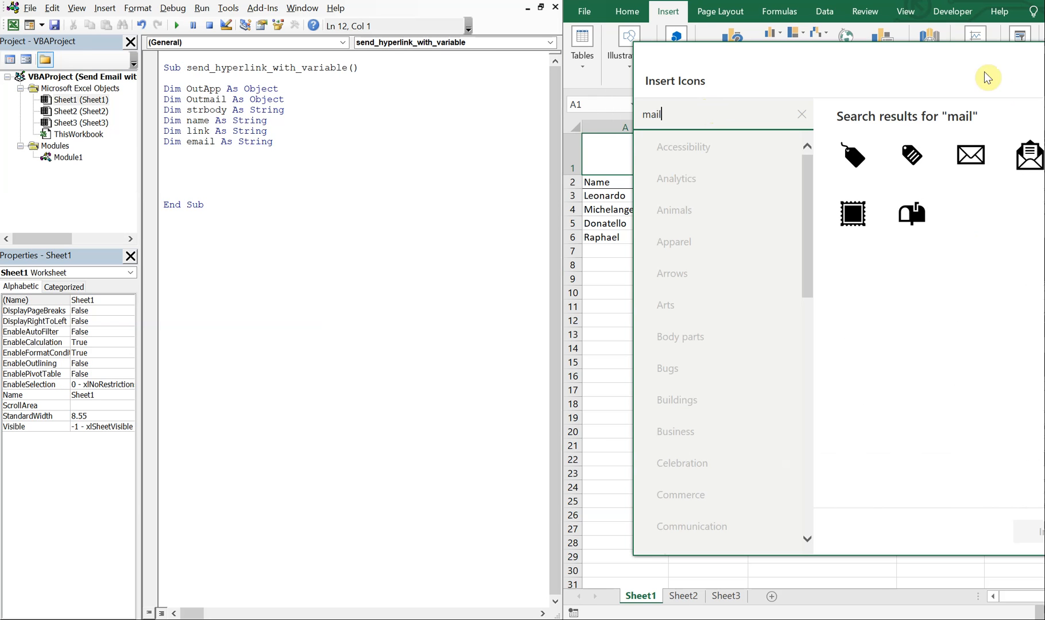
{"action": "left_click", "coordinate": [970, 155]}
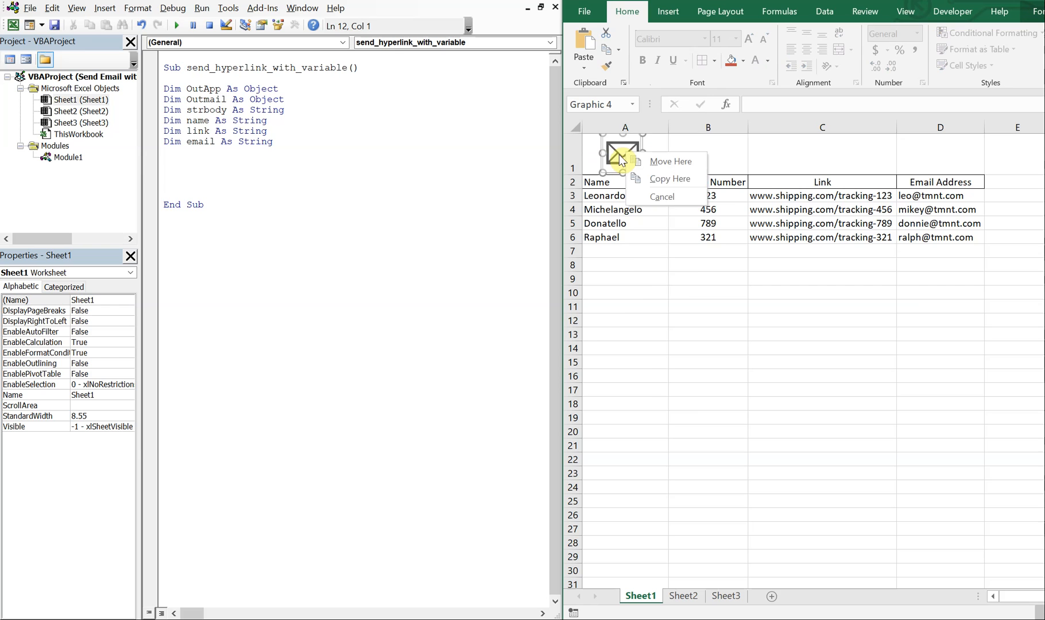
Assign the send_hyperlink_with_variable macro to the envelope icon
{"action": "right_click", "coordinate": [621, 151]}
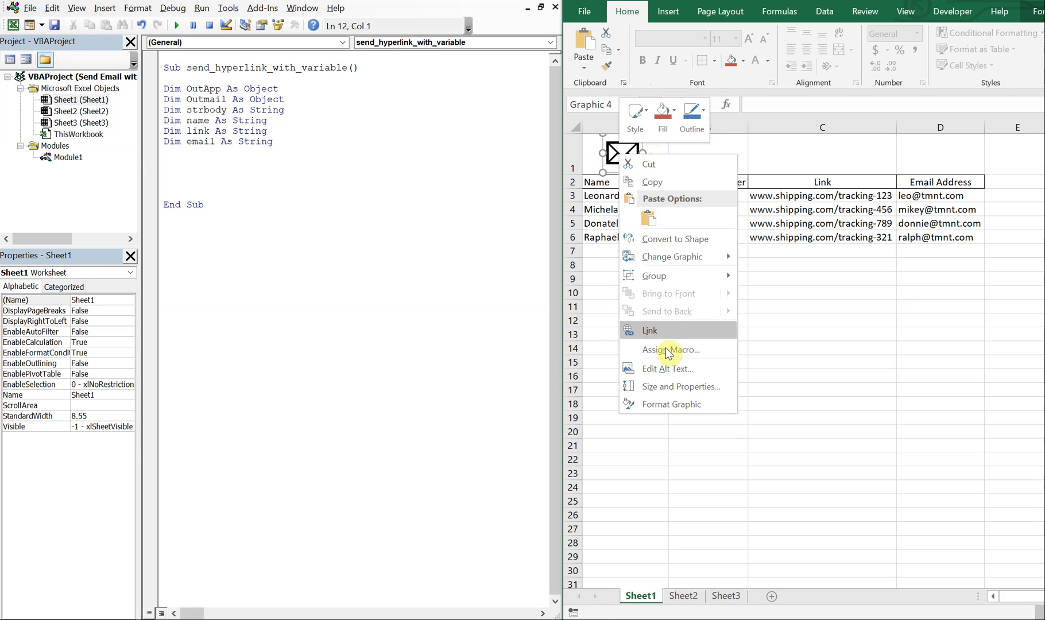
{"action": "left_click", "coordinate": [669, 349]}
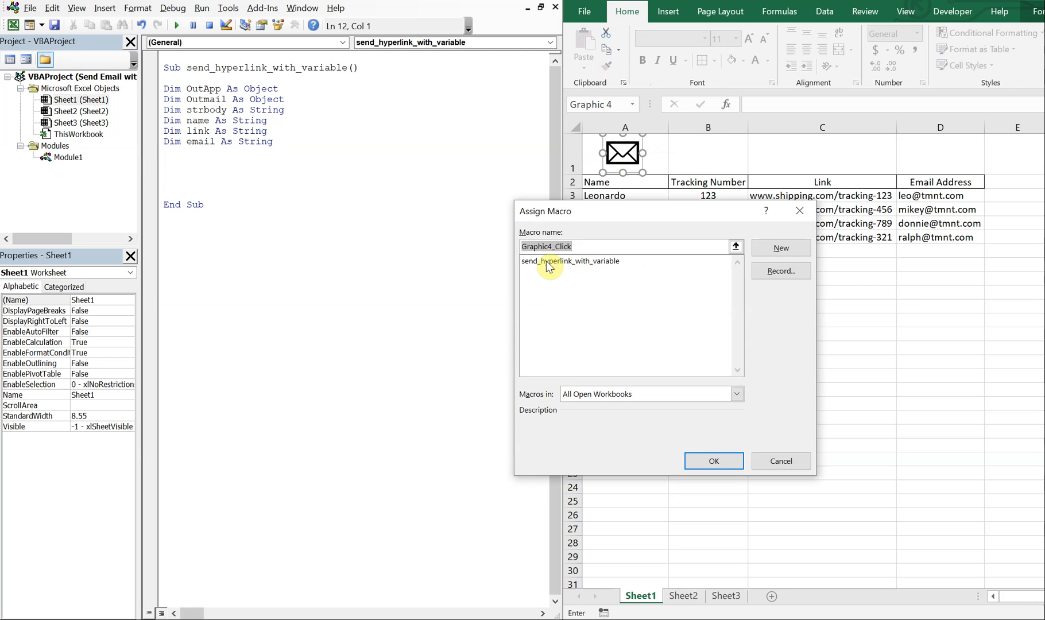
{"action": "left_click", "coordinate": [712, 460]}
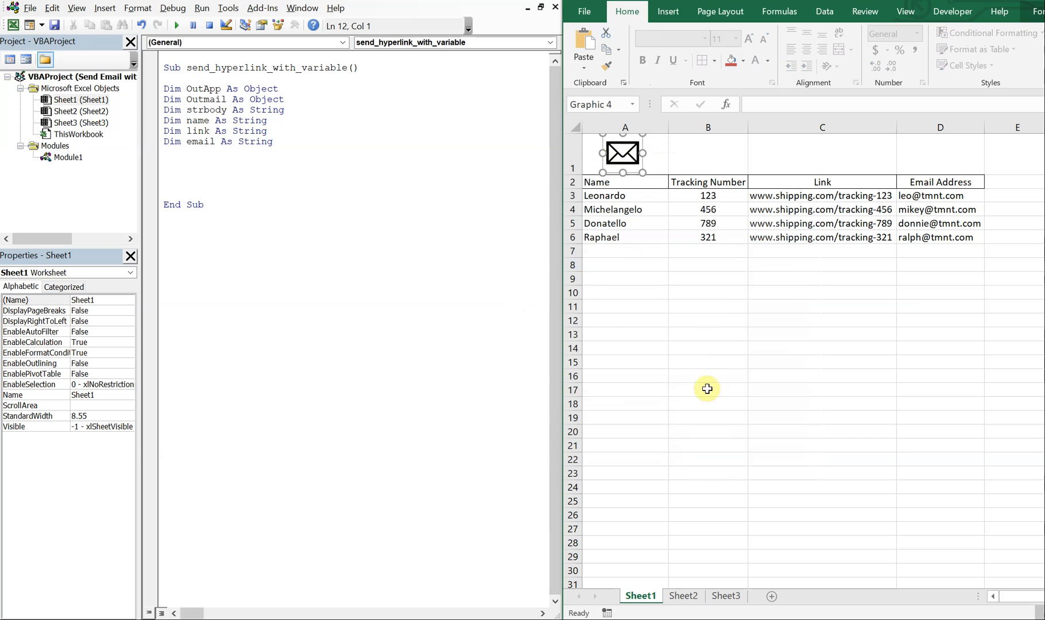
{"action": "left_click", "coordinate": [707, 292]}
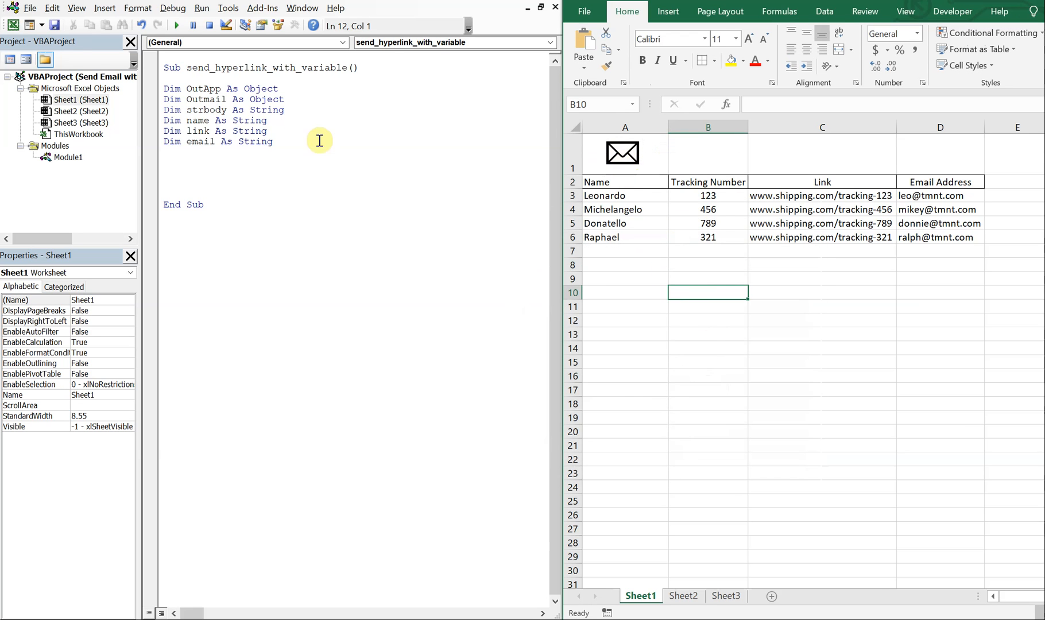
Give B1 a Data Validation list sourced from the names in A3:A6
{"action": "left_click", "coordinate": [707, 154]}
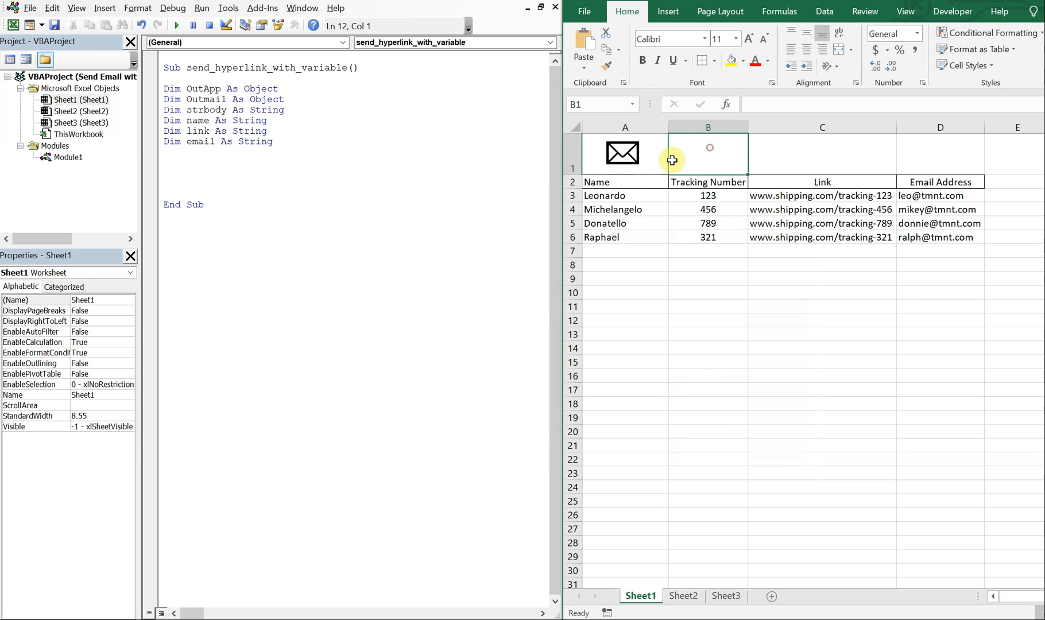
{"action": "mouse_move", "coordinate": [683, 162]}
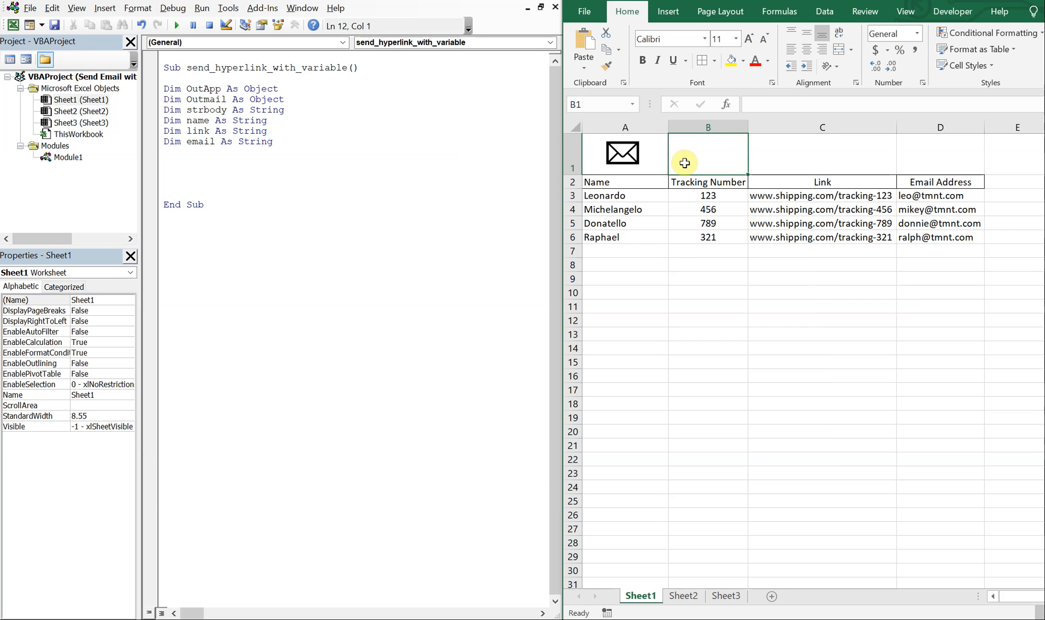
{"action": "mouse_move", "coordinate": [630, 216]}
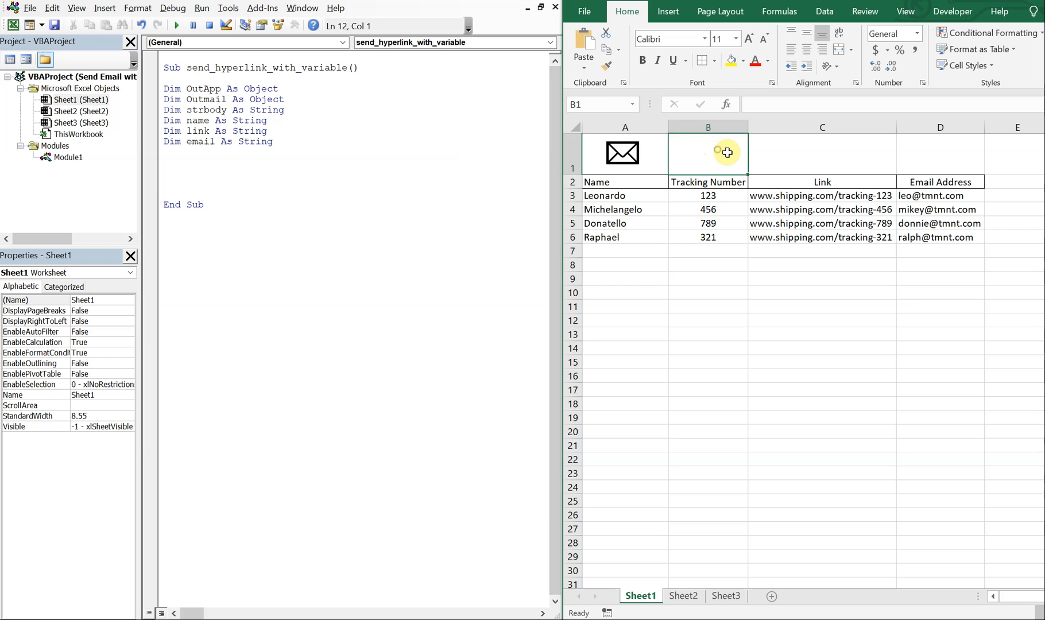
{"action": "left_click", "coordinate": [864, 12]}
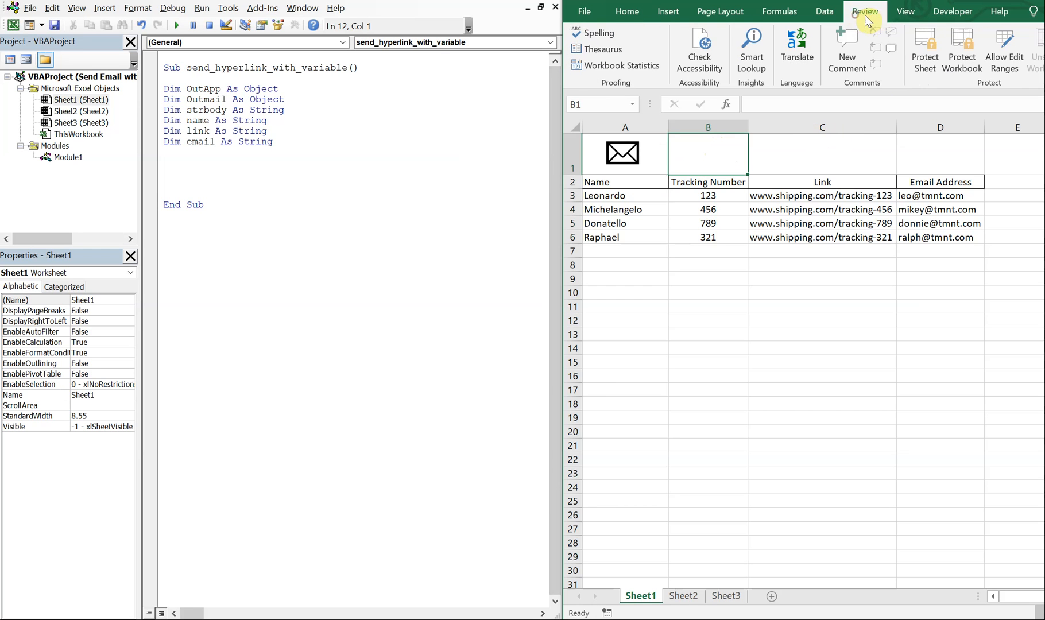
{"action": "left_click", "coordinate": [823, 11]}
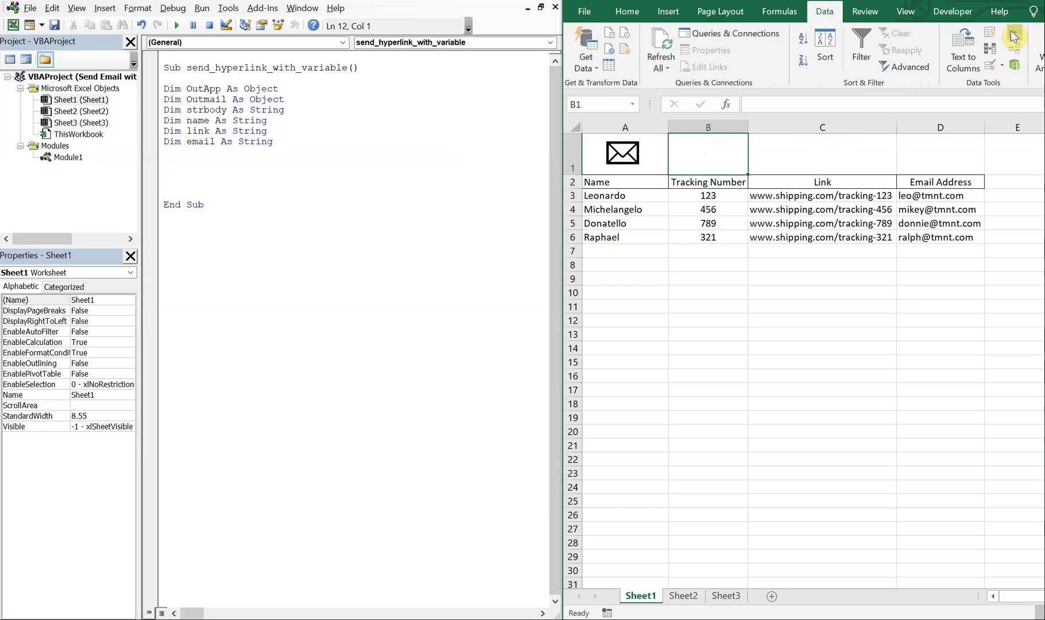
{"action": "mouse_move", "coordinate": [1013, 55]}
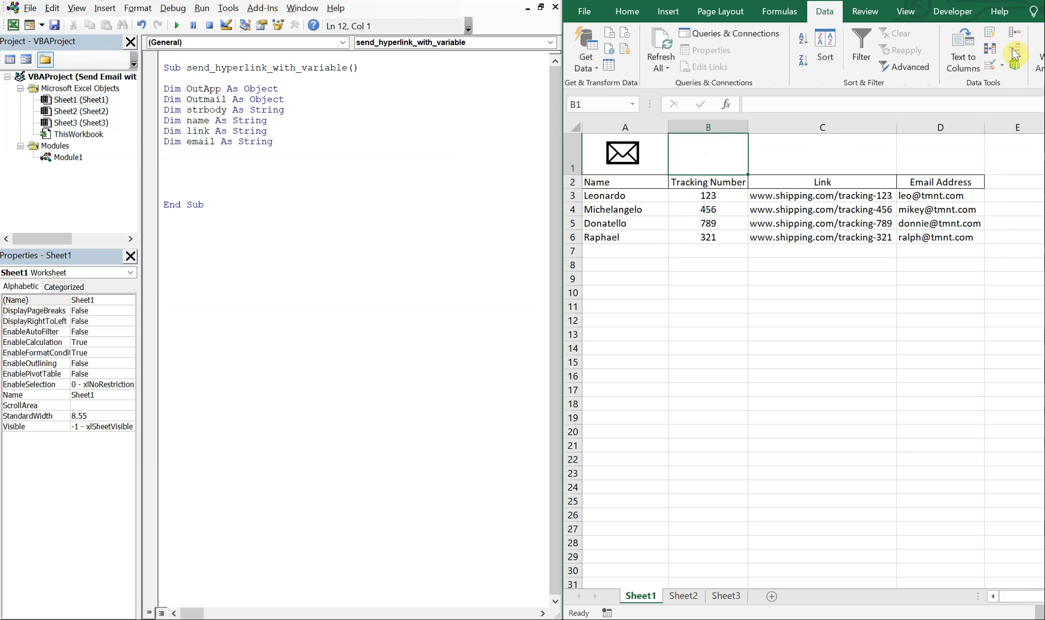
{"action": "mouse_move", "coordinate": [989, 45]}
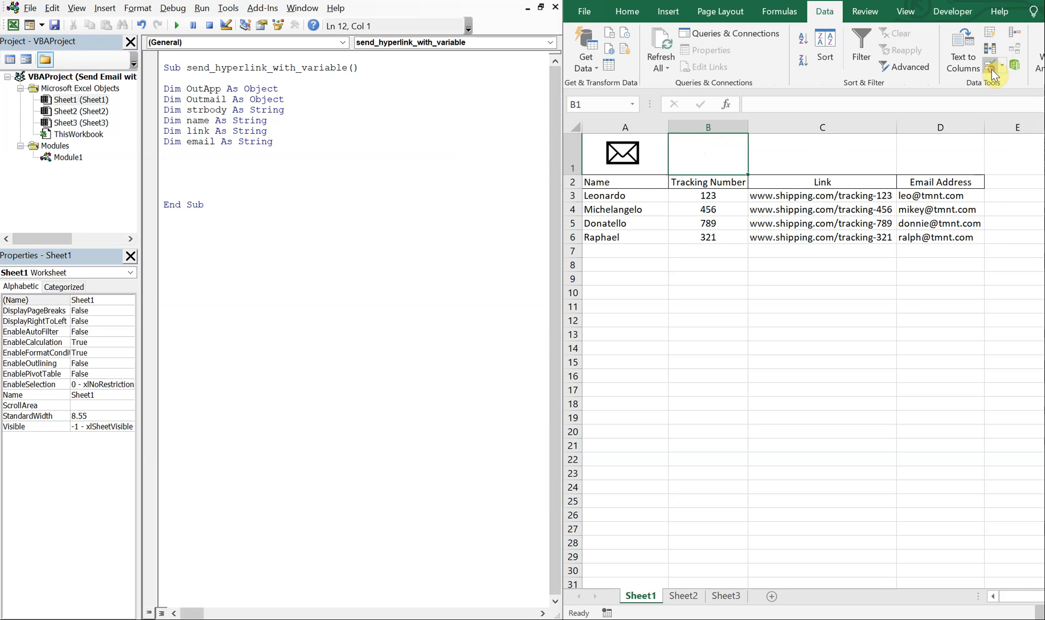
{"action": "left_click", "coordinate": [859, 345]}
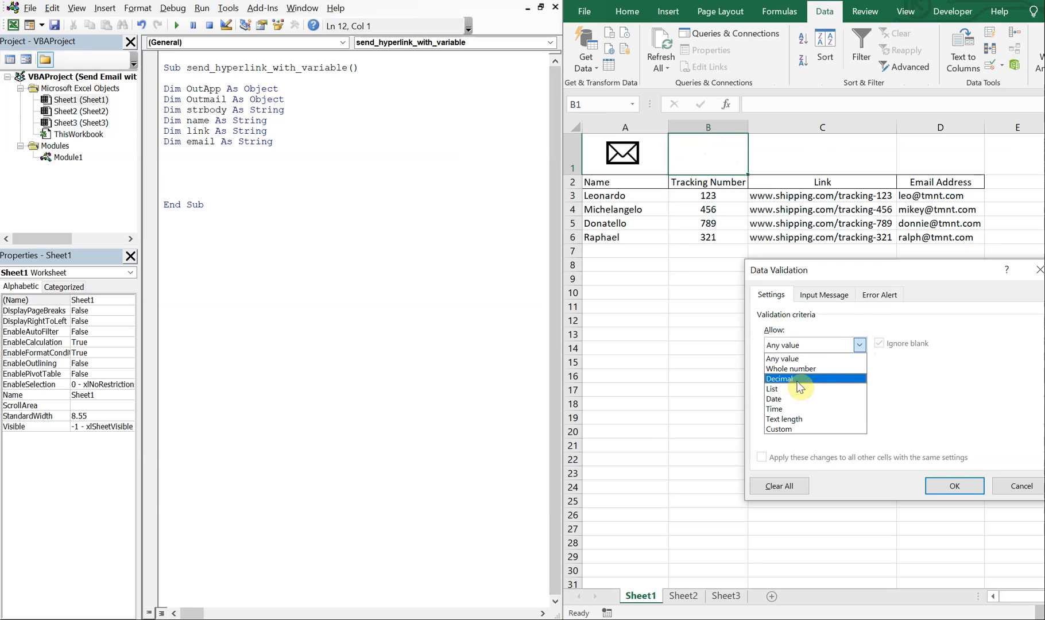
{"action": "left_click", "coordinate": [774, 389]}
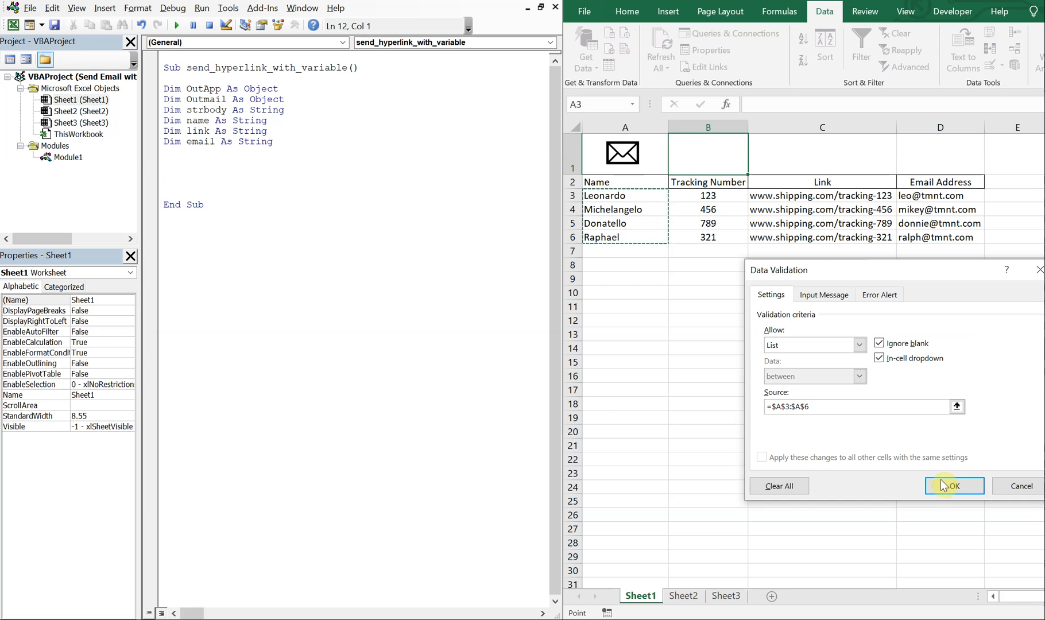
{"action": "left_click", "coordinate": [953, 485]}
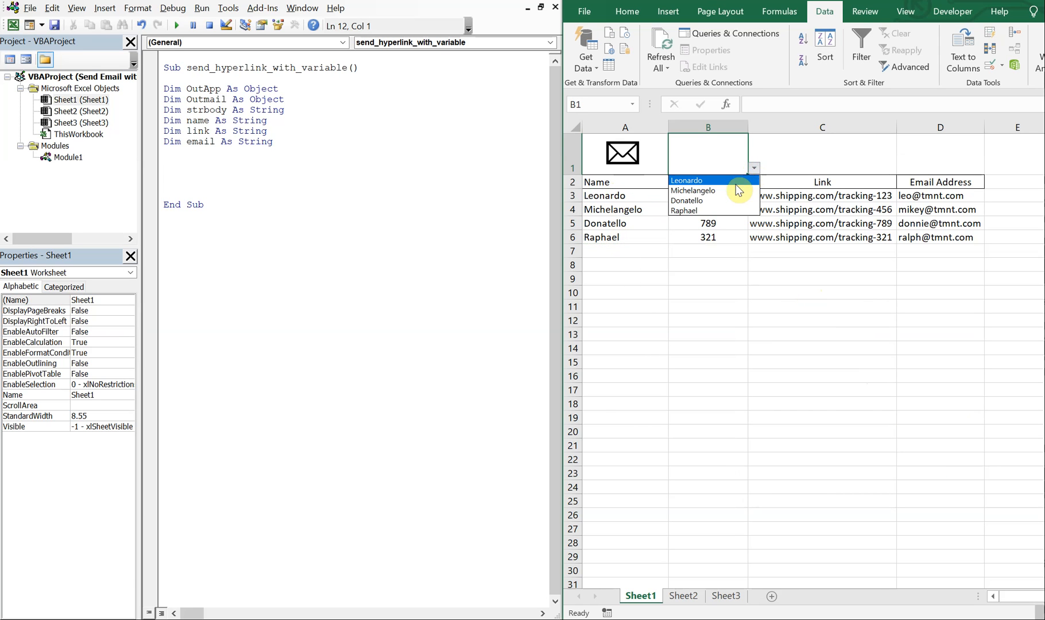
Choose Raphael from B1's new name dropdown
{"action": "left_click", "coordinate": [693, 189]}
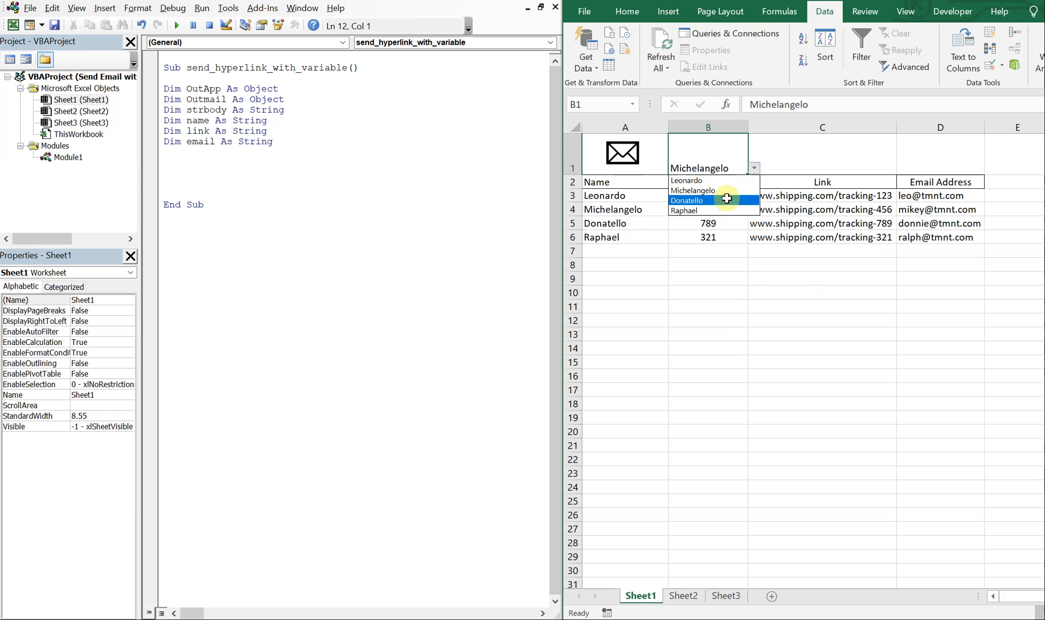
{"action": "left_click", "coordinate": [683, 210]}
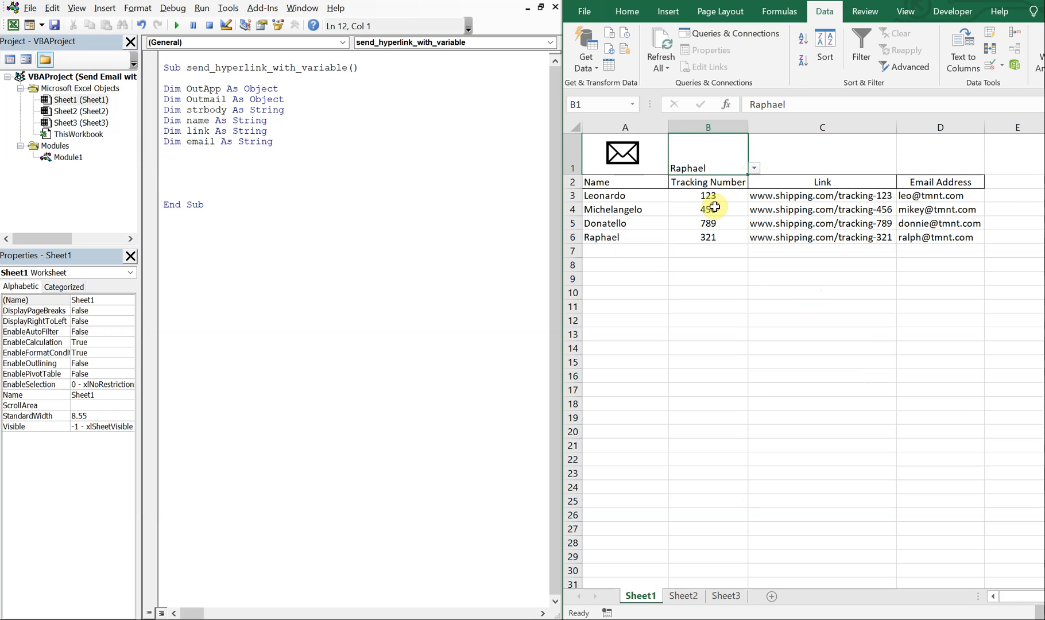
{"action": "mouse_move", "coordinate": [639, 19]}
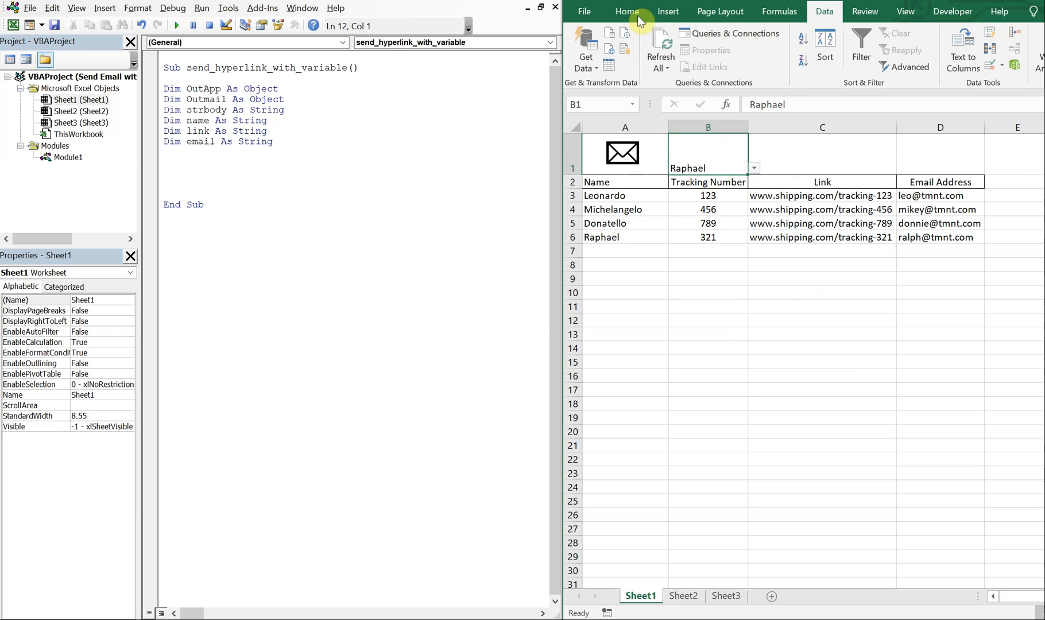
Enter =INDEX(C3:C6,MATCH(B1,A3:A6,0)) in C1 to return the chosen name's tracking link
{"action": "left_click", "coordinate": [626, 12]}
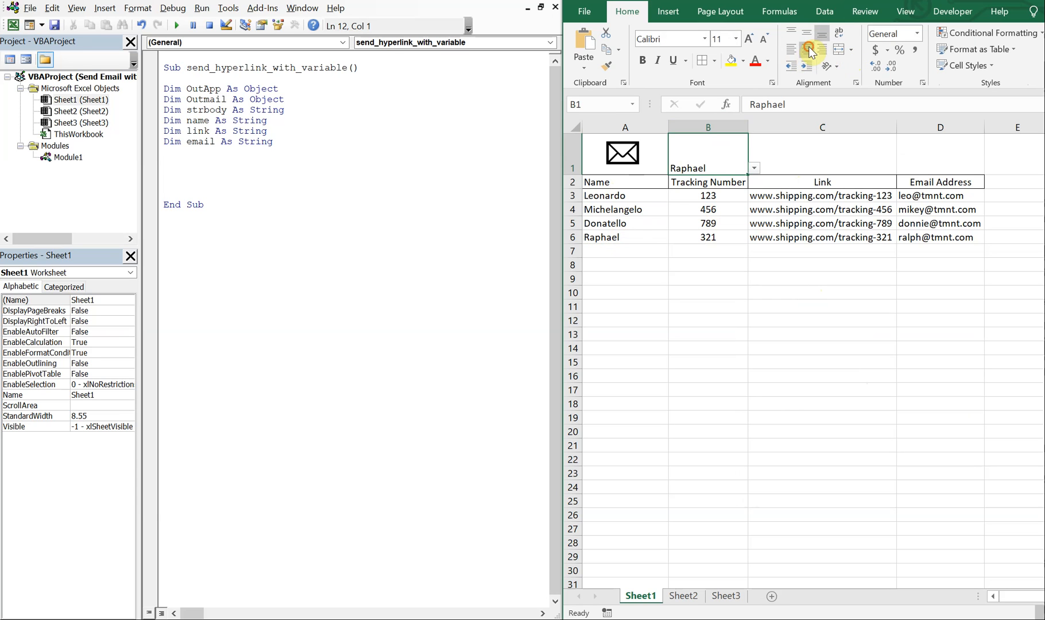
{"action": "left_click", "coordinate": [821, 154]}
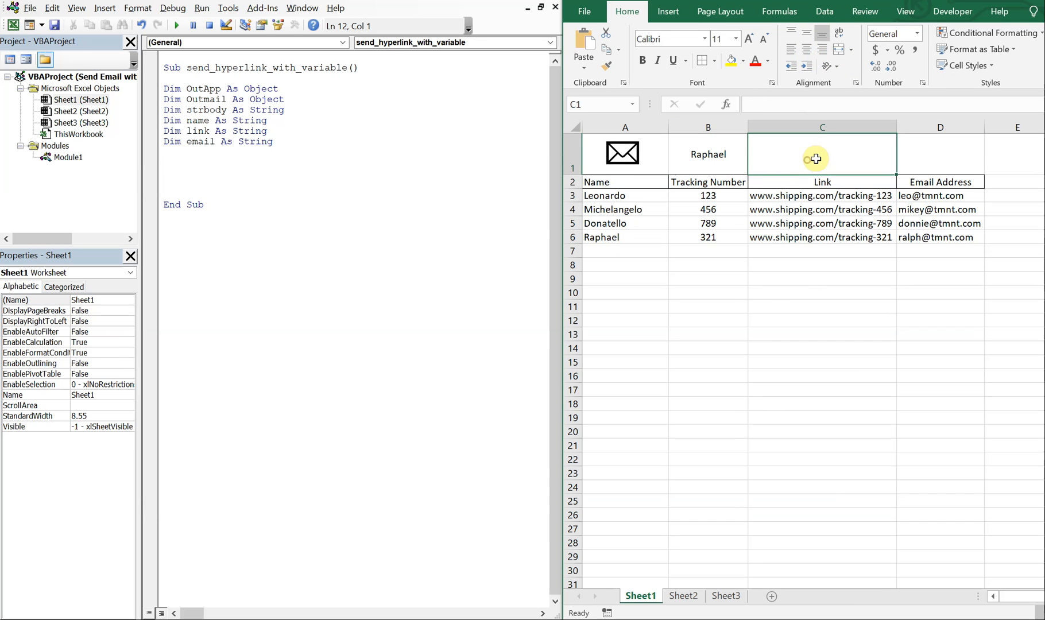
{"action": "type", "text": "=i"}
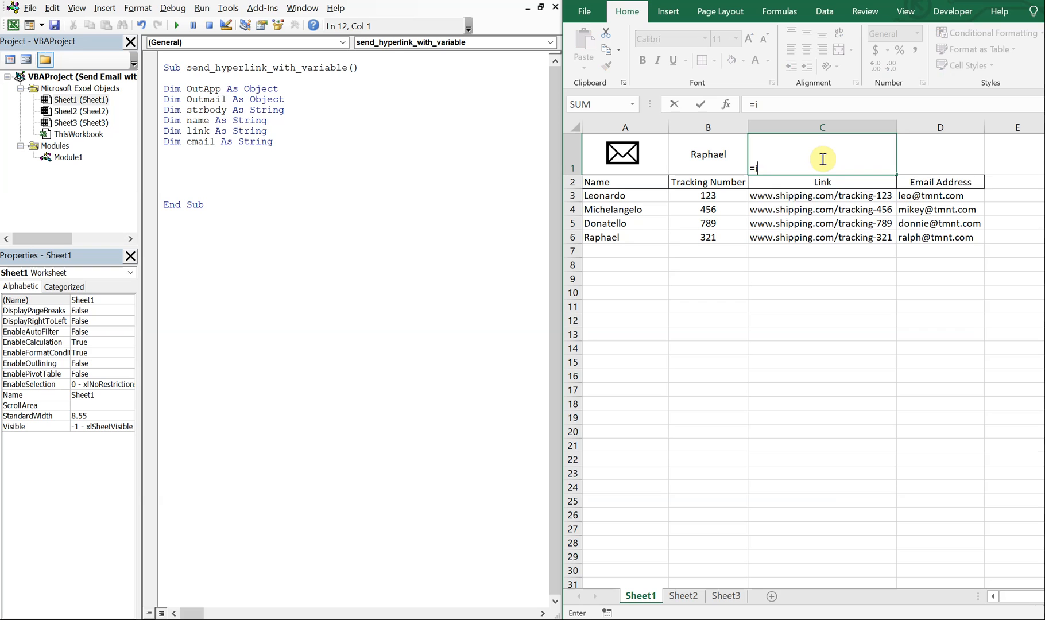
{"action": "type", "text": "ndex("}
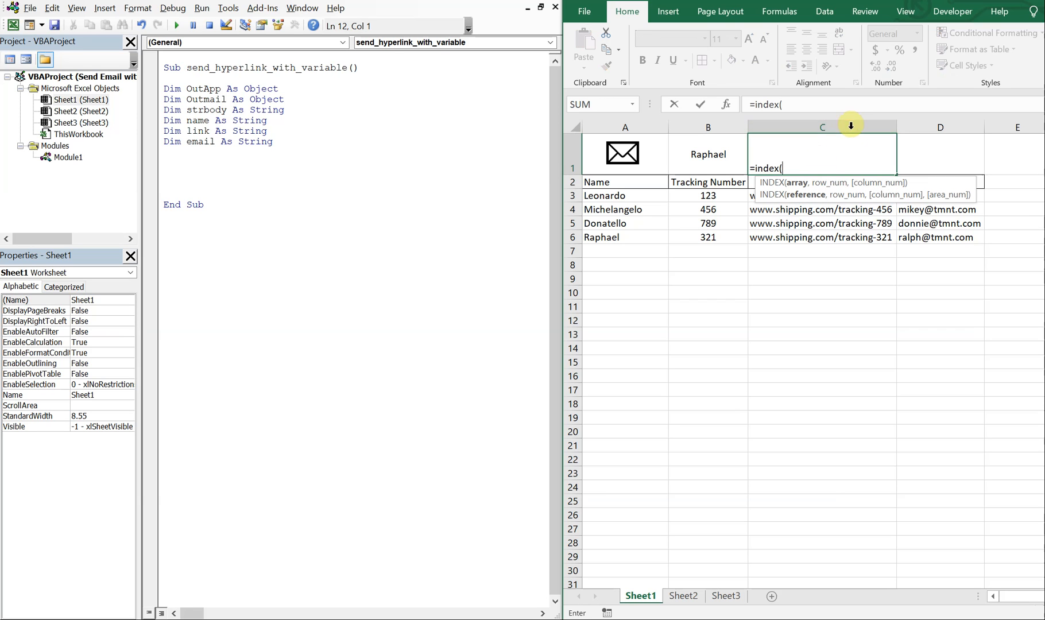
{"action": "mouse_move", "coordinate": [749, 199]}
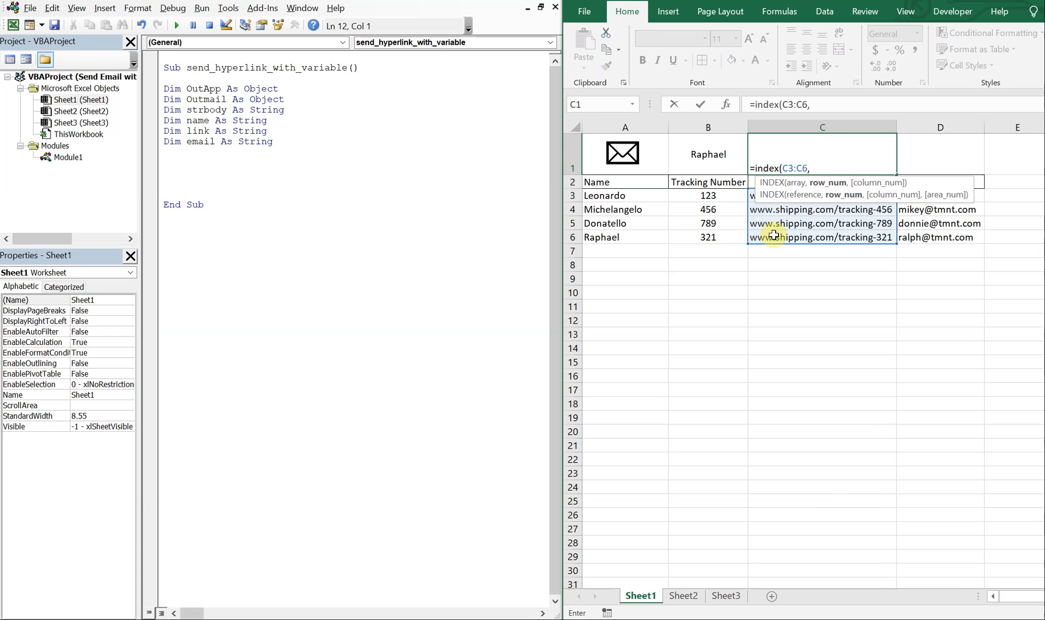
{"action": "mouse_move", "coordinate": [723, 162]}
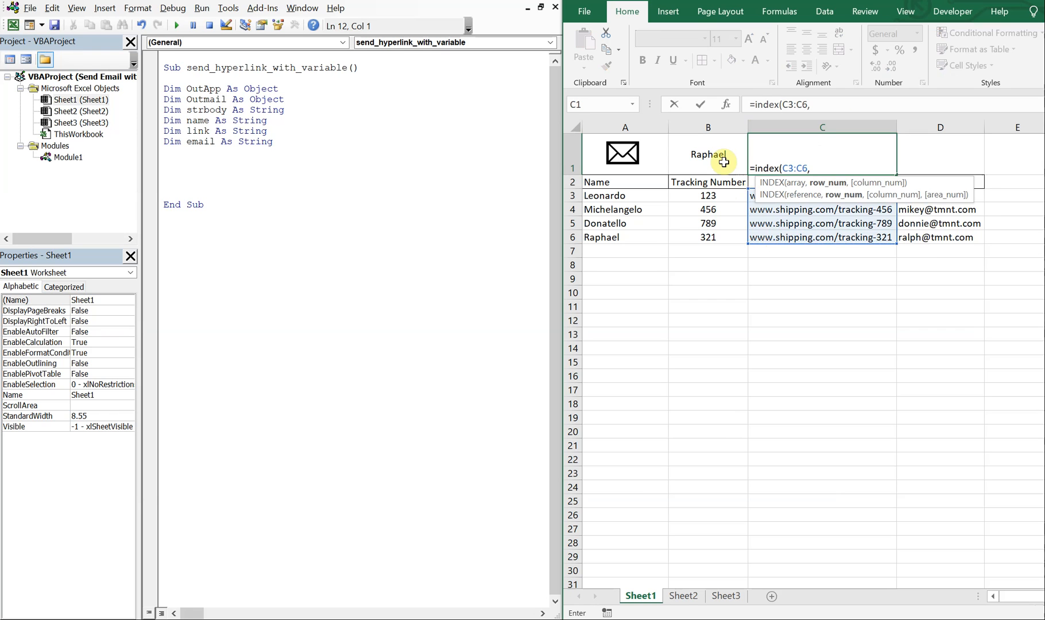
{"action": "type", "text": "match("}
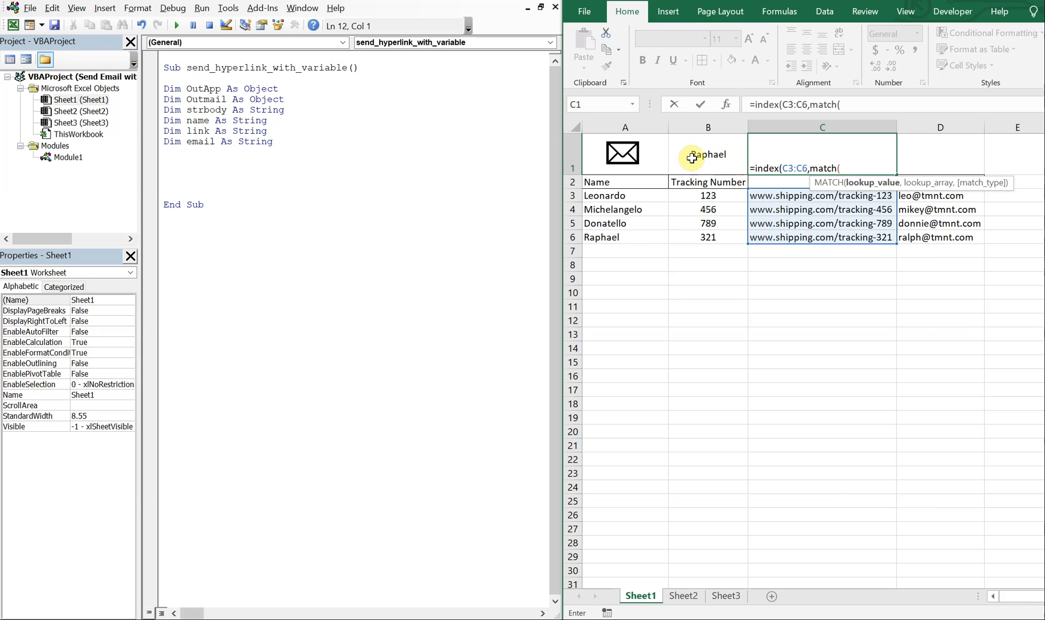
{"action": "left_click", "coordinate": [707, 154]}
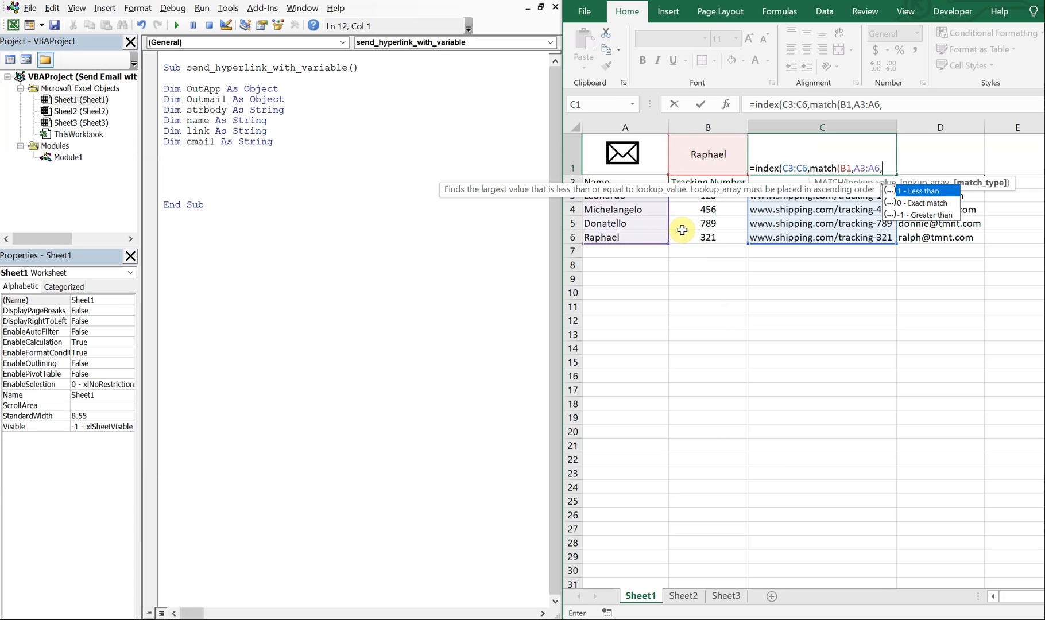
{"action": "type", "text": "0"}
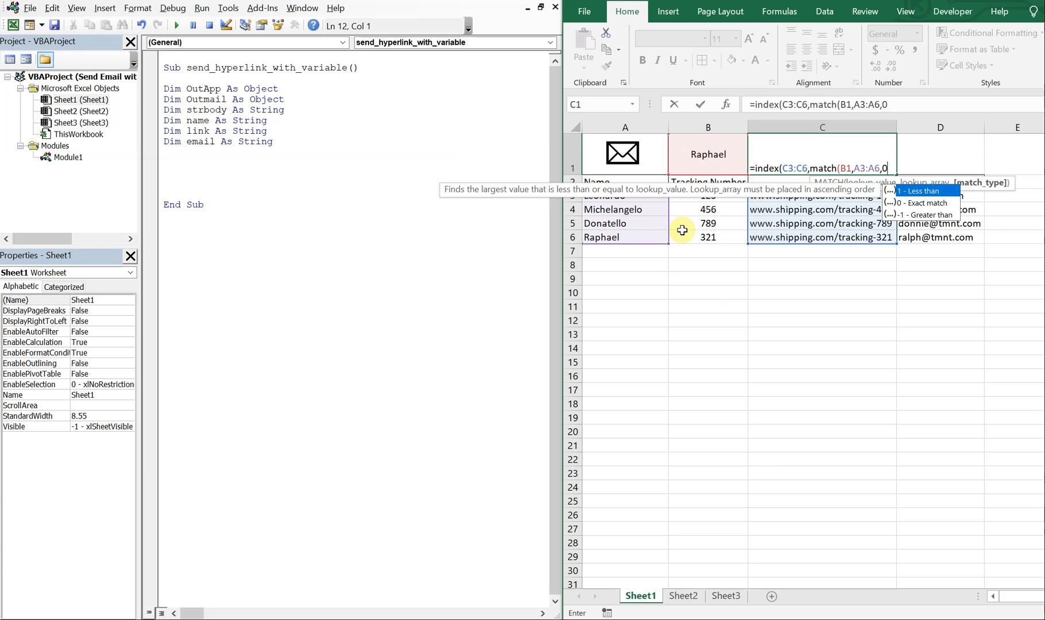
{"action": "type", "text": "))"}
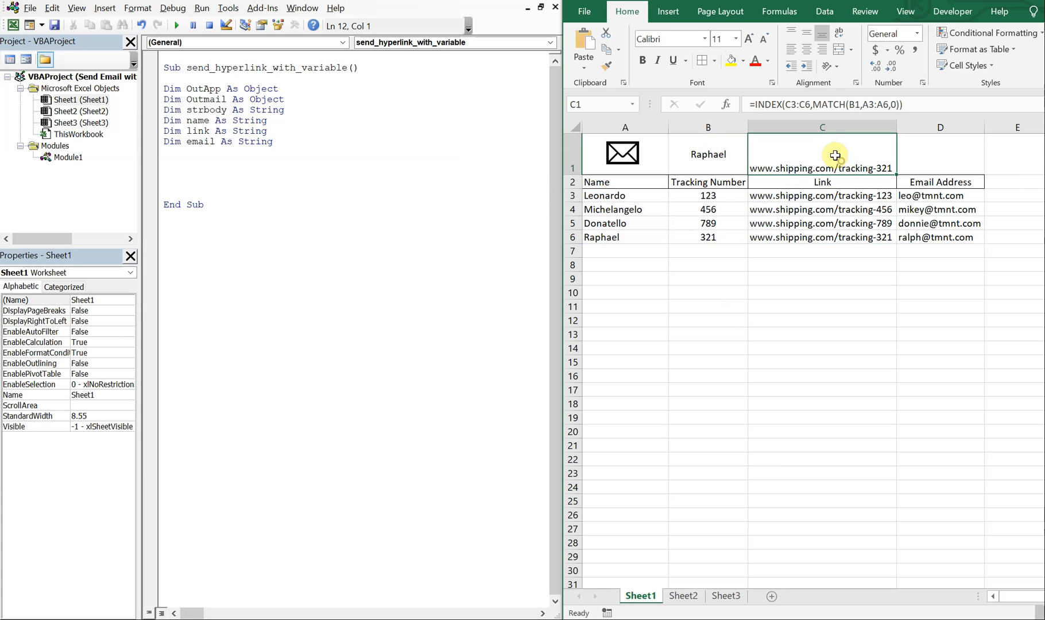
{"action": "left_click", "coordinate": [707, 154]}
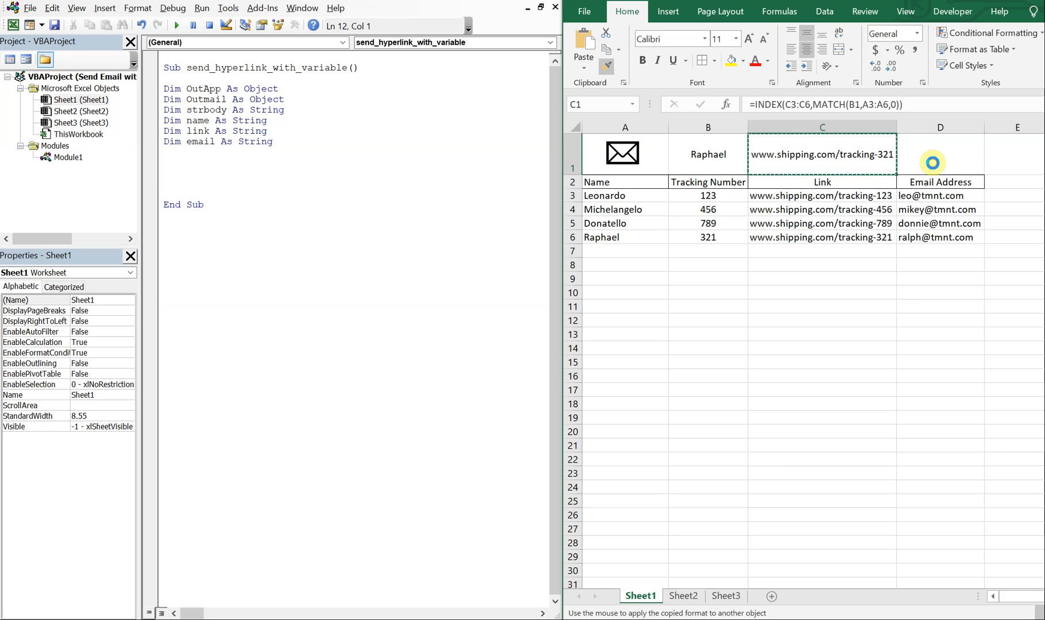
Copy C1's format and lookup formula into D1, pointing it at D3:D6 and B1 for the email
{"action": "left_click", "coordinate": [939, 154]}
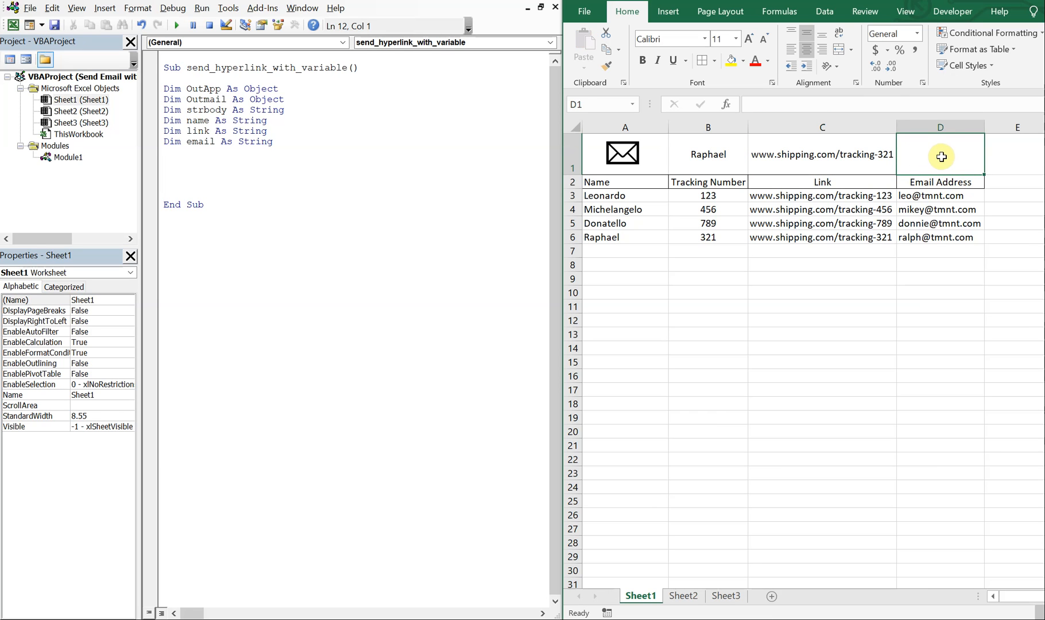
{"action": "left_click", "coordinate": [822, 153]}
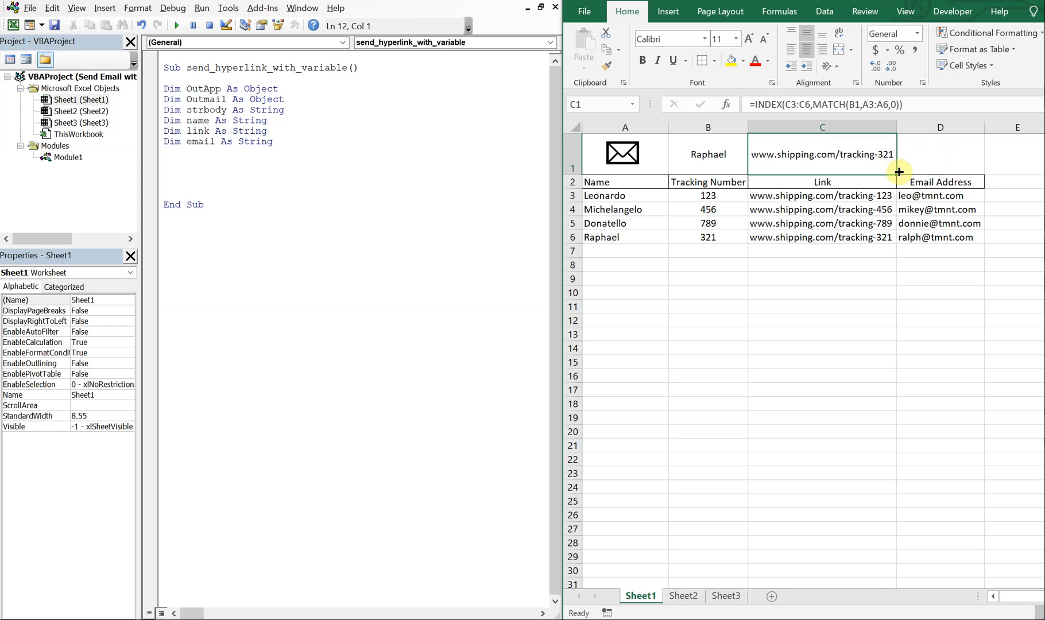
{"action": "left_click", "coordinate": [938, 154]}
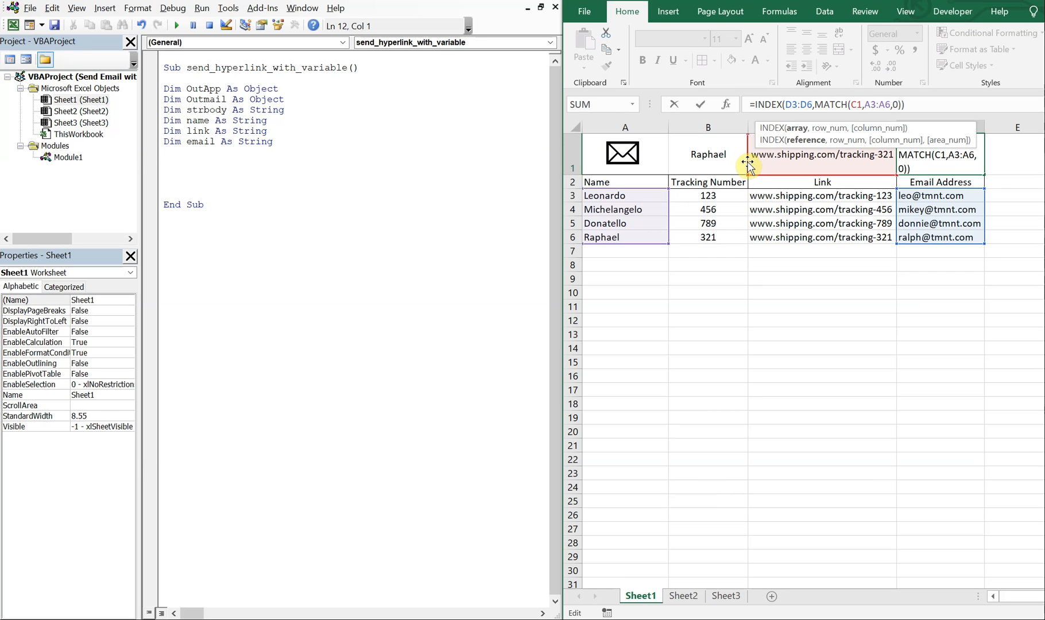
{"action": "left_click", "coordinate": [707, 153]}
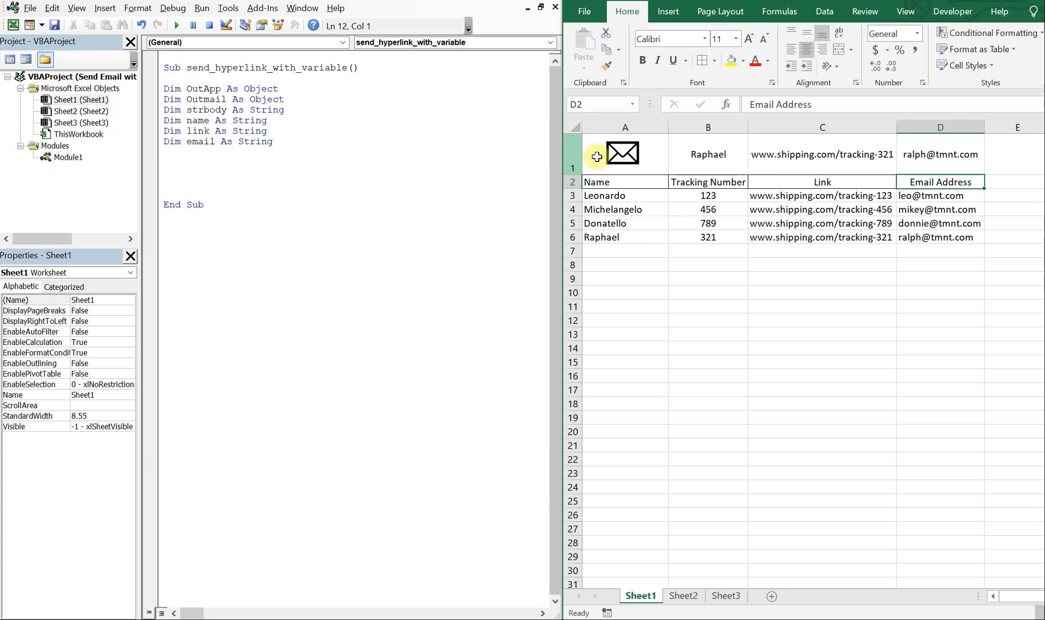
Switch the chosen person in B1 to Donatello so C1 and D1 update
{"action": "left_click", "coordinate": [707, 154]}
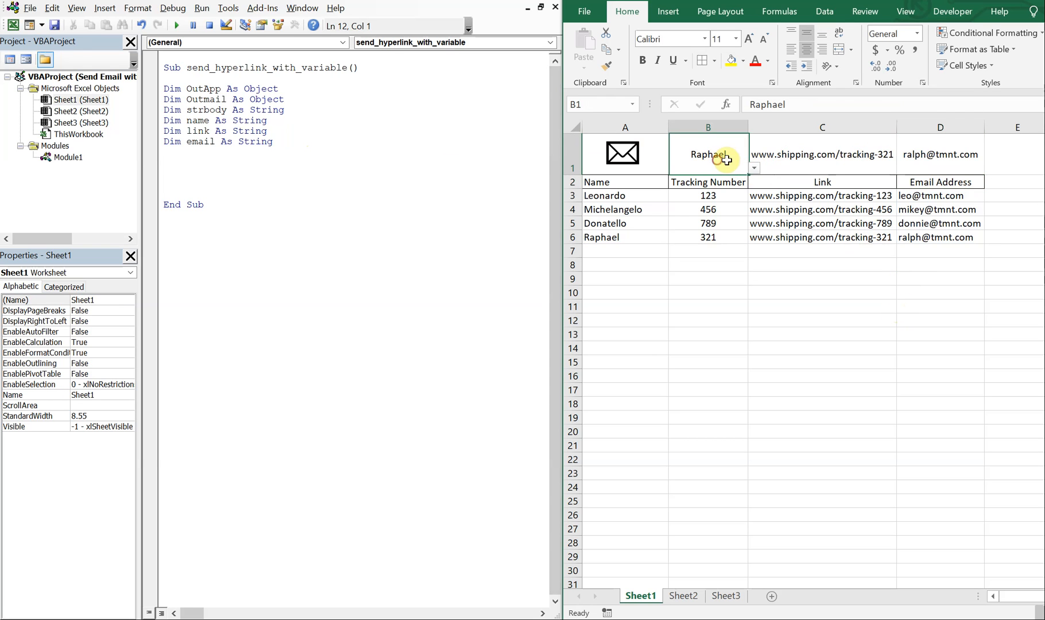
{"action": "left_click", "coordinate": [822, 181]}
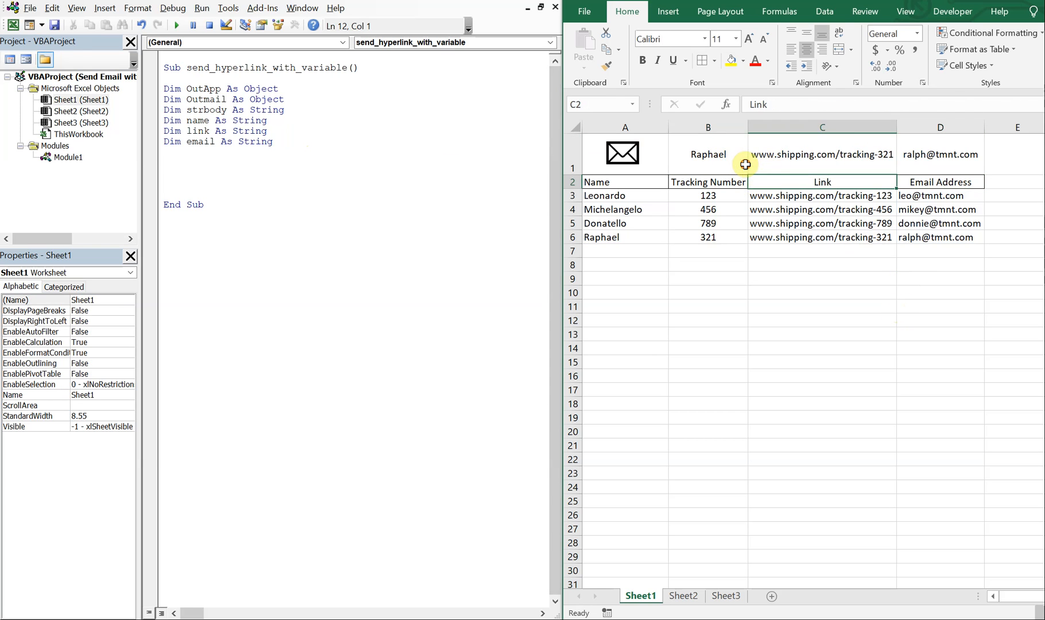
{"action": "left_click", "coordinate": [707, 154]}
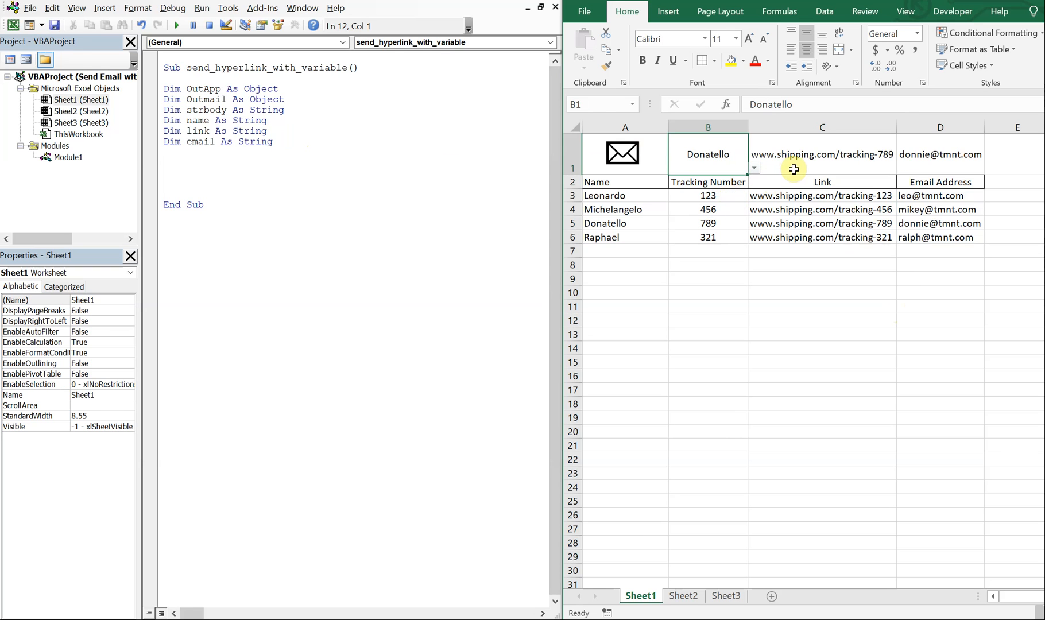
{"action": "mouse_move", "coordinate": [918, 167]}
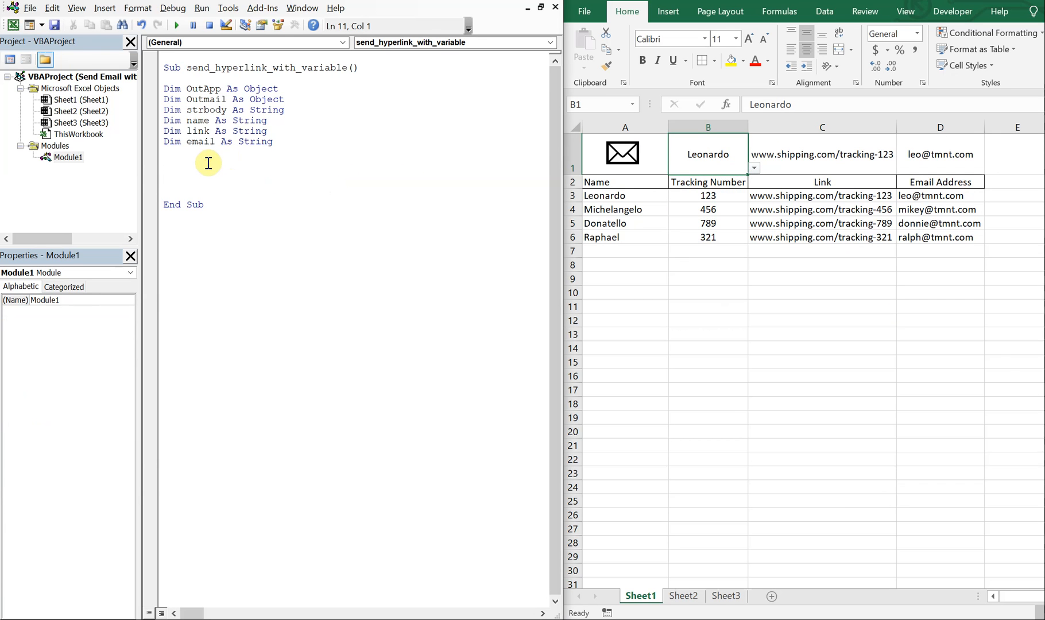
Declare sh As Worksheet in the macro
{"action": "type", "text": "Dim"}
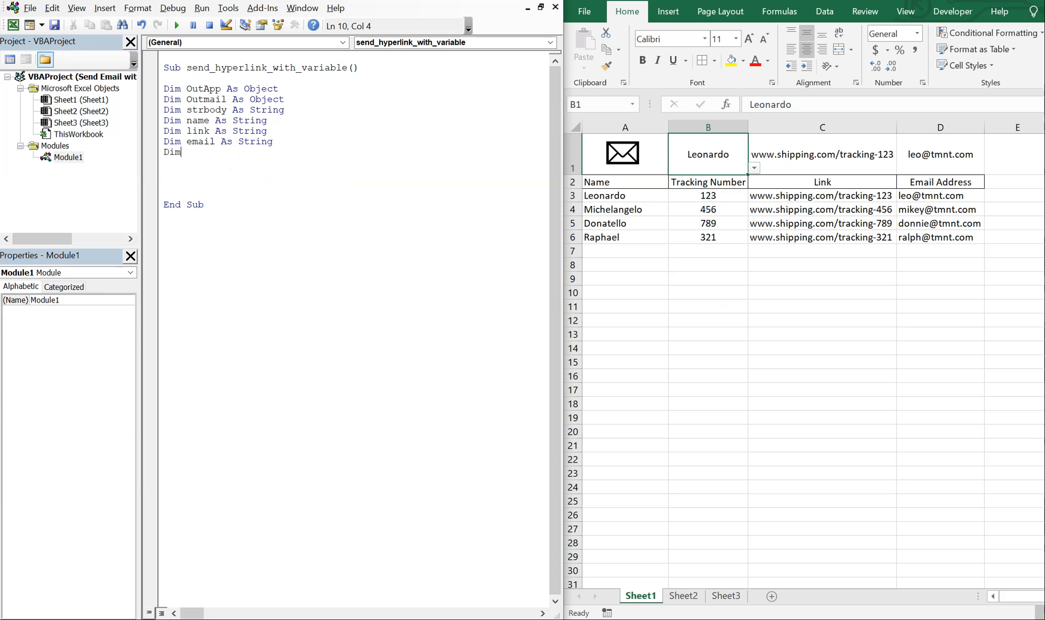
{"action": "left_click", "coordinate": [80, 100]}
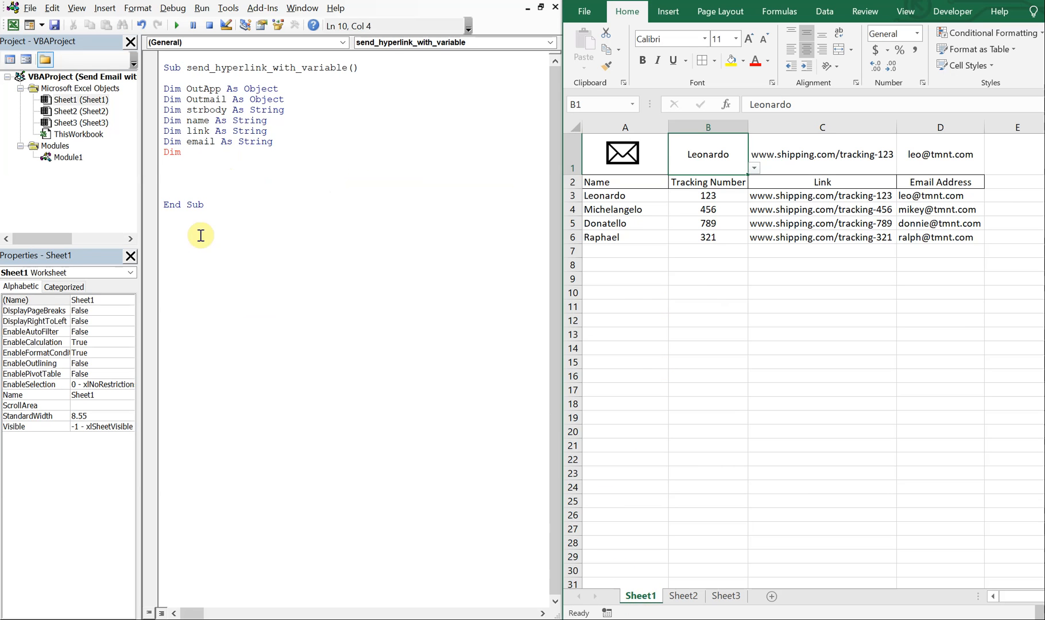
{"action": "type", "text": "sh"}
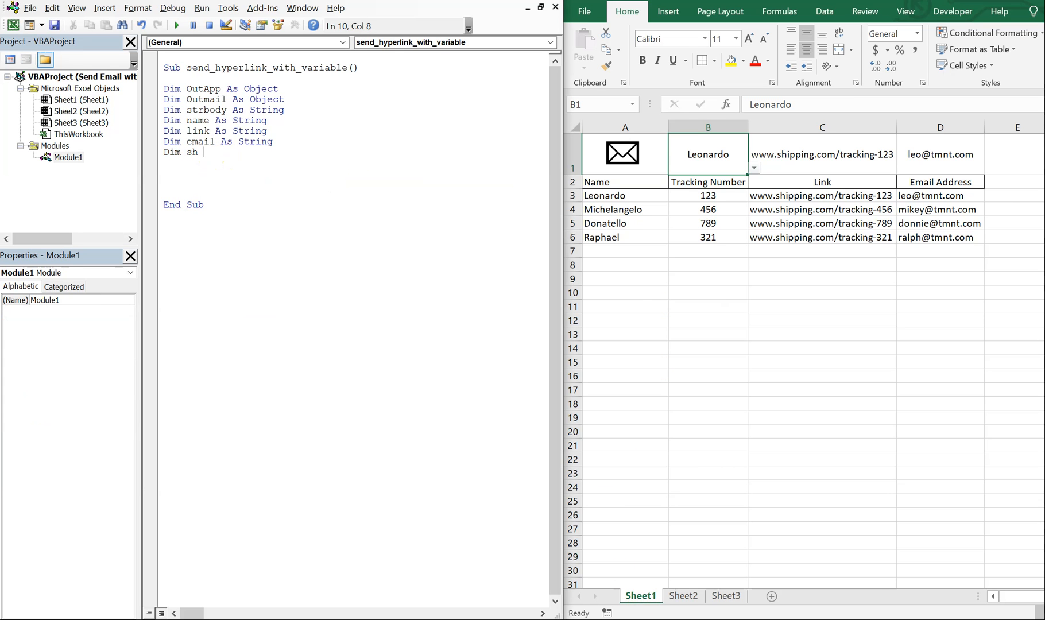
{"action": "type", "text": "as worksh"}
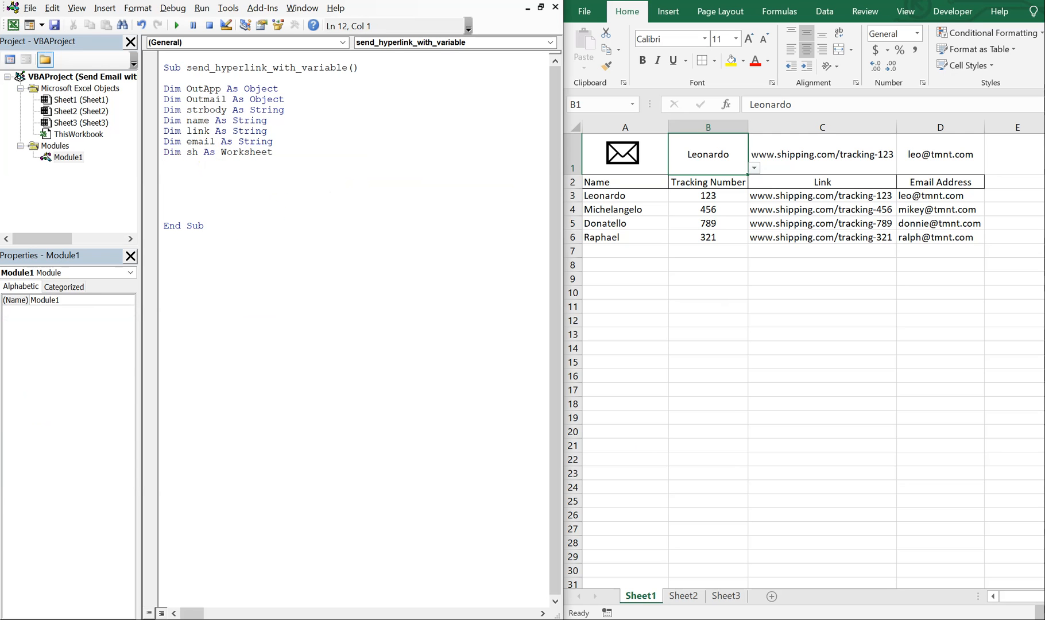
Set OutApp = CreateObject("Outlook.Application") and Outmail = OutApp.CreateItem(0)
{"action": "type", "text": "Set OutA"}
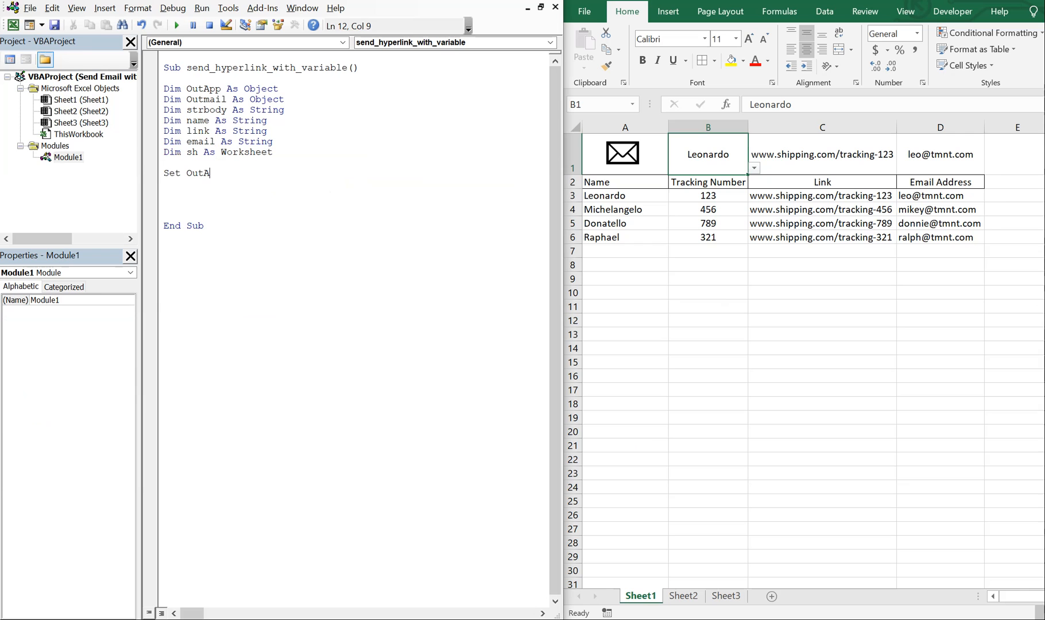
{"action": "type", "text": "pp ="}
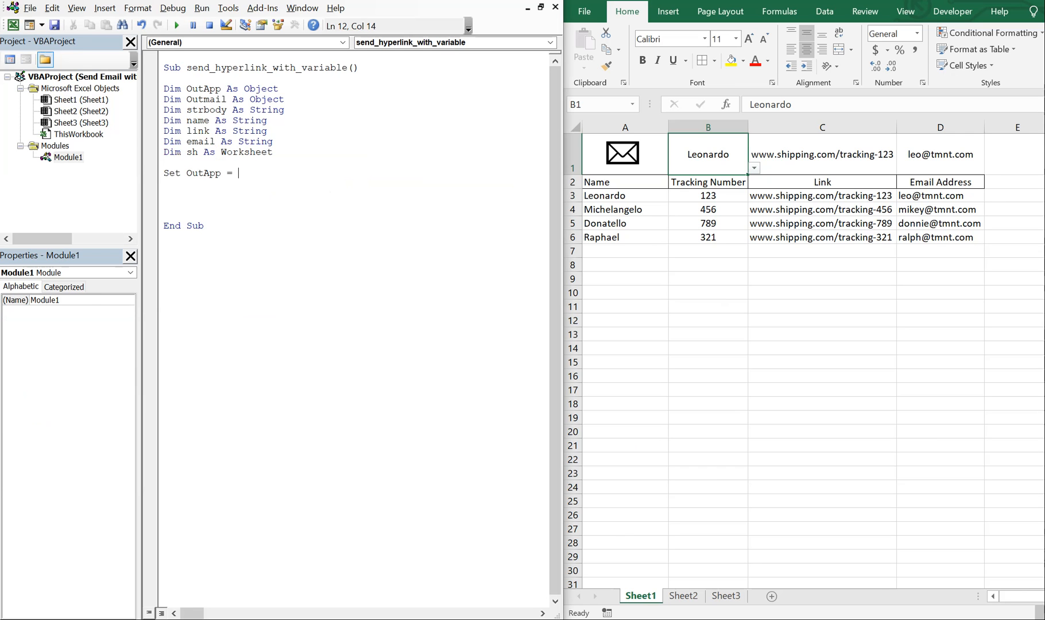
{"action": "type", "text": "Create"}
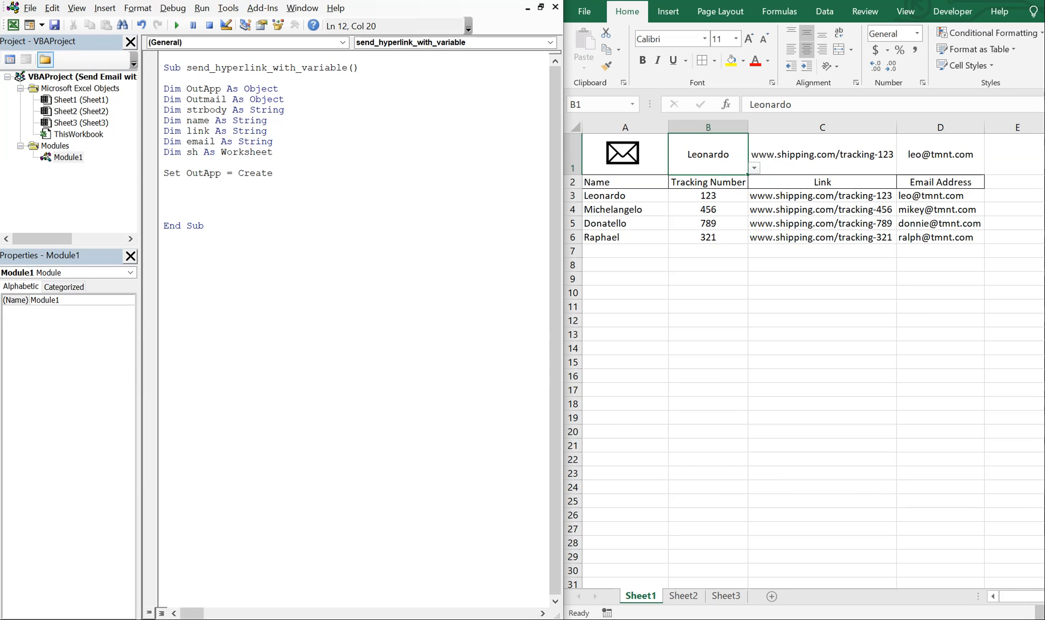
{"action": "type", "text": "Object"}
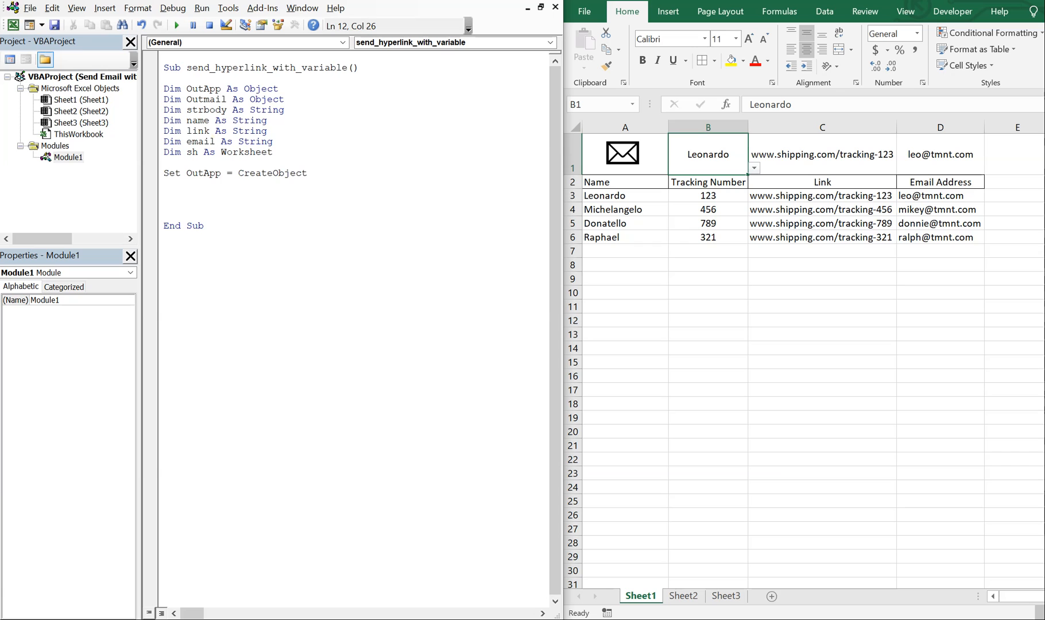
{"action": "type", "text": "(\"Outlook"}
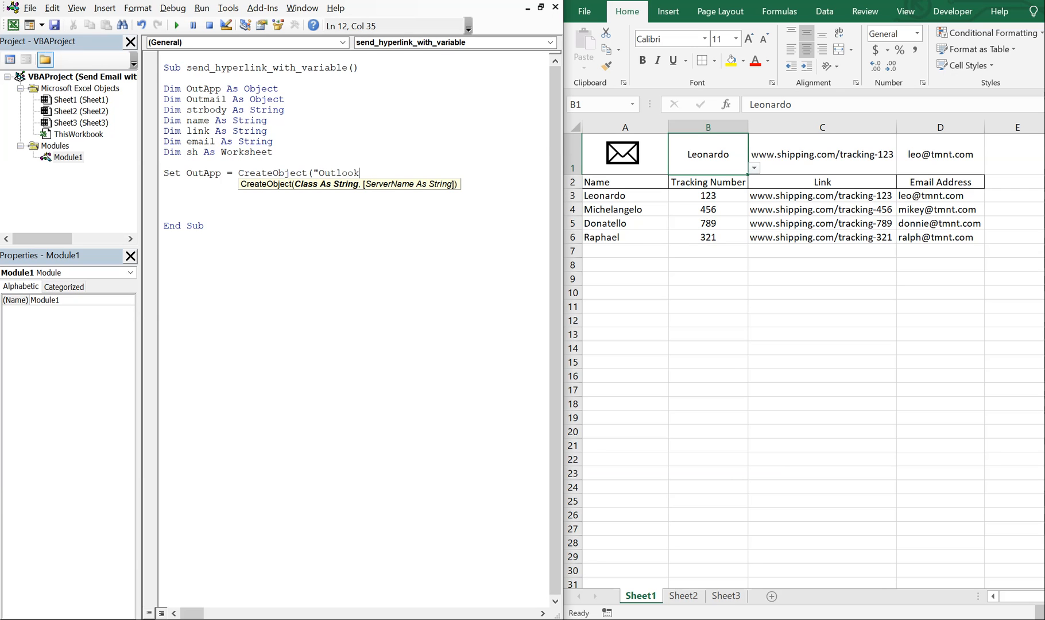
{"action": "type", "text": ".Appl"}
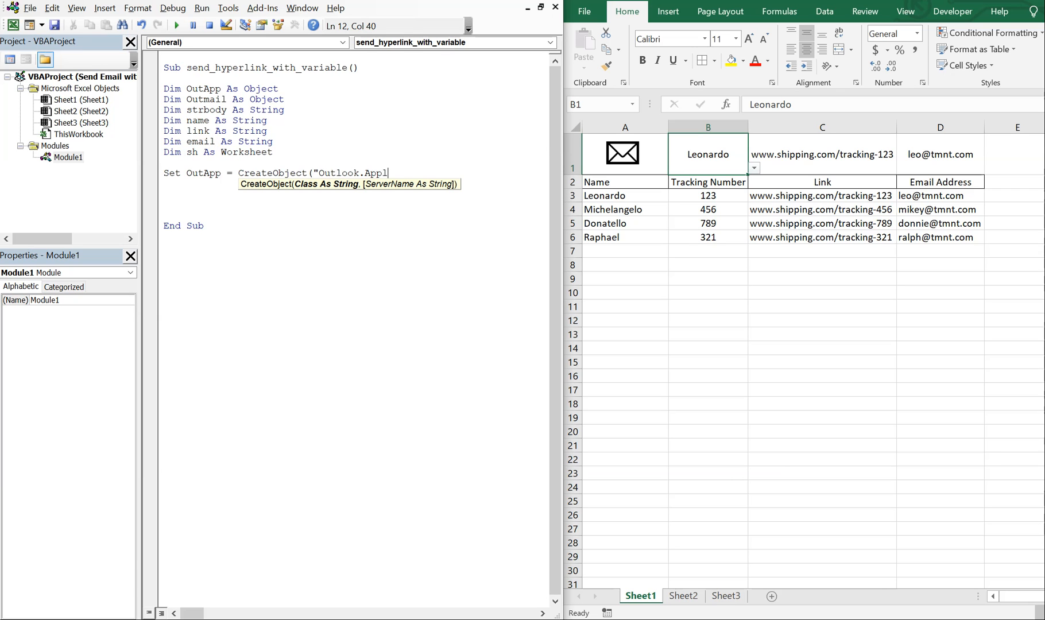
{"action": "type", "text": "ication"}
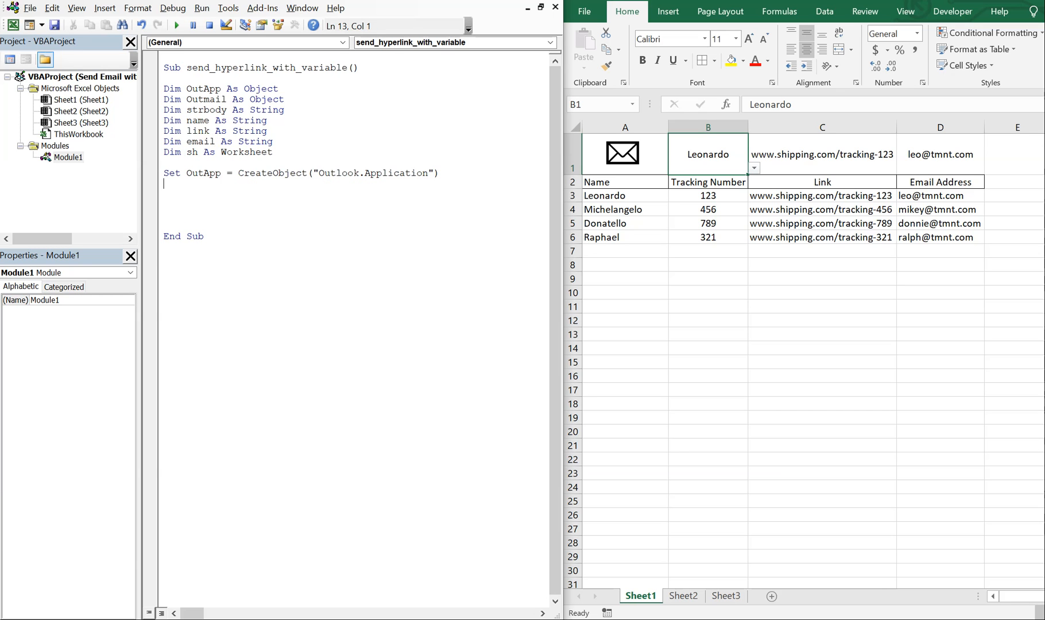
{"action": "type", "text": "Set OU"}
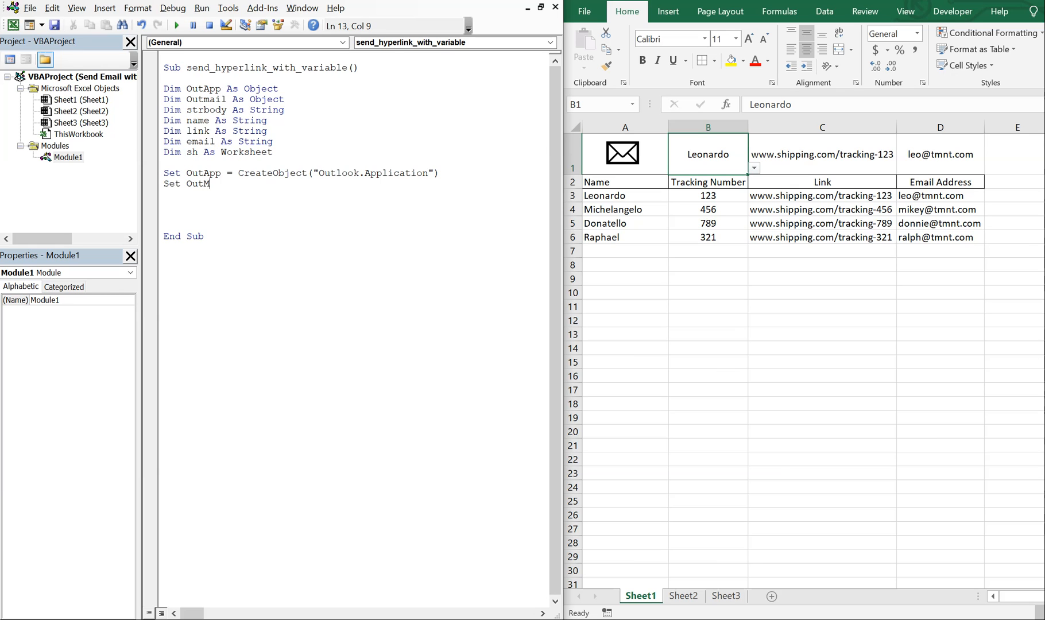
{"action": "type", "text": "ail ="}
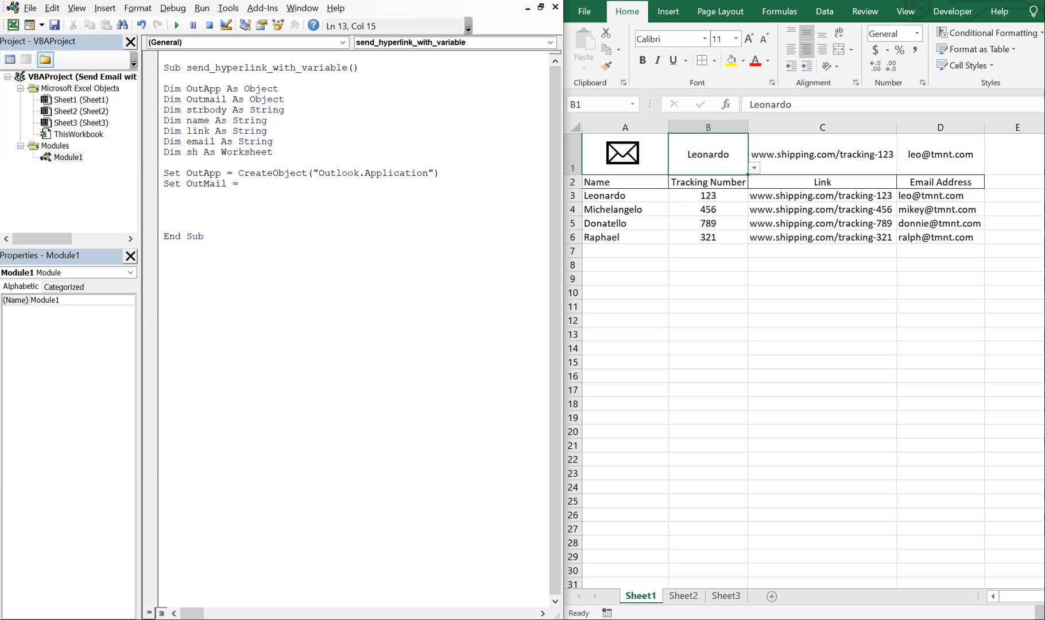
{"action": "type", "text": "OutApp"}
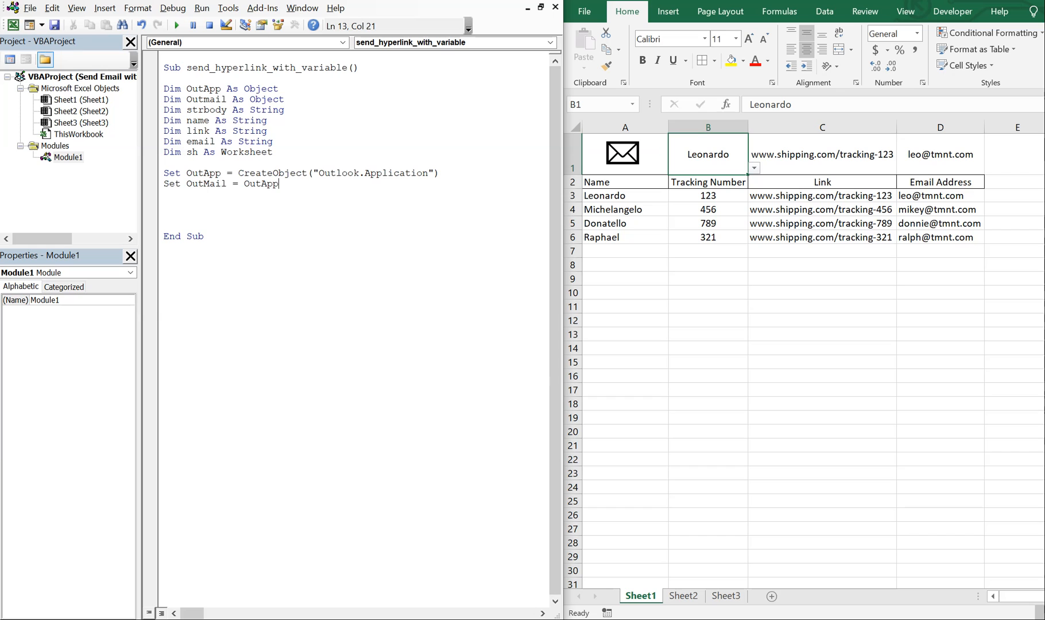
{"action": "type", "text": ".Create"}
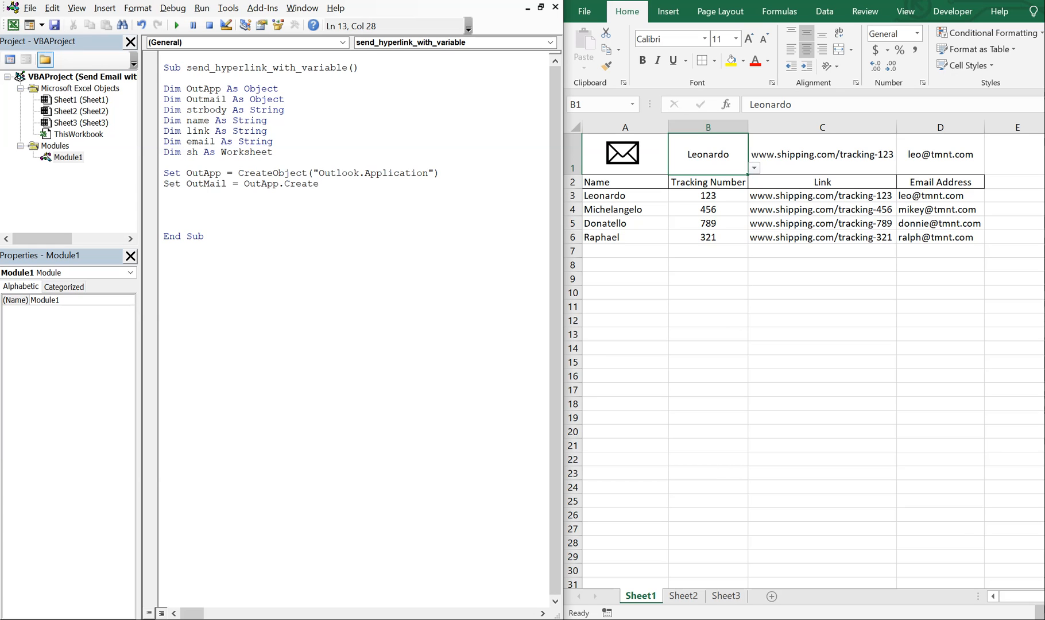
{"action": "type", "text": "Item(0"}
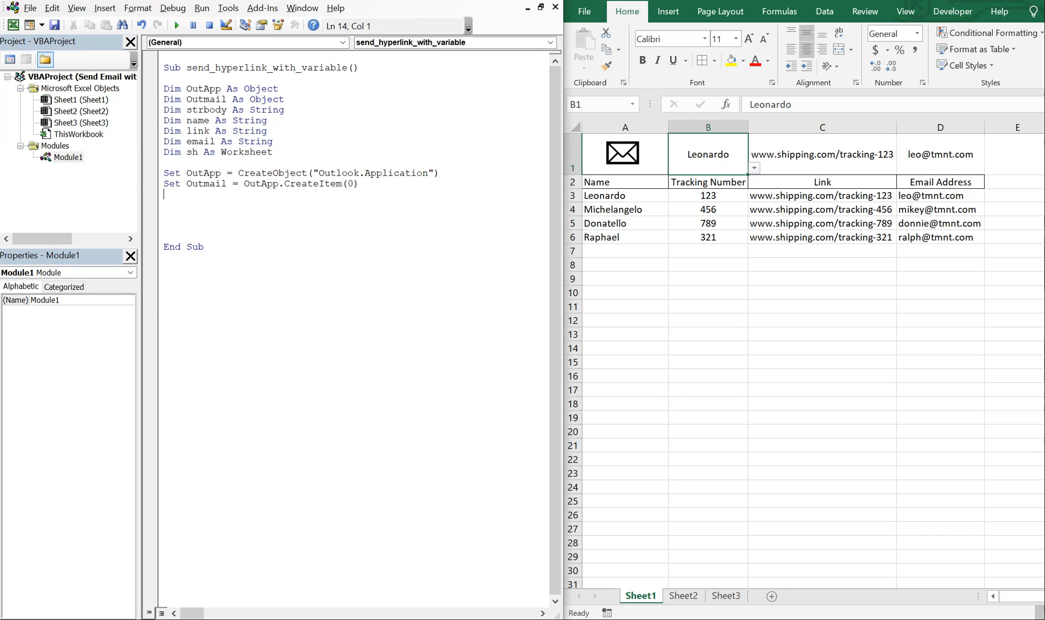
Set sh = ThisWorkbook.Sheets("Sheet1")
{"action": "type", "text": "Set sh"}
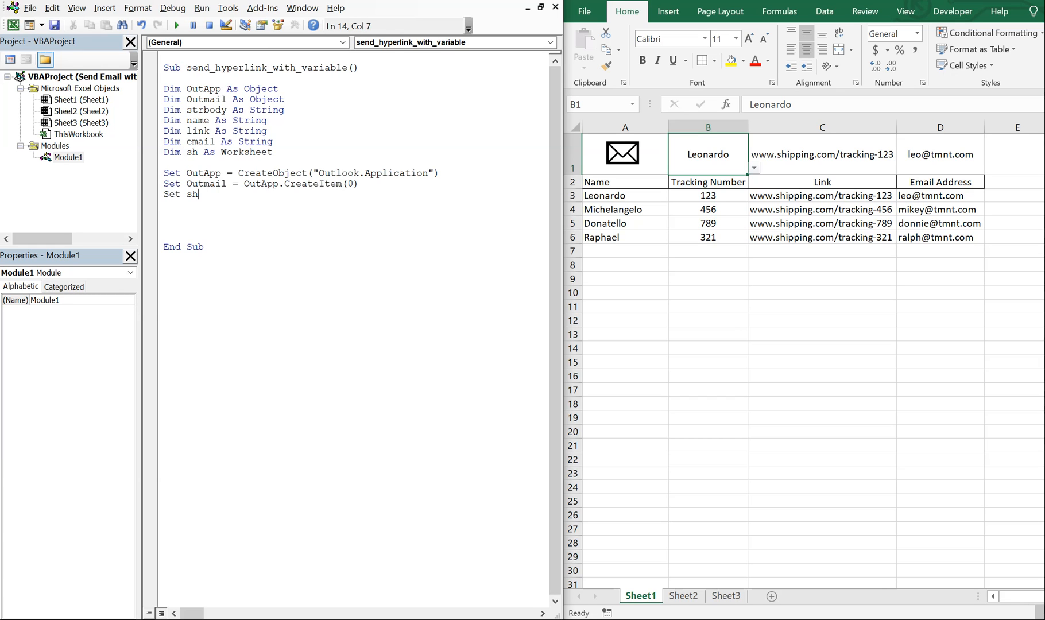
{"action": "type", "text": "= T"}
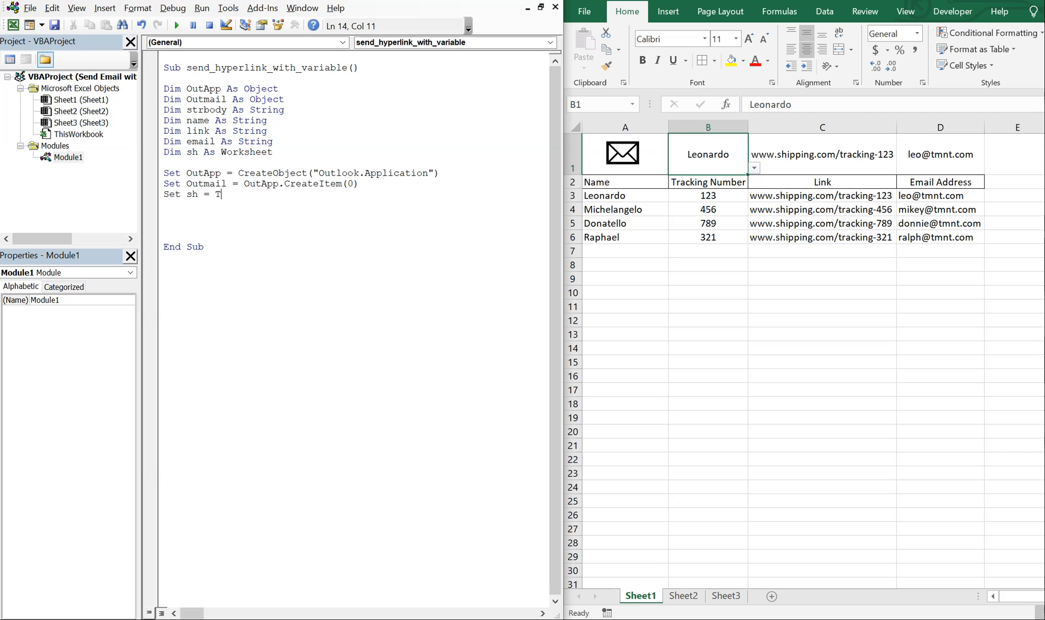
{"action": "type", "text": "hisWorkbook."}
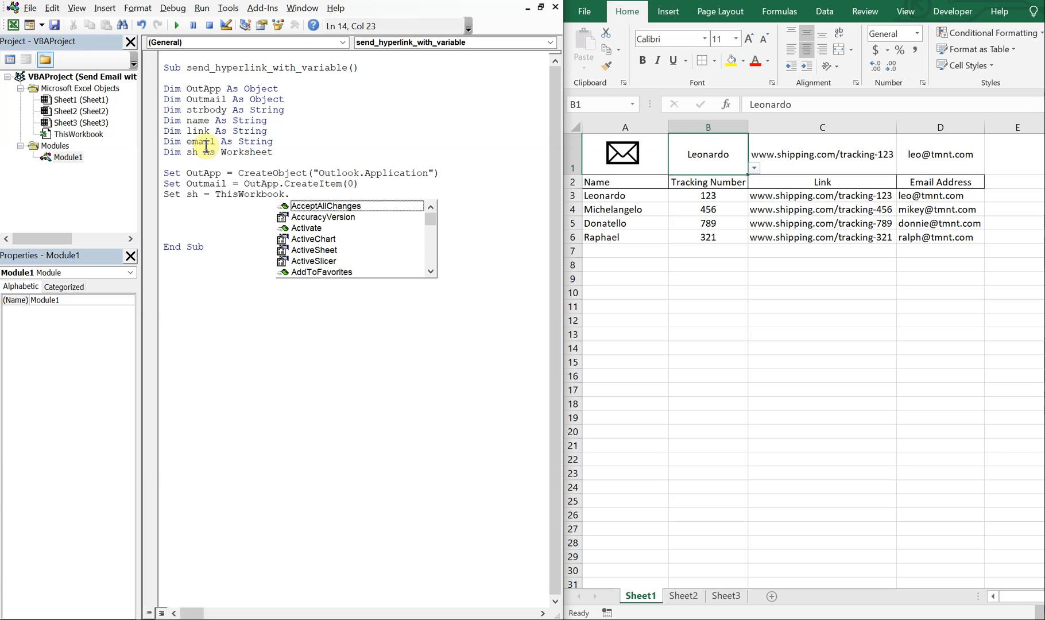
{"action": "type", "text": "Sheets("}
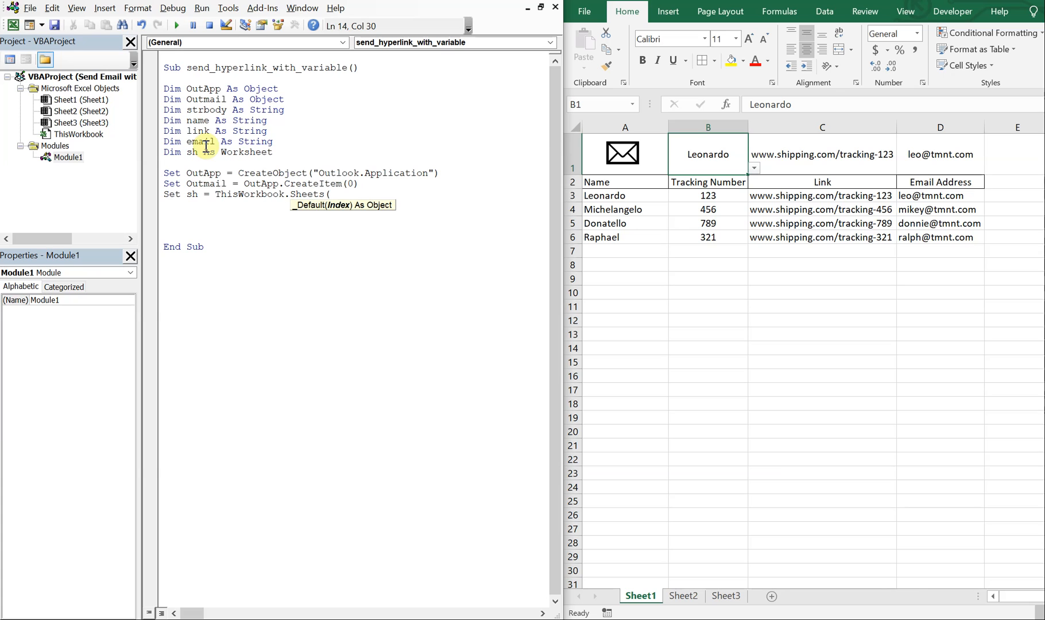
{"action": "type", "text": "\"Sheet"}
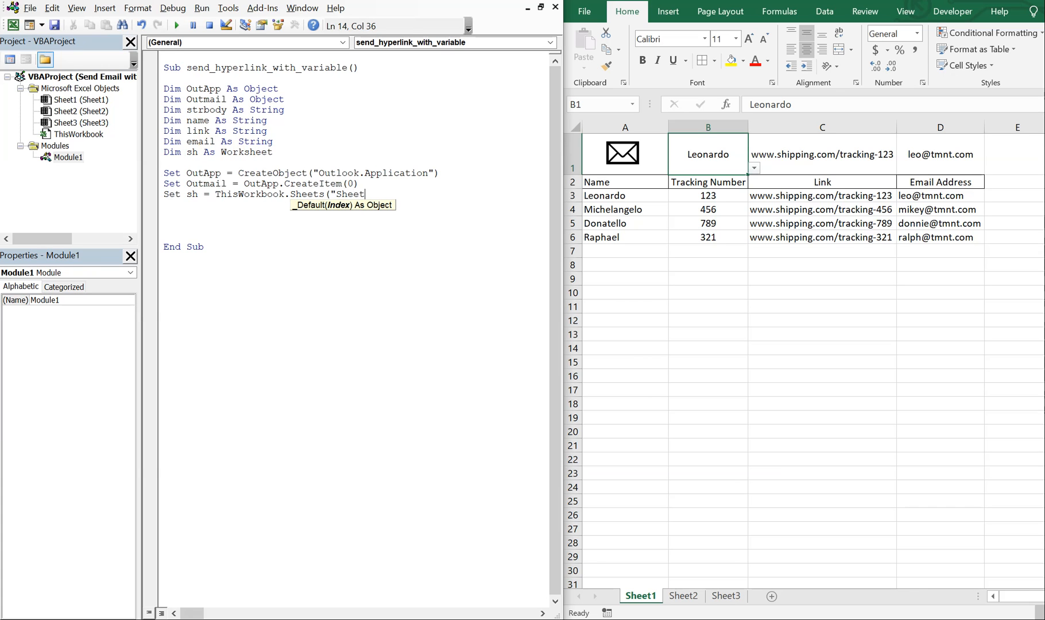
{"action": "type", "text": "1\")"}
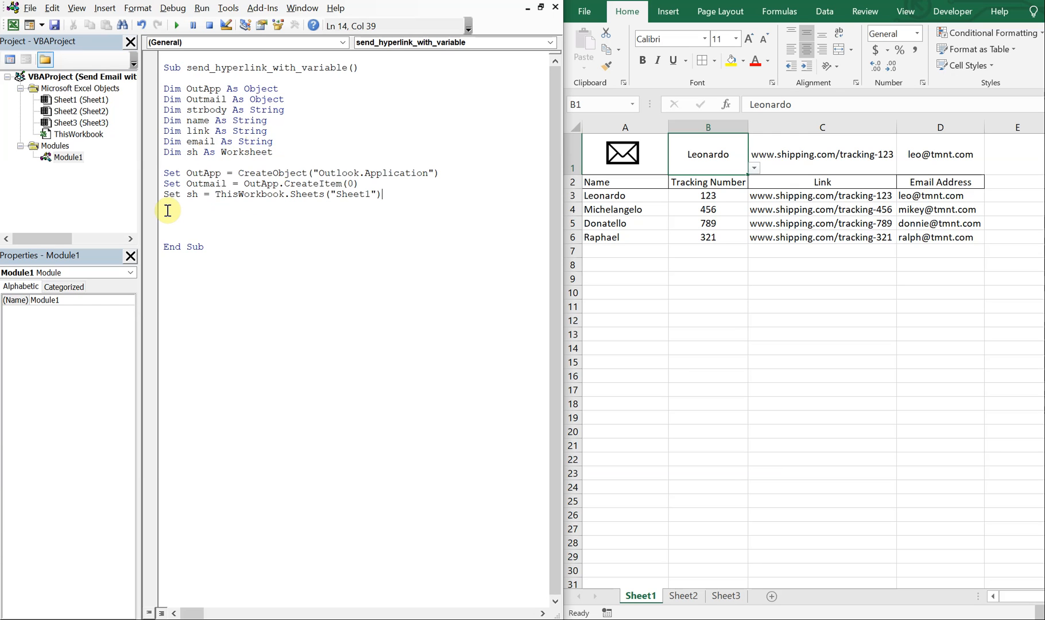
{"action": "key", "text": "Return"}
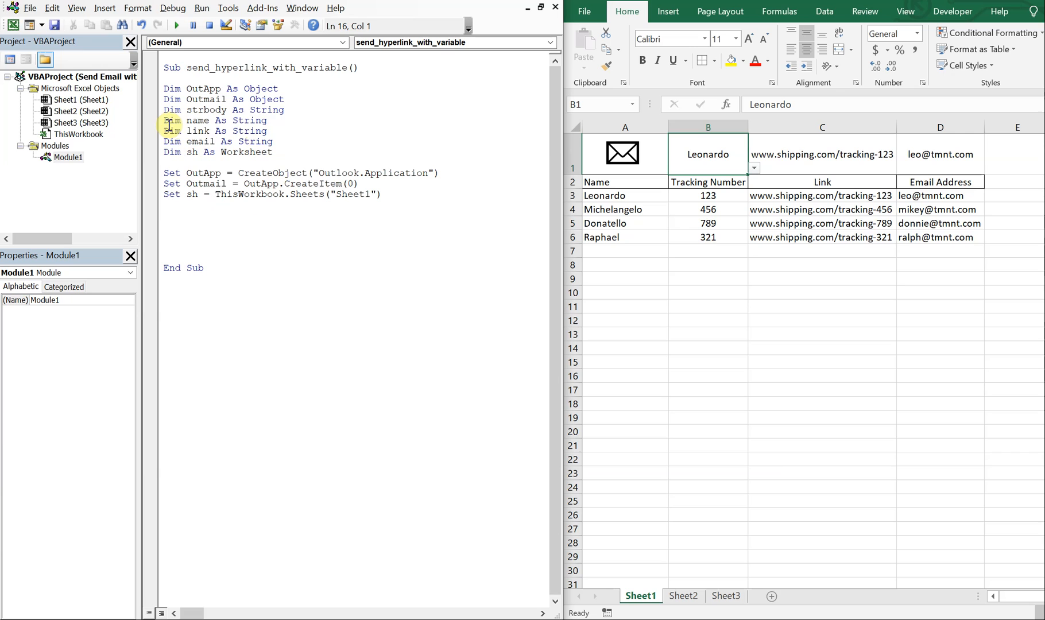
Assign name = sh.Cells(1, 2).Text to read the chosen name from B1
{"action": "left_click_drag", "start_coordinate": [164, 121], "coordinate": [273, 141]}
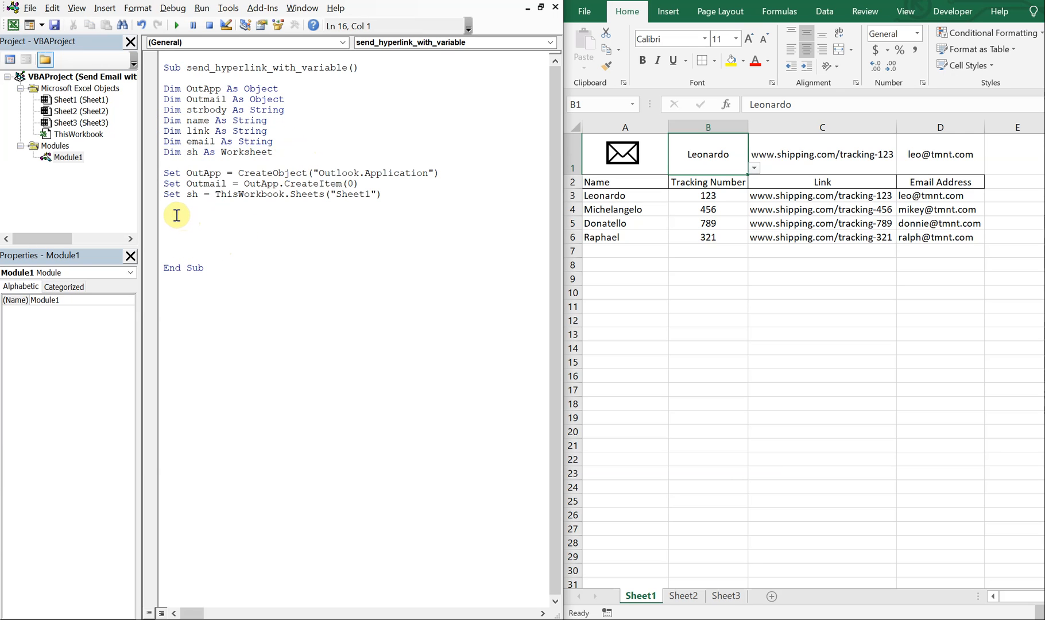
{"action": "type", "text": "name ="}
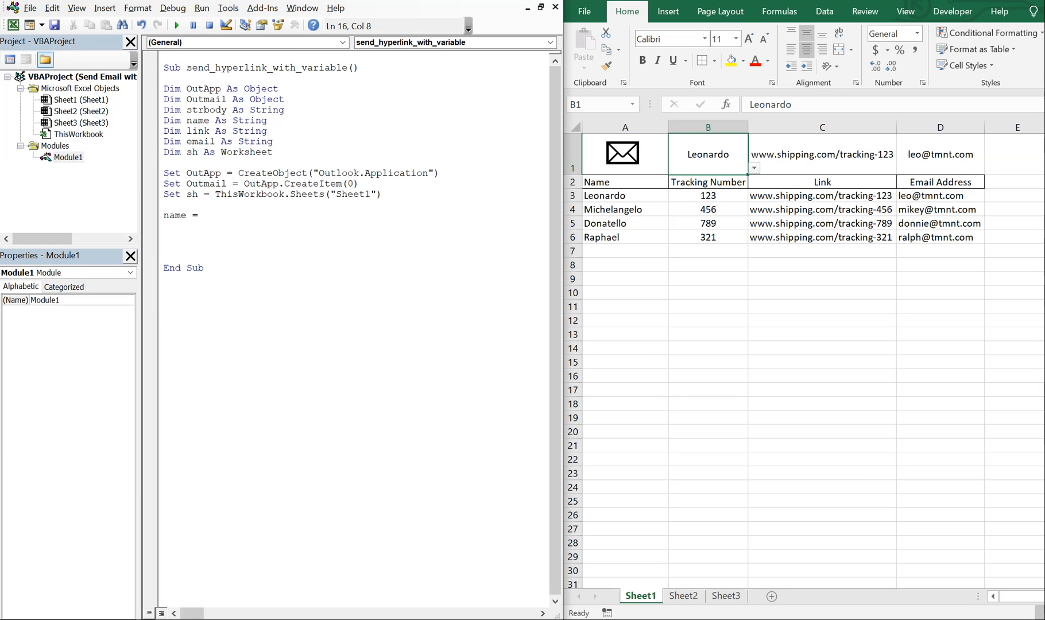
{"action": "type", "text": "s"}
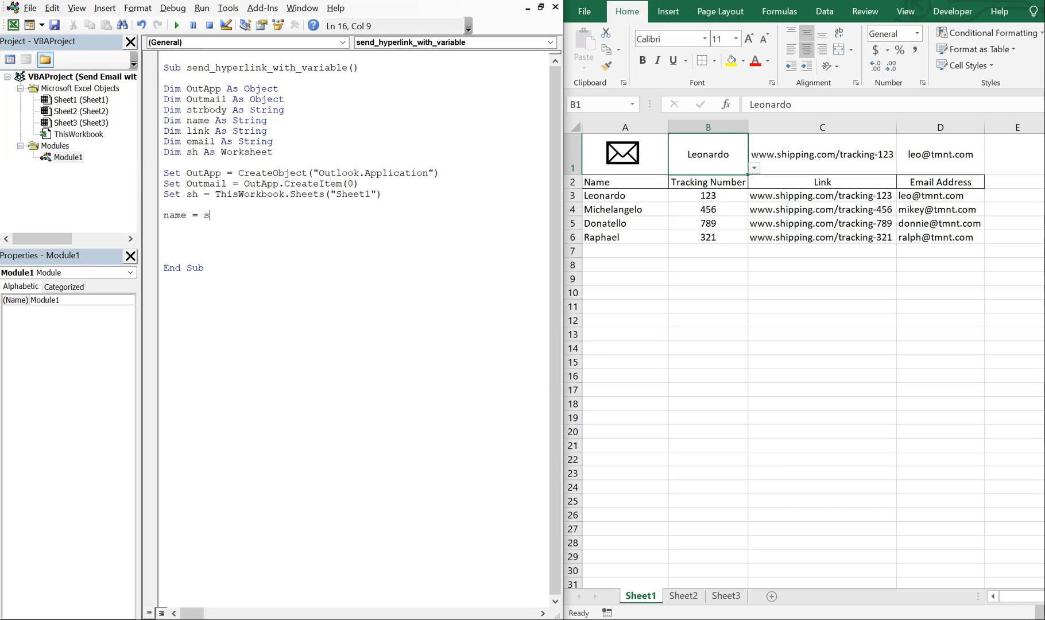
{"action": "type", "text": "h"}
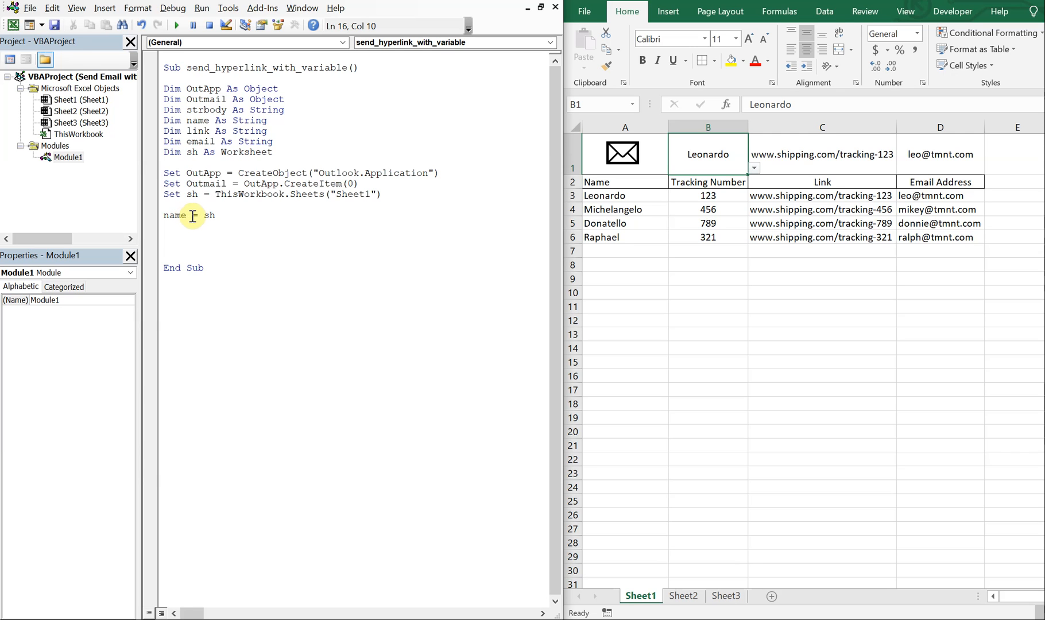
{"action": "type", "text": "= sh.Cells("}
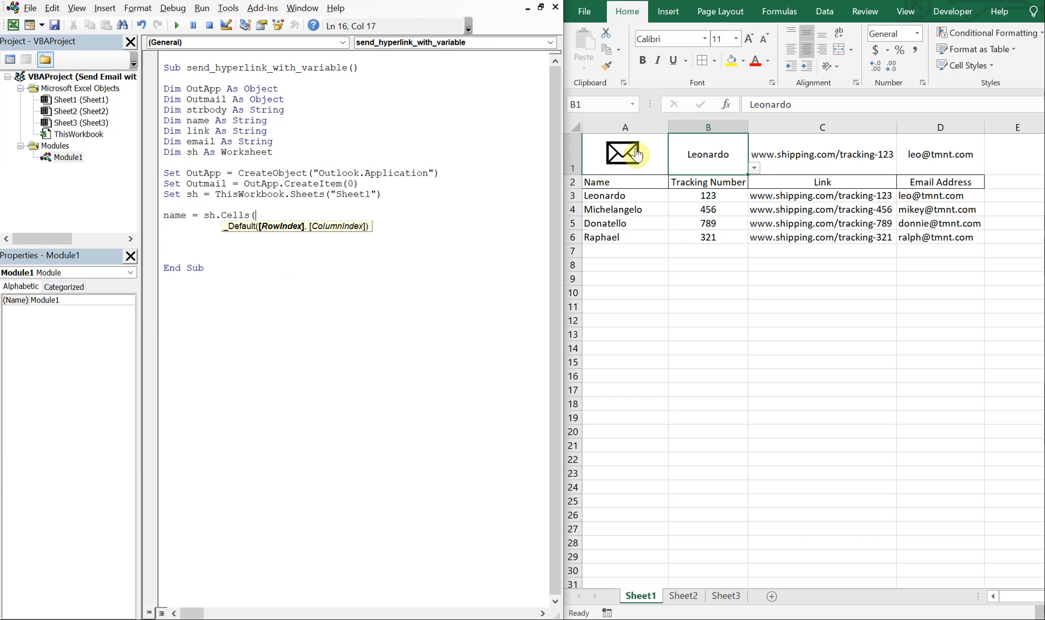
{"action": "mouse_move", "coordinate": [687, 150]}
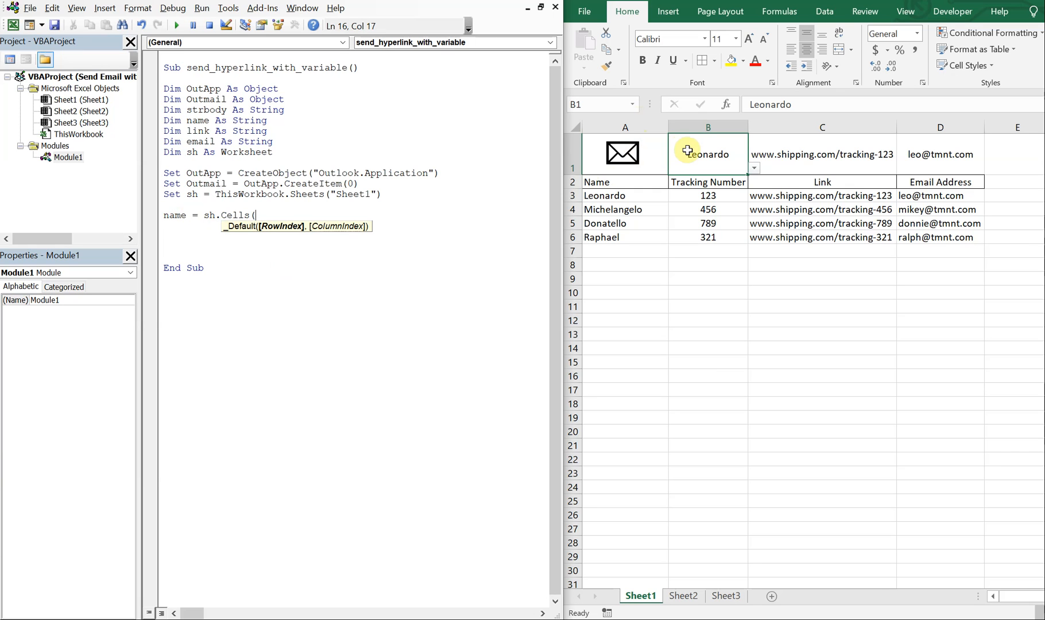
{"action": "type", "text": "1,2"}
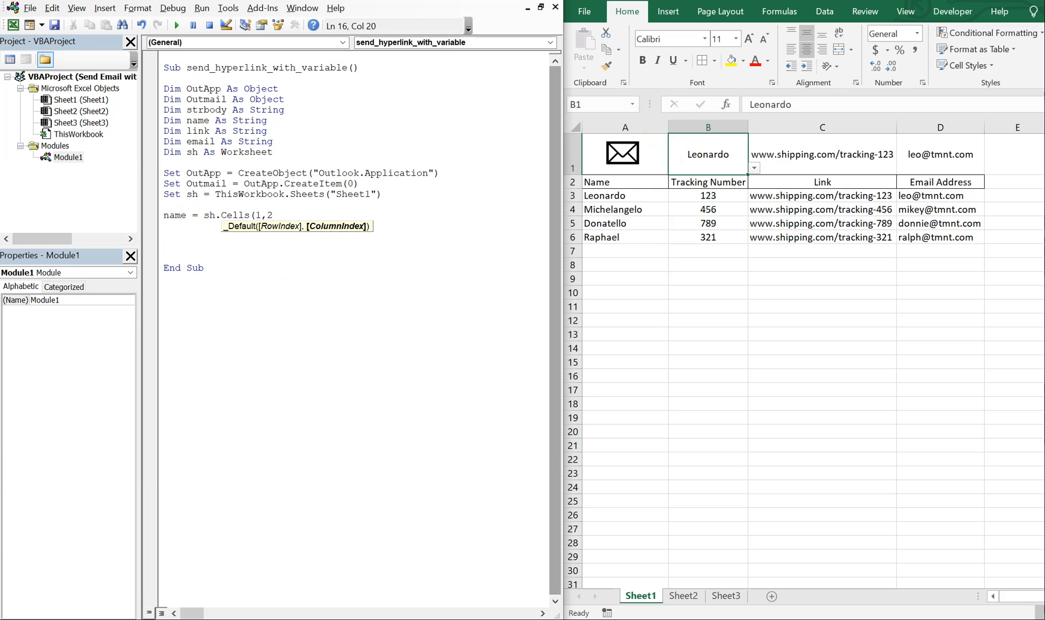
{"action": "type", "text": "."}
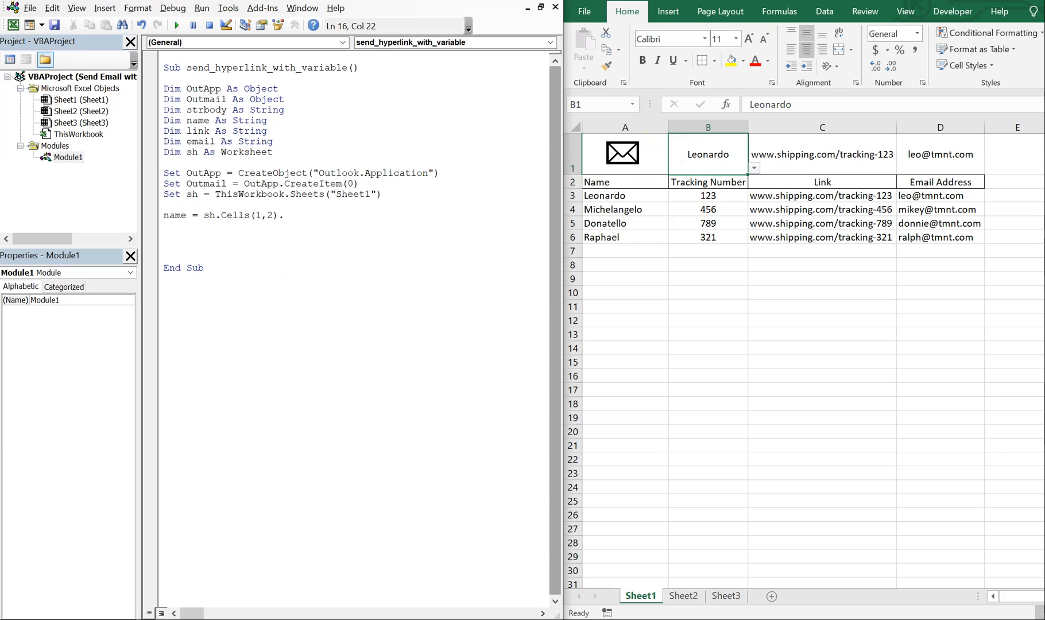
{"action": "type", "text": "Text"}
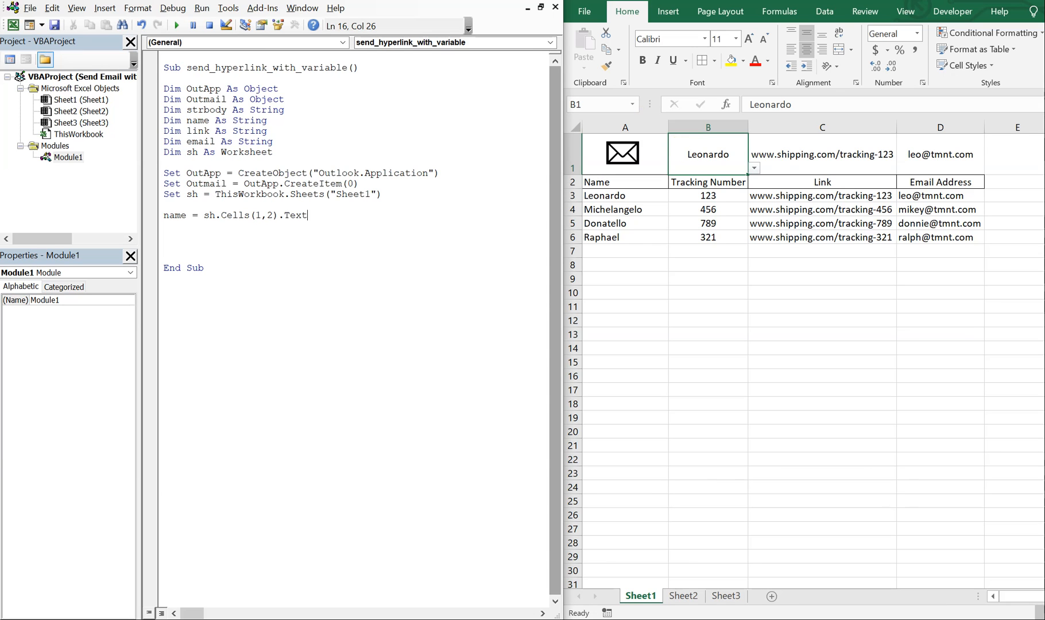
{"action": "mouse_move", "coordinate": [713, 154]}
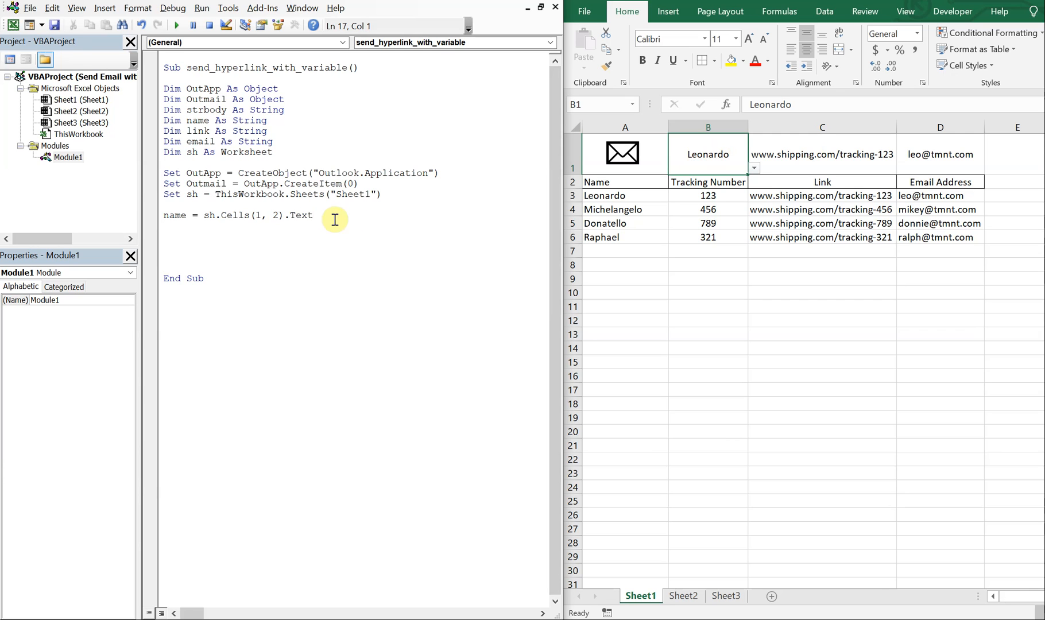
Duplicate the name assignment into a new line reading column 3 and dismiss the compile error
{"action": "right_click", "coordinate": [239, 214]}
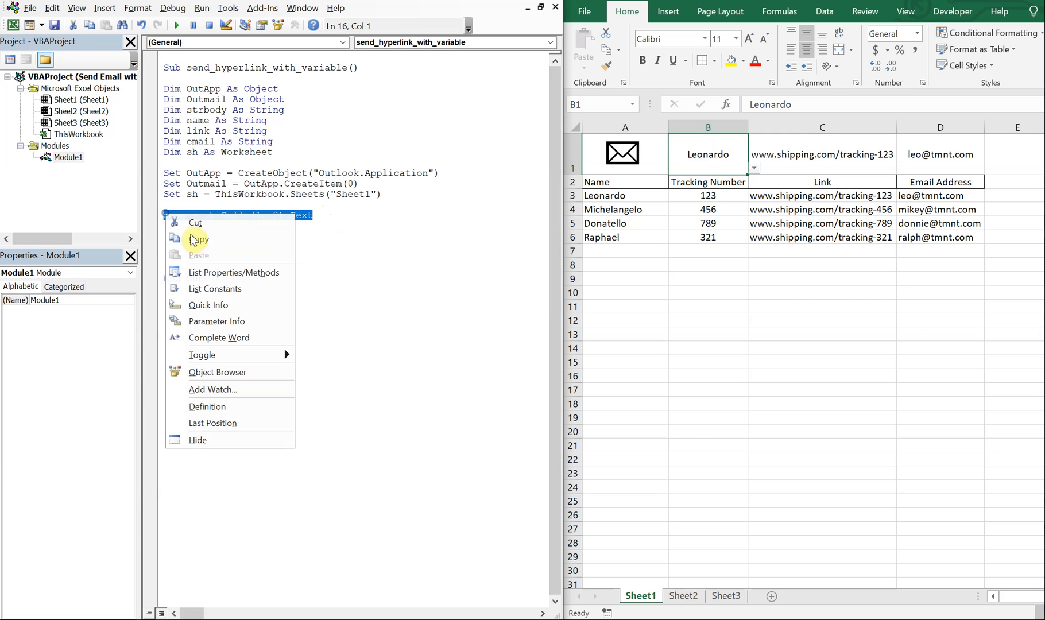
{"action": "left_click", "coordinate": [198, 255]}
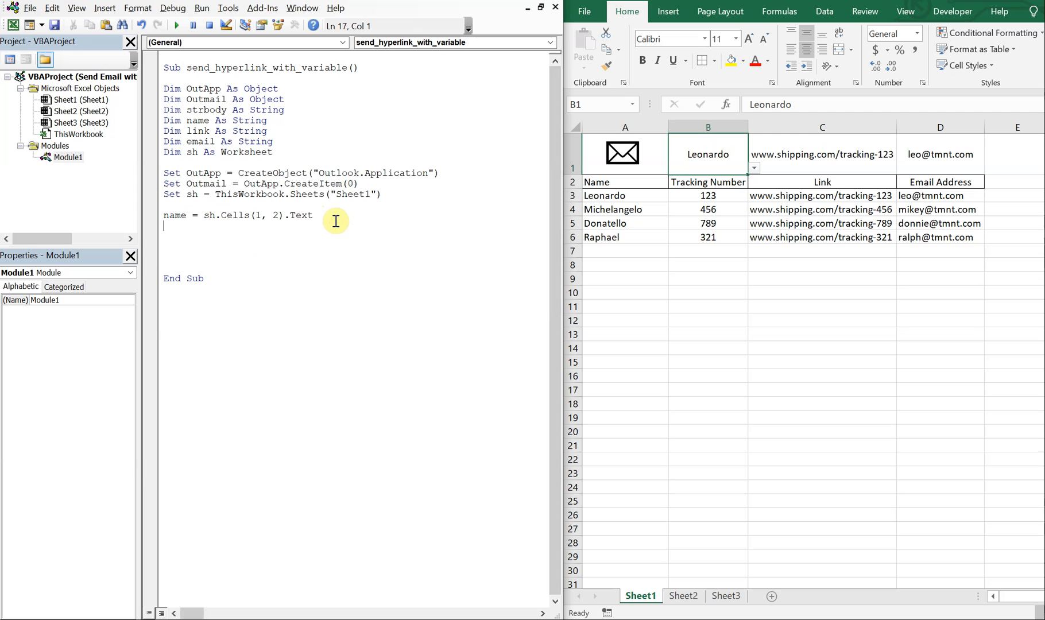
{"action": "type", "text": "name = sh.Cells(1, 2).Text"}
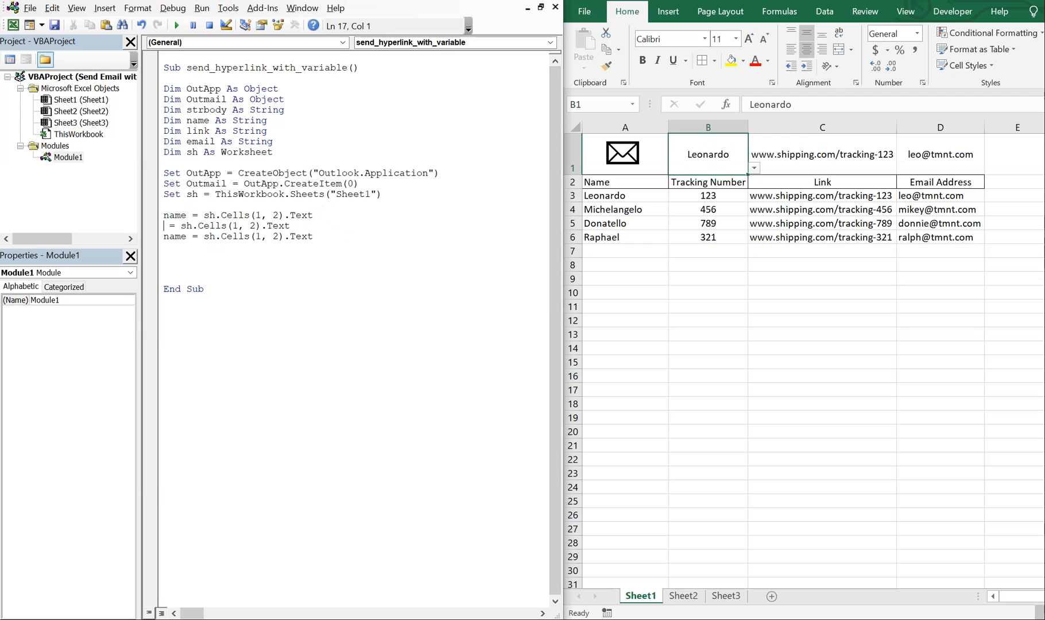
{"action": "type", "text": "email"}
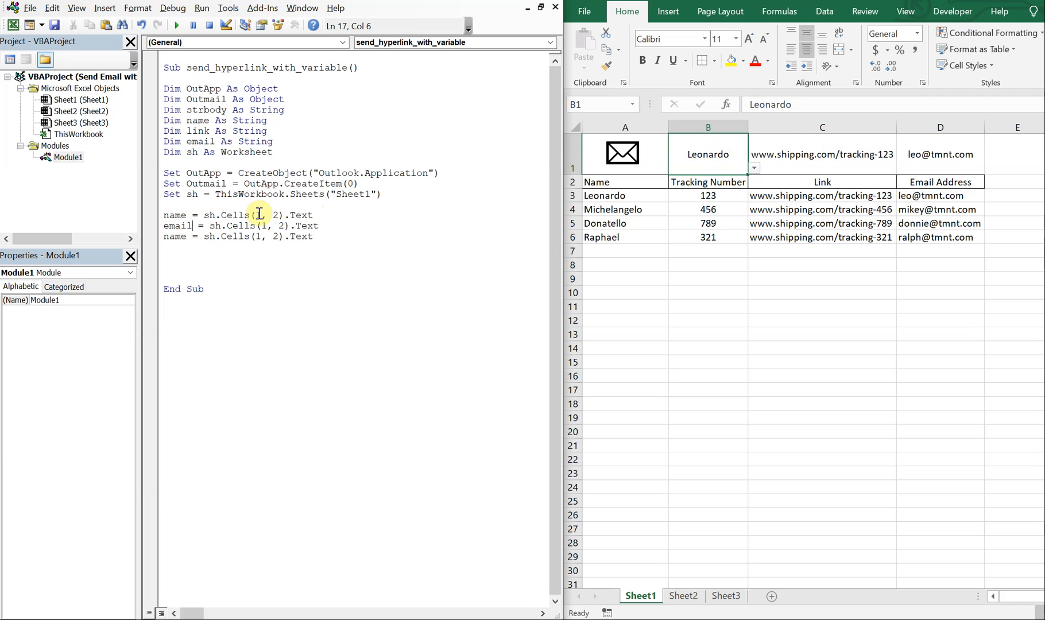
{"action": "type", "text": "3"}
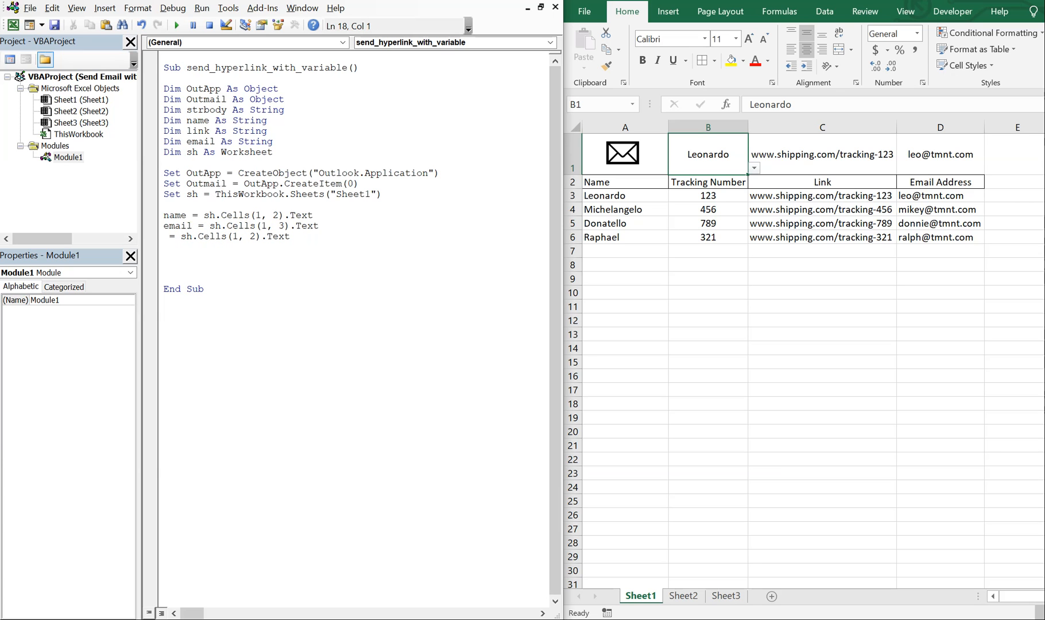
{"action": "left_click", "coordinate": [175, 24]}
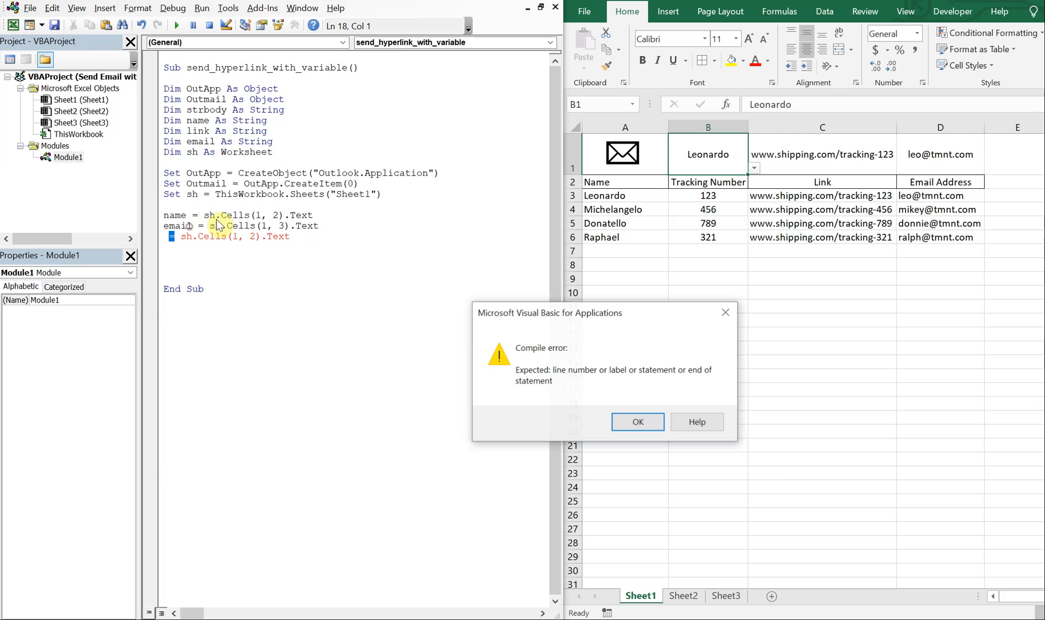
{"action": "left_click", "coordinate": [636, 421]}
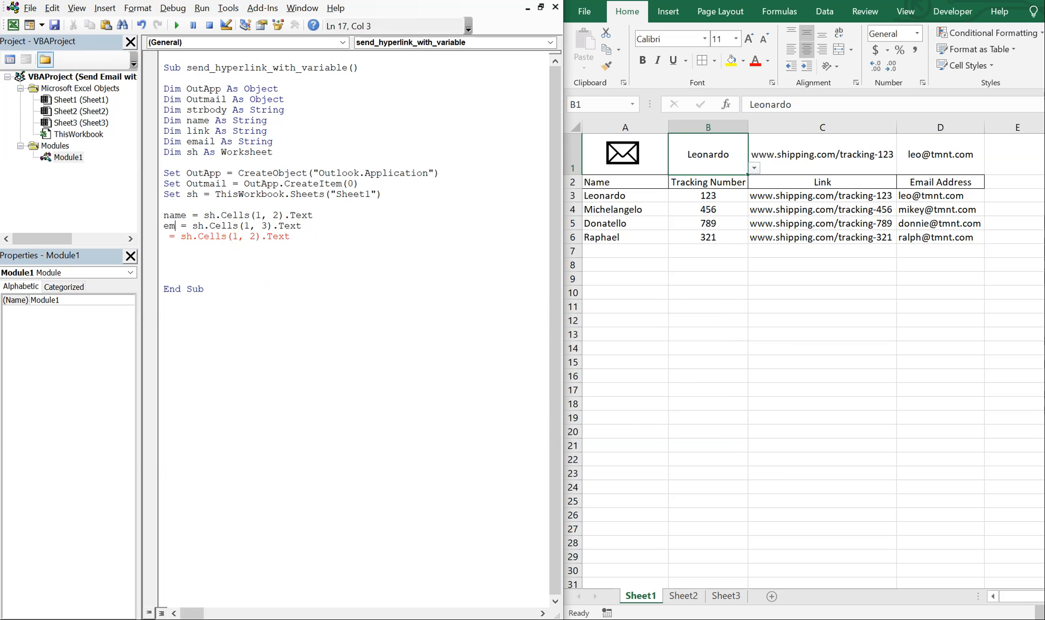
Finish the lines as 'link = sh.Cells(1, 3).Text' and 'email = sh.Cells(1, 4).Text'
{"action": "type", "text": "link"}
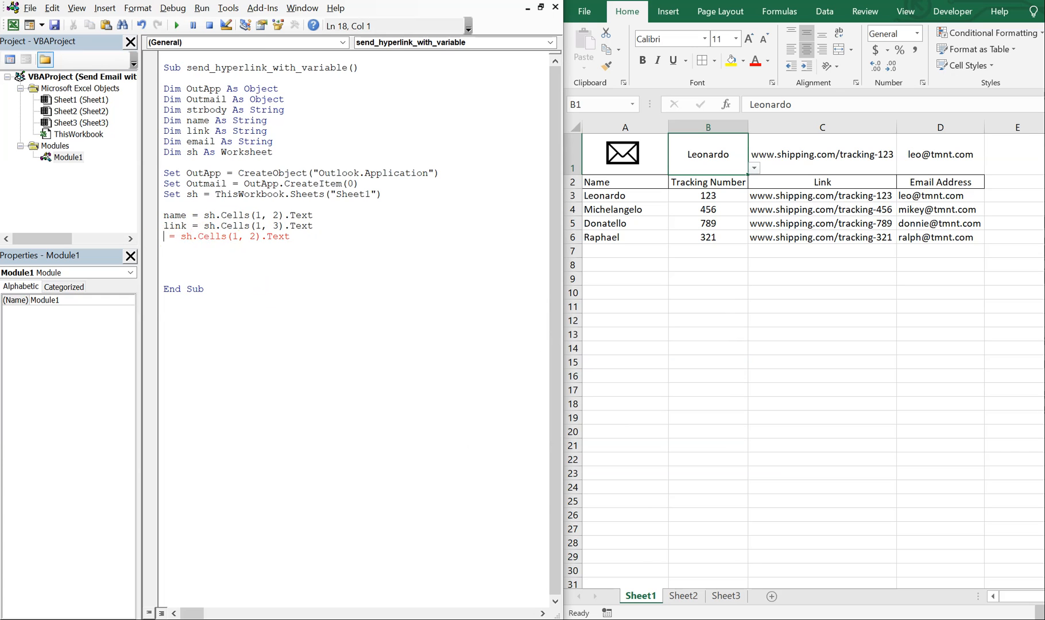
{"action": "type", "text": "email"}
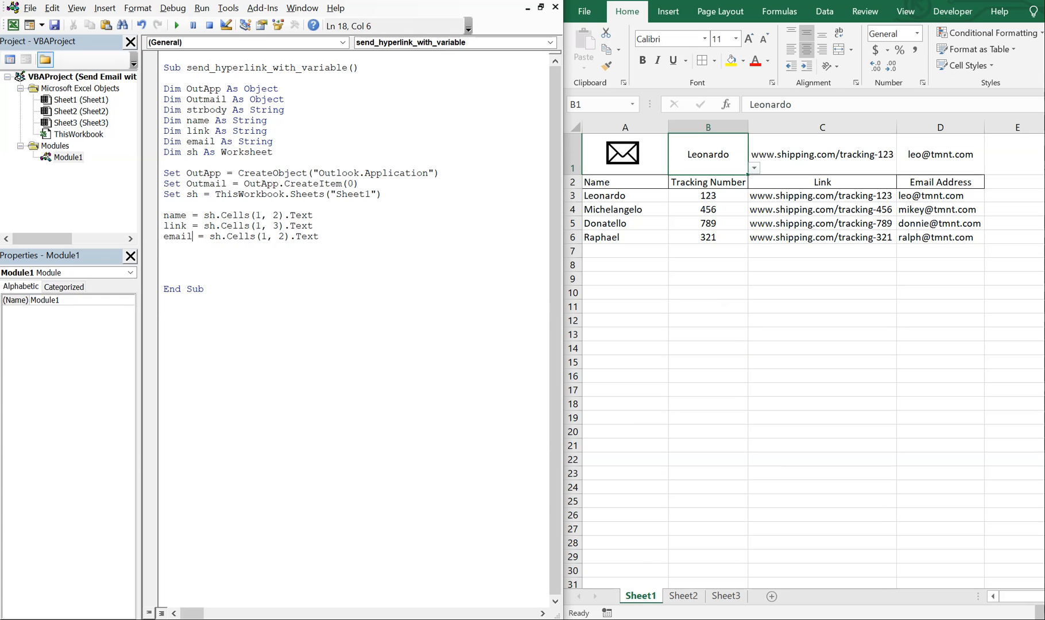
{"action": "left_click", "coordinate": [282, 237]}
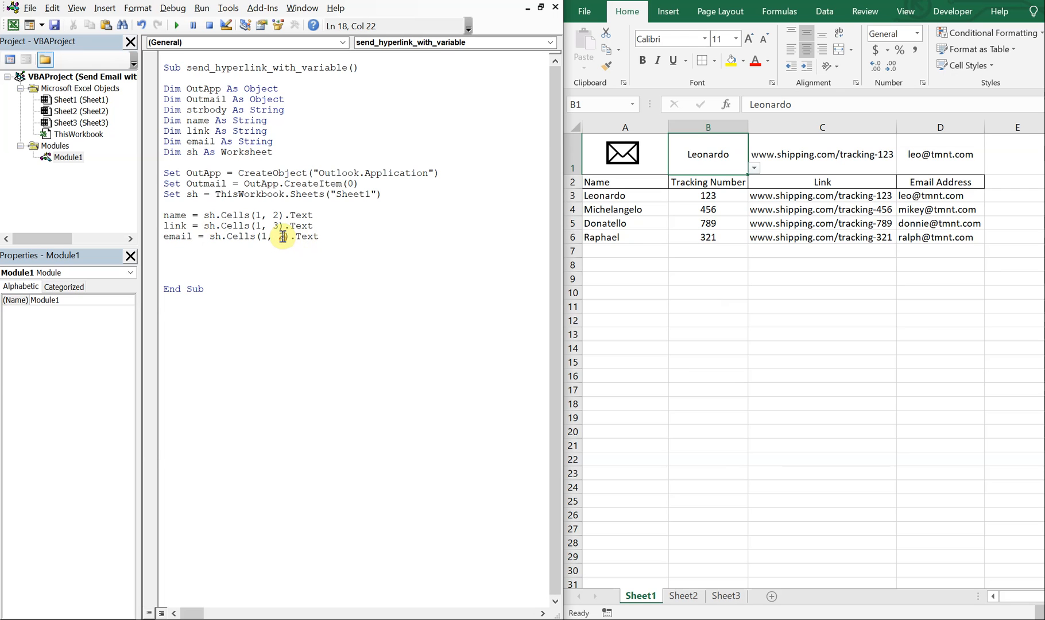
{"action": "type", "text": "4"}
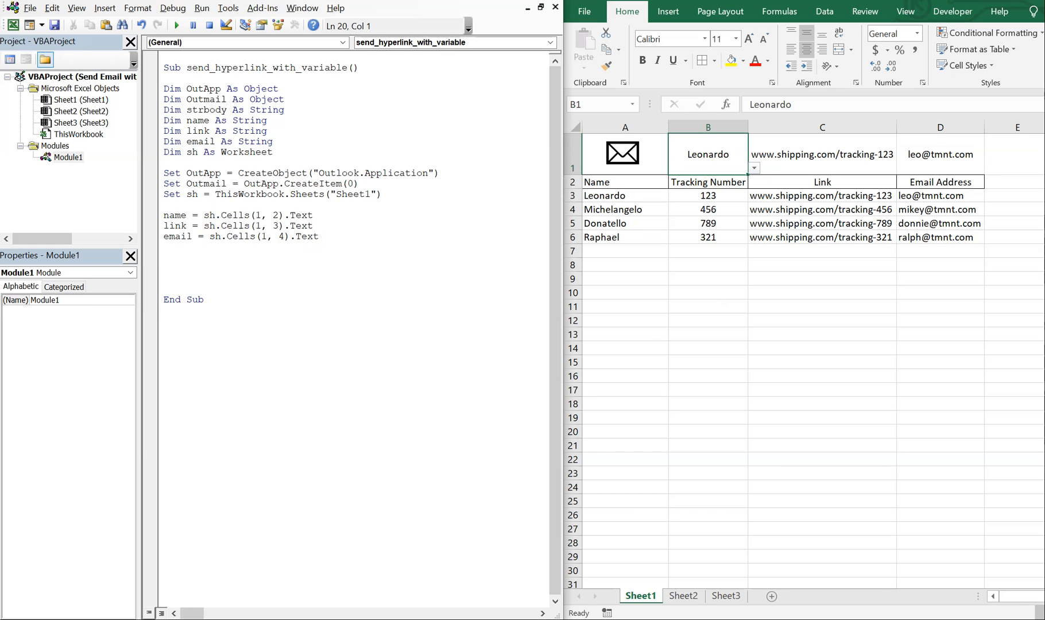
Write strbody = "<BODY style=font-size:12pt; font-family:Arial>" & _ continued onto a new line
{"action": "type", "text": "strbody ="}
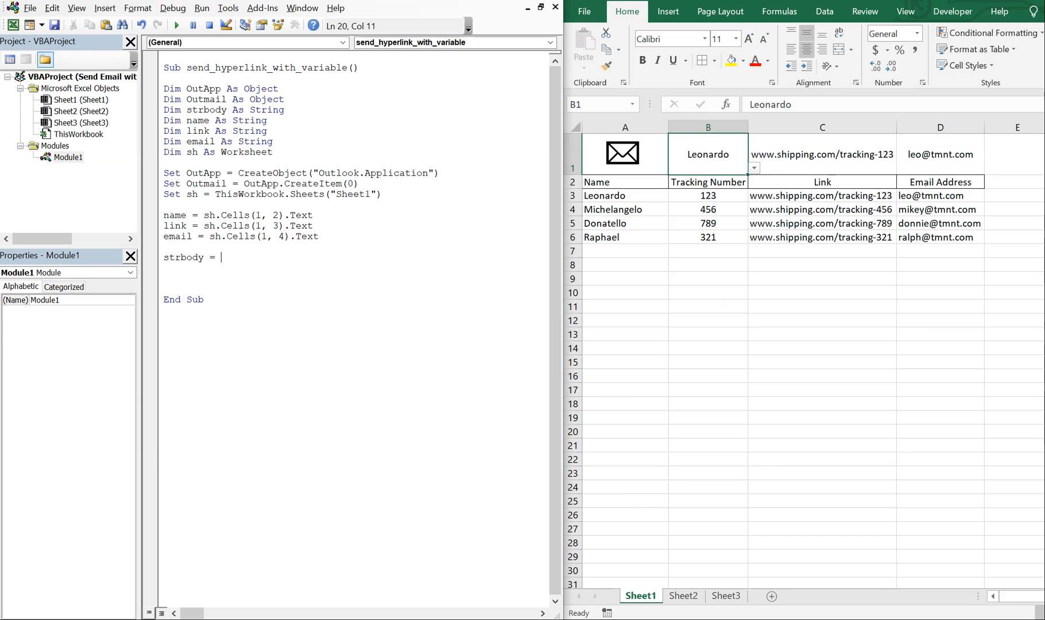
{"action": "type", "text": "<"}
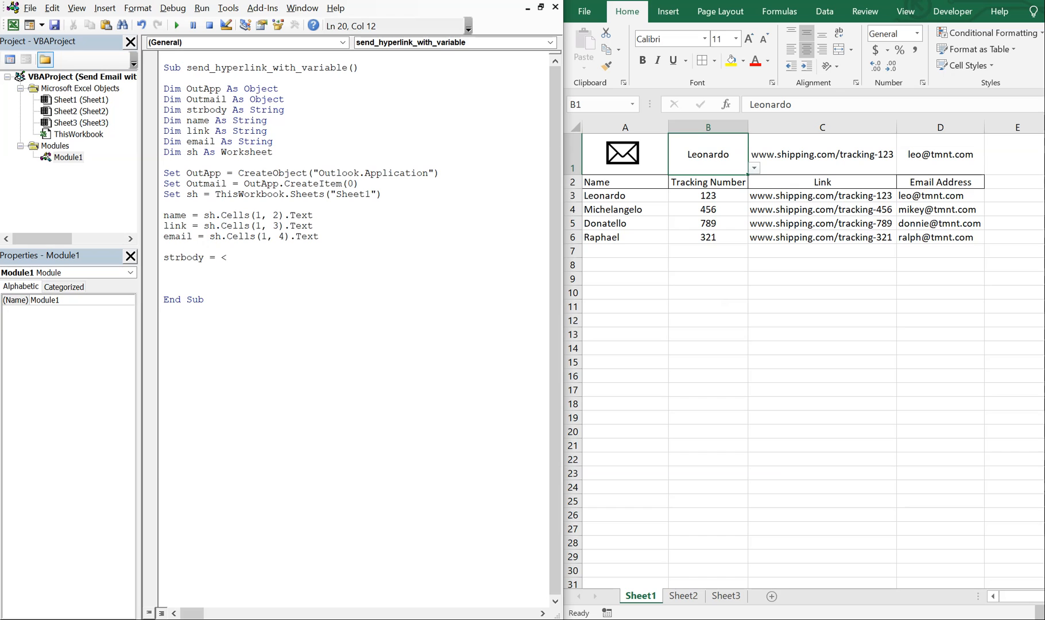
{"action": "type", "text": "\"BODY"}
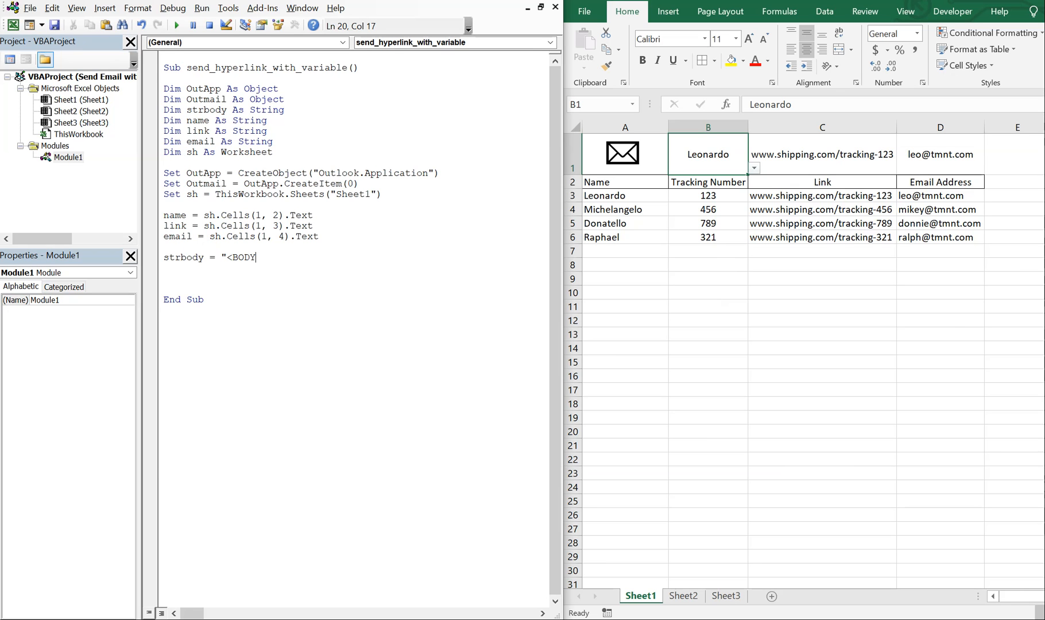
{"action": "type", "text": "style"}
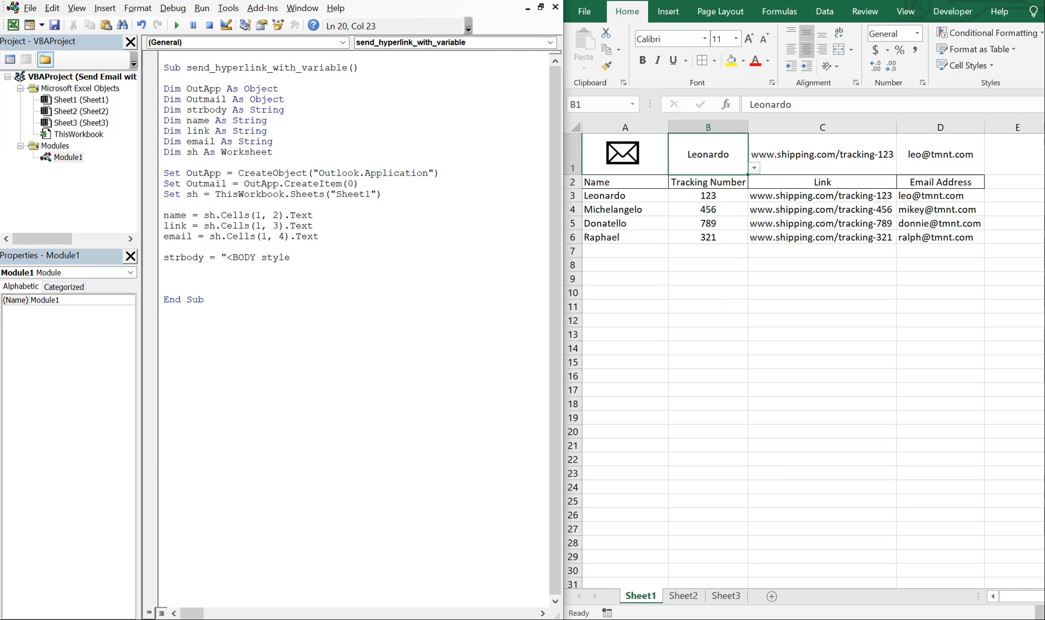
{"action": "type", "text": "= font"}
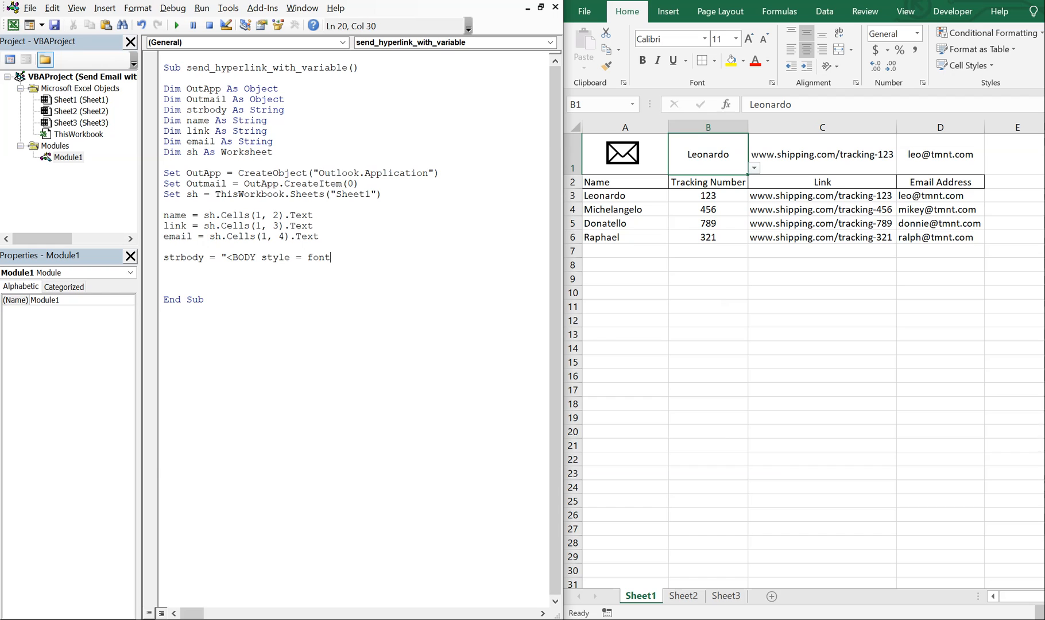
{"action": "type", "text": "-siz"}
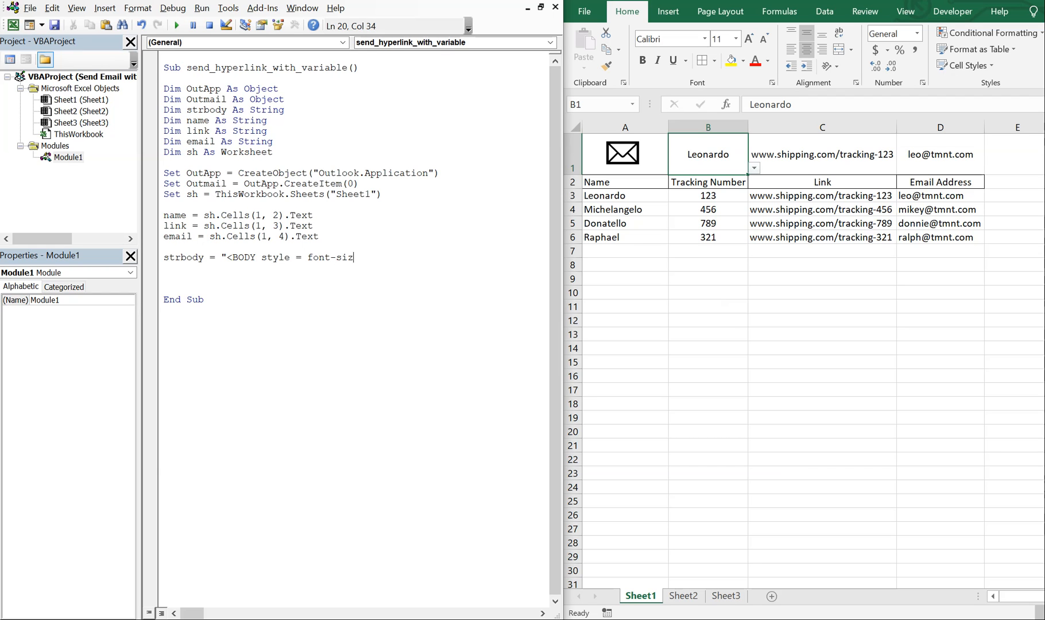
{"action": "type", "text": "e:12"}
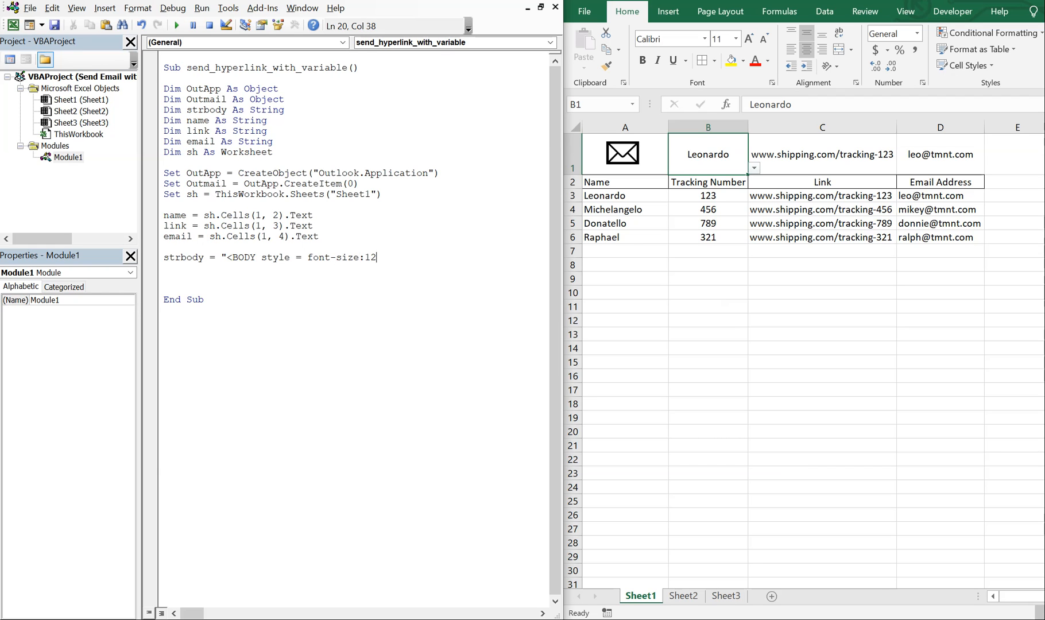
{"action": "type", "text": "pt; d"}
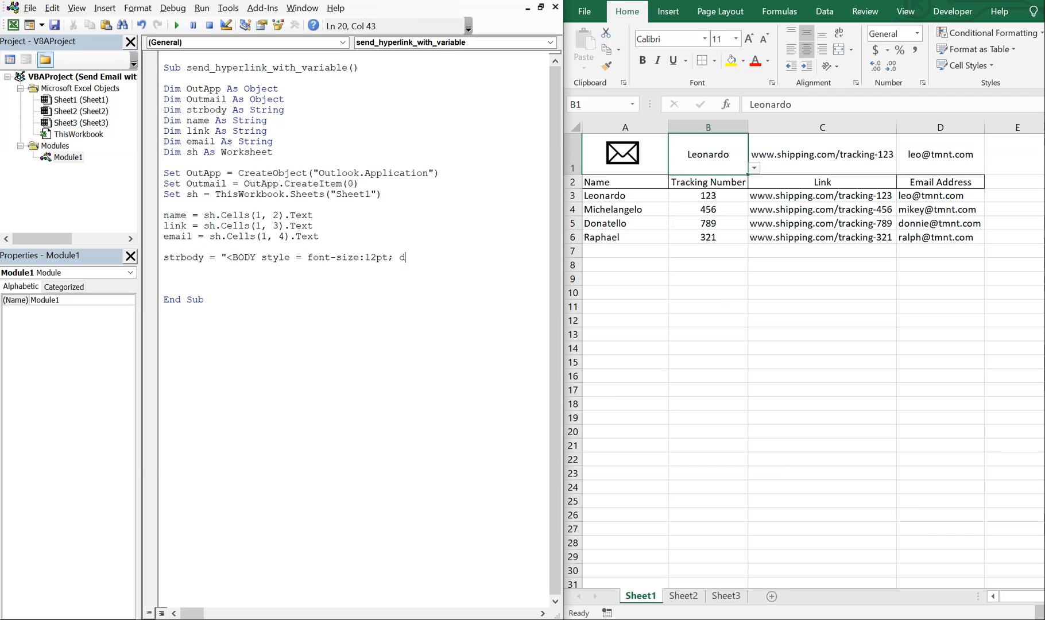
{"action": "type", "text": "ont-fam"}
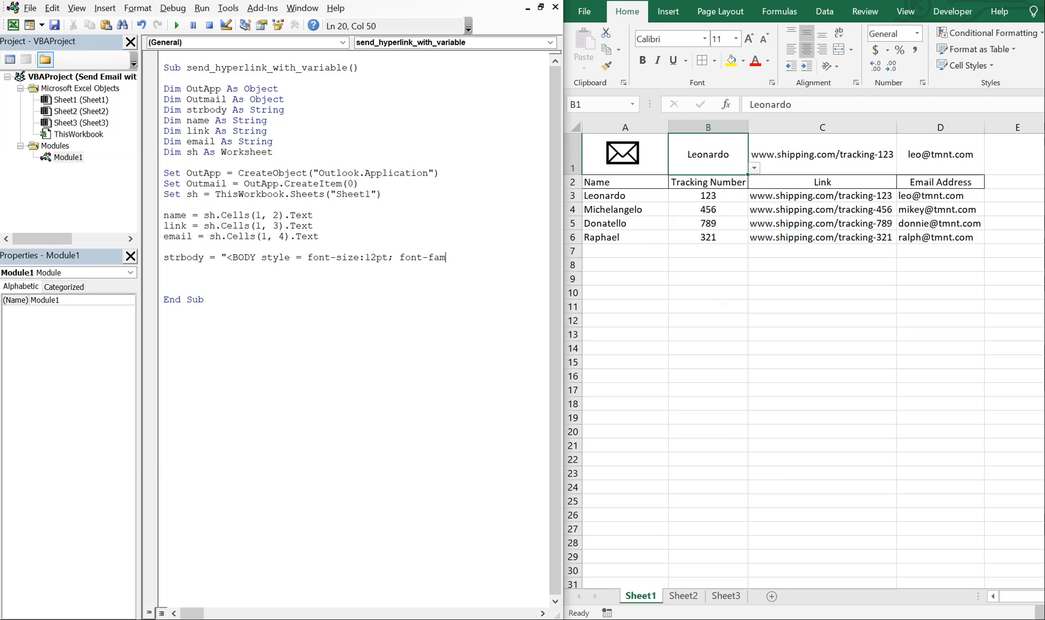
{"action": "type", "text": "ily:A"}
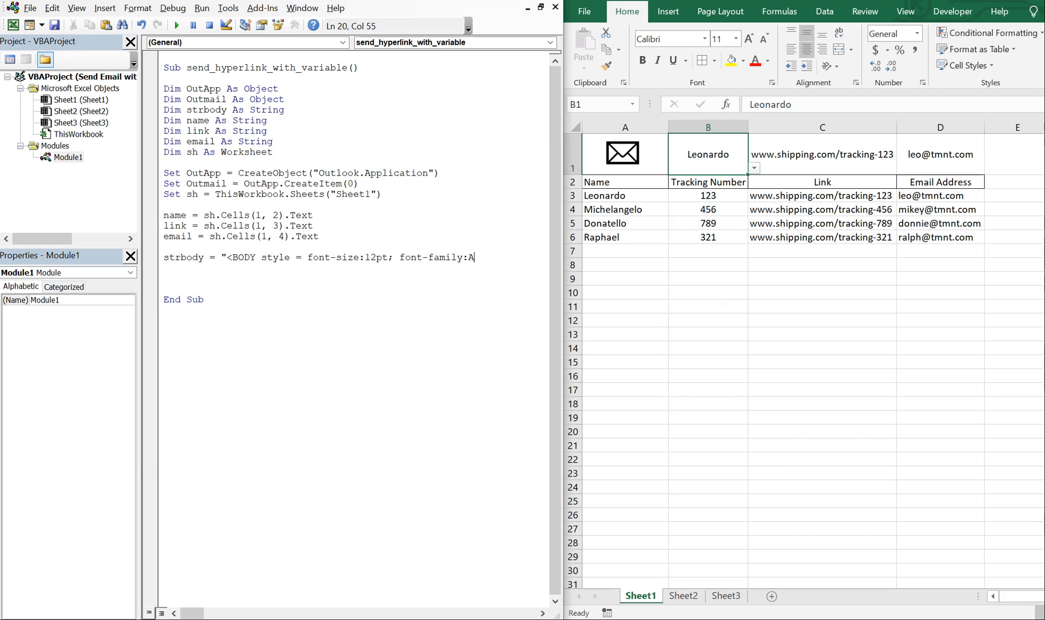
{"action": "type", "text": "rial"}
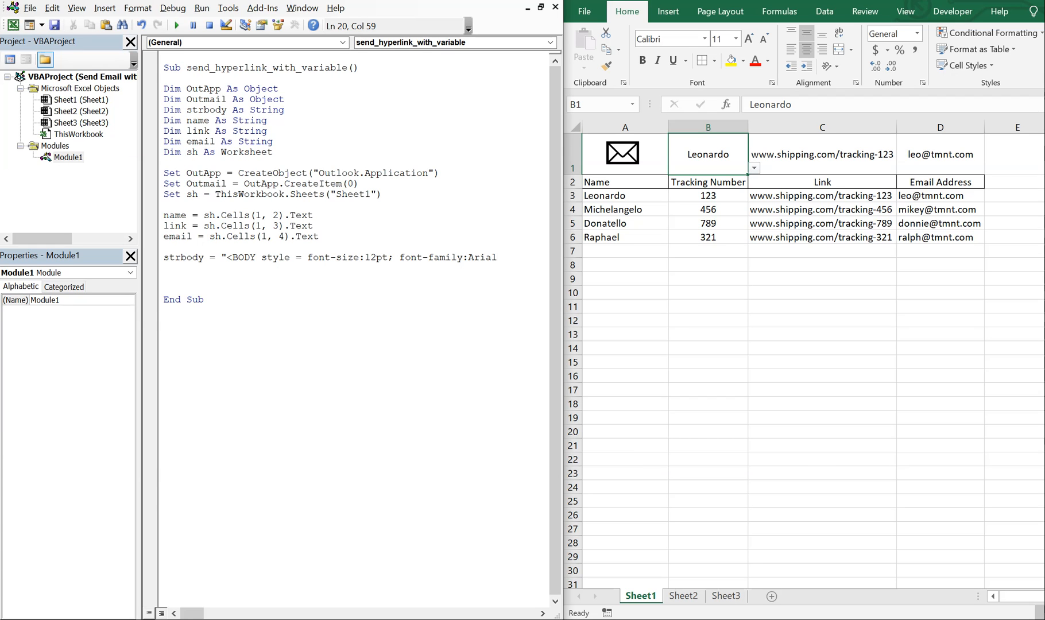
{"action": "type", "text": ">\""}
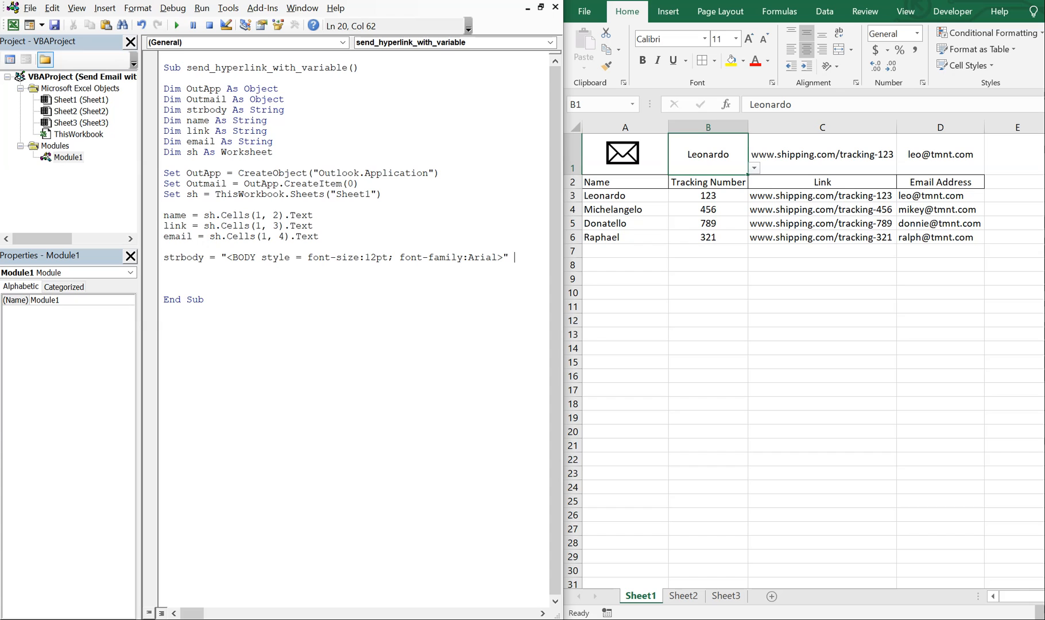
{"action": "type", "text": "& _"}
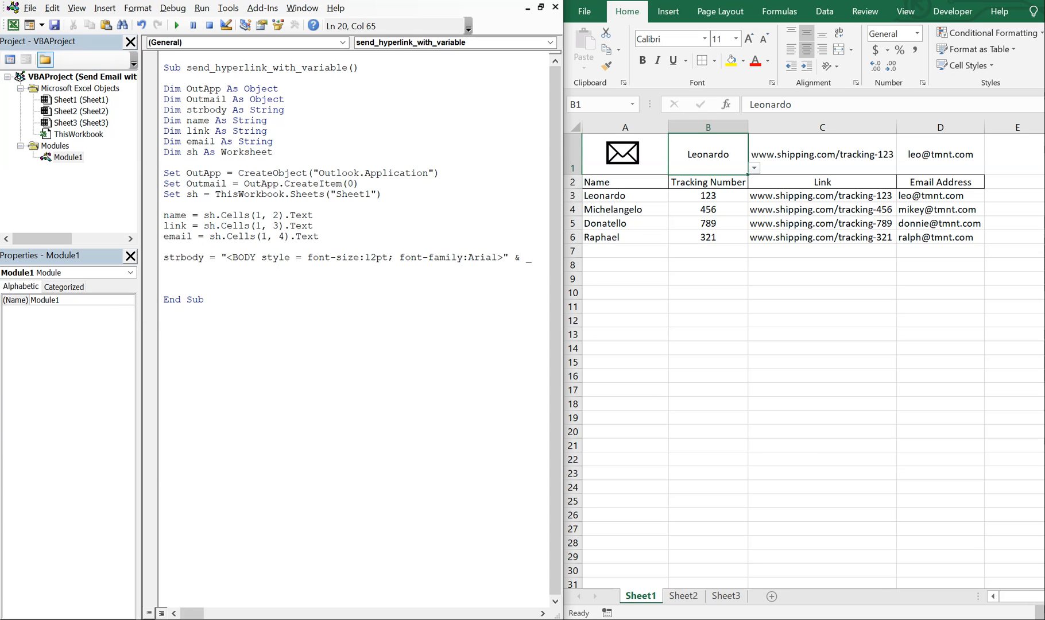
{"action": "key", "text": "Return"}
{"action": "type", "text": "\"Hello "}
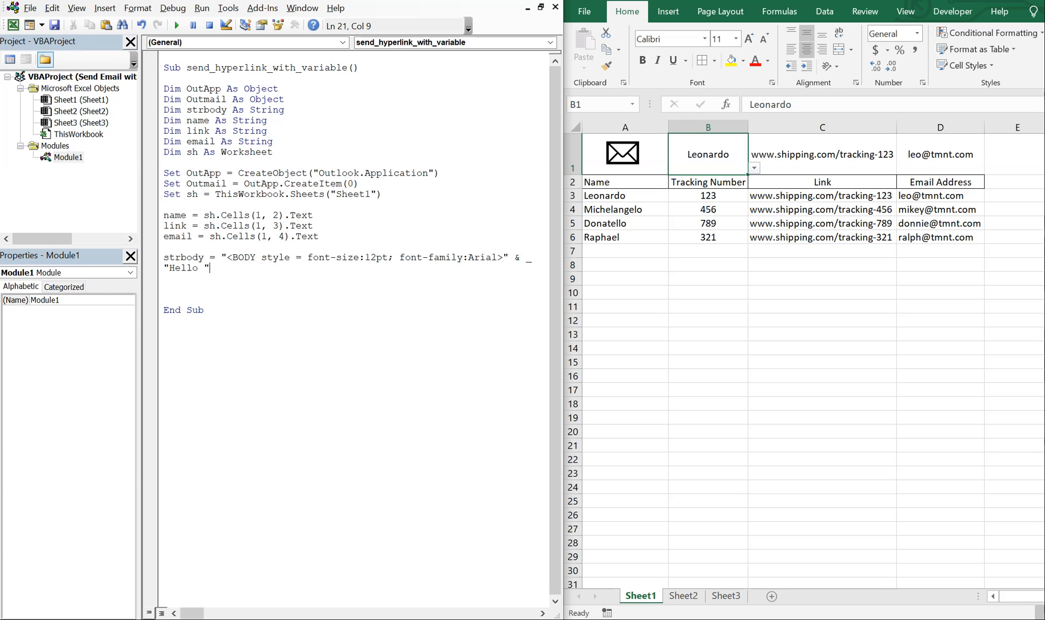
Add "Hello " & name & ", <p> Your package is on its way! " & _ to strbody
{"action": "type", "text": "&"}
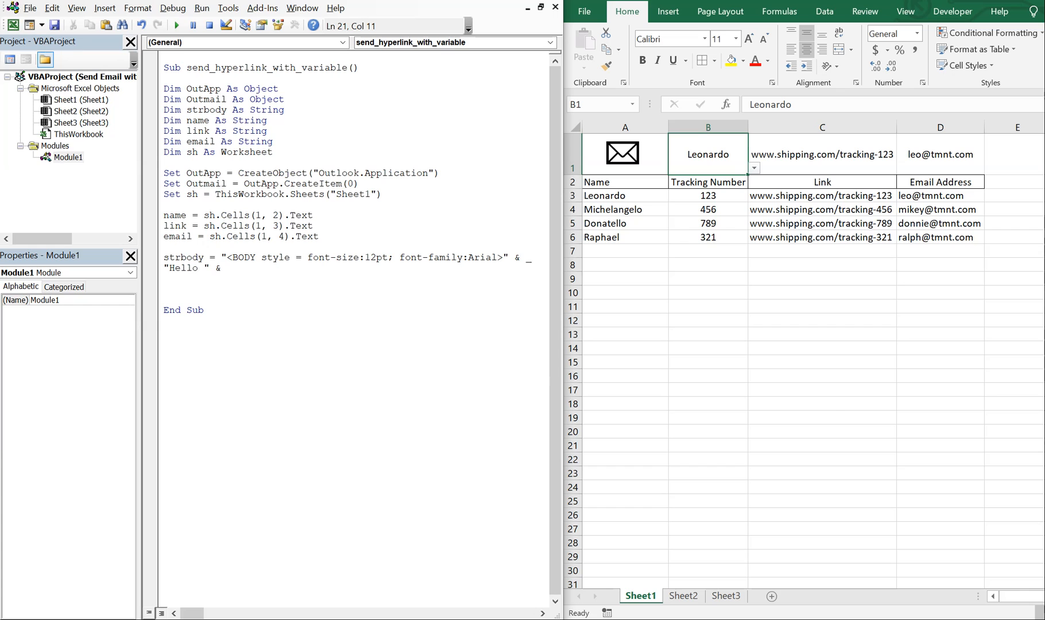
{"action": "type", "text": "name"}
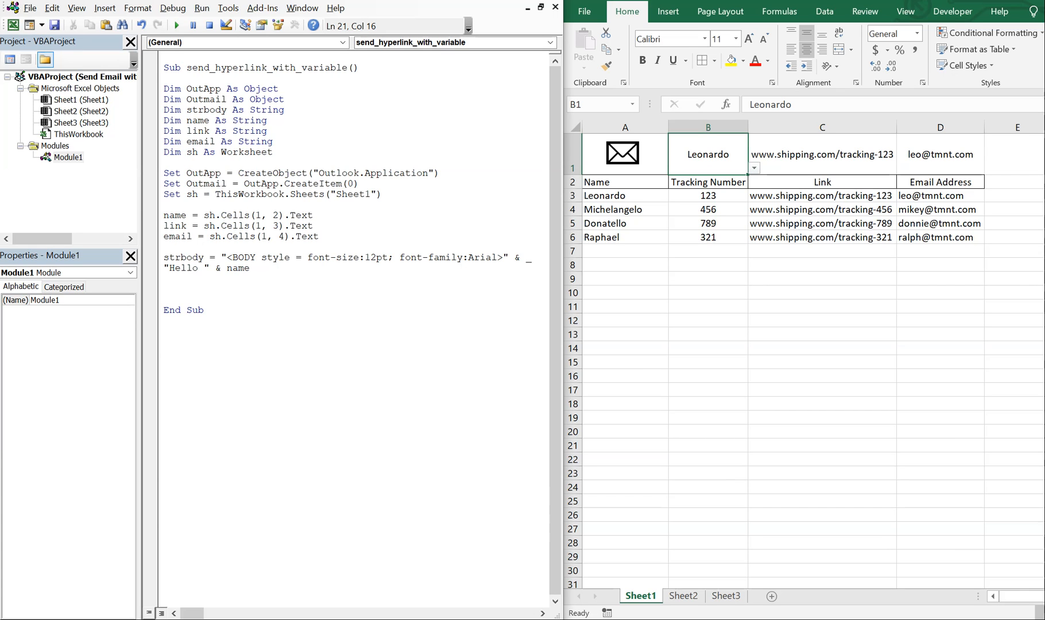
{"action": "type", "text": "& \", <p>"}
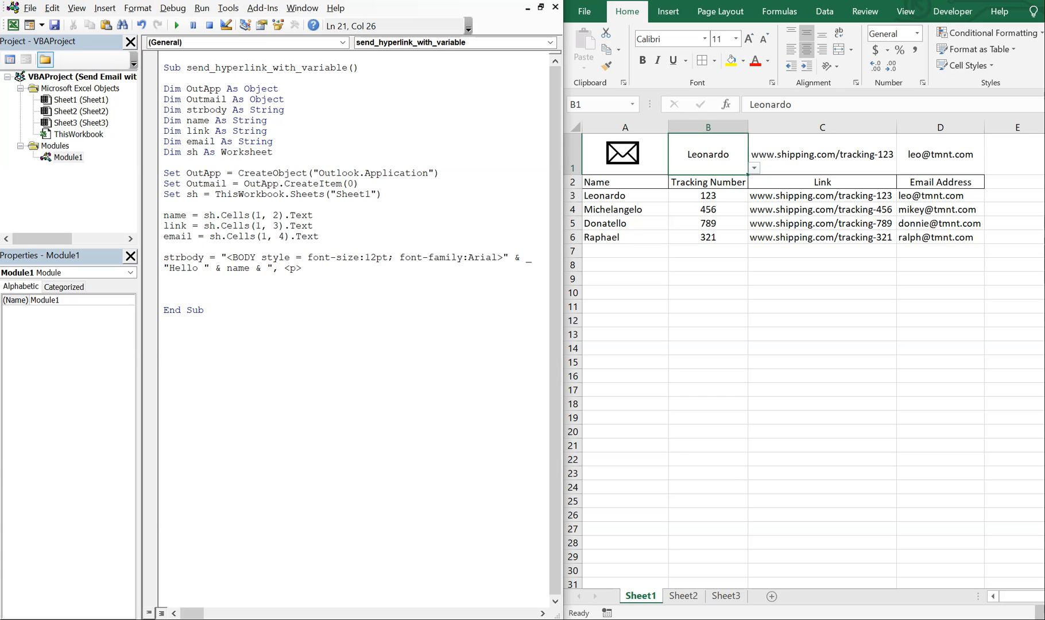
{"action": "type", "text": "Your pack"}
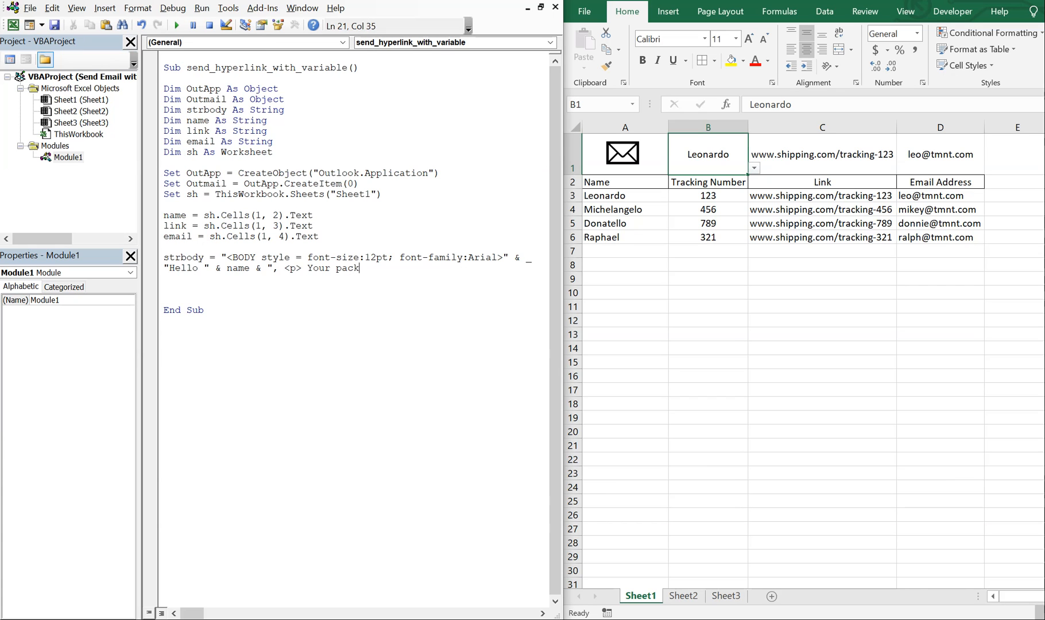
{"action": "type", "text": "age is on its way"}
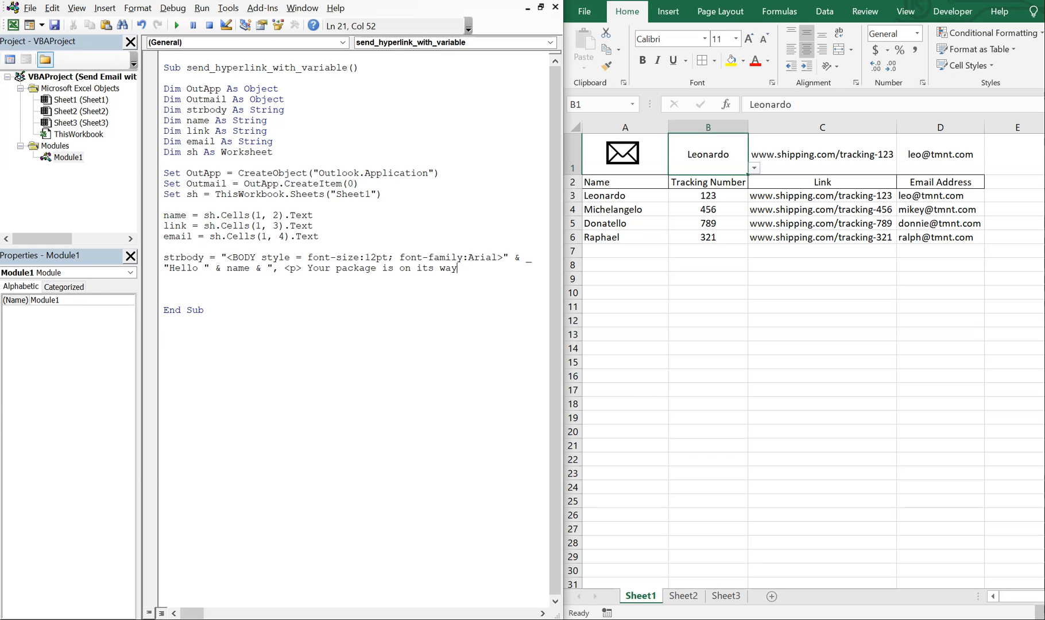
{"action": "type", "text": "!"}
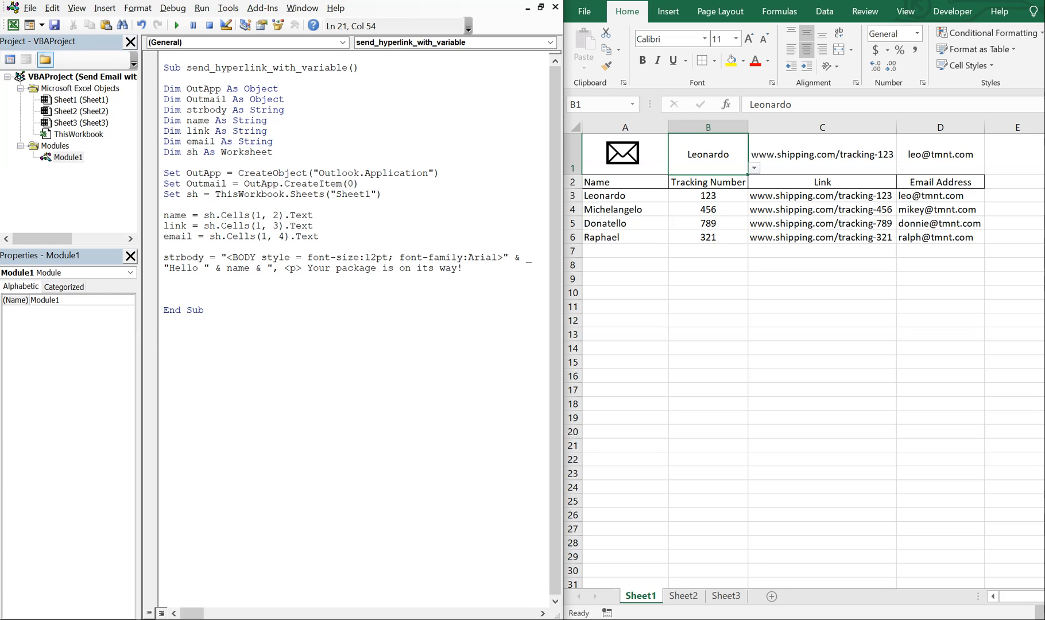
{"action": "left_click", "coordinate": [468, 268]}
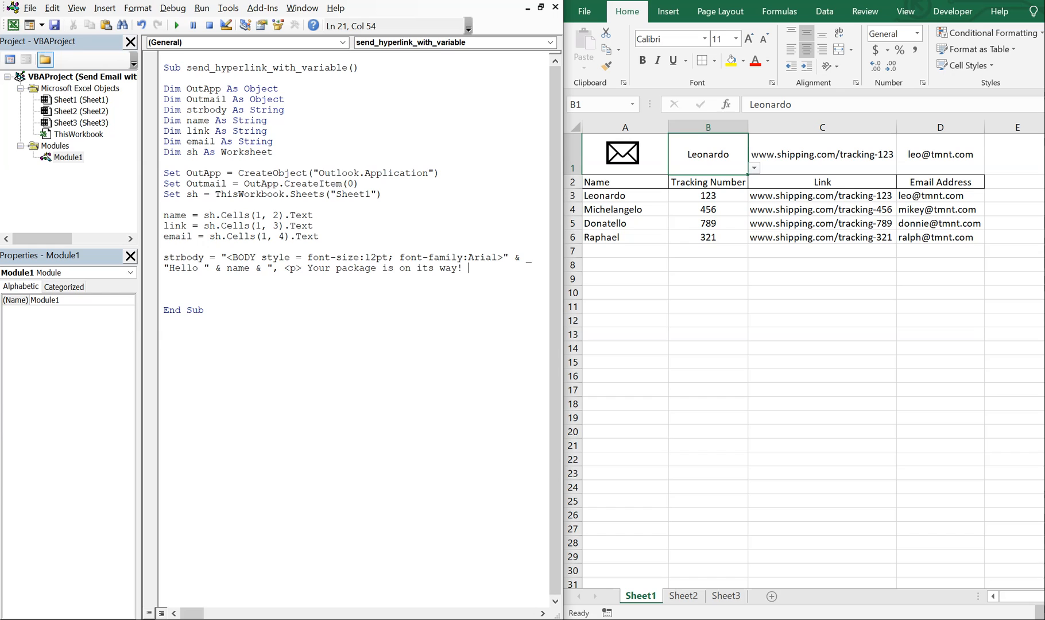
{"action": "type", "text": "\" &"}
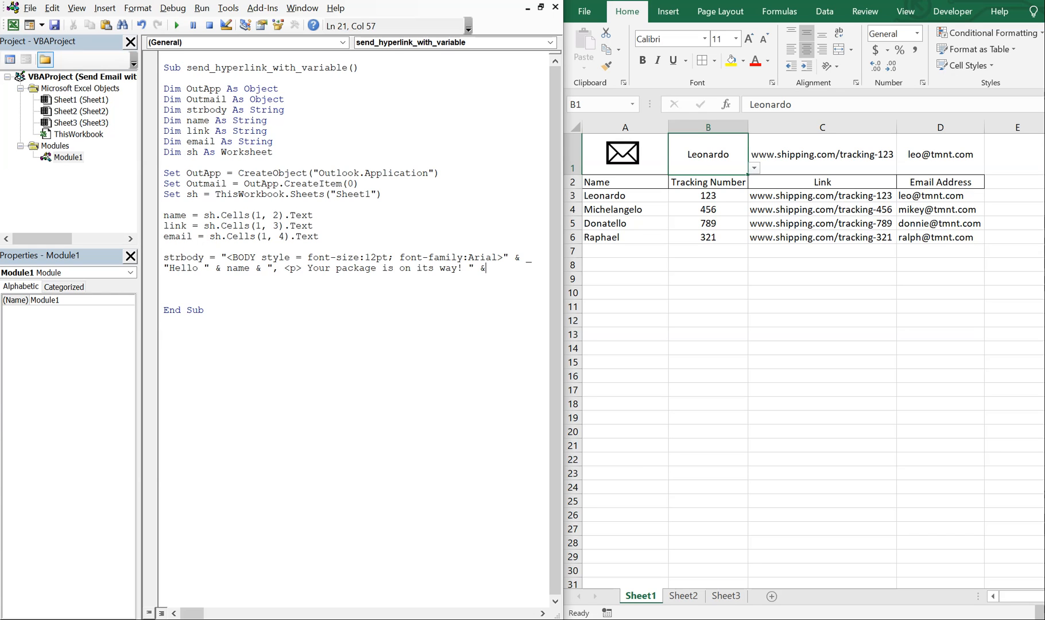
{"action": "key", "text": "Return"}
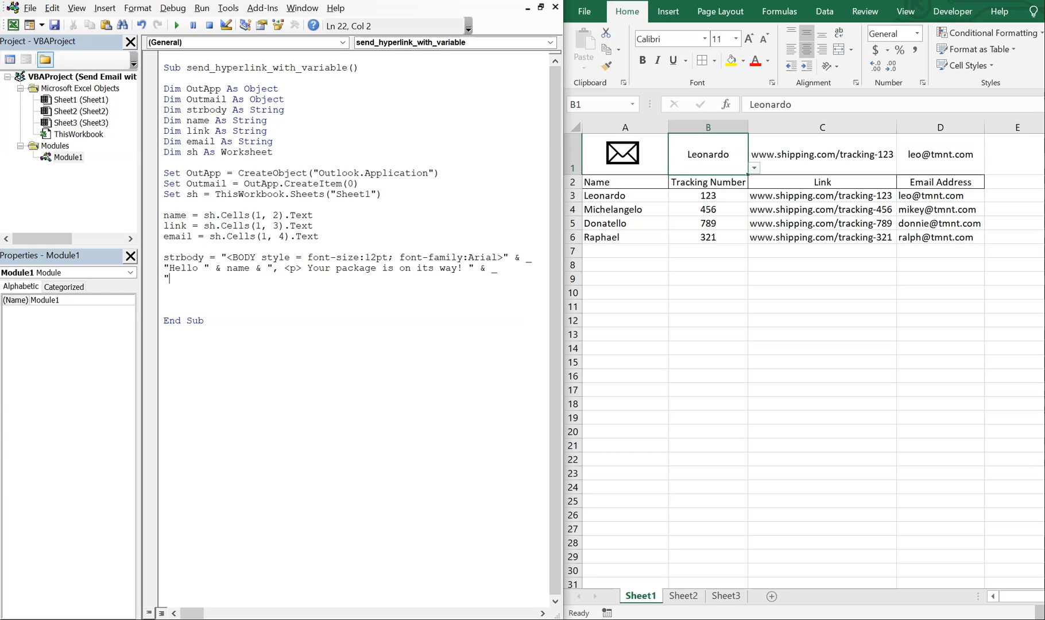
Add "Please see tracking information " & _ as the next strbody continuation line
{"action": "type", "text": "Please see"}
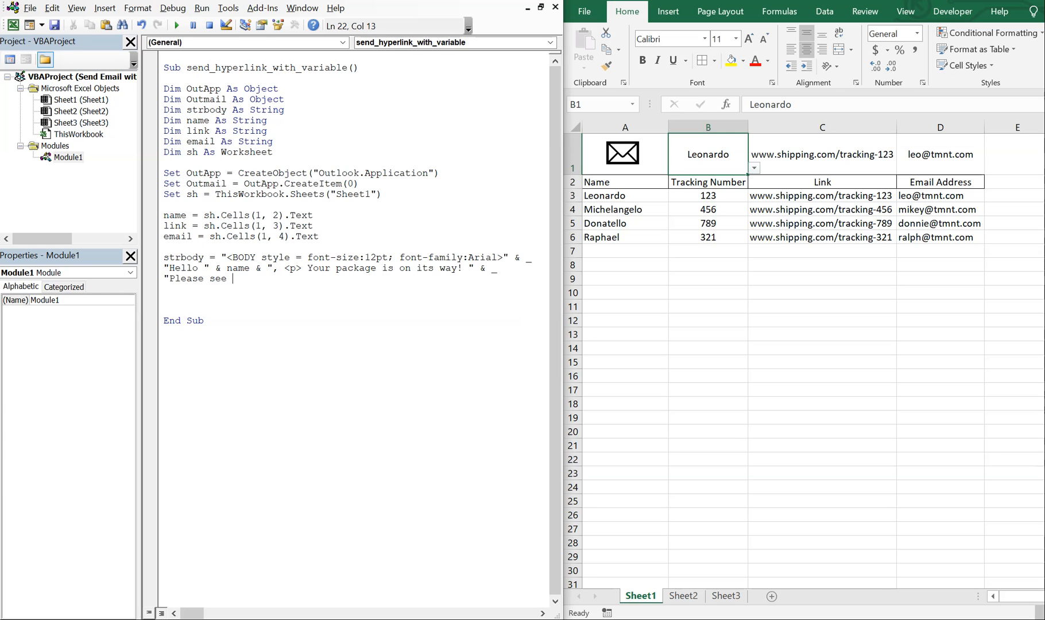
{"action": "type", "text": "tracking in"}
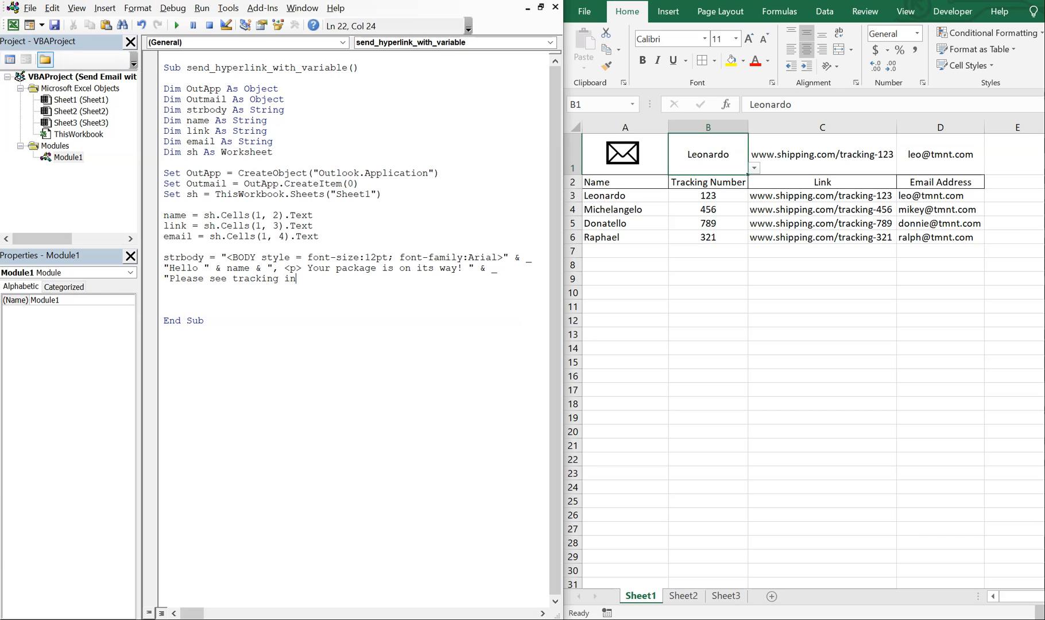
{"action": "type", "text": "formation"}
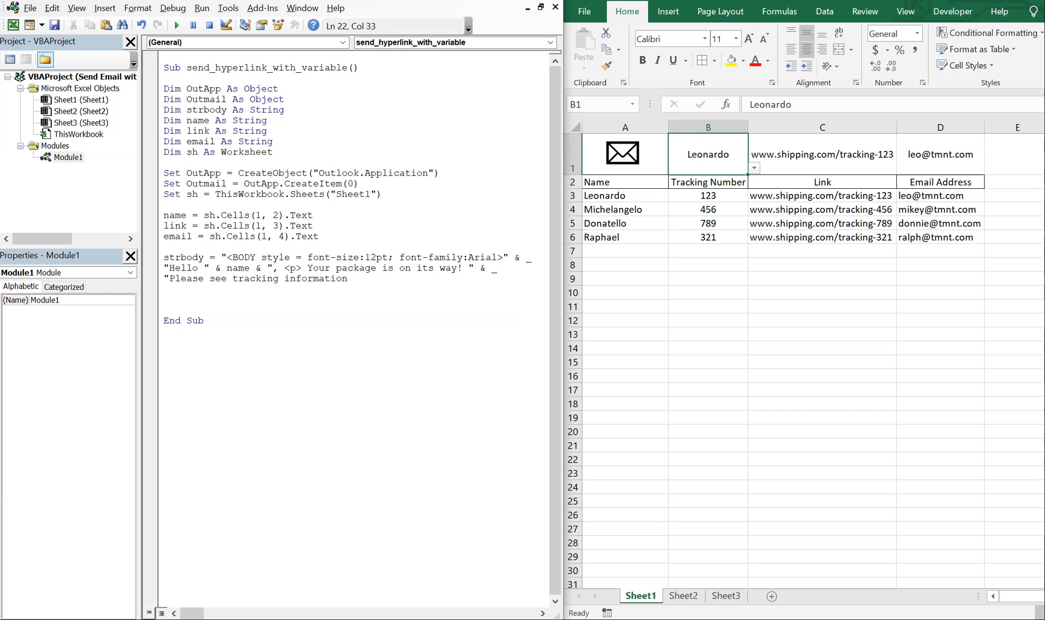
{"action": "key", "text": "Right"}
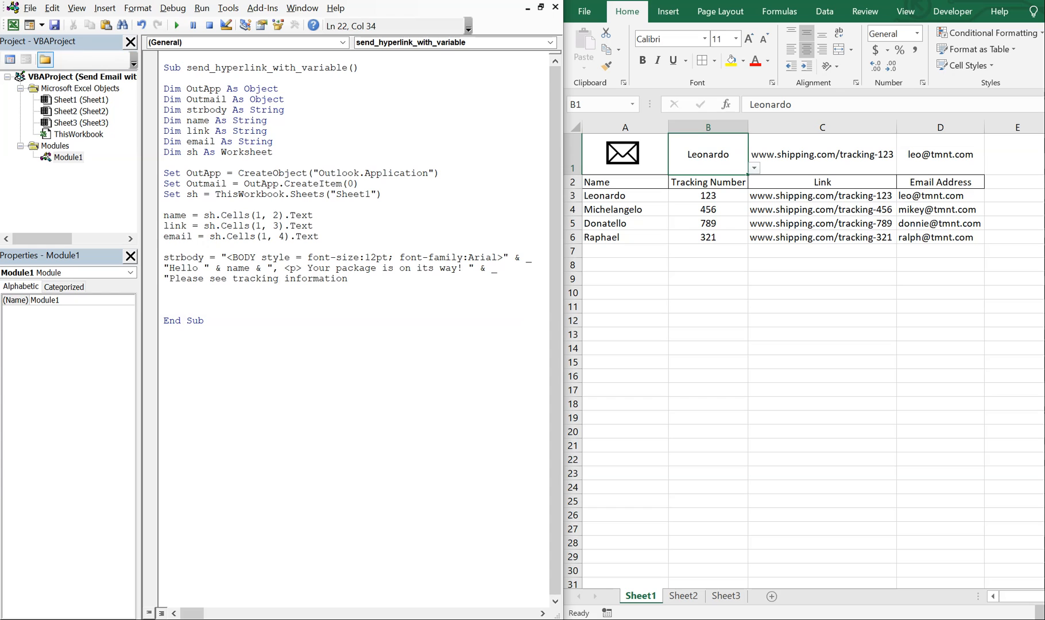
{"action": "type", "text": "\" & _"}
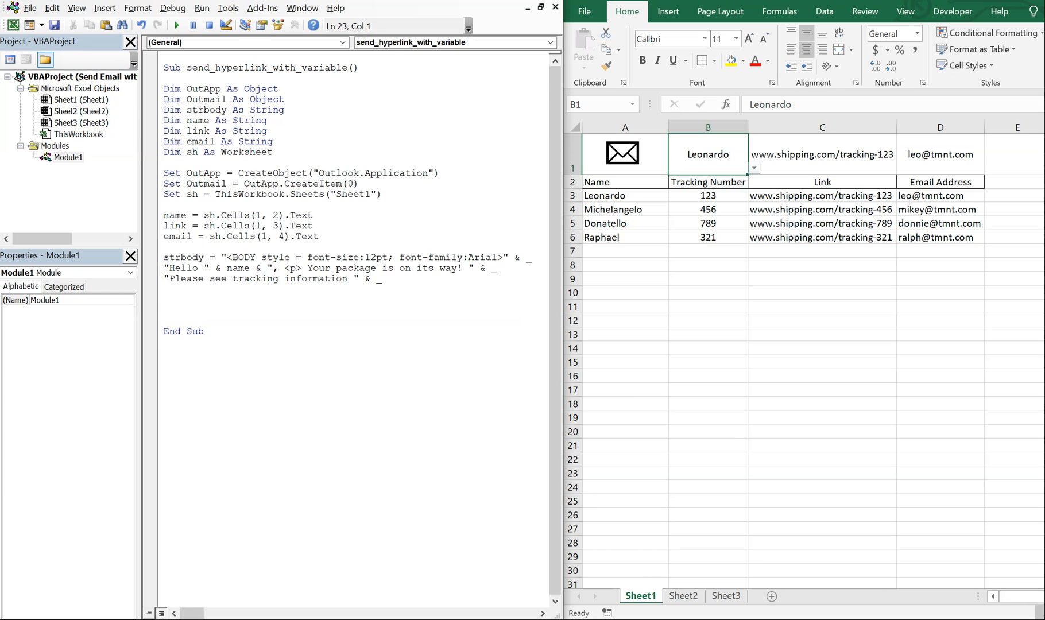
Start the hyperlink "<a href= " & link & "> so it points at the link variable
{"action": "type", "text": "\"<a"}
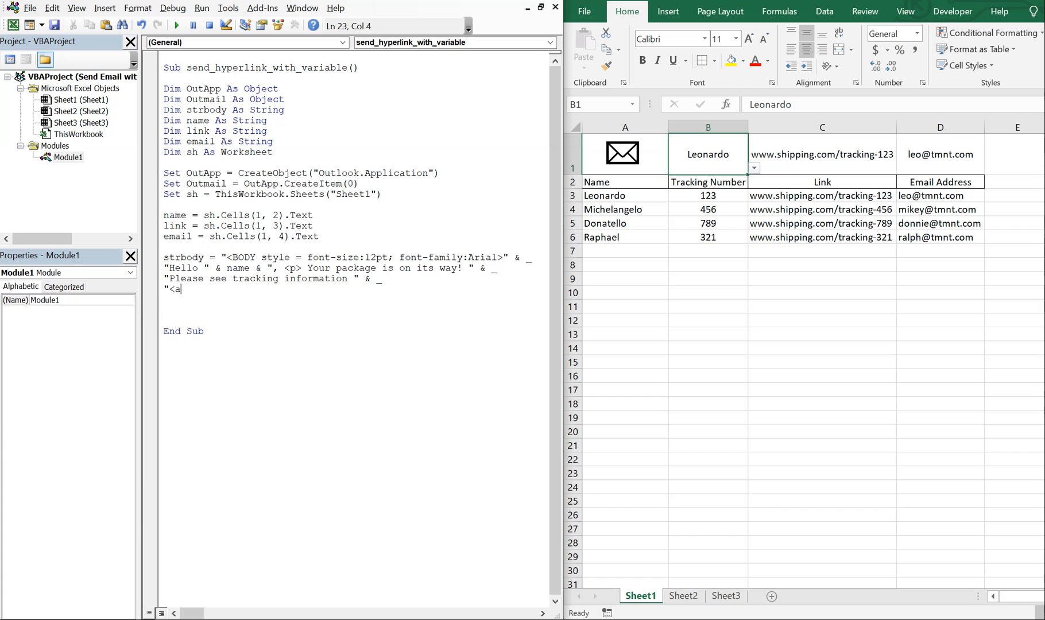
{"action": "type", "text": "hre"}
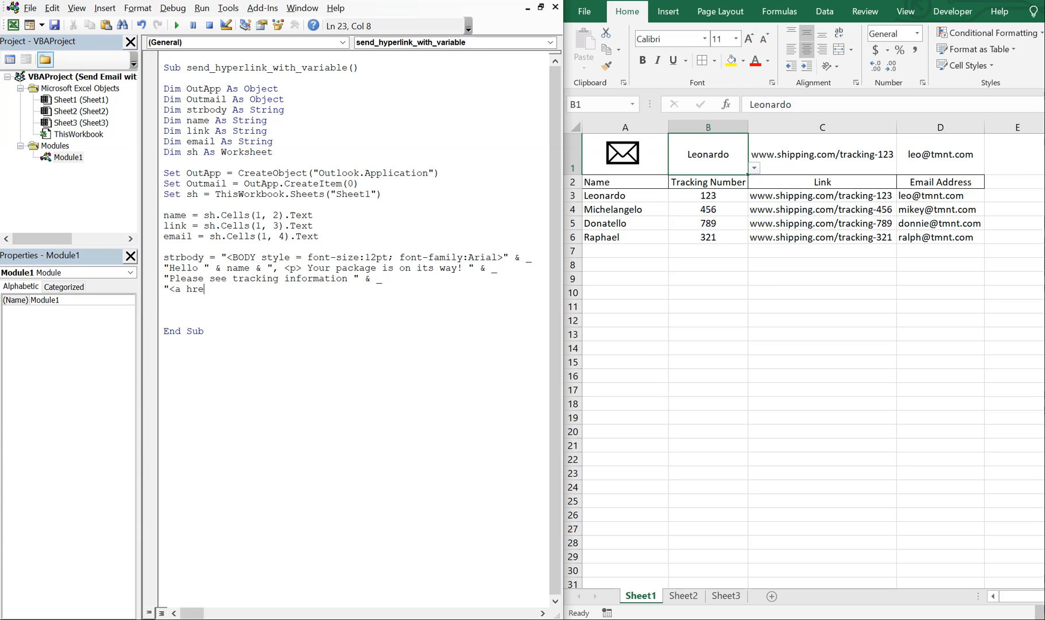
{"action": "type", "text": "= \" &"}
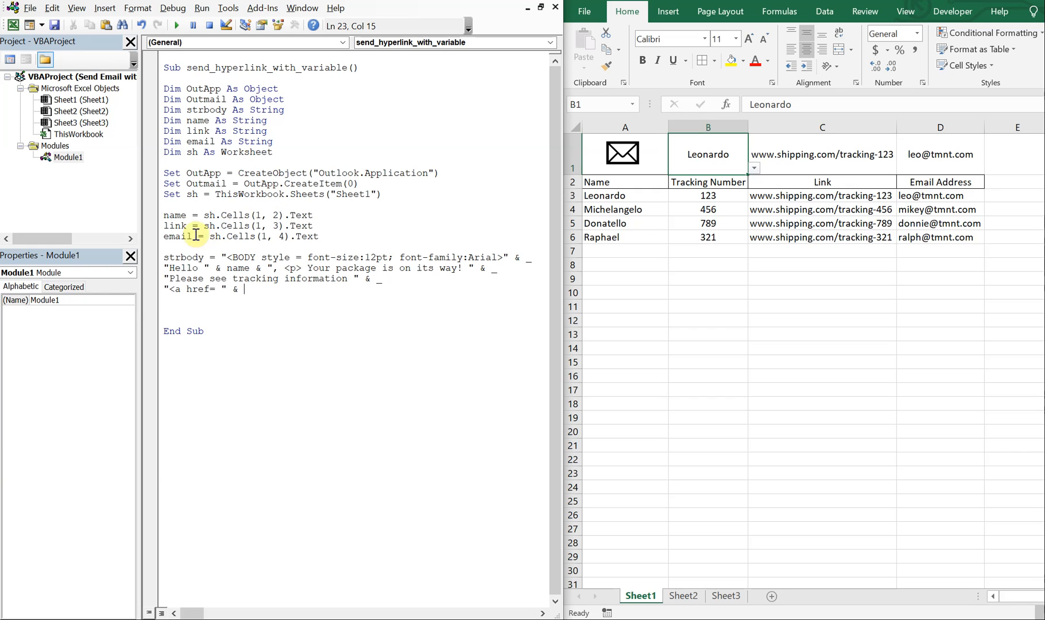
{"action": "type", "text": "link"}
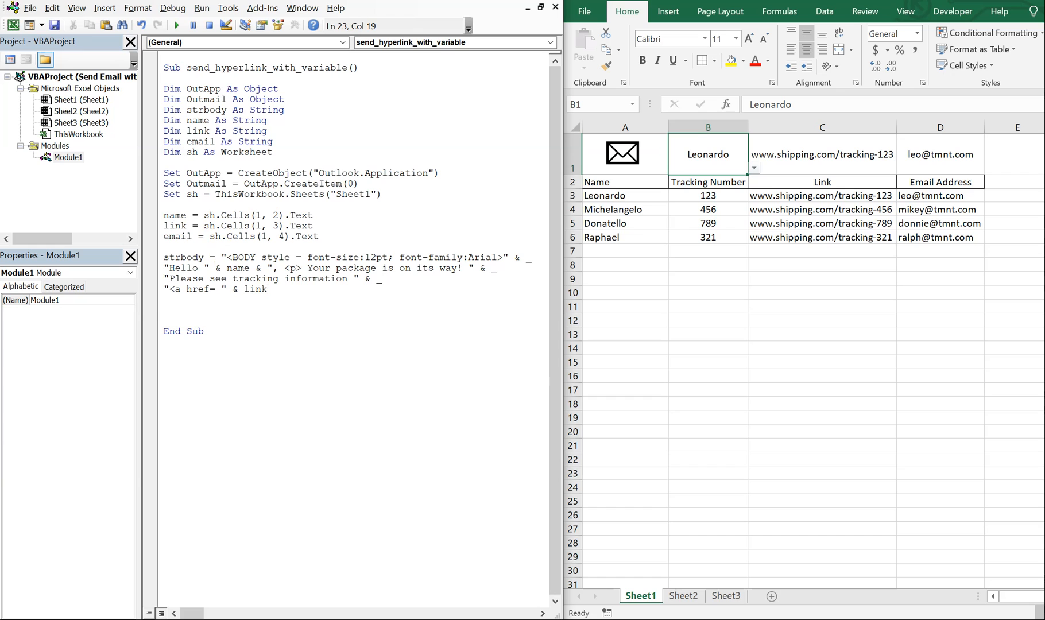
{"action": "type", "text": "&"}
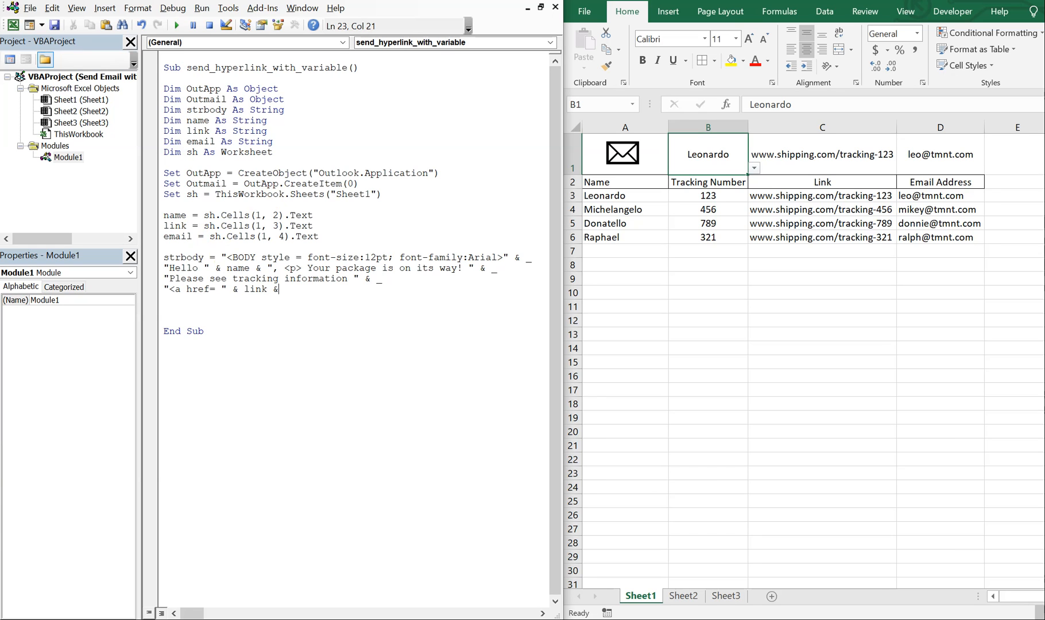
{"action": "type", "text": "\""}
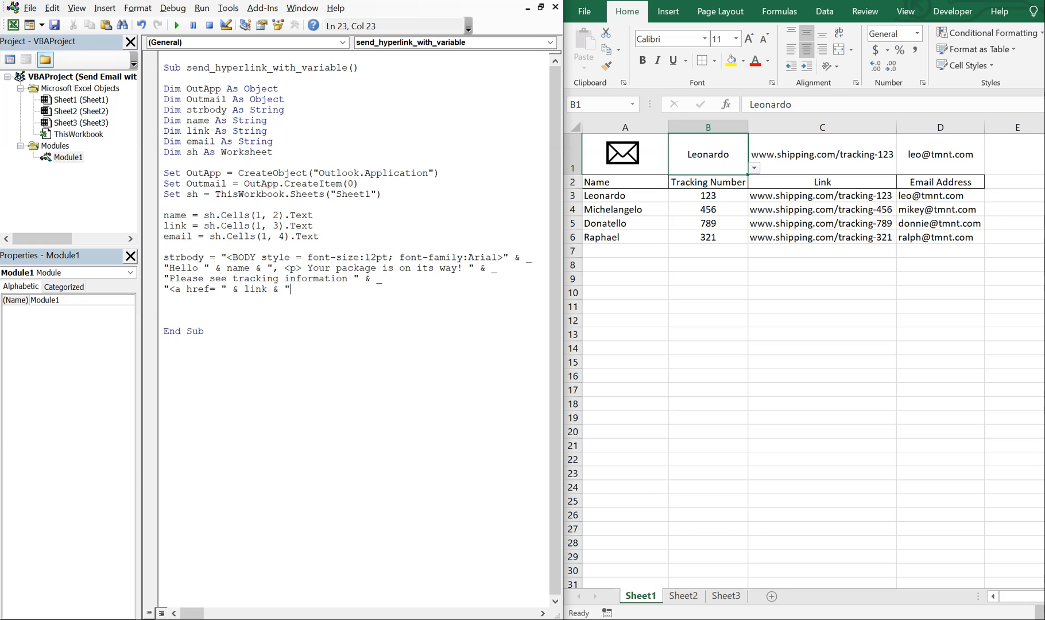
{"action": "type", "text": ">"}
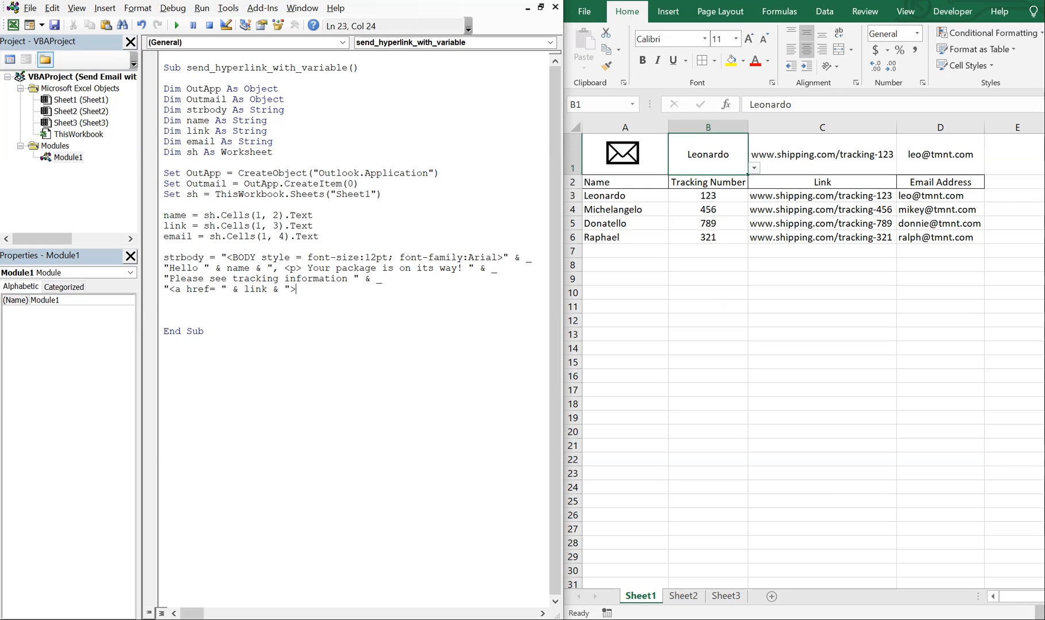
Complete it as here</a> with a trailing paragraph tag and & _ onto a new line
{"action": "type", "text": "here"}
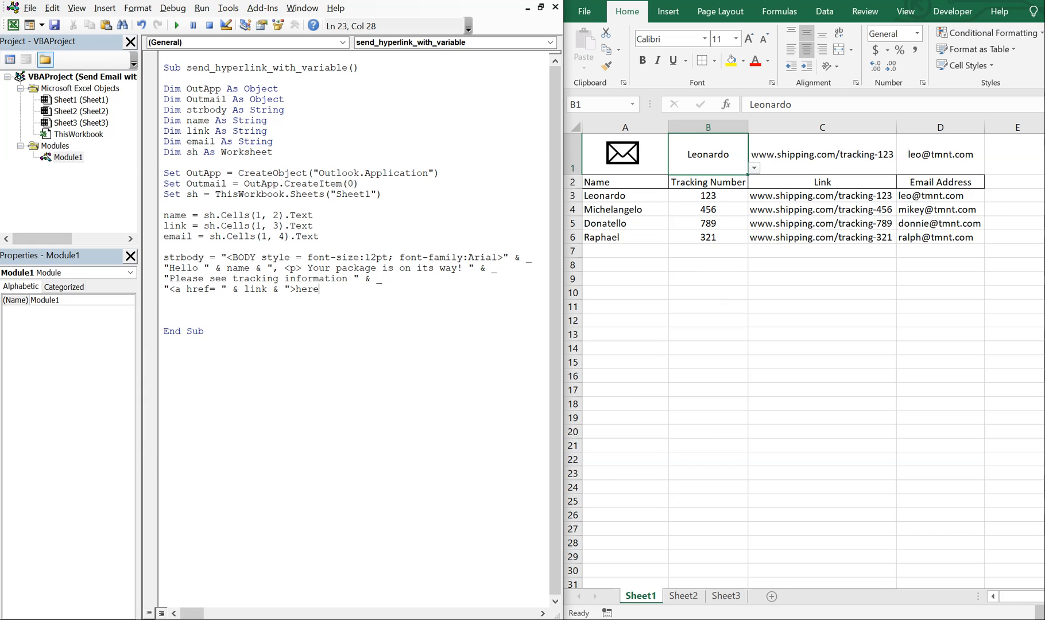
{"action": "type", "text": "<a"}
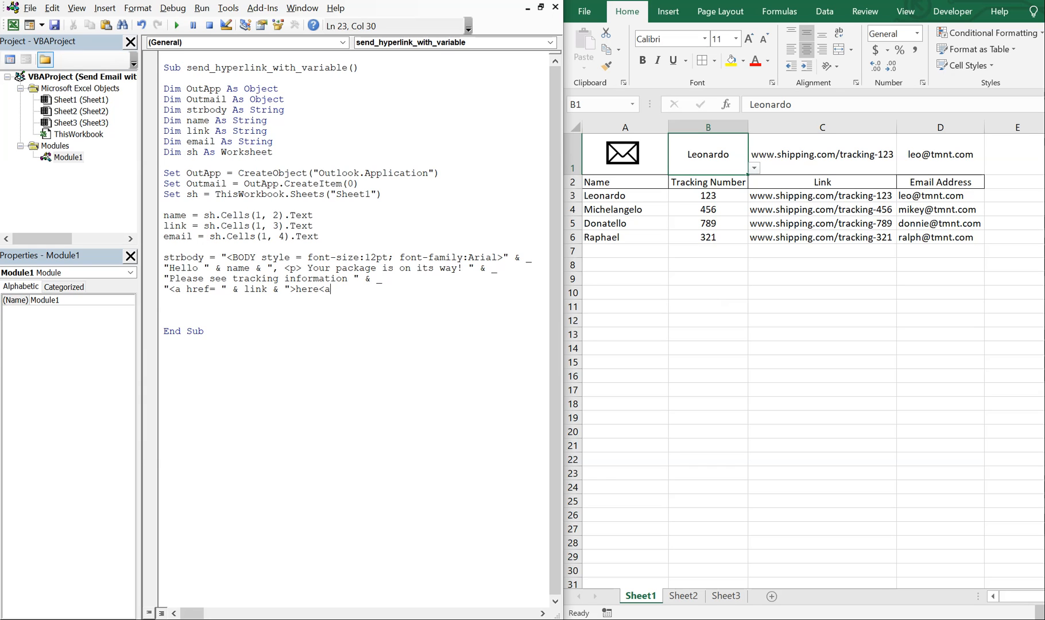
{"action": "type", "text": "/a/"}
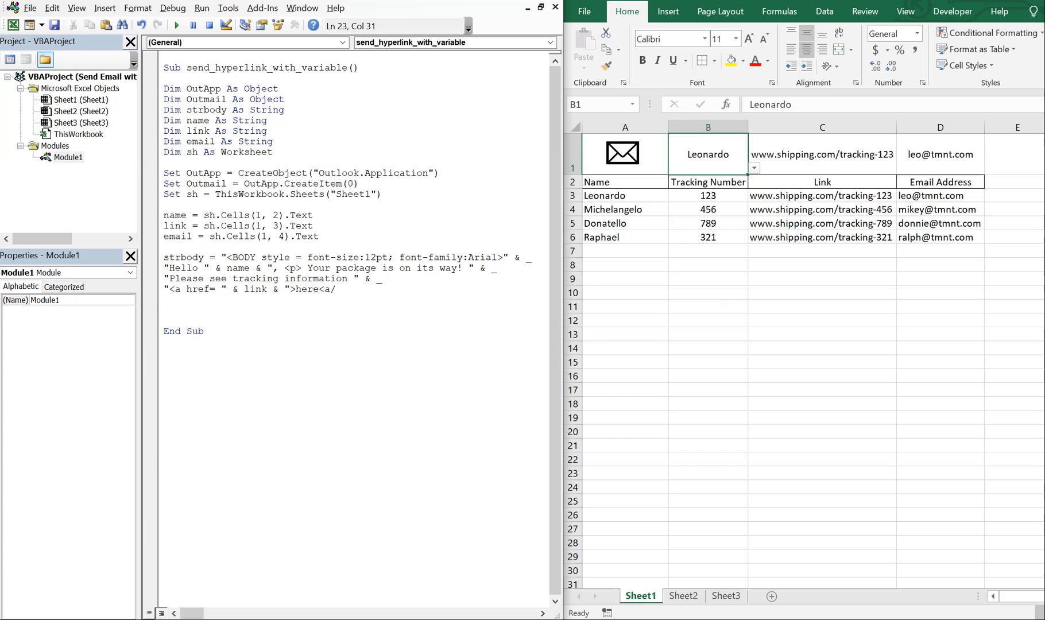
{"action": "key", "text": "Backspace"}
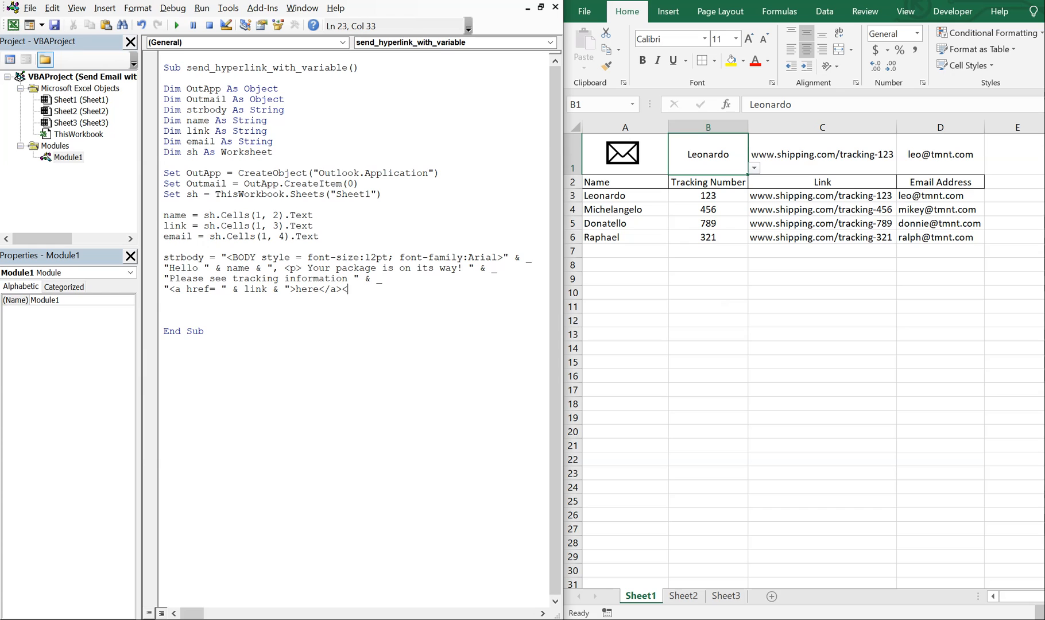
{"action": "type", "text": "br"}
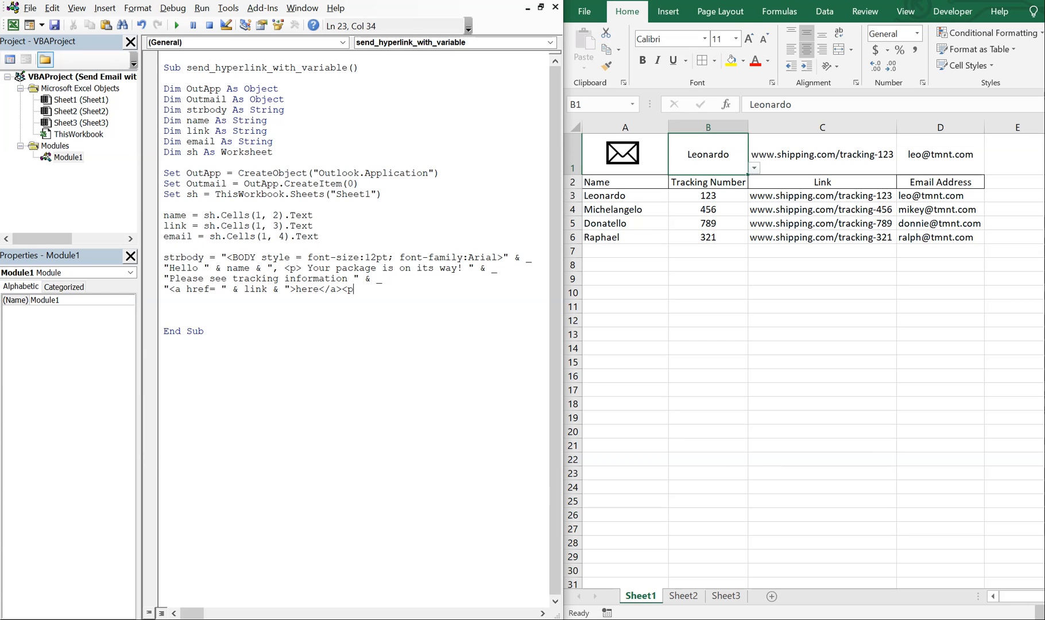
{"action": "type", "text": ">\" &"}
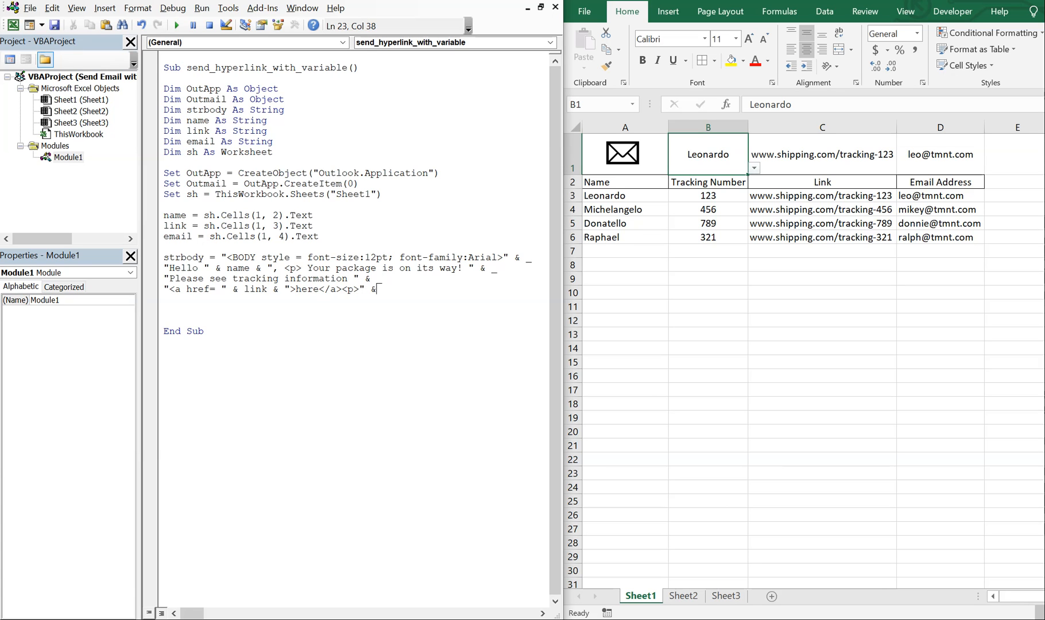
{"action": "key", "text": "Return"}
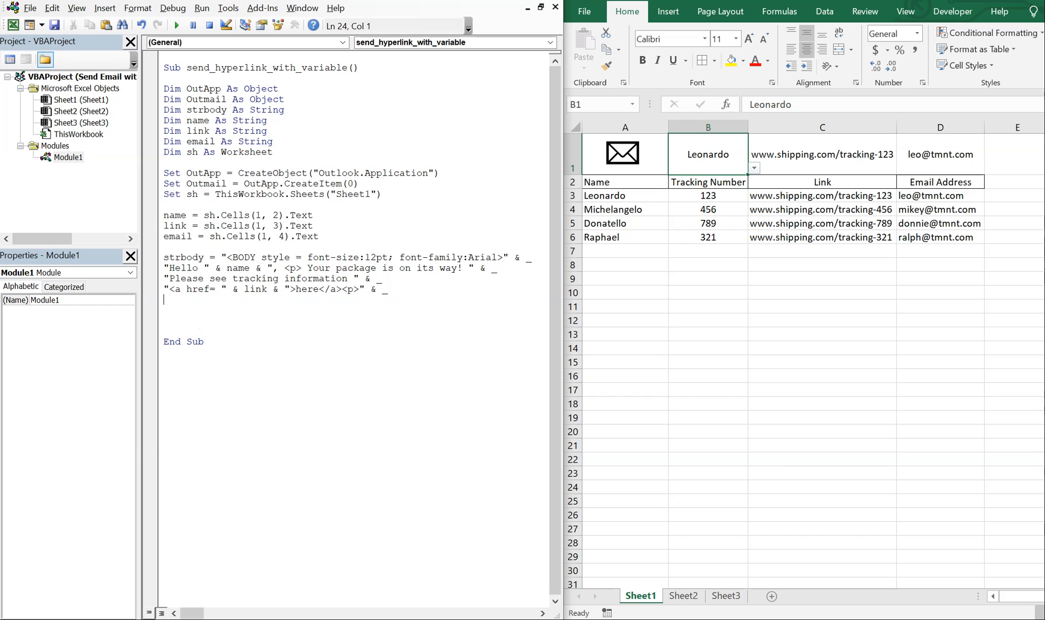
End strbody with the "Best regards,<br>Greg" sign-off string
{"action": "type", "text": "\"Best r"}
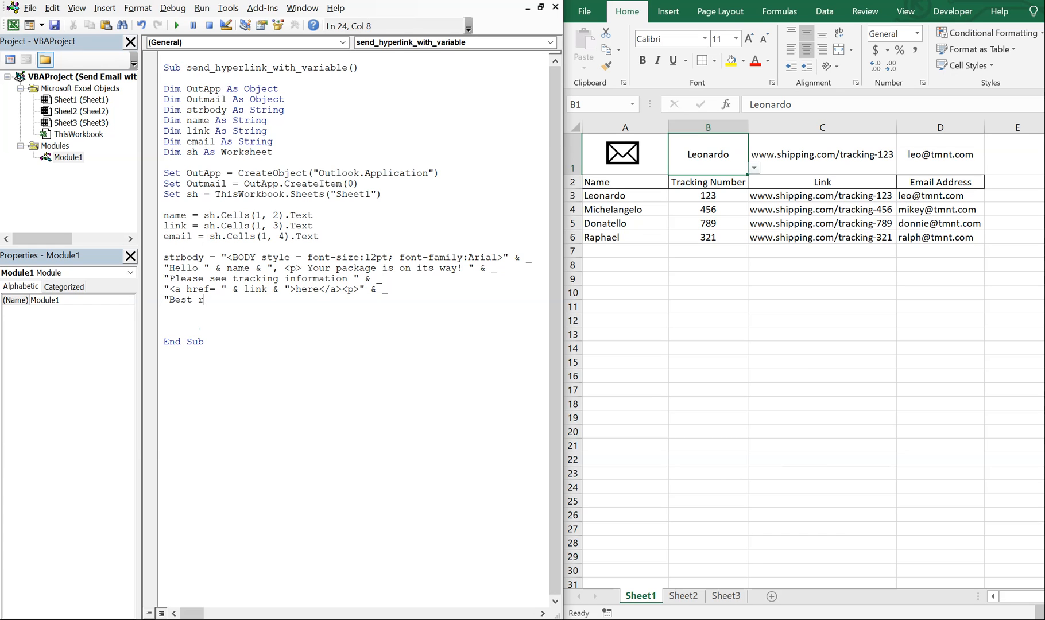
{"action": "type", "text": "egards"}
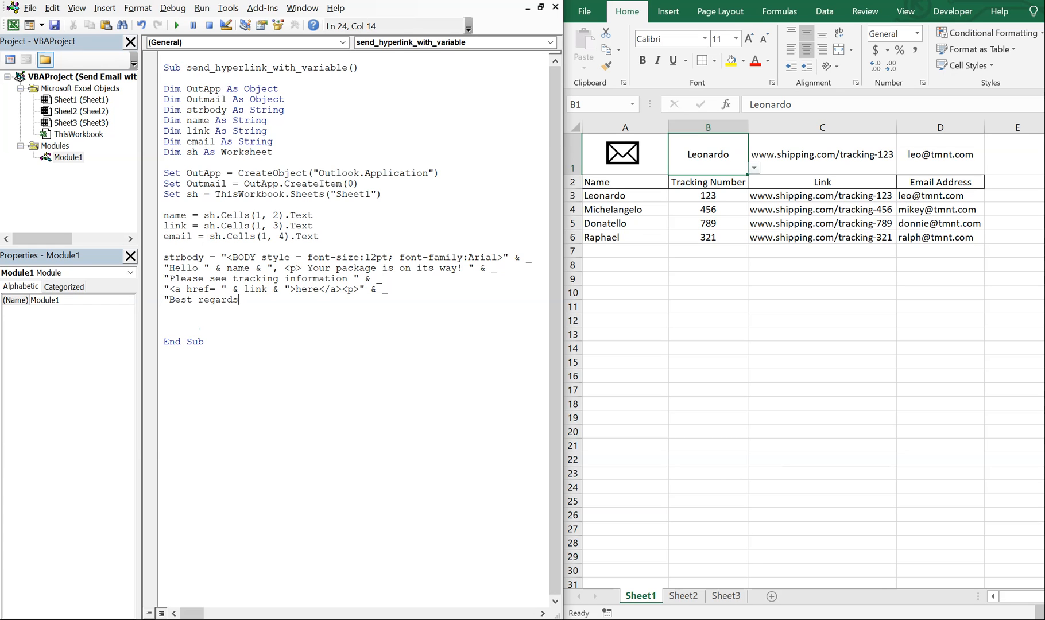
{"action": "type", "text": ","}
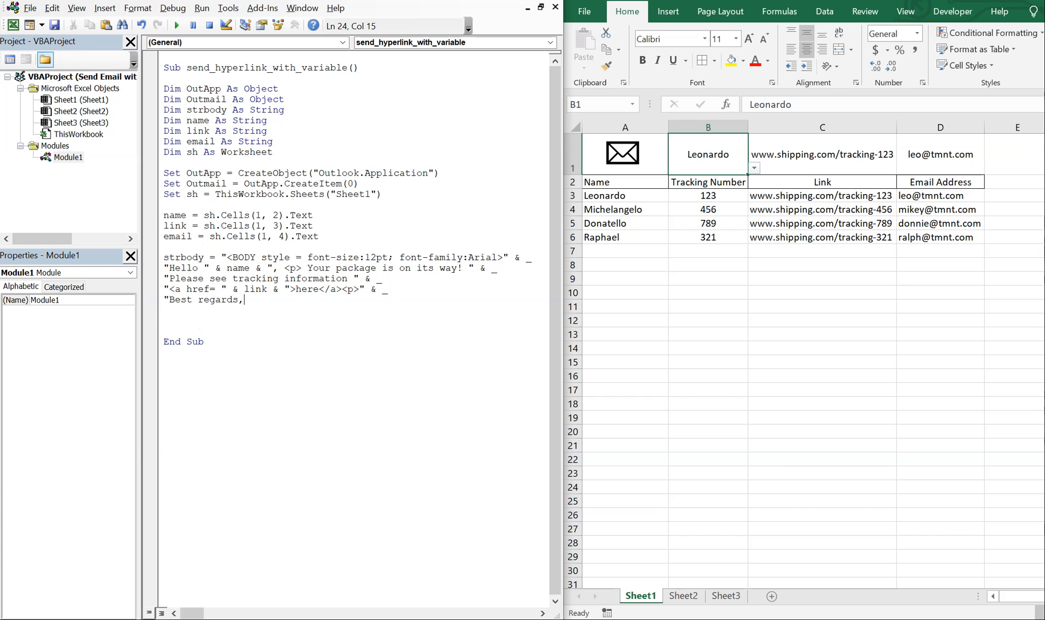
{"action": "type", "text": "<br>"}
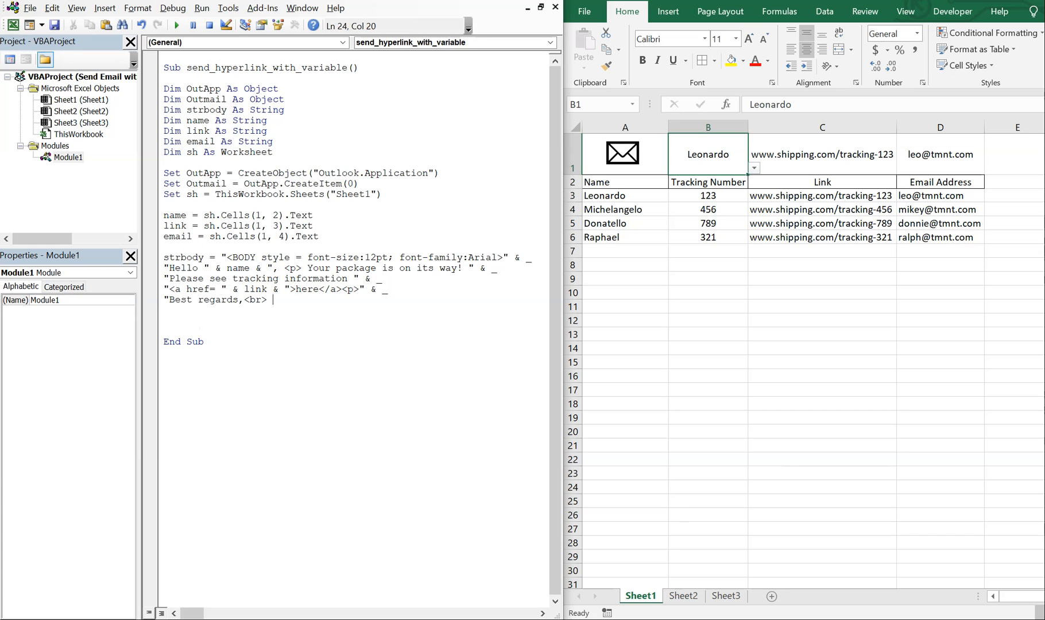
{"action": "type", "text": "Greg"}
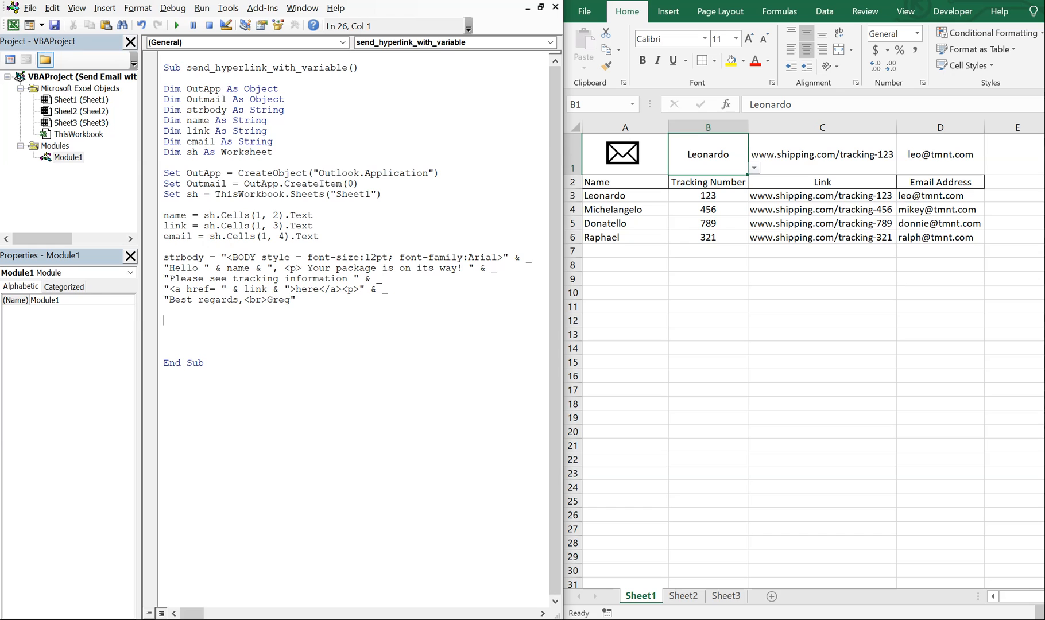
Add On Error Resume Next and a With Outmail block setting .to = email, .CC = "" and .BCC = ""
{"action": "type", "text": "On error"}
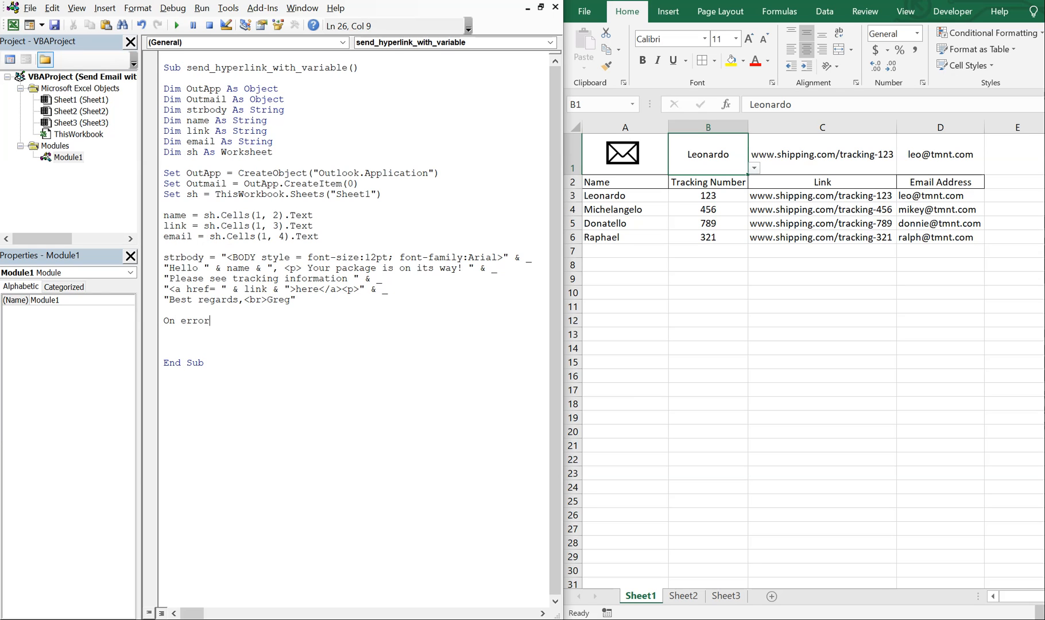
{"action": "type", "text": "re"}
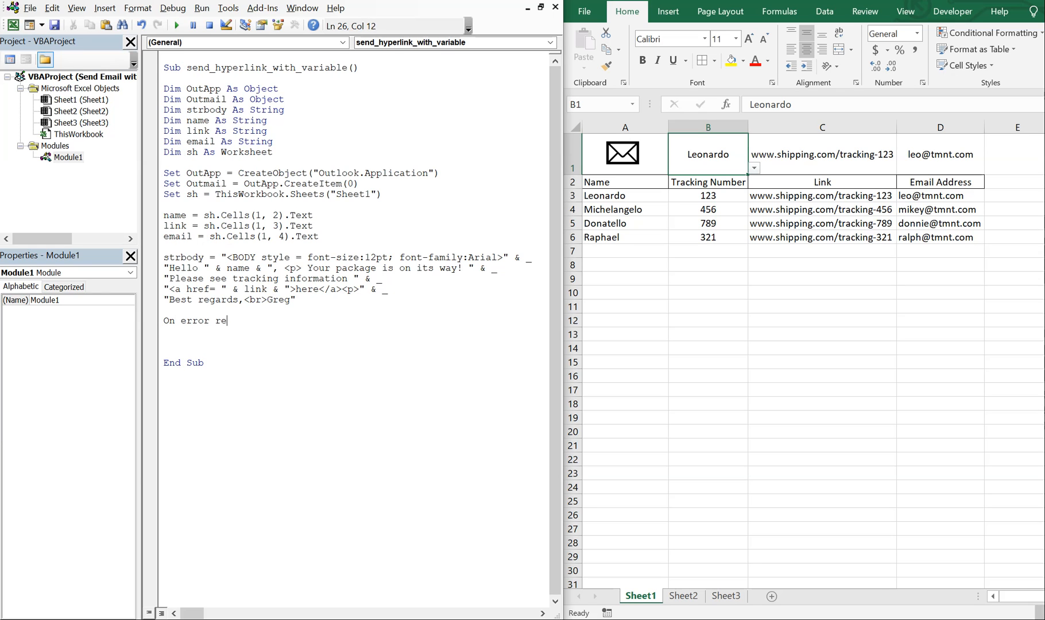
{"action": "type", "text": "sume Next"}
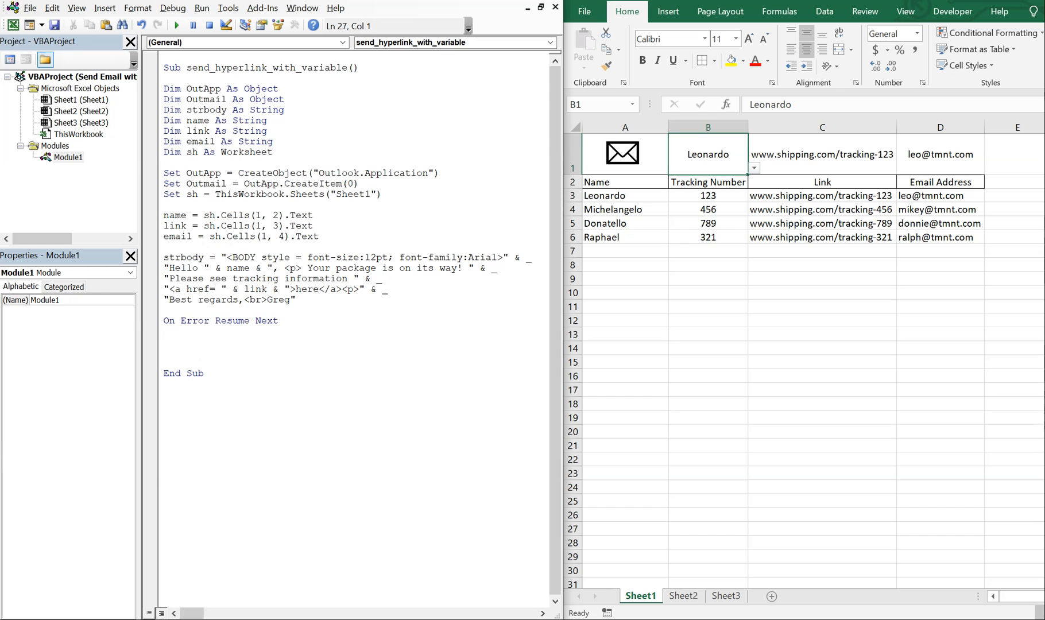
{"action": "type", "text": "With OUt"}
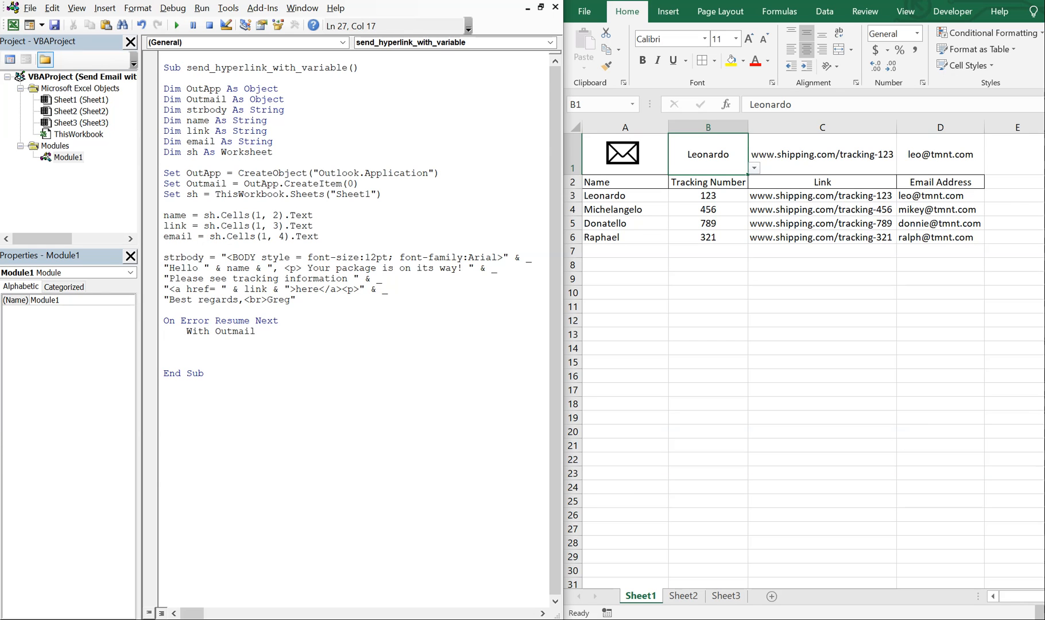
{"action": "type", "text": ".to = email"}
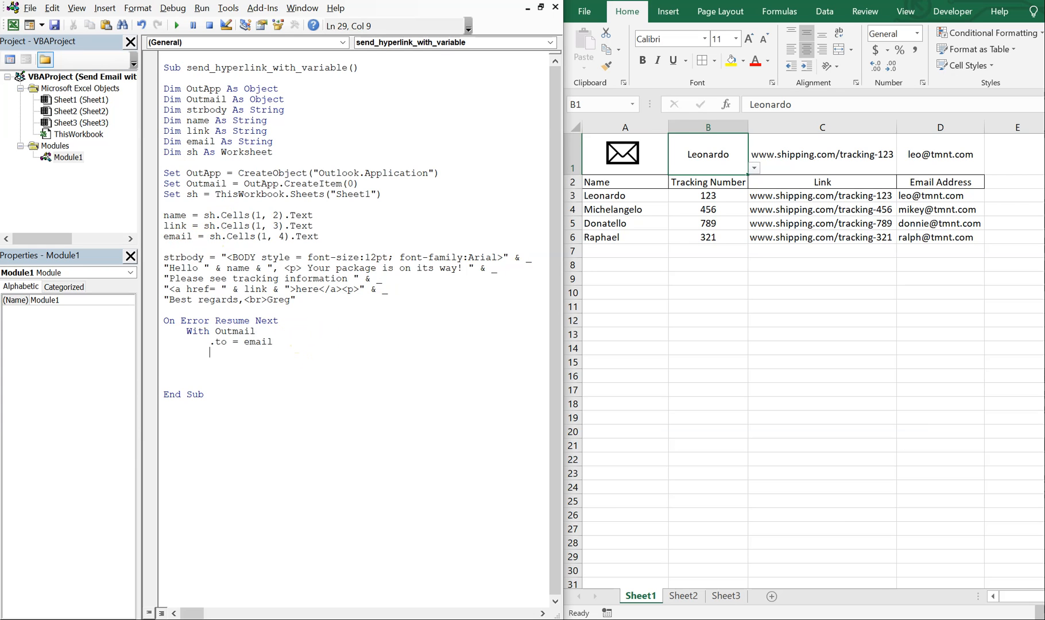
{"action": "type", "text": ".CC"}
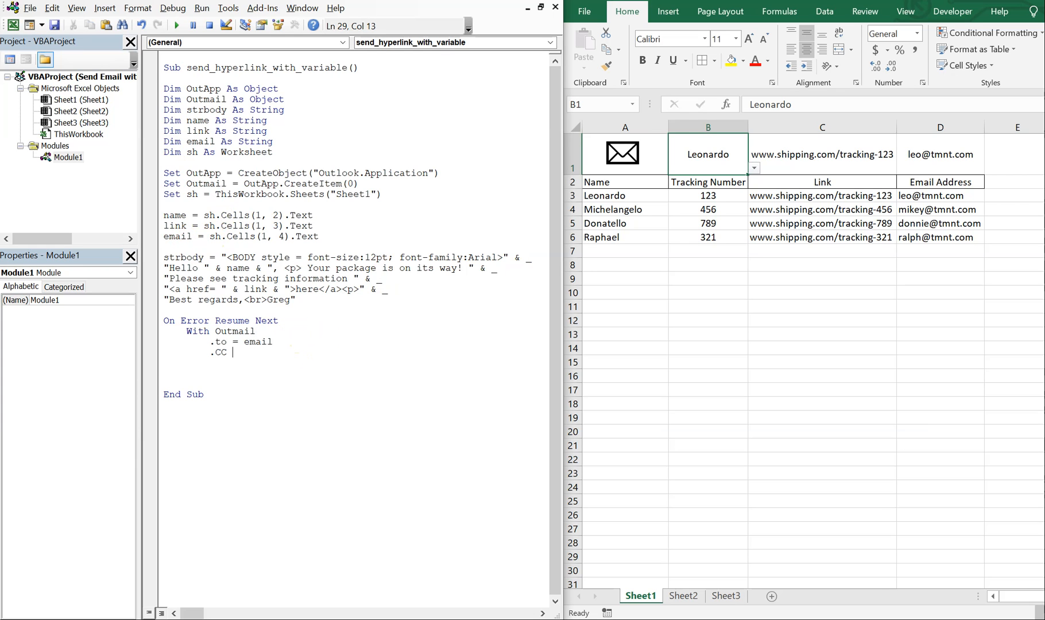
{"action": "type", "text": "= \"\""}
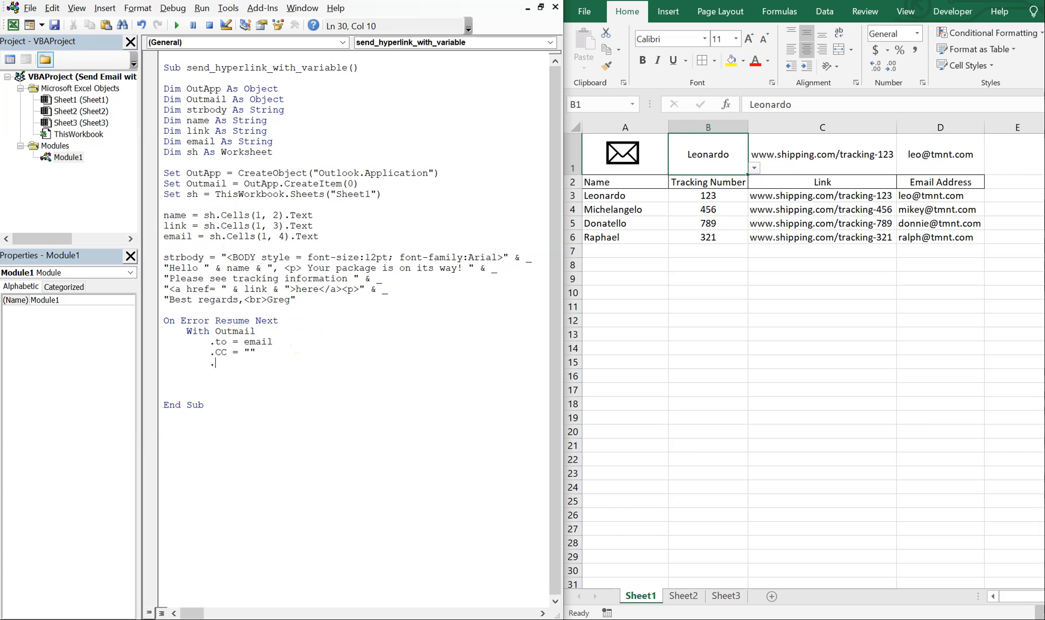
{"action": "type", "text": "BCC = \"\""}
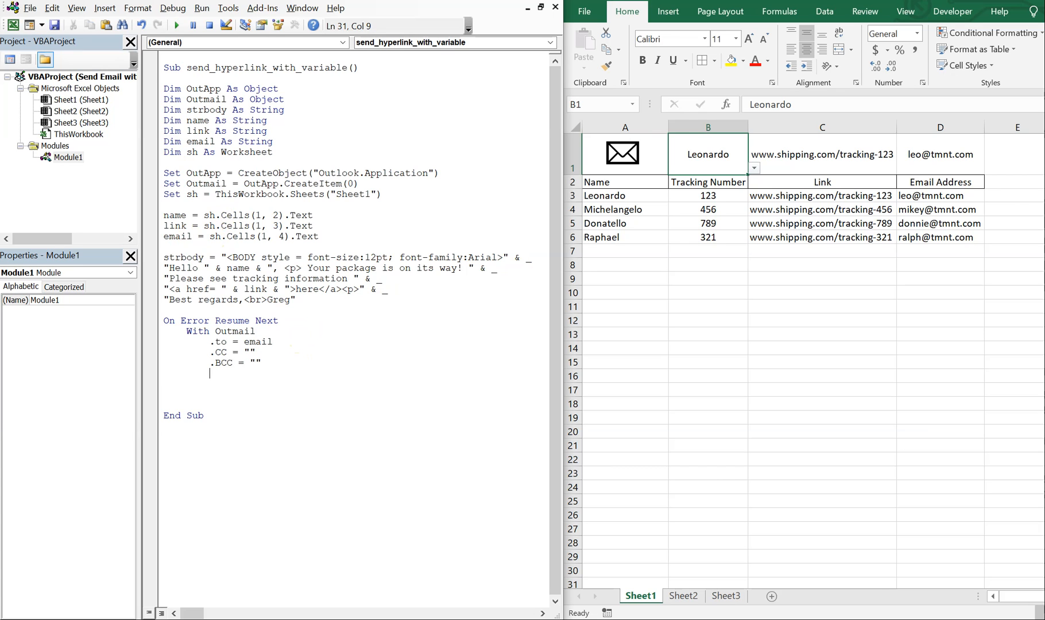
Set .Subject = "Order Update " & Format(Date, "m-d-yy")
{"action": "type", "text": ".Subject ="}
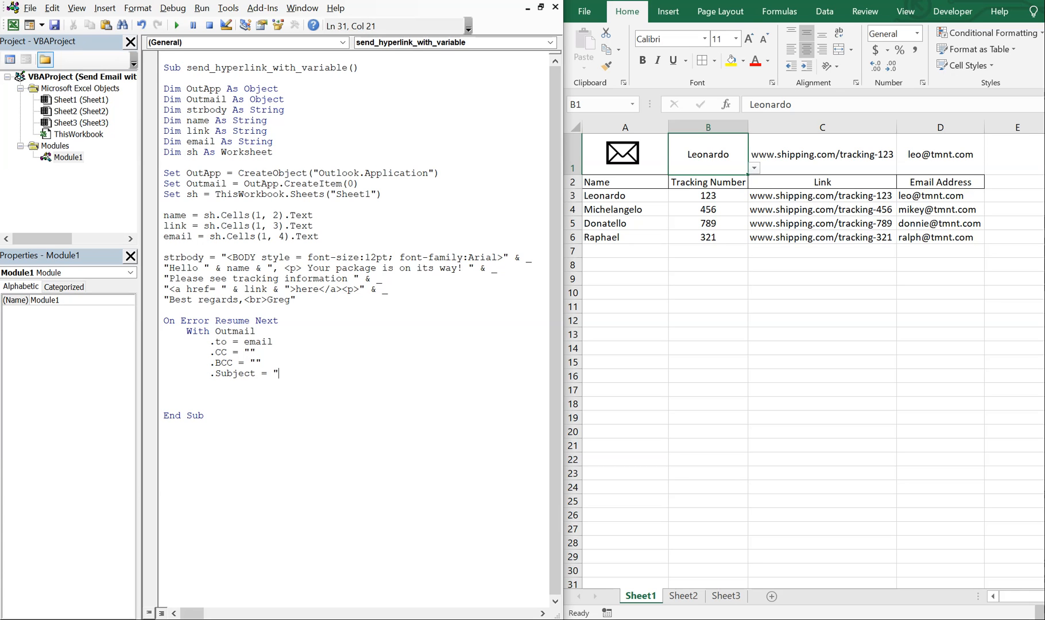
{"action": "type", "text": "Order Update"}
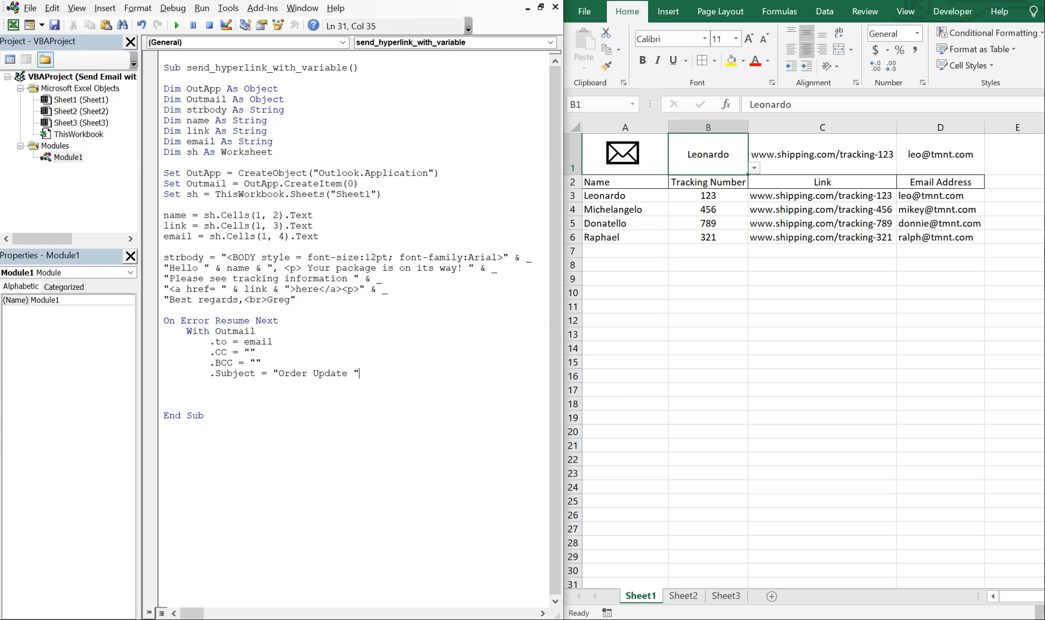
{"action": "type", "text": "& fo"}
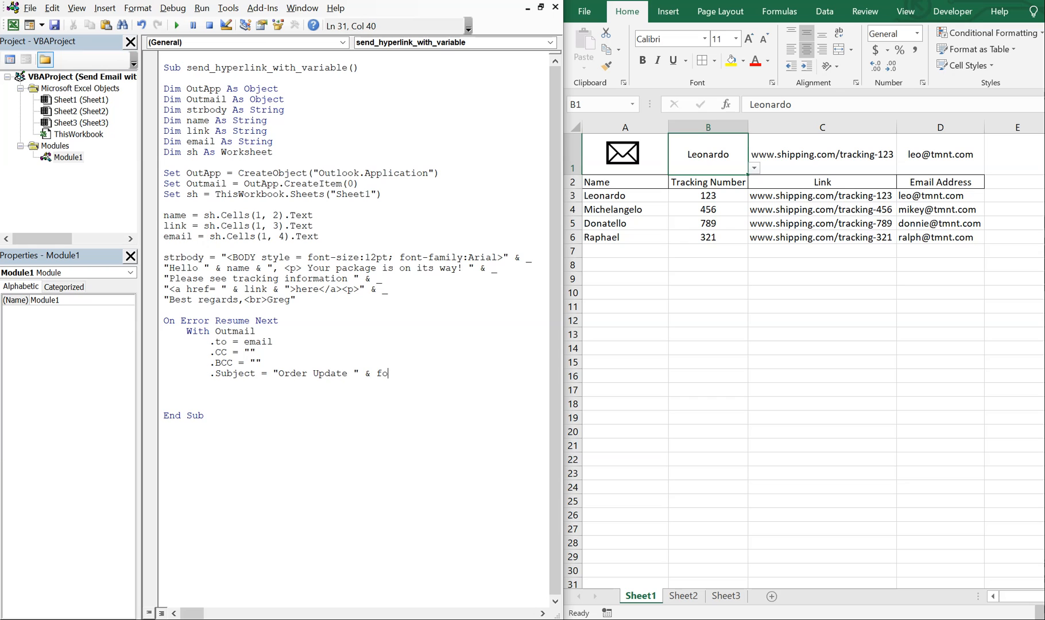
{"action": "type", "text": "rmat(D"}
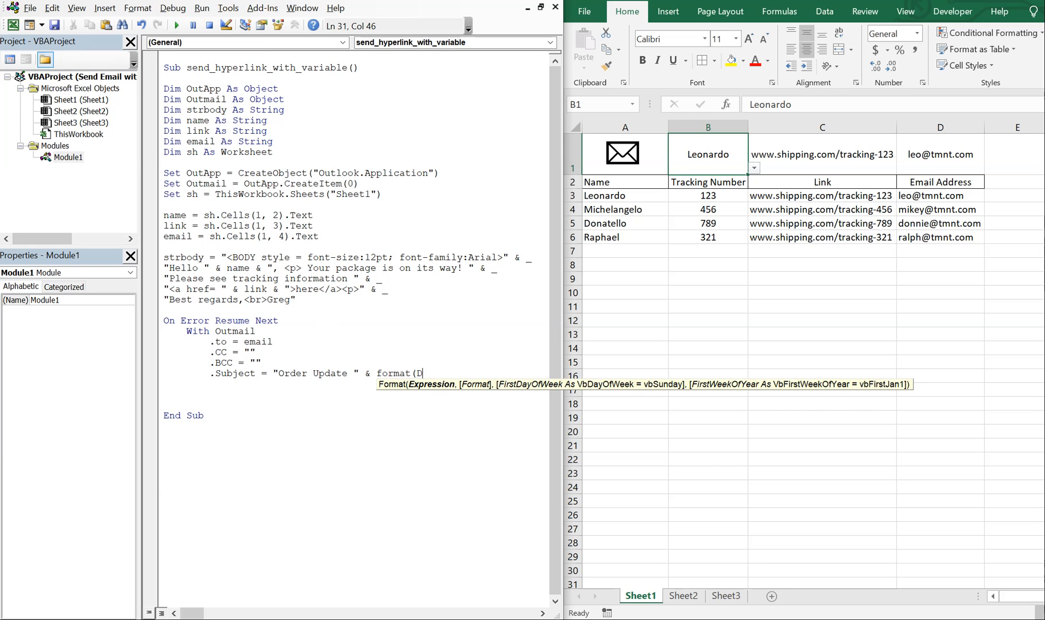
{"action": "type", "text": "ate, \""}
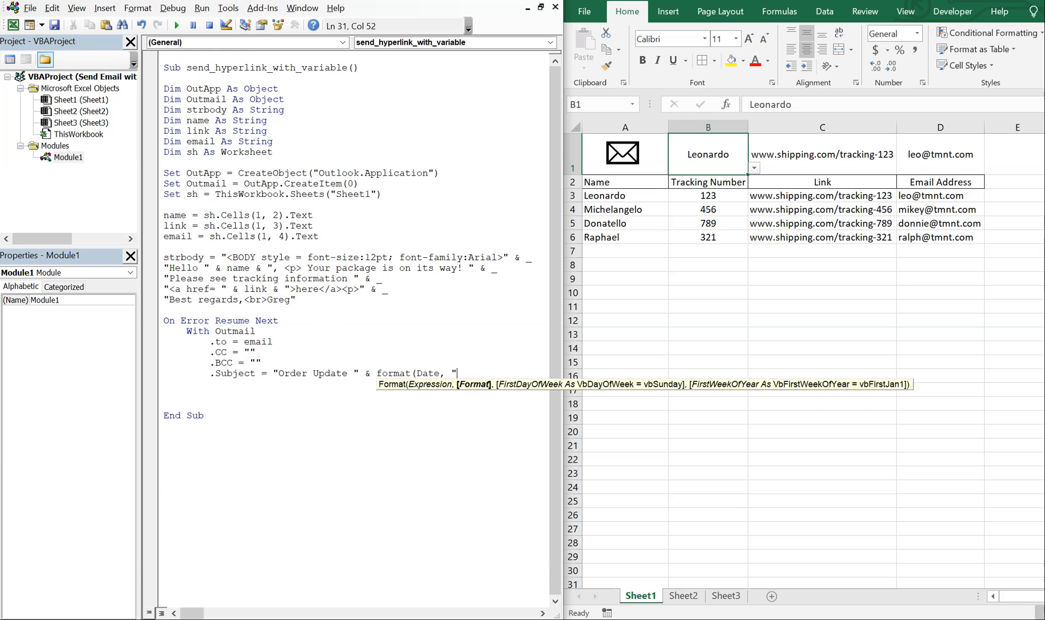
{"action": "type", "text": "m"}
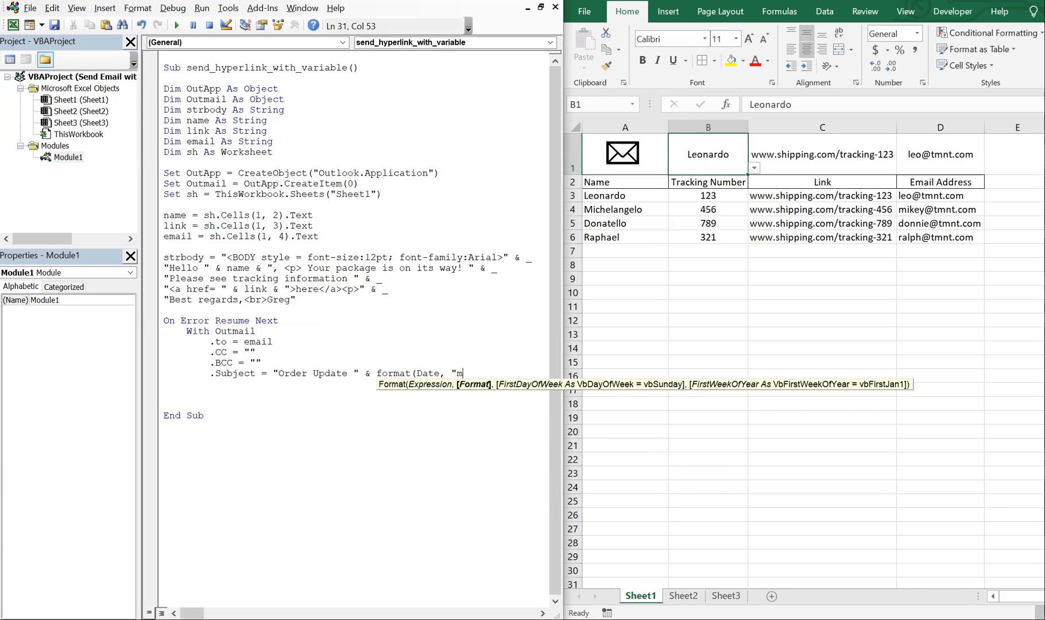
{"action": "type", "text": "-d-"}
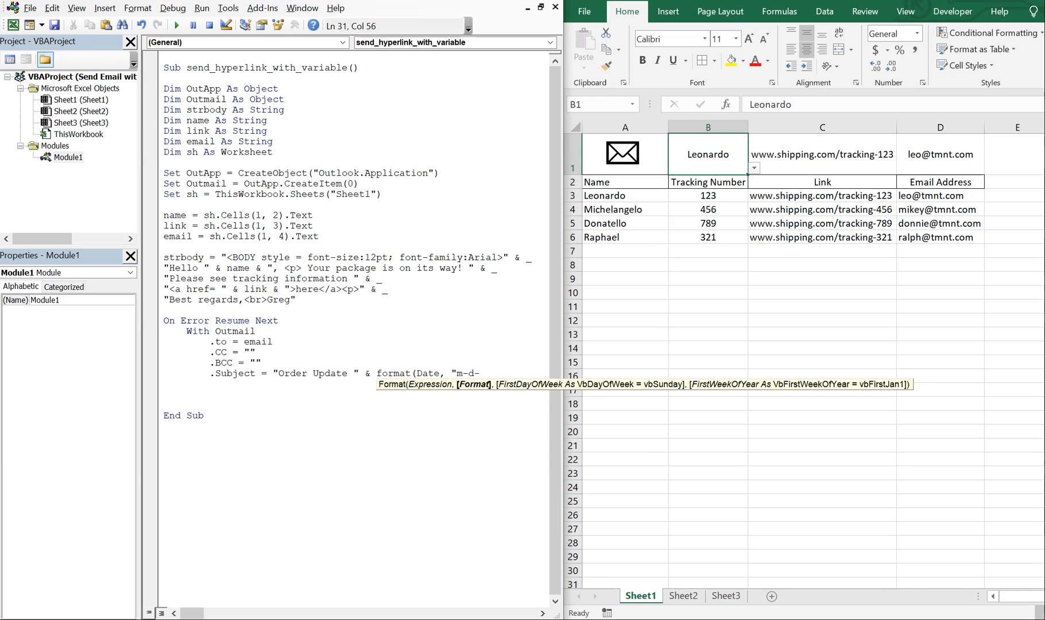
{"action": "type", "text": "yy\""}
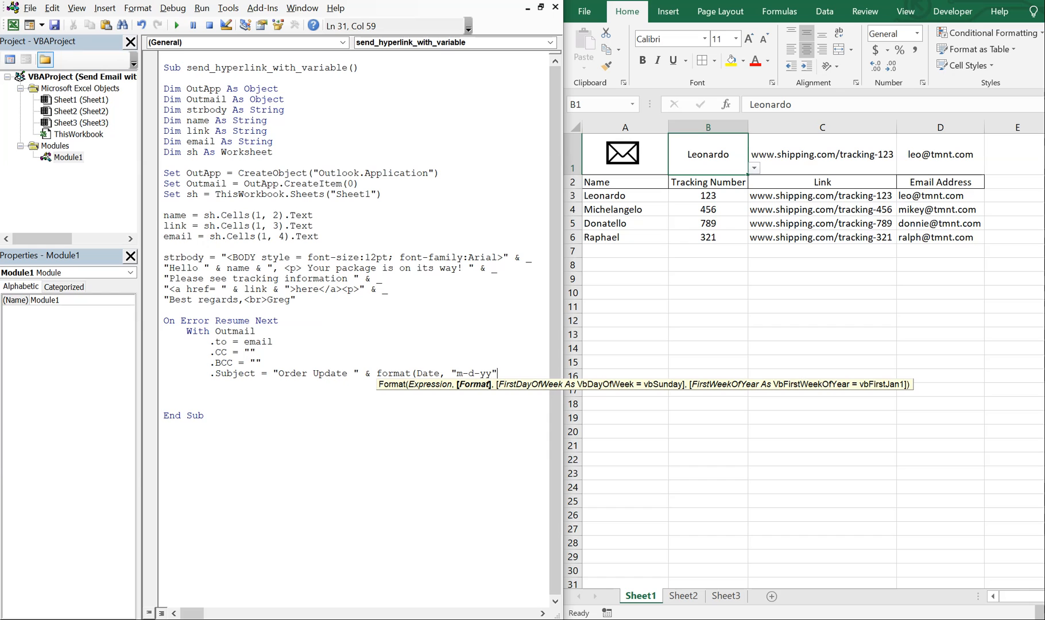
{"action": "type", "text": ")"}
{"action": "type", "text": ".Display"}
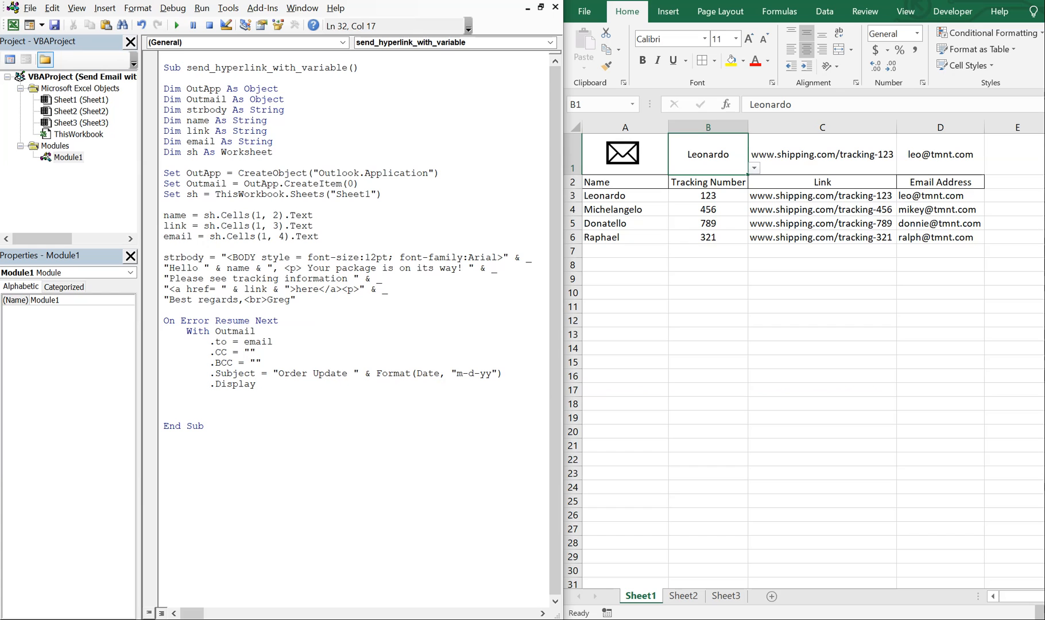
Set .HTMLBody = strbody & .HTMLBody inside the With block
{"action": "type", "text": ".HTMLBd"}
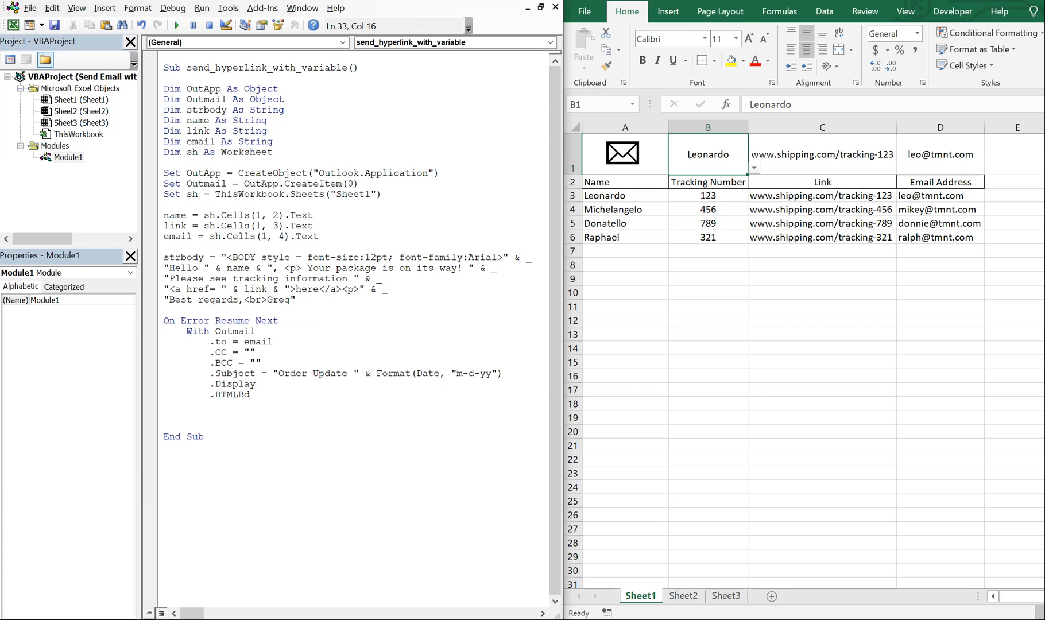
{"action": "type", "text": "ody ="}
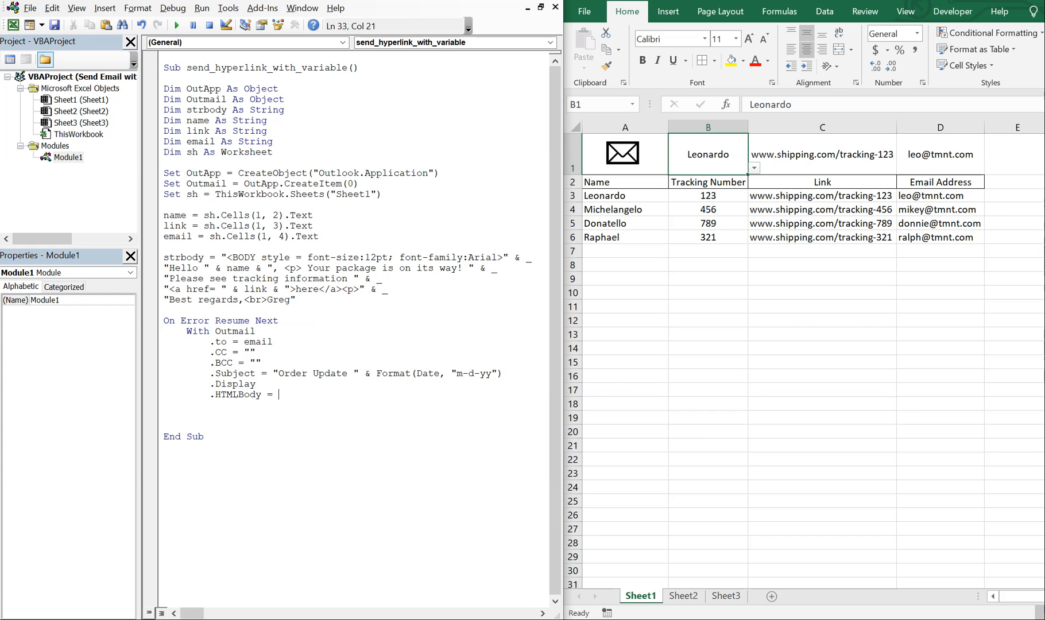
{"action": "type", "text": "strbody & ."}
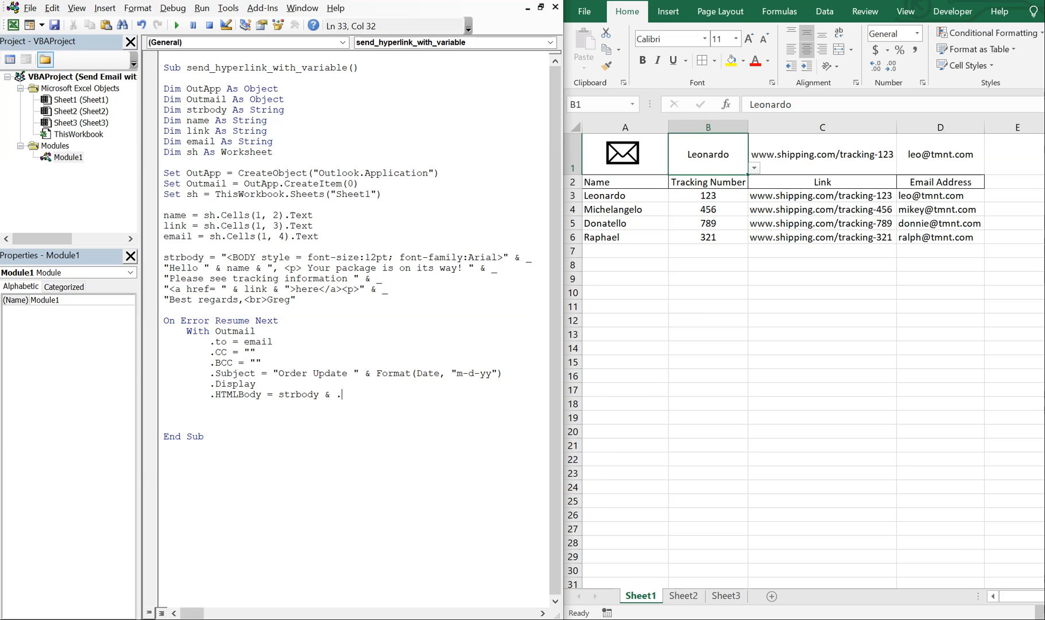
{"action": "type", "text": "HTMLBody"}
{"action": "type", "text": "End With"}
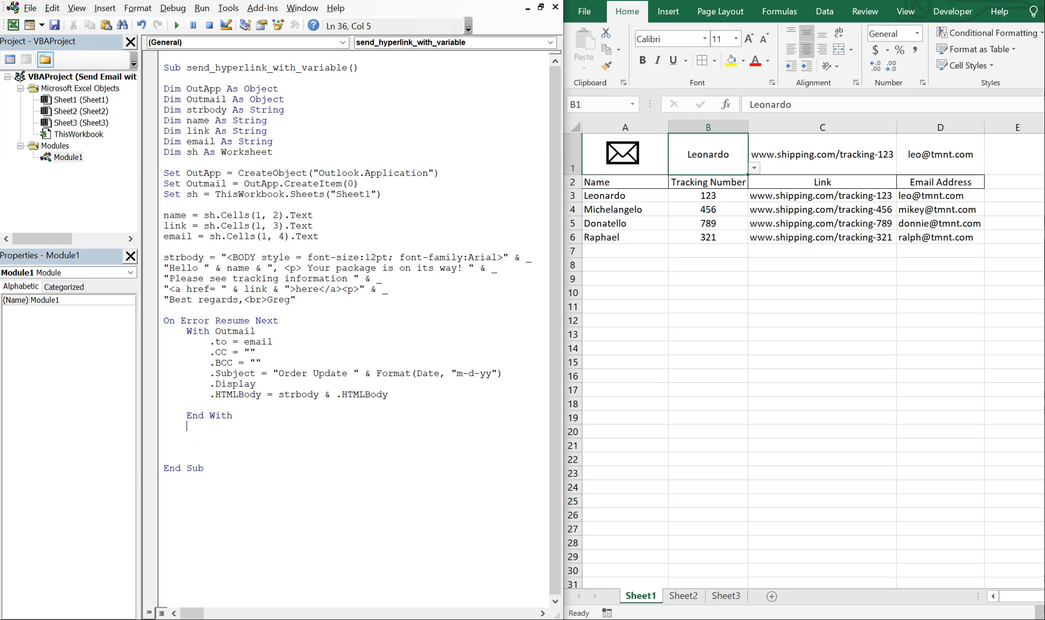
After End With add On Error GoTo 0 and Set Outmail and OutApp to Nothing
{"action": "type", "text": "On Error"}
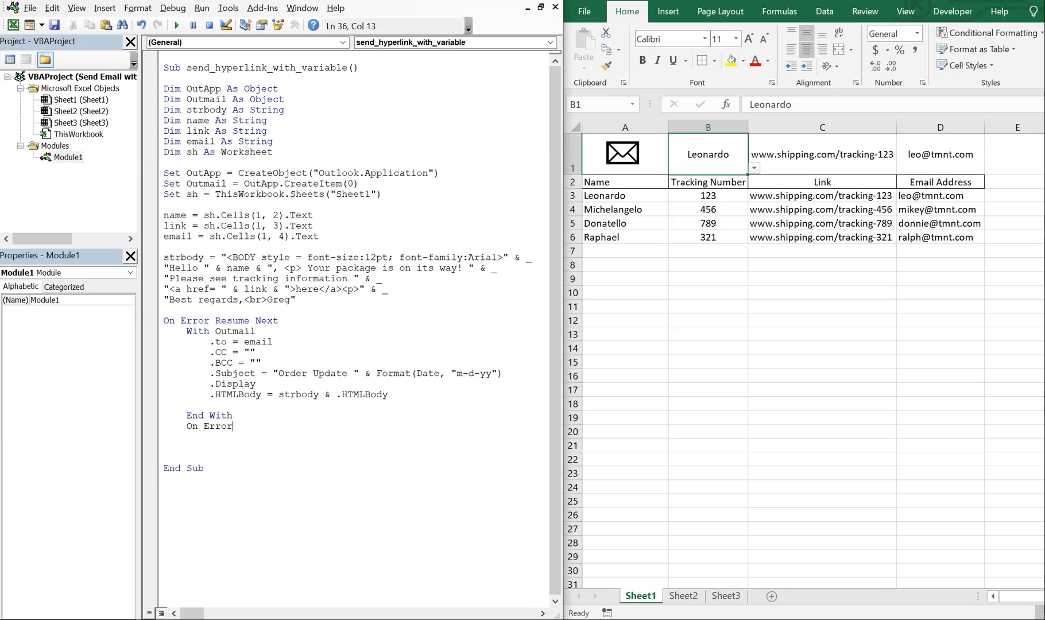
{"action": "type", "text": "Goto"}
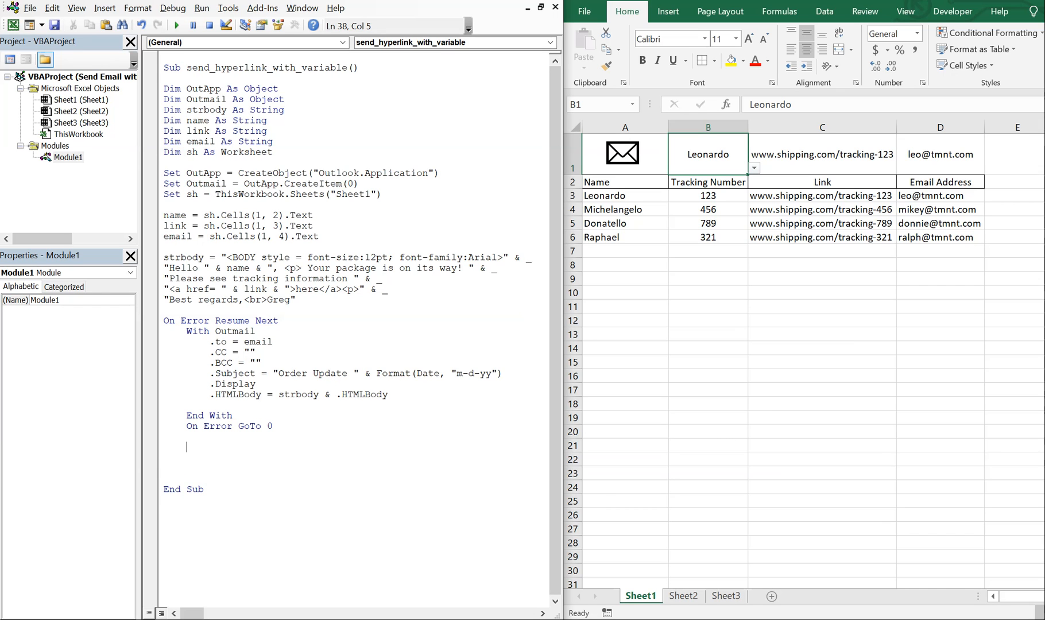
{"action": "type", "text": "Set"}
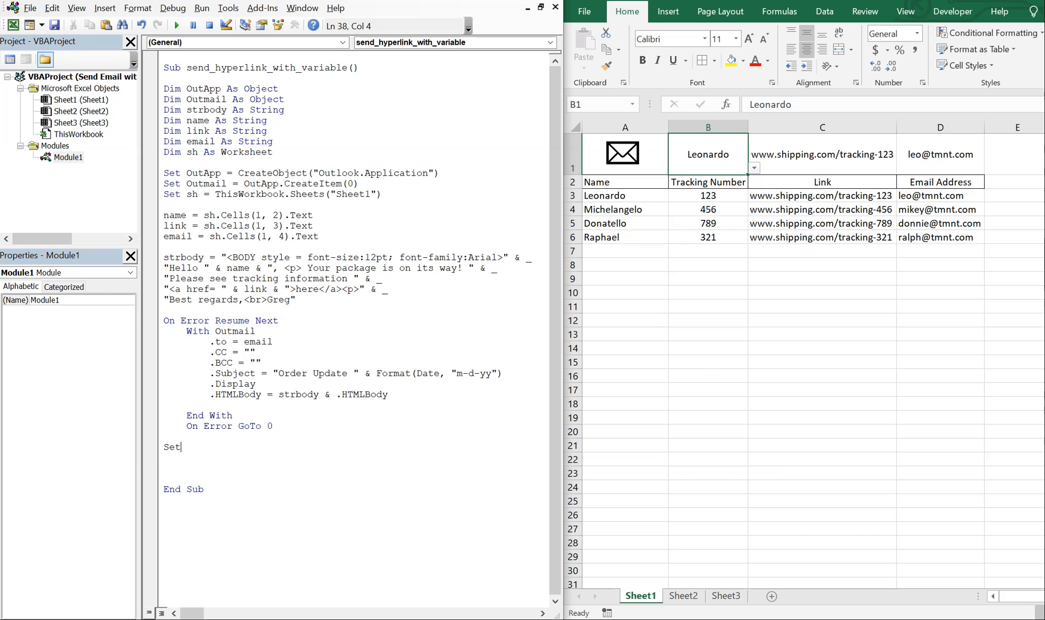
{"action": "type", "text": "OutMail = Nothing"}
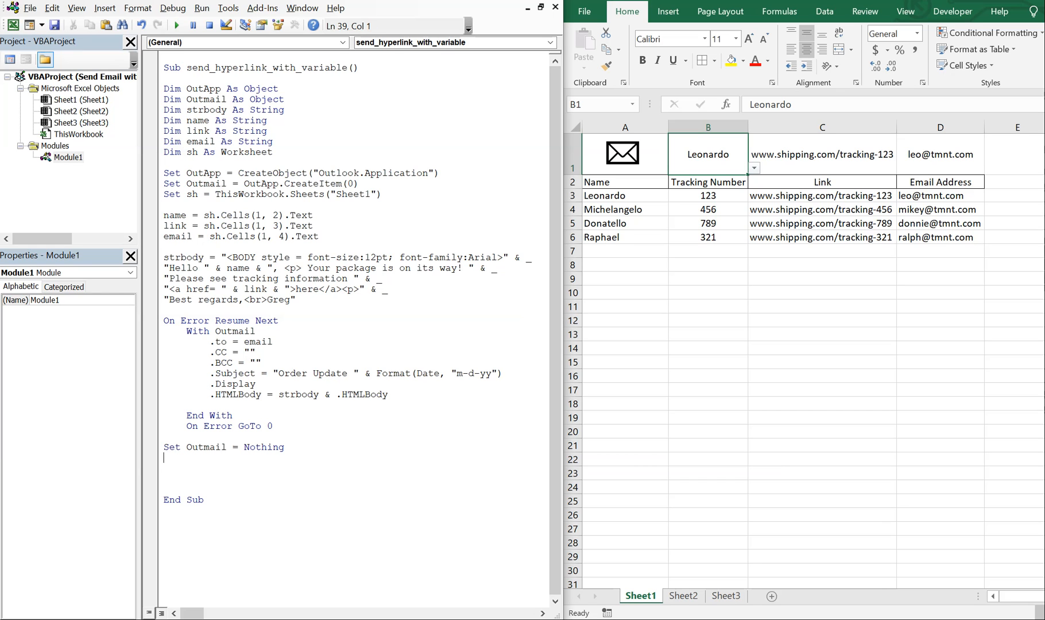
{"action": "type", "text": "Set"}
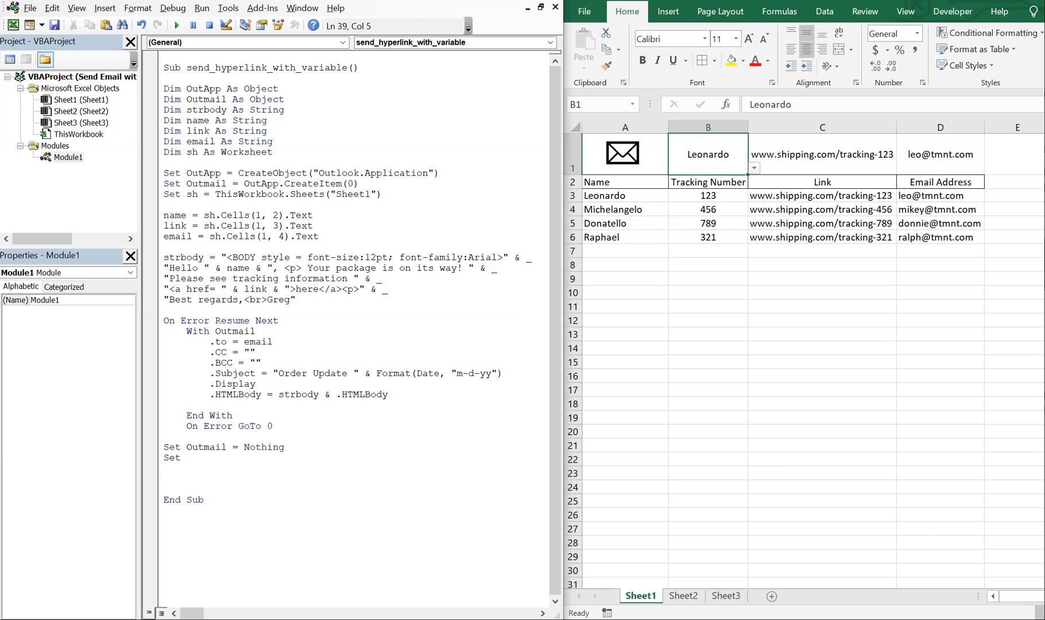
{"action": "type", "text": "OutApp = Nothing"}
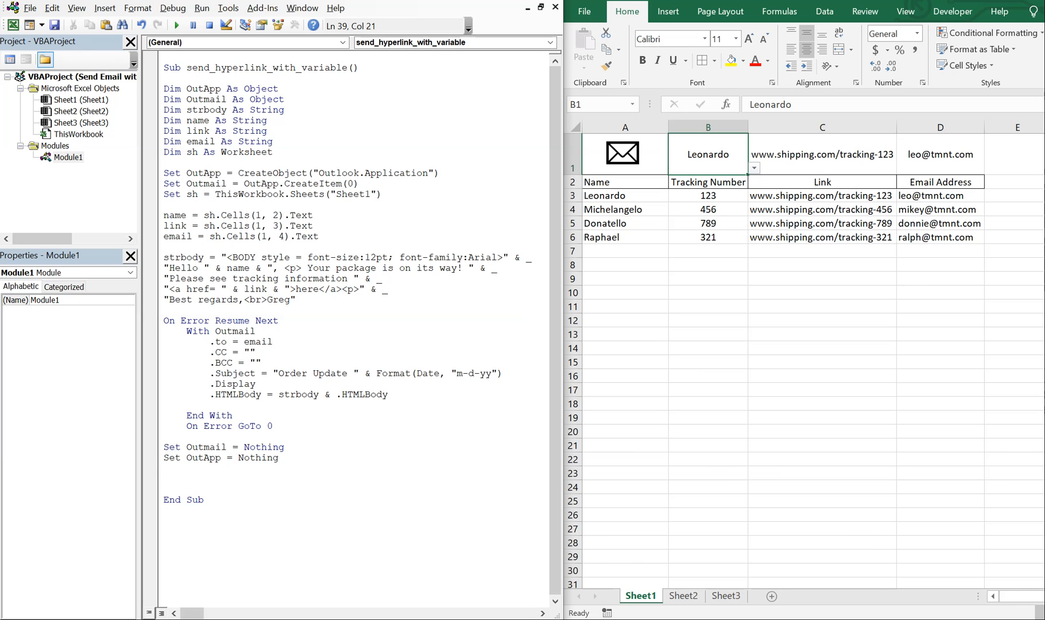
Run the mail-icon macro, inspect Leonardo's Order Update draft and its tracking link, then close it
{"action": "left_click", "coordinate": [623, 362]}
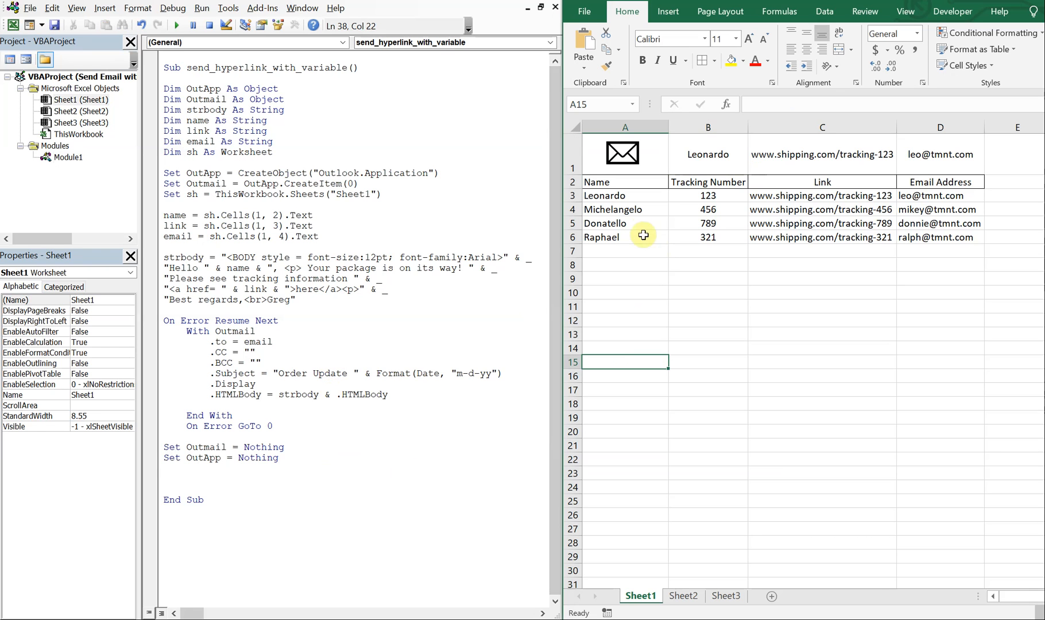
{"action": "mouse_move", "coordinate": [645, 153]}
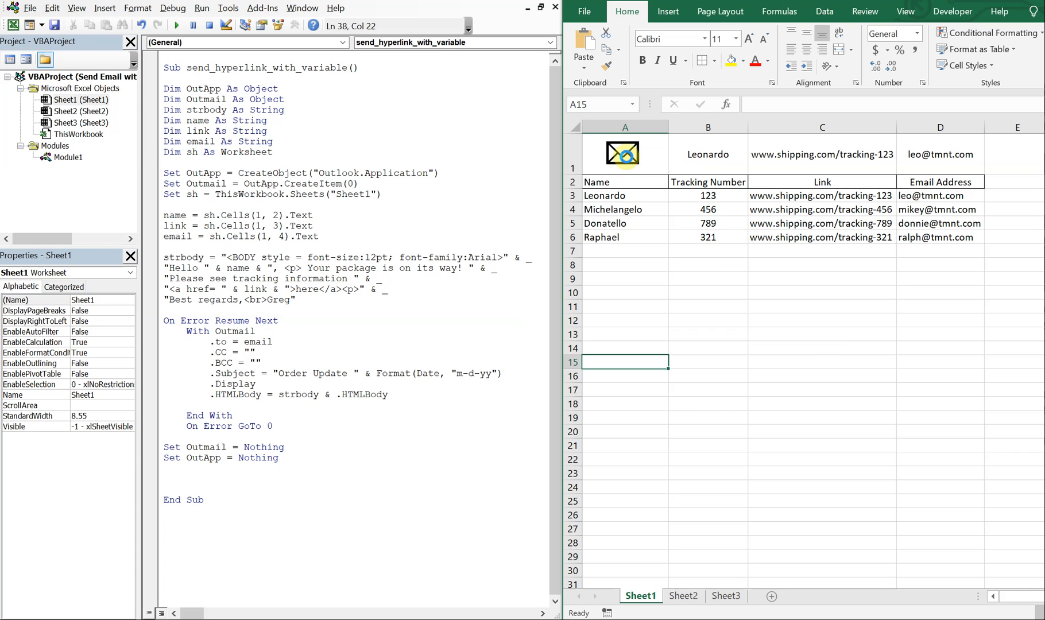
{"action": "left_click", "coordinate": [176, 24]}
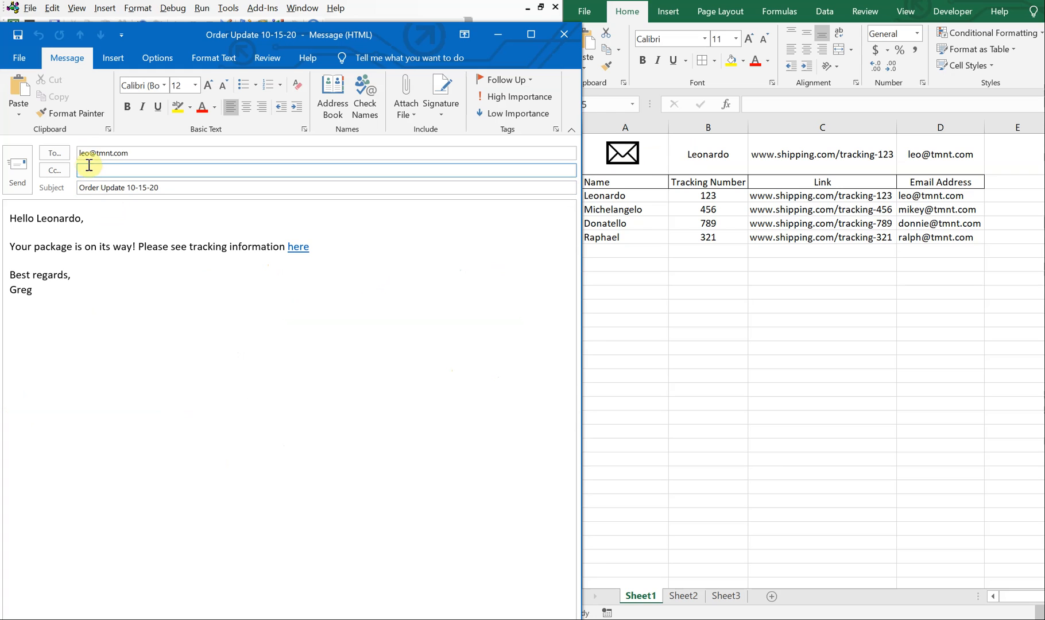
{"action": "mouse_move", "coordinate": [939, 203]}
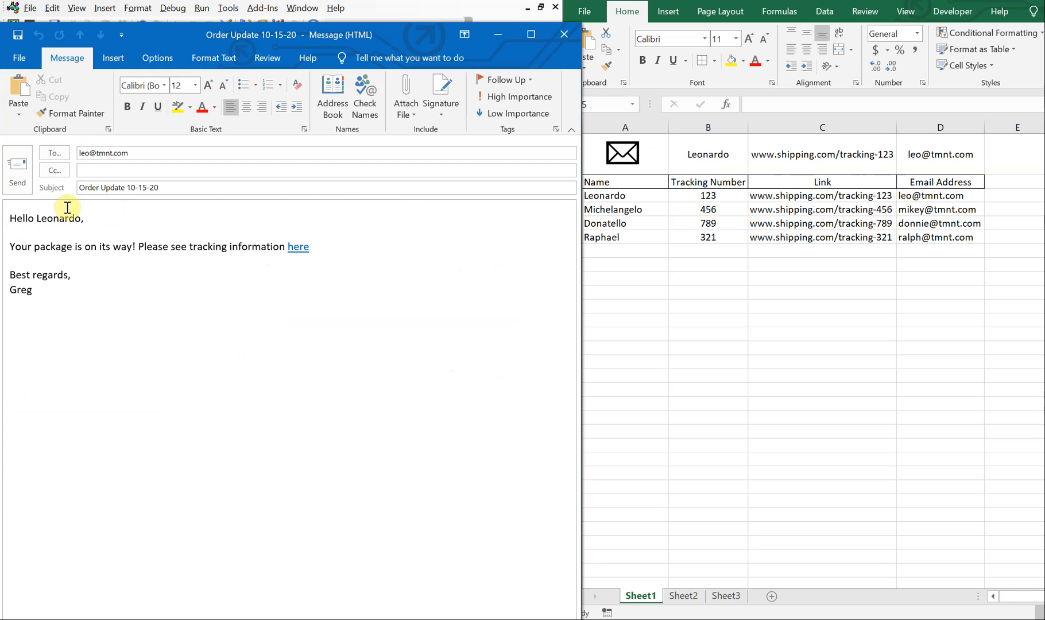
{"action": "left_click", "coordinate": [133, 187]}
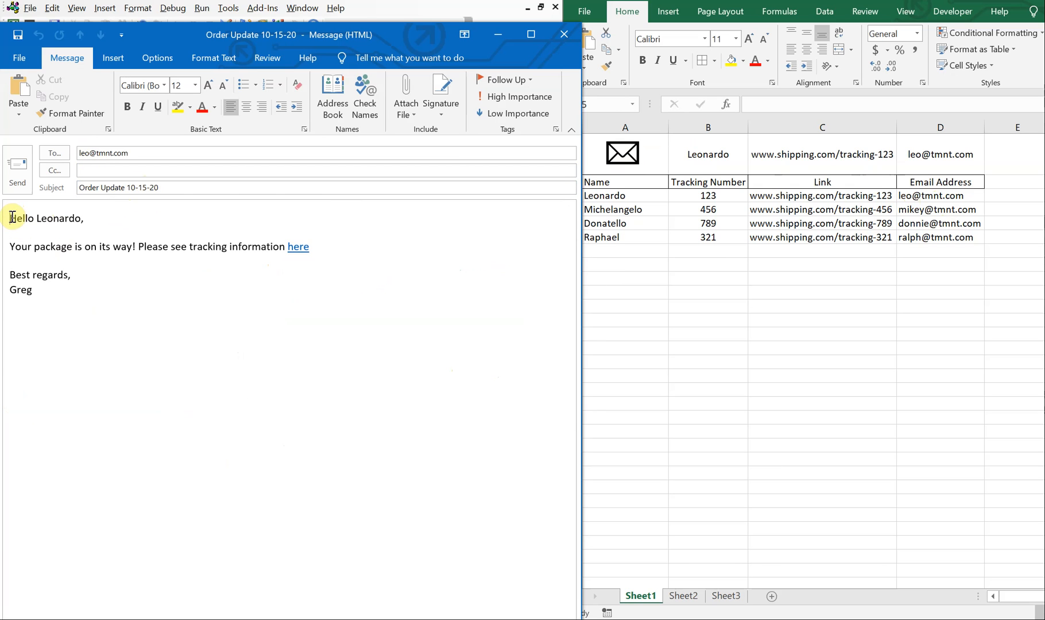
{"action": "mouse_move", "coordinate": [183, 249]}
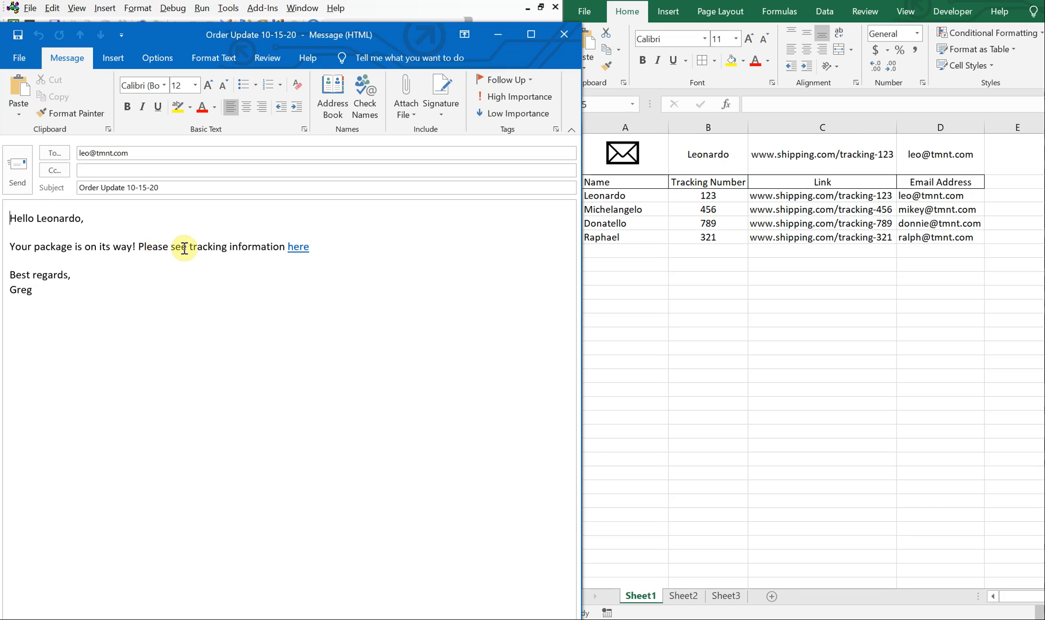
{"action": "mouse_move", "coordinate": [297, 247]}
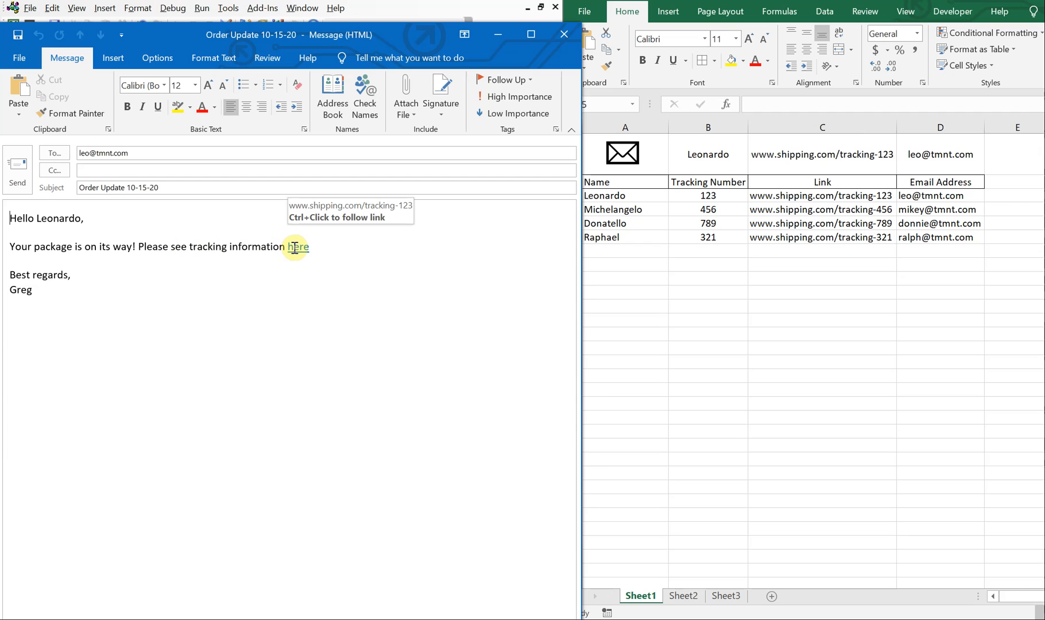
{"action": "mouse_move", "coordinate": [164, 255]}
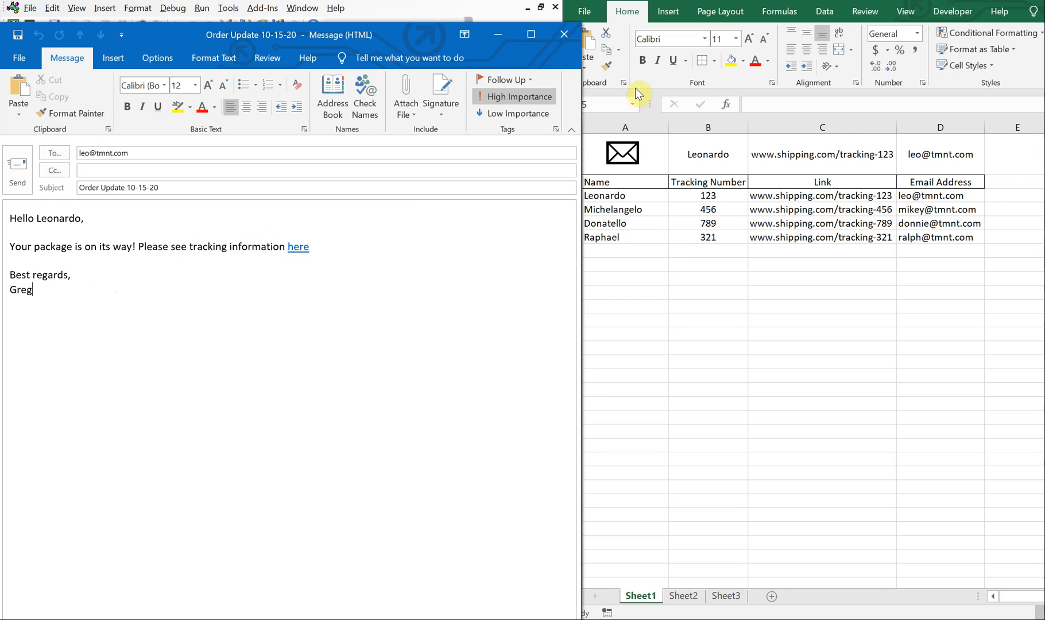
{"action": "left_click", "coordinate": [562, 33]}
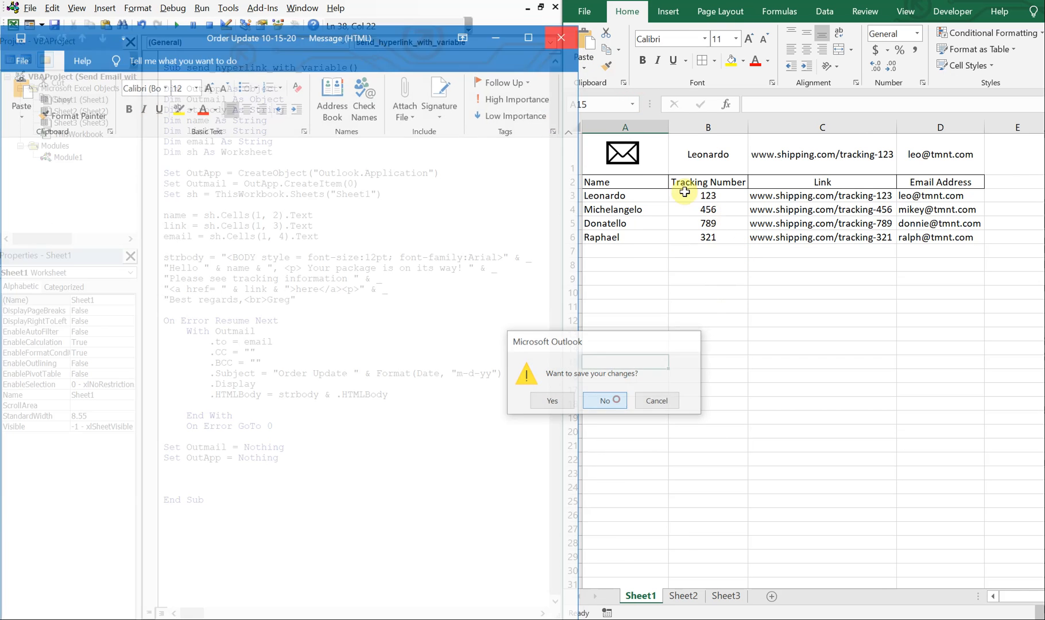
Discard the Leonardo draft and generate the Order Update email for Donatello
{"action": "left_click", "coordinate": [603, 399]}
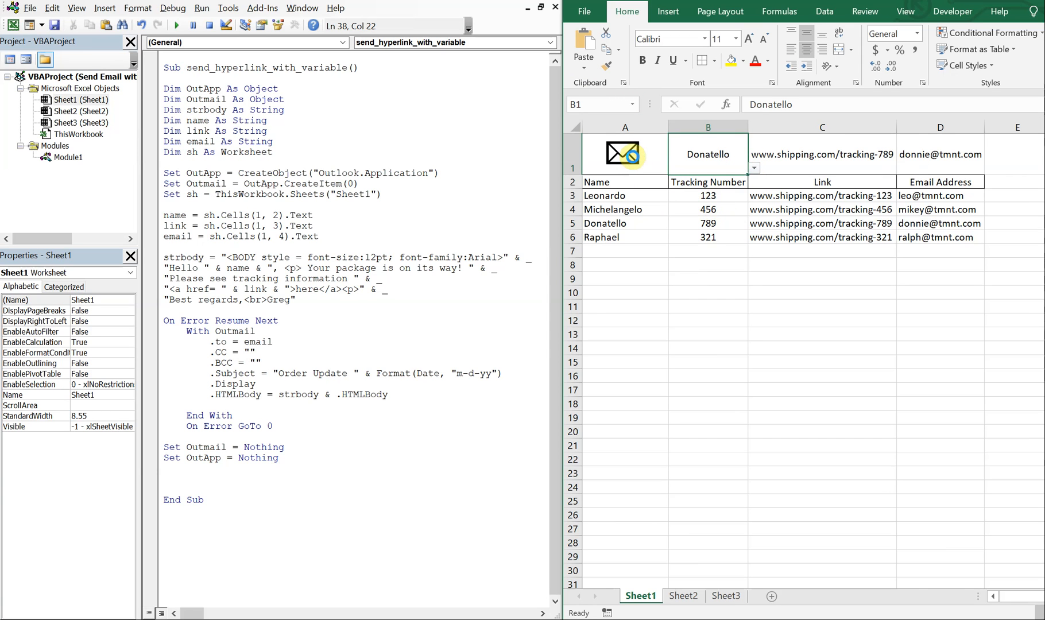
{"action": "left_click", "coordinate": [174, 25]}
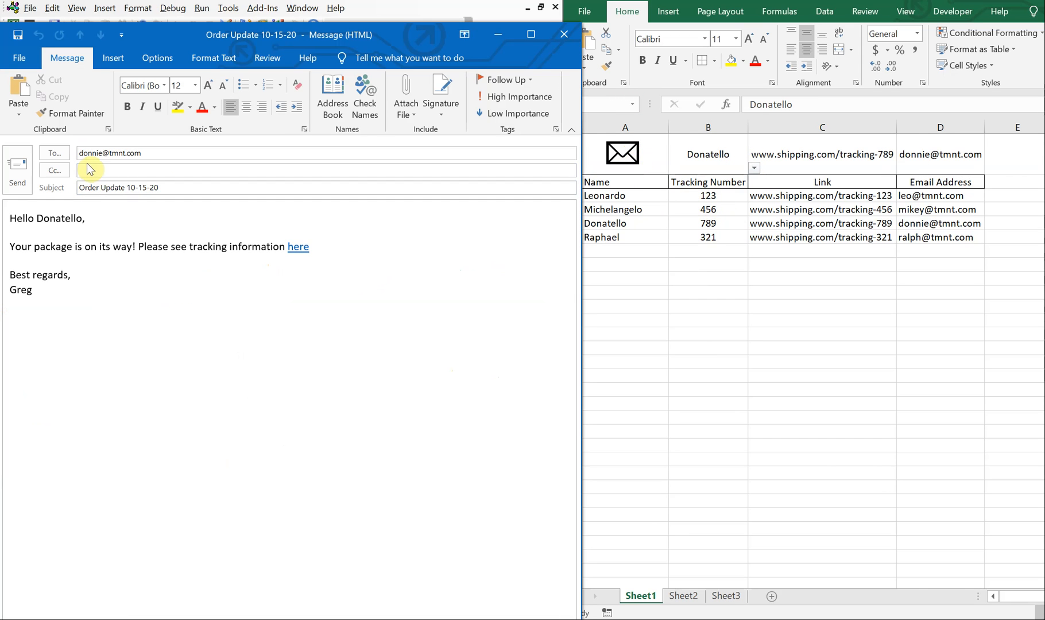
{"action": "mouse_move", "coordinate": [296, 246]}
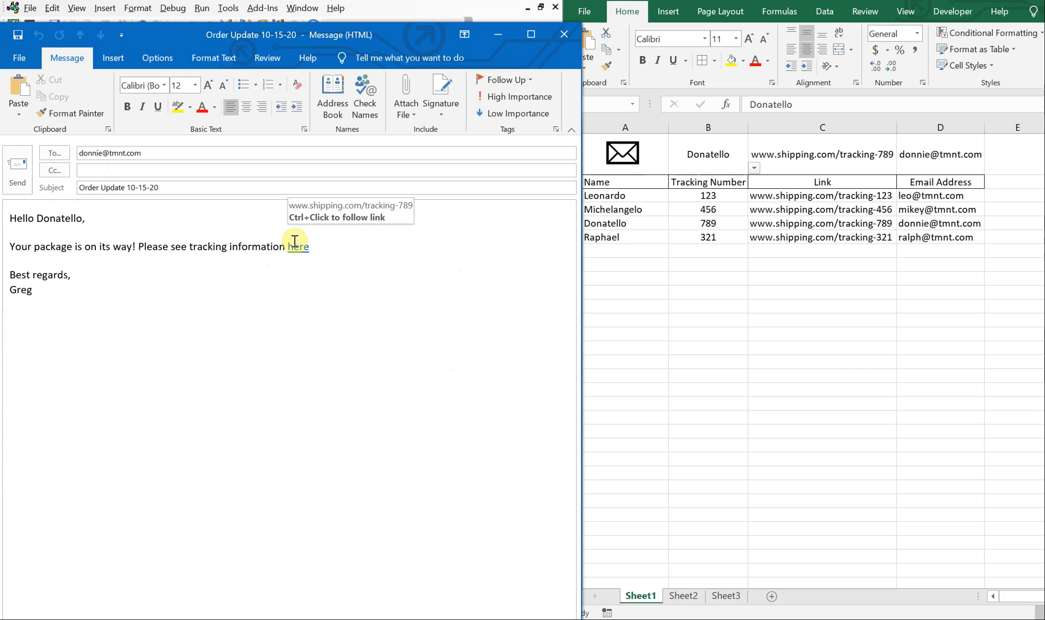
Choose Raphael in B1, generate his email, and close the open drafts
{"action": "left_click", "coordinate": [707, 153]}
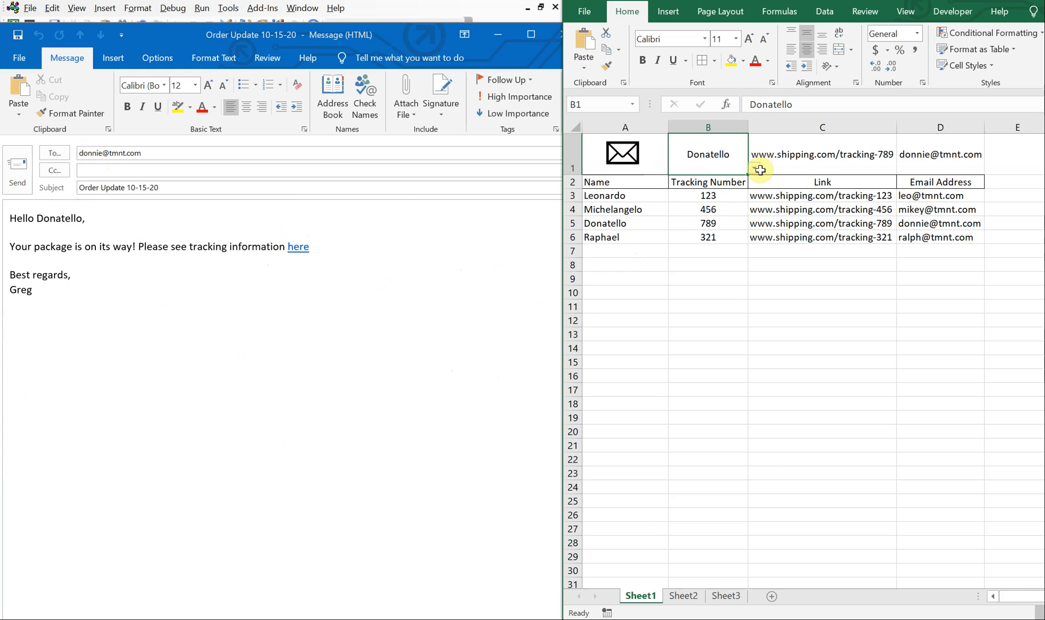
{"action": "left_click", "coordinate": [753, 167]}
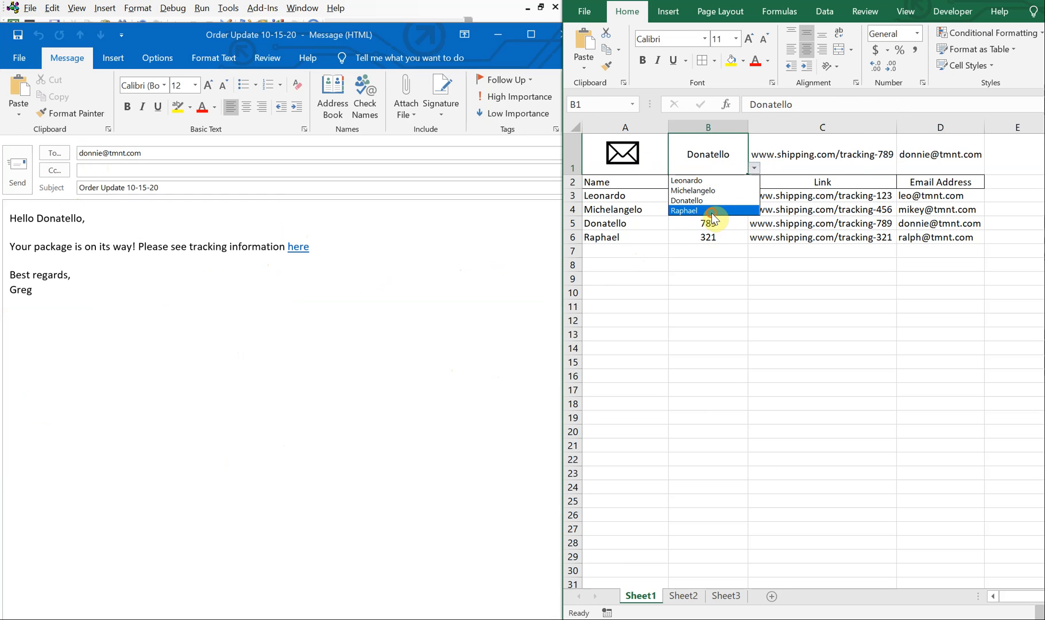
{"action": "left_click", "coordinate": [683, 210]}
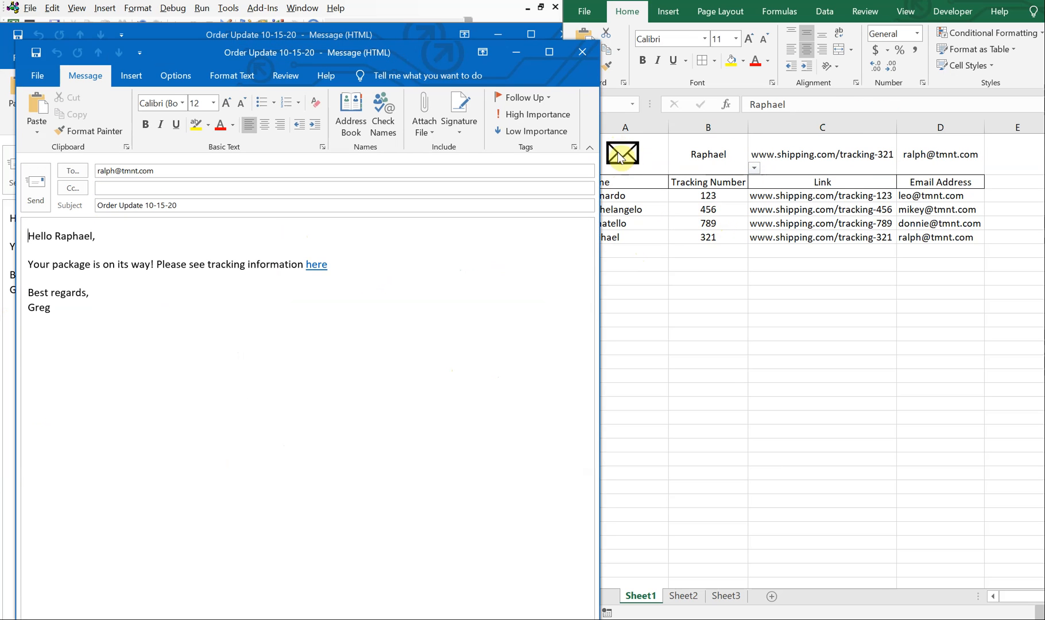
{"action": "left_click", "coordinate": [580, 51]}
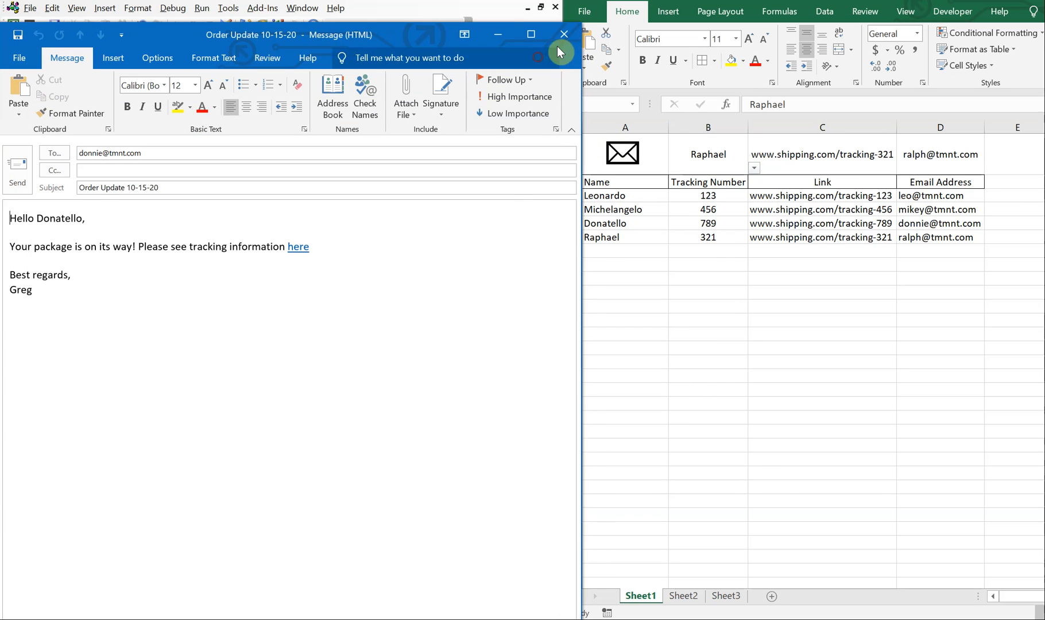
{"action": "left_click", "coordinate": [562, 35]}
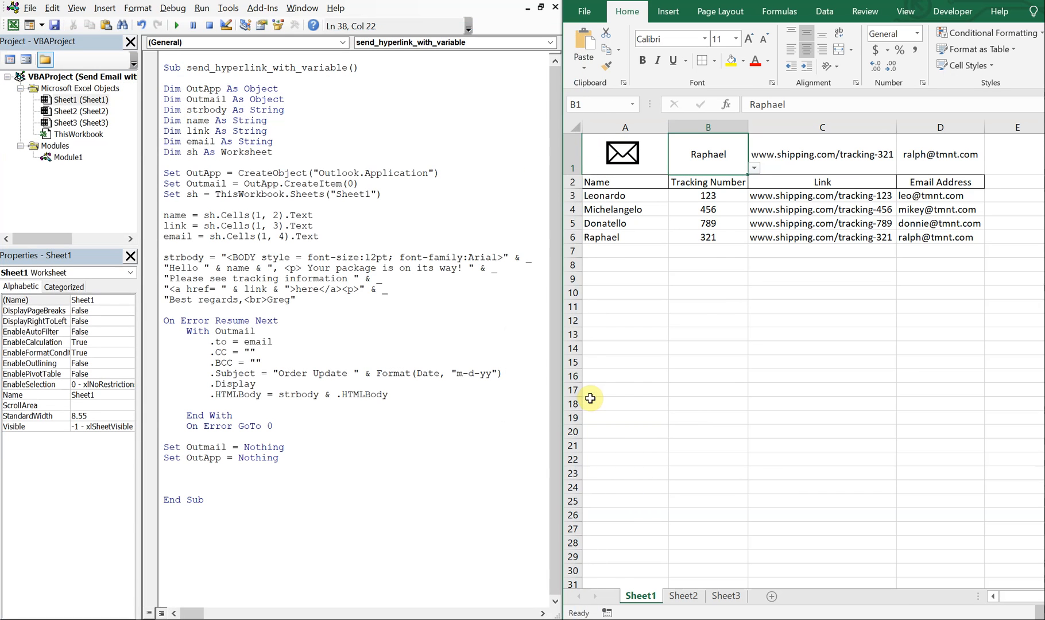
{"action": "mouse_move", "coordinate": [377, 424]}
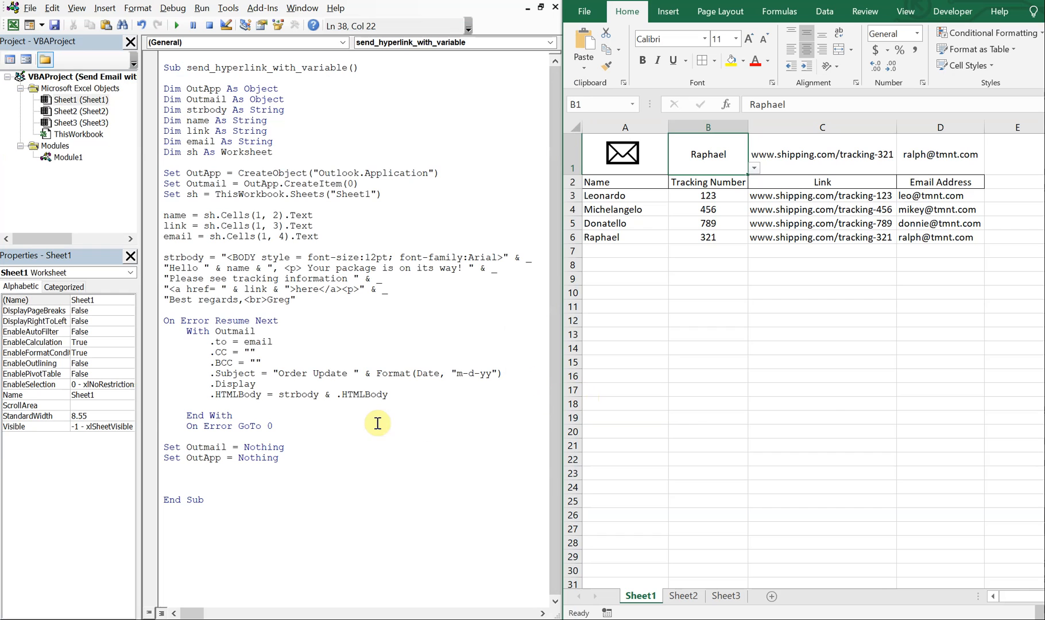